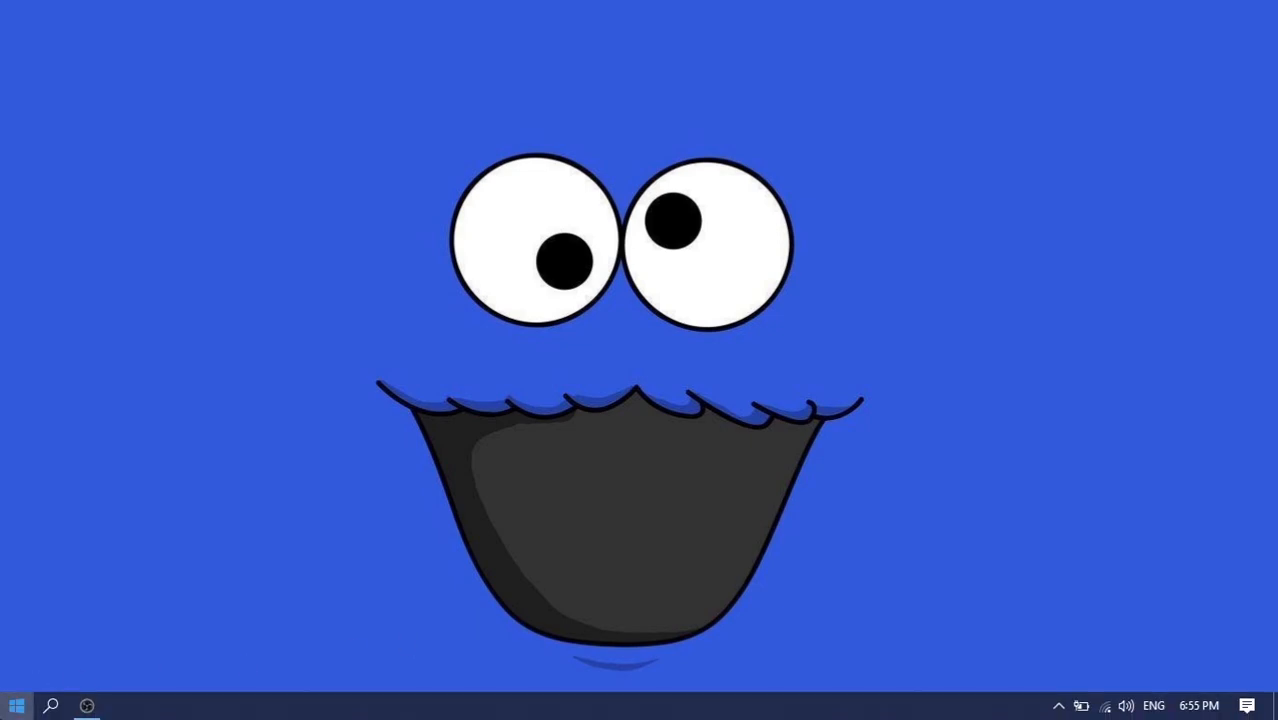
Step: Launch Firefox from the Start menu search for 'fire'
text(fire)
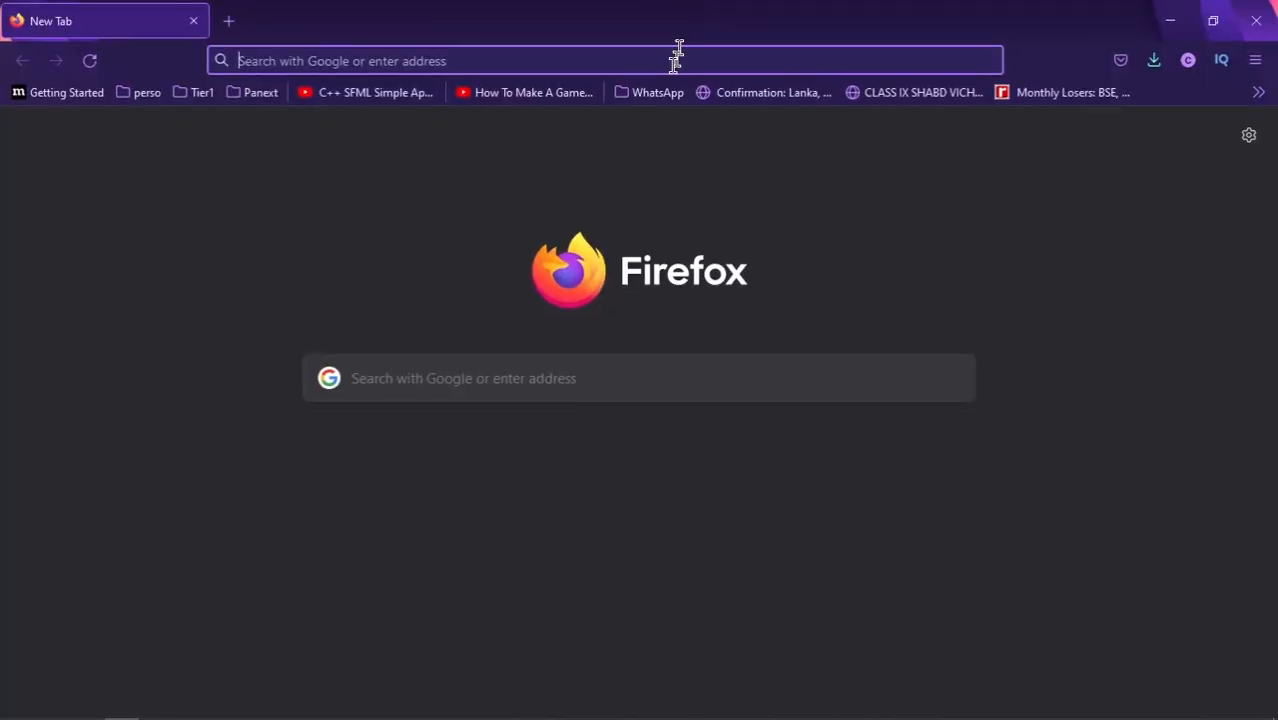
mouse_move(420, 272)
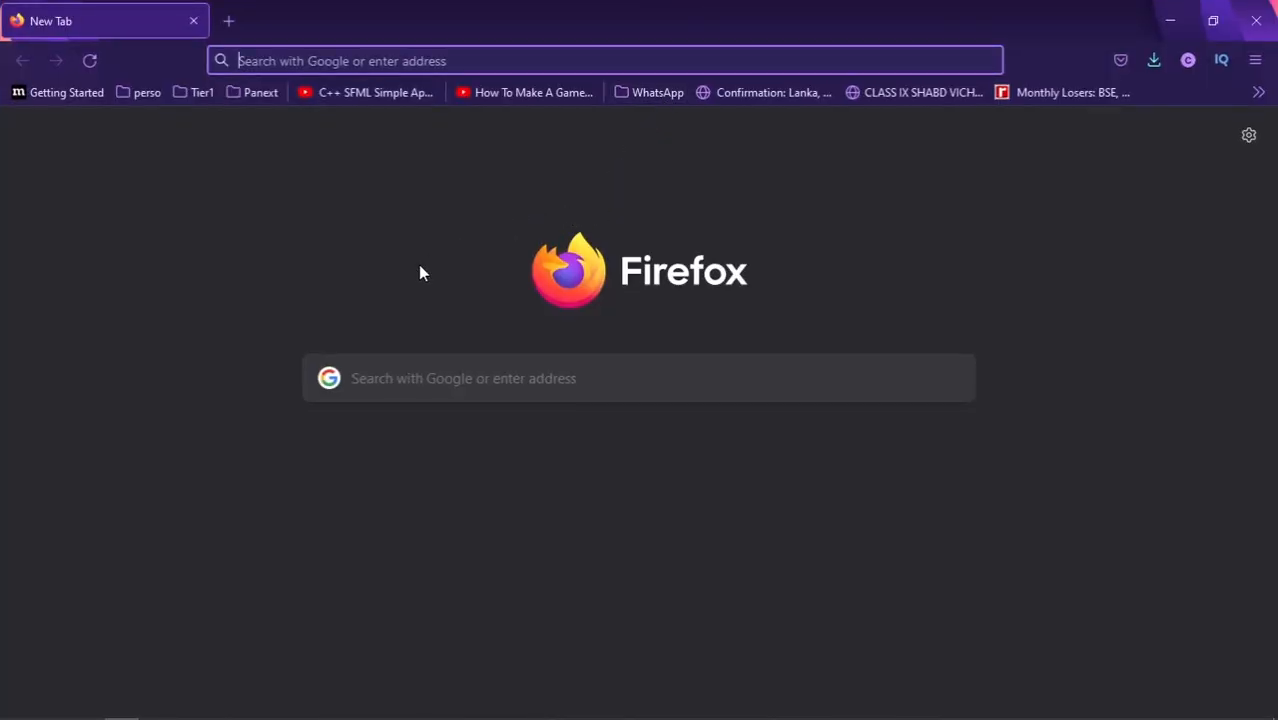
mouse_move(480, 258)
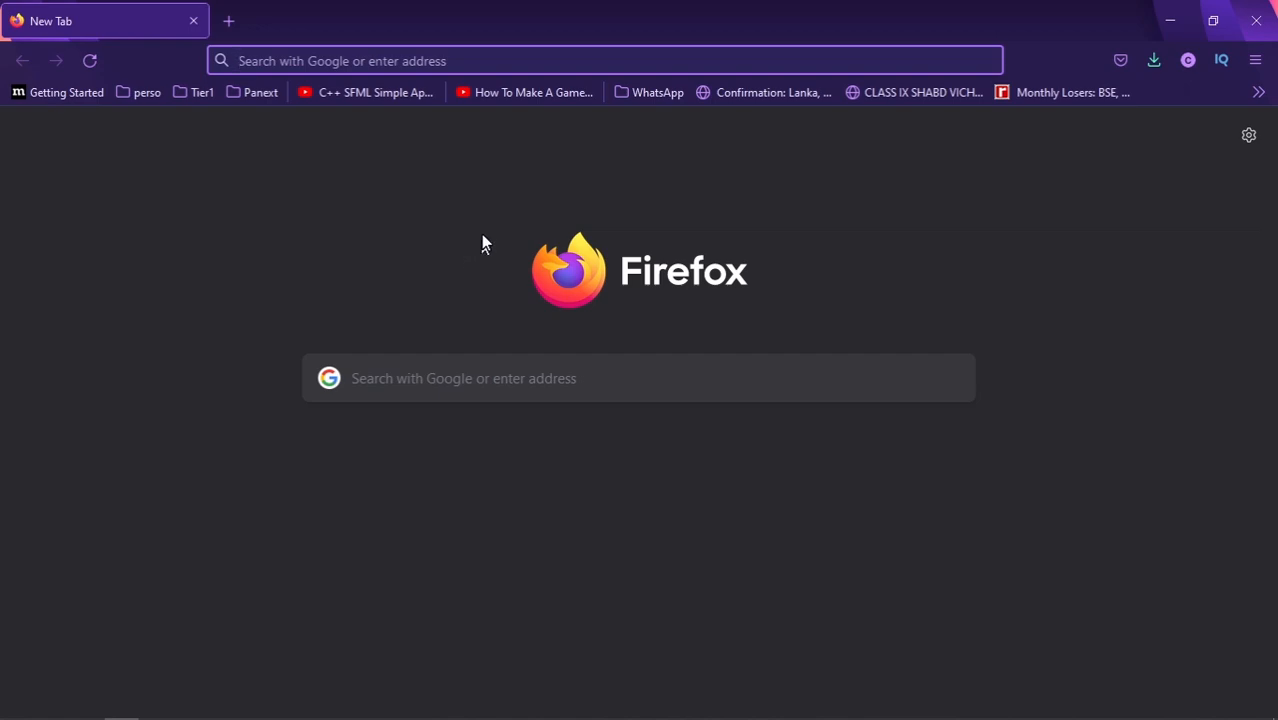
mouse_move(490, 226)
text(localhost:8888)
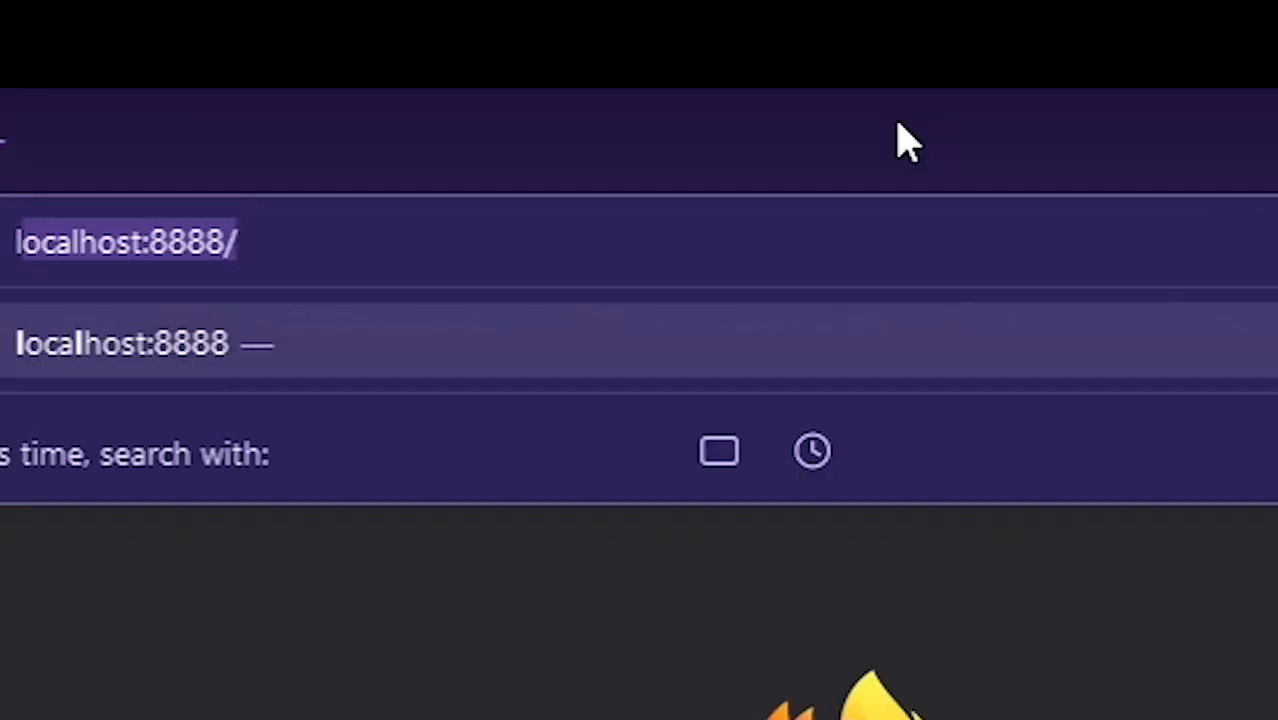
Step: Go to libsdl.org and switch the SDL site to its dark theme
text(libsdl.org)
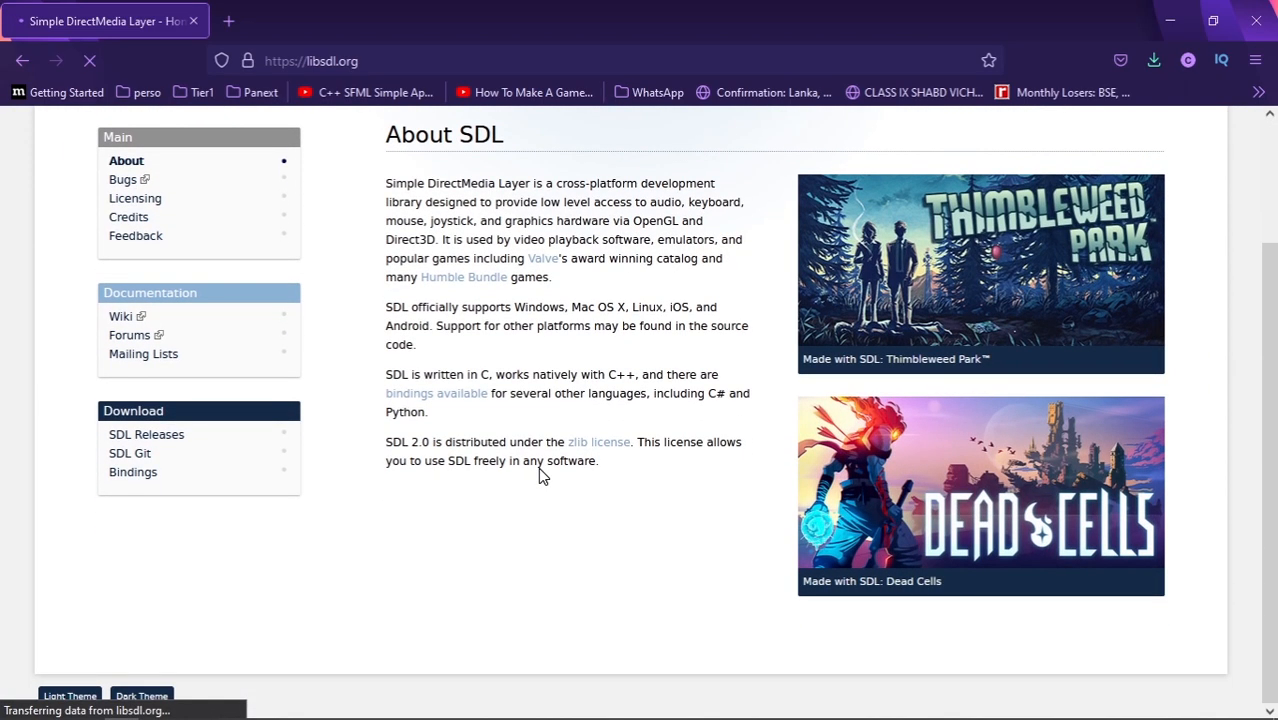
mouse_move(830, 568)
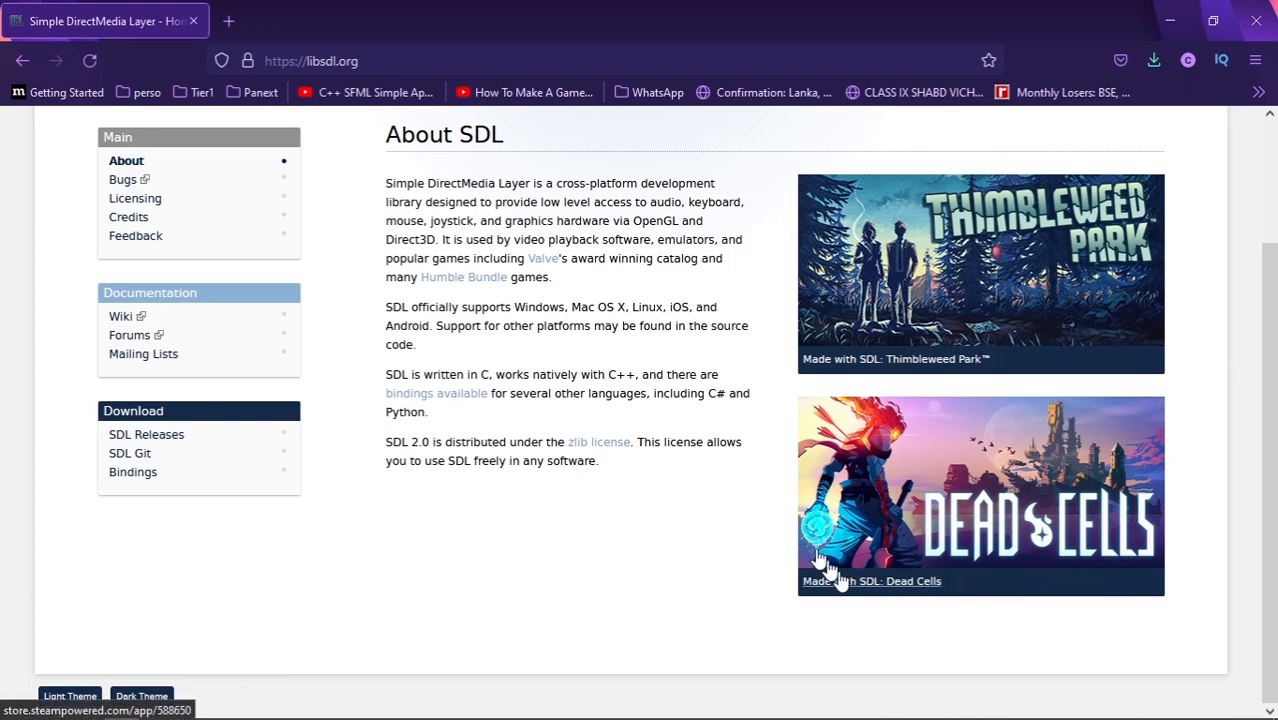
mouse_move(928, 356)
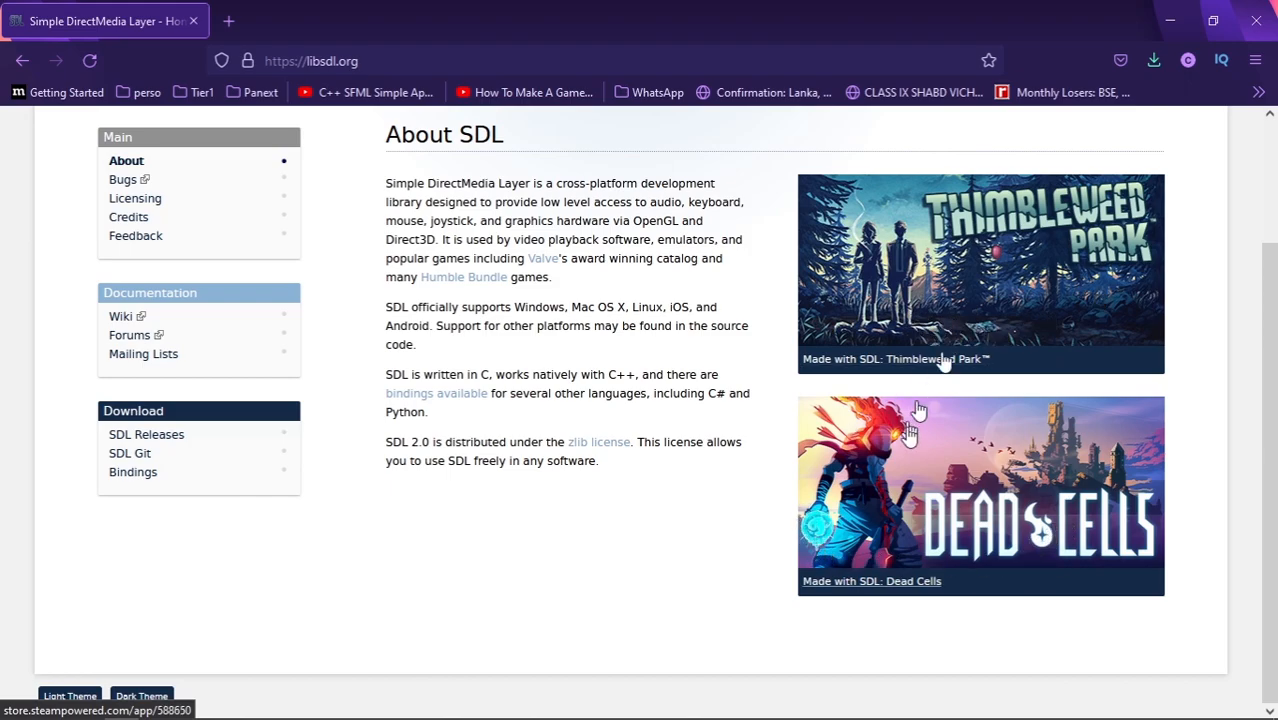
mouse_move(944, 300)
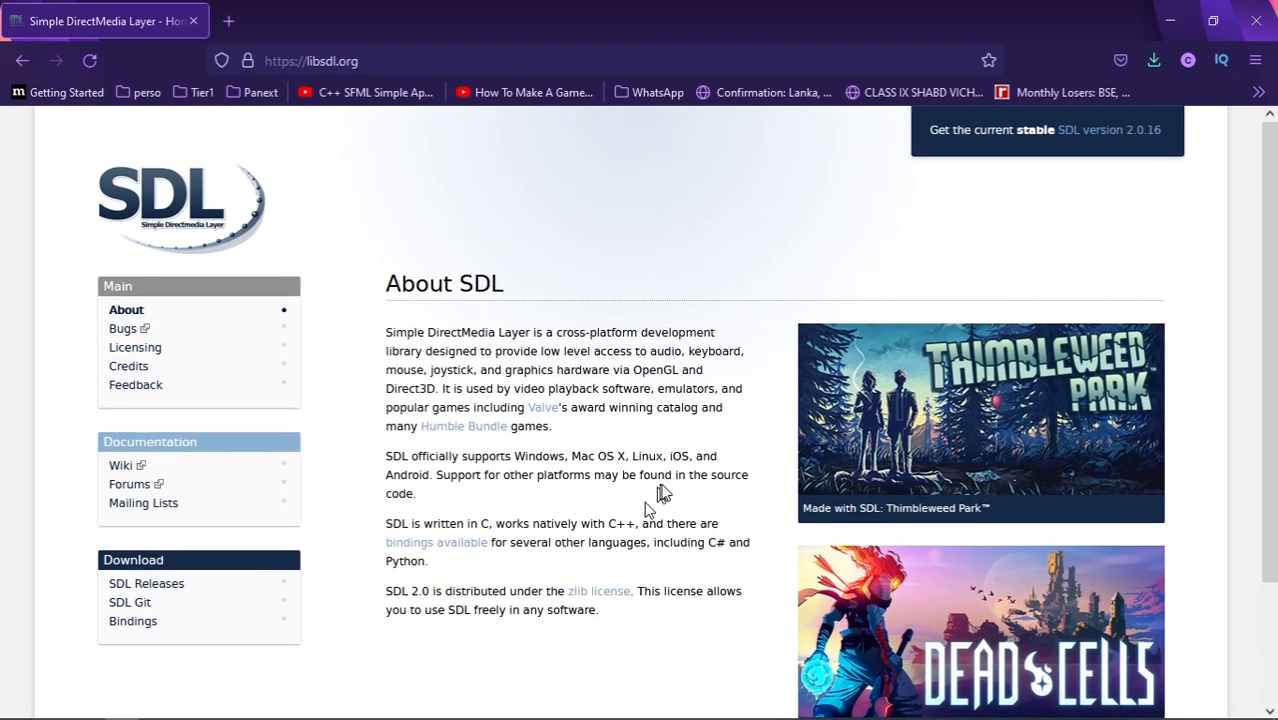
mouse_move(648, 424)
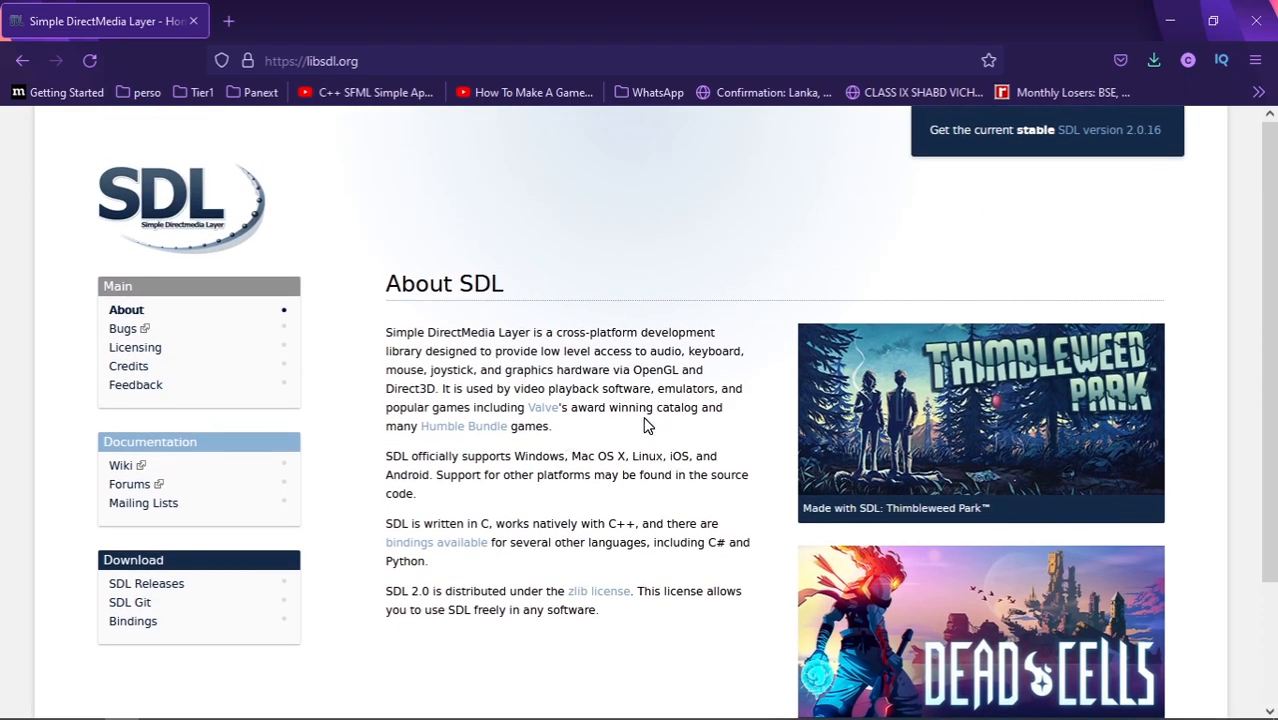
scroll(down, 3)
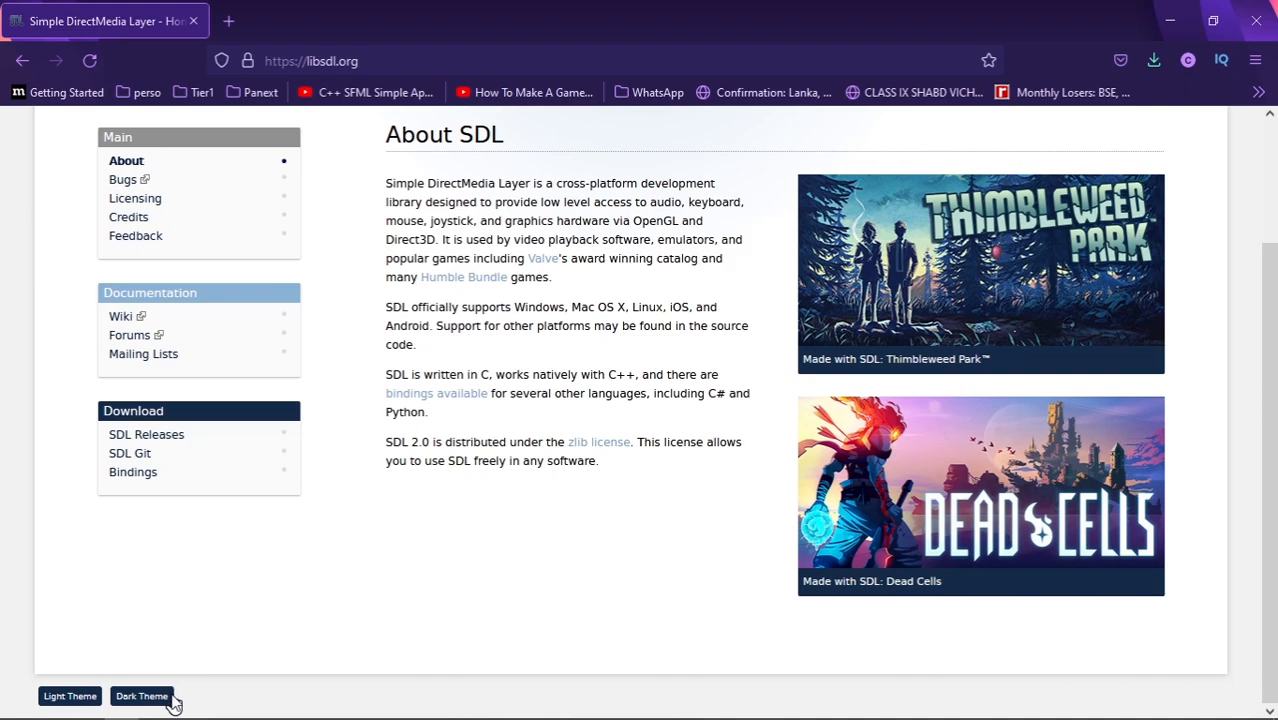
click(140, 696)
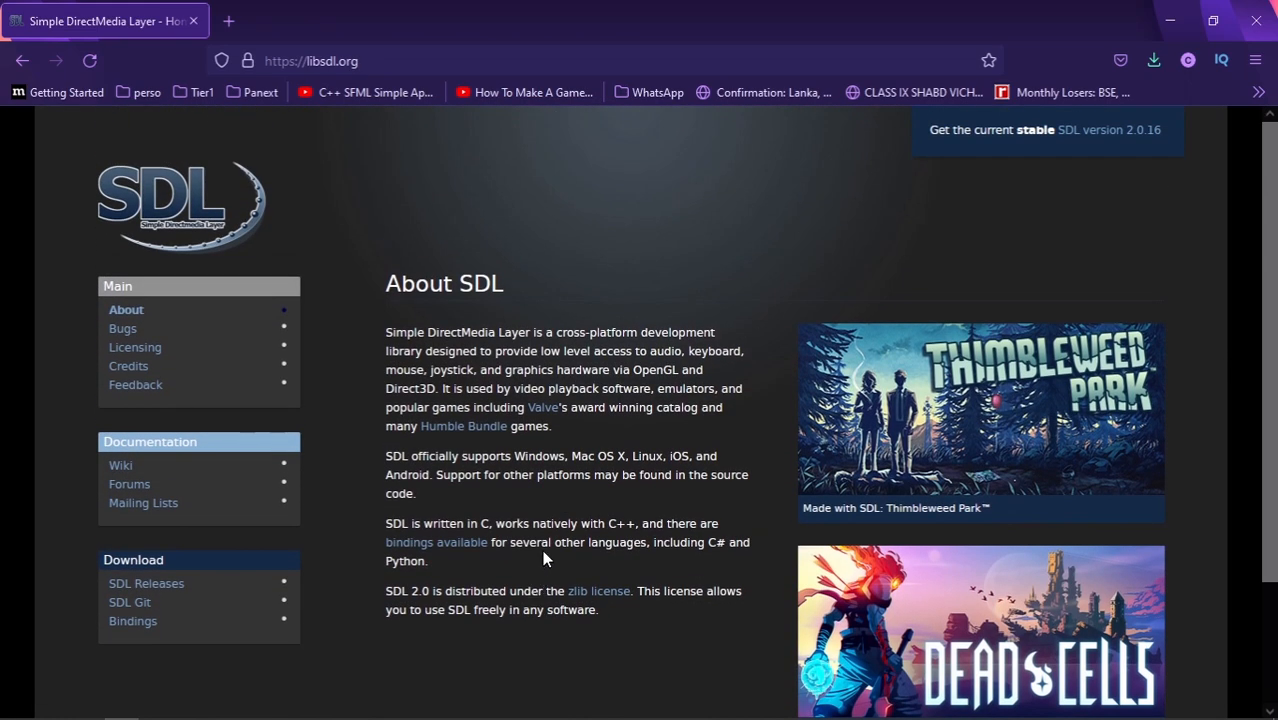
mouse_move(604, 452)
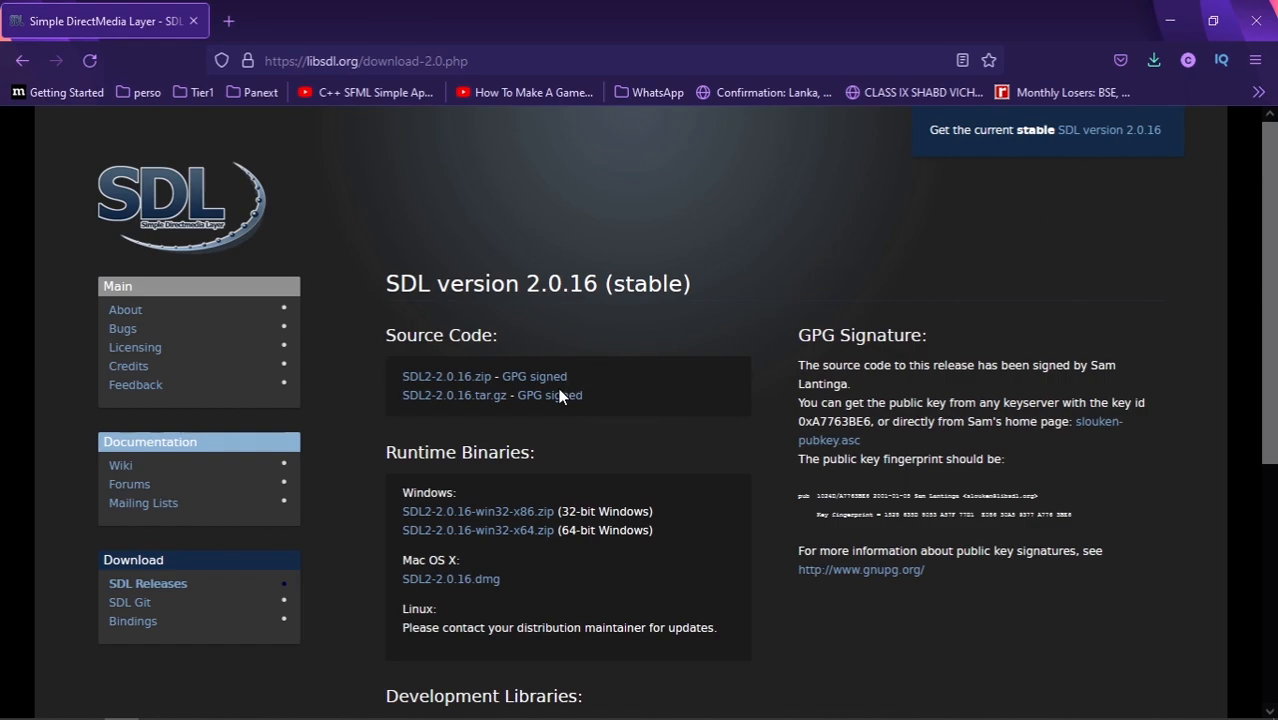
Step: Save SDL2-devel-2.0.16-mingw.tar.gz to disk, replacing the previously saved copy
scroll(down, 3)
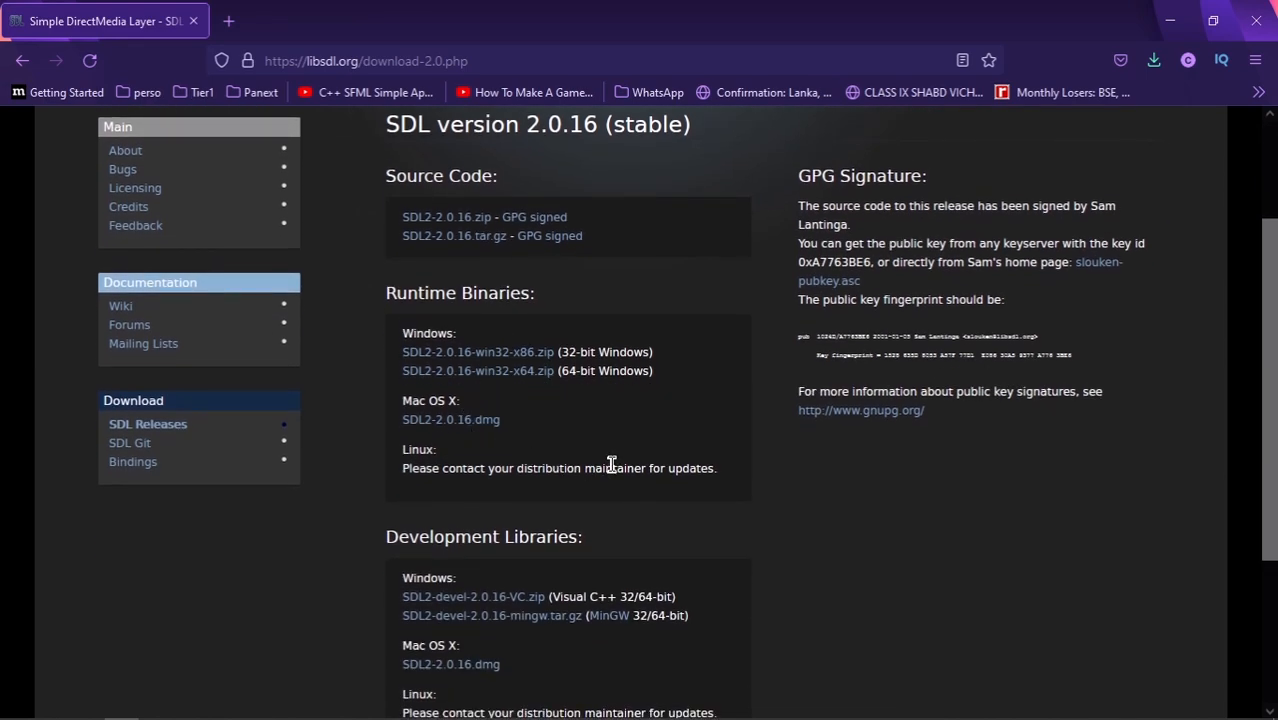
mouse_move(476, 324)
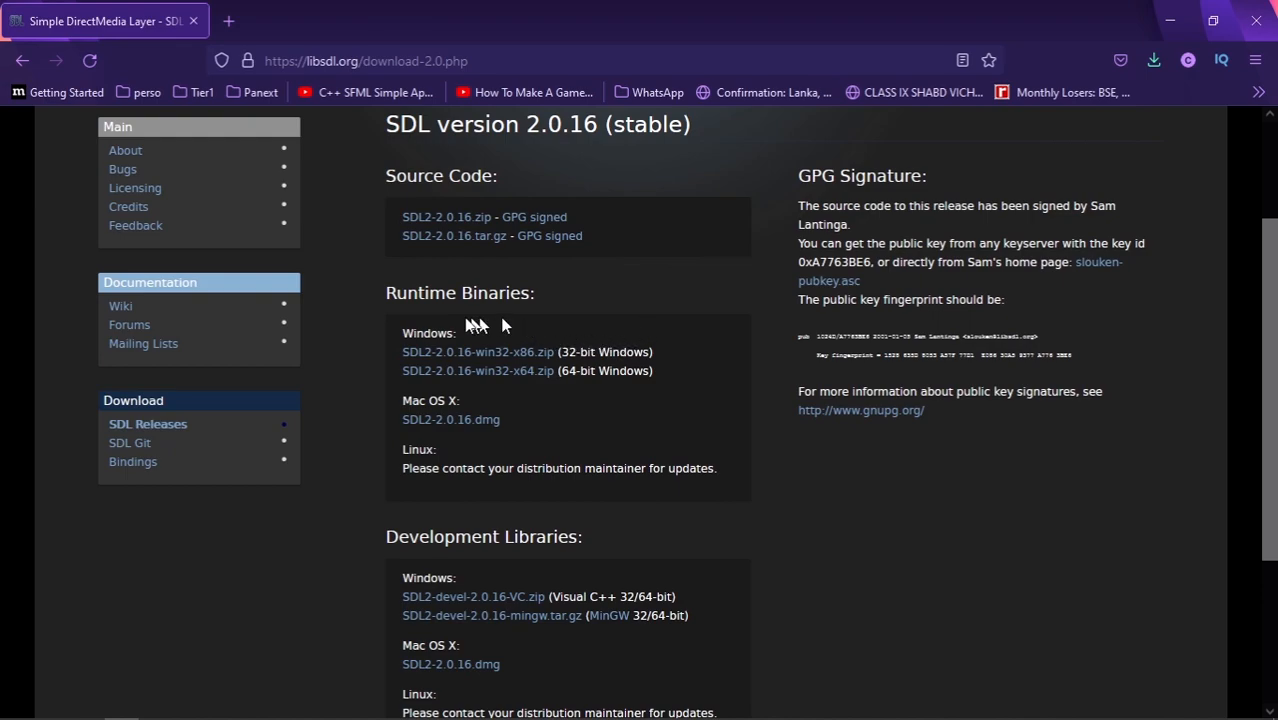
scroll(down, 3)
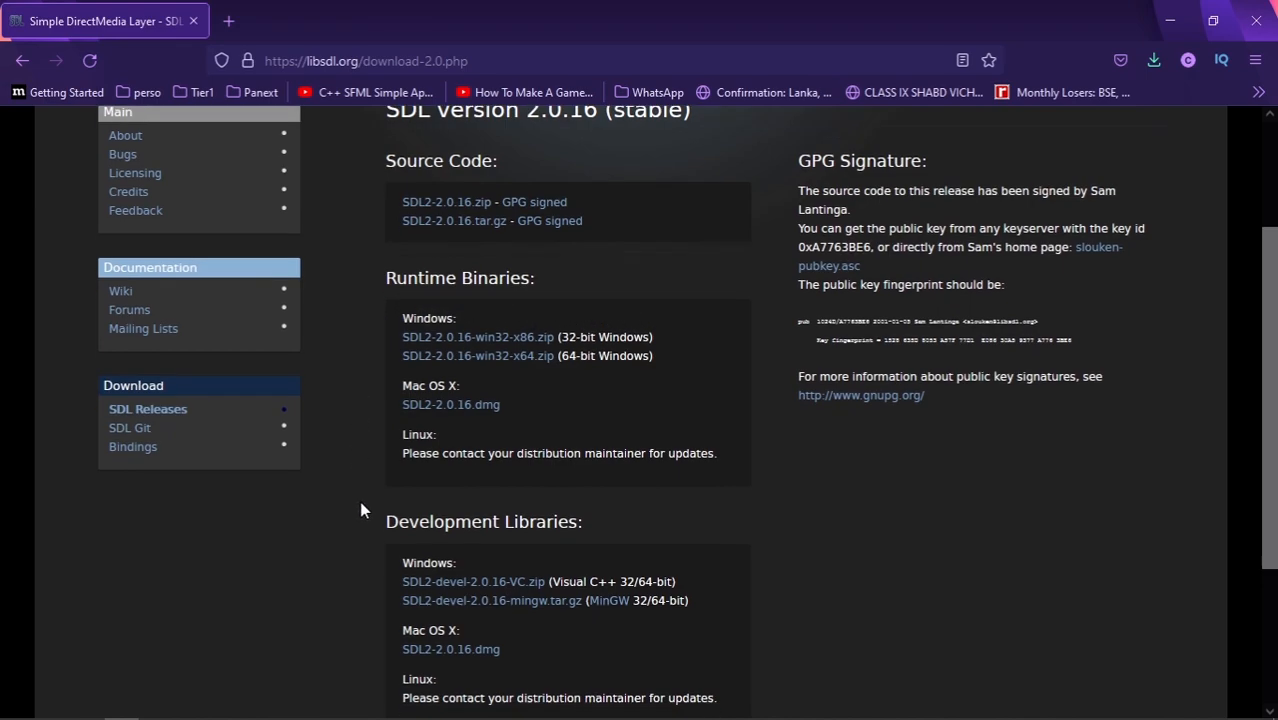
scroll(down, 3)
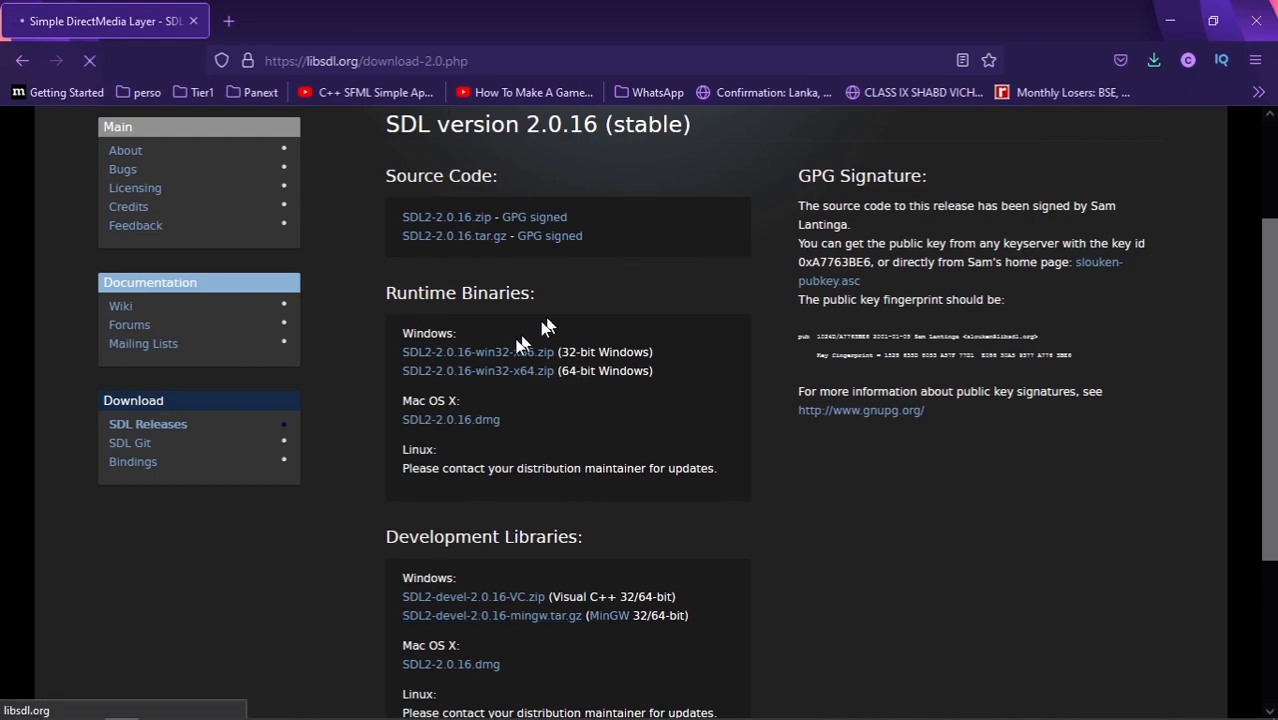
click(492, 616)
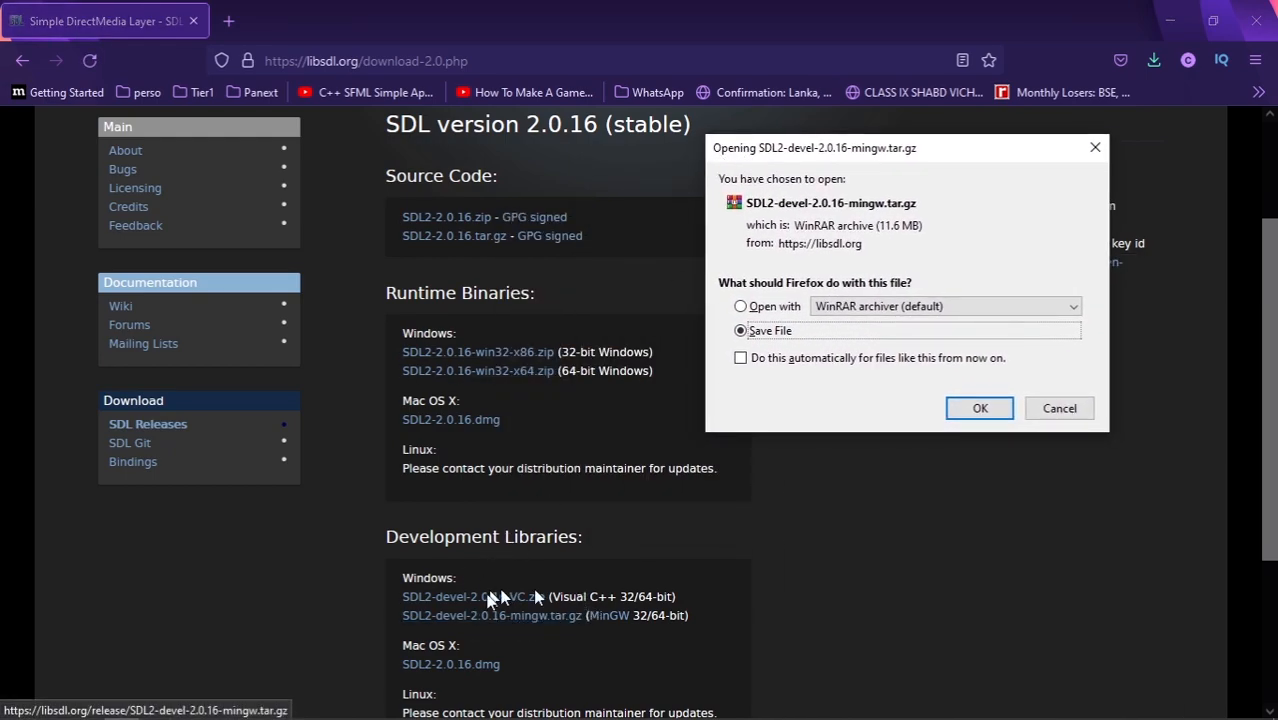
mouse_move(520, 620)
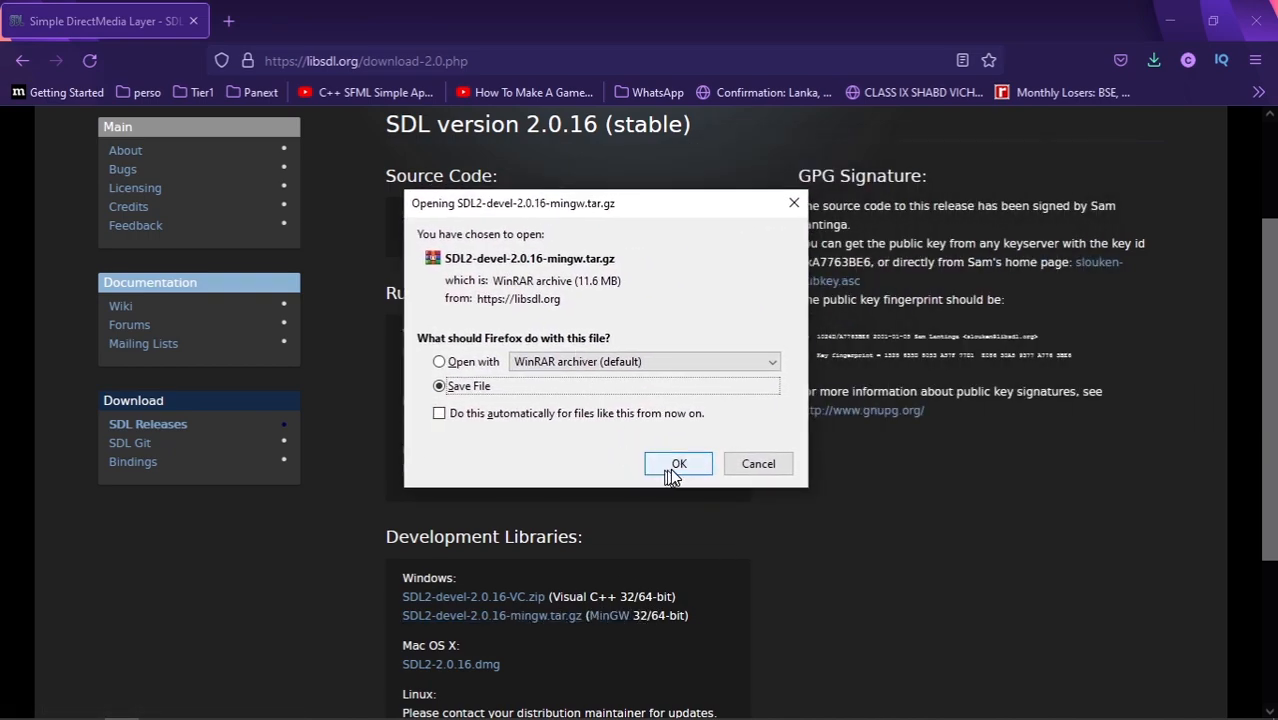
click(678, 464)
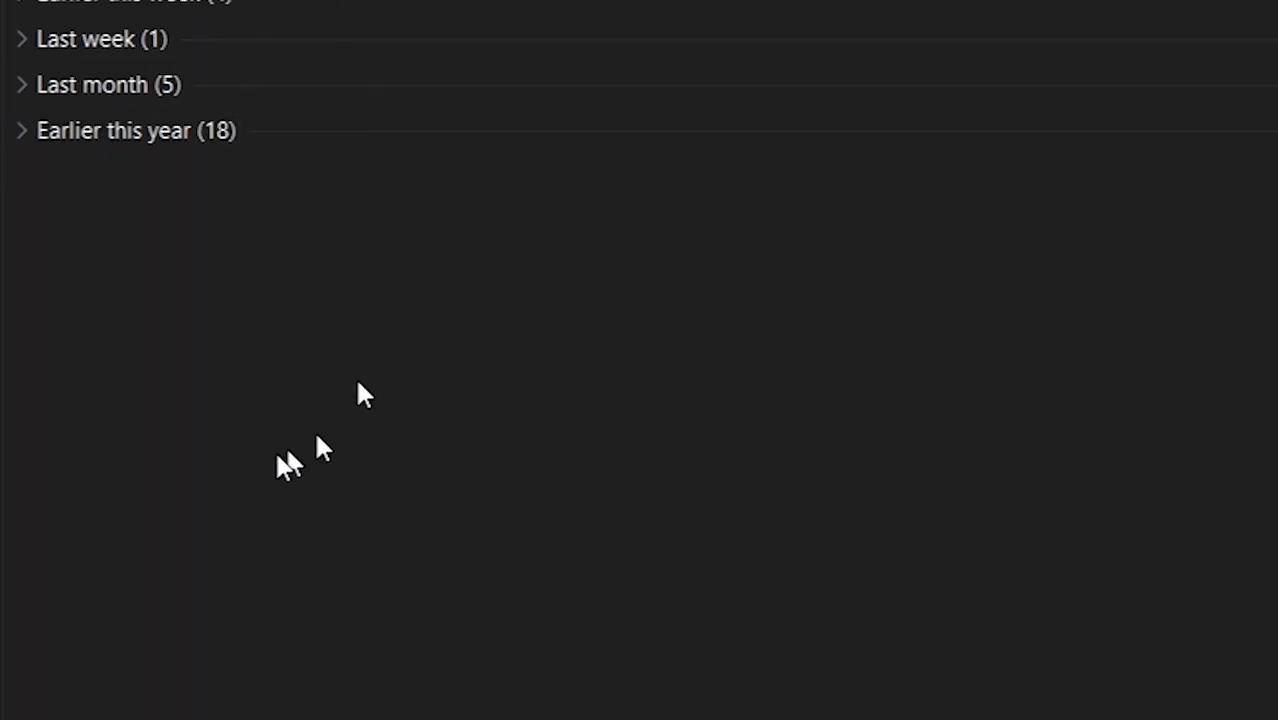
mouse_move(644, 360)
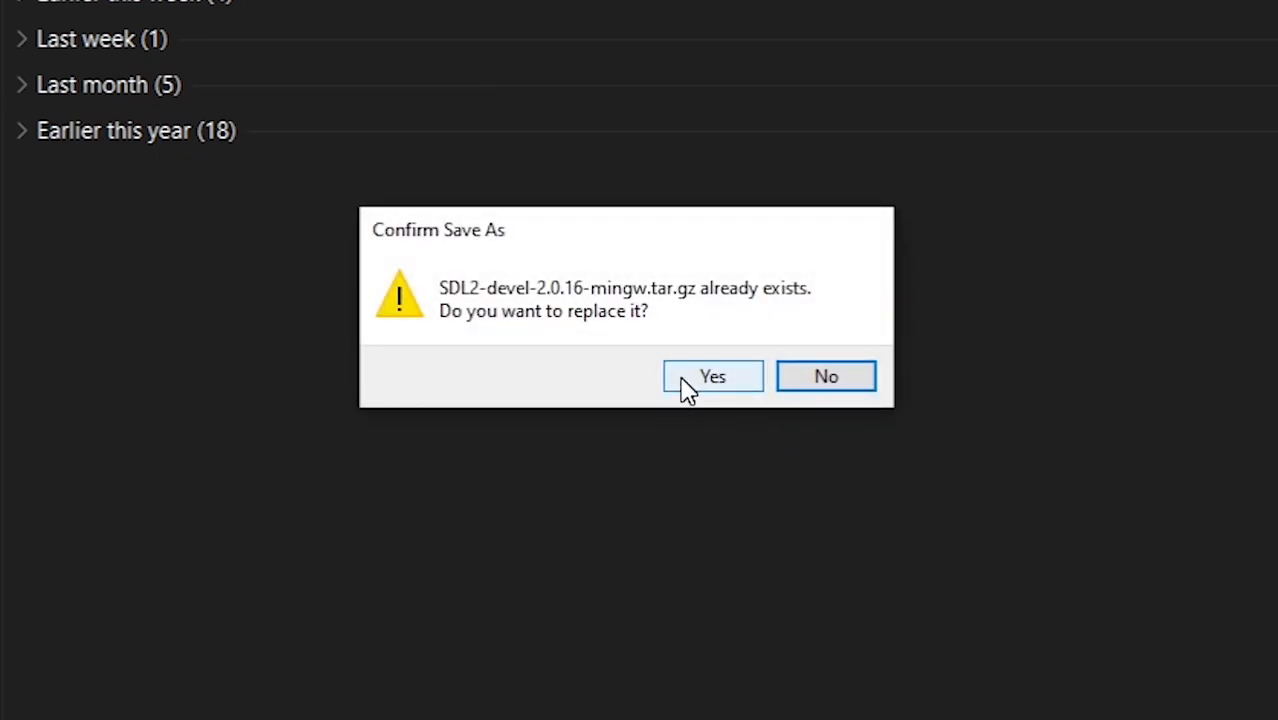
click(712, 376)
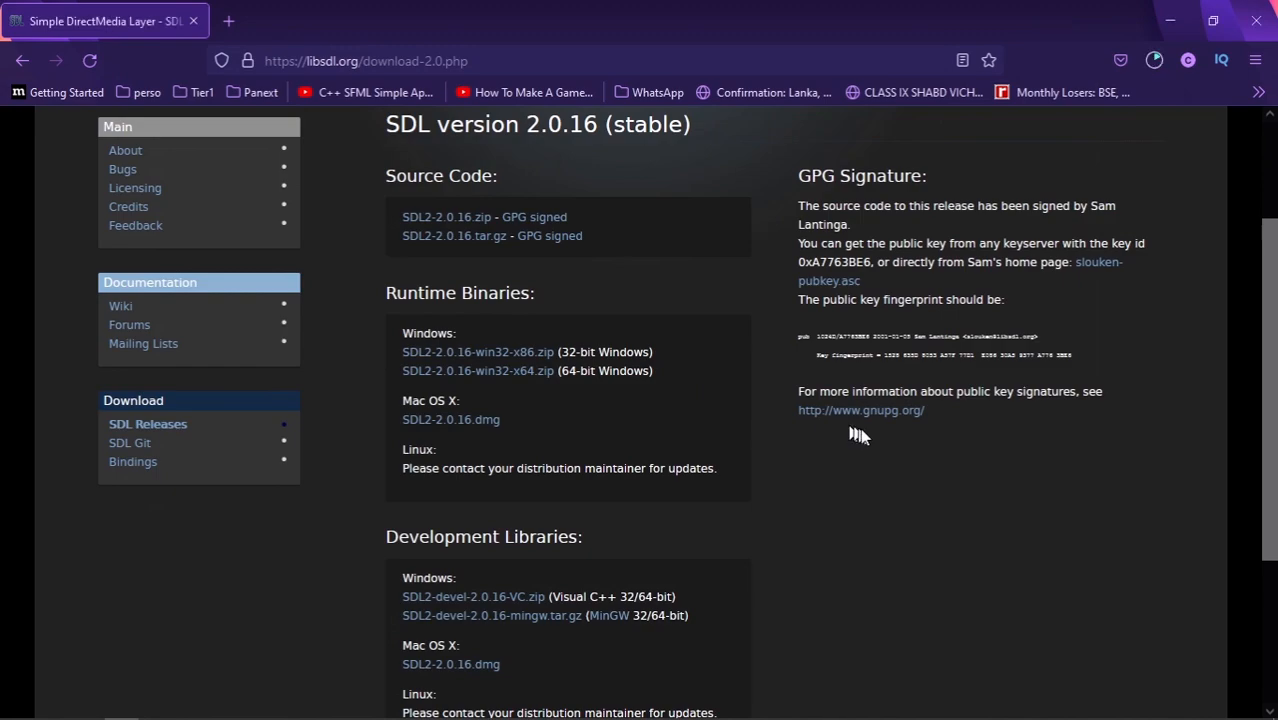
Step: Add a new blank tab beside the SDL download page
click(1154, 60)
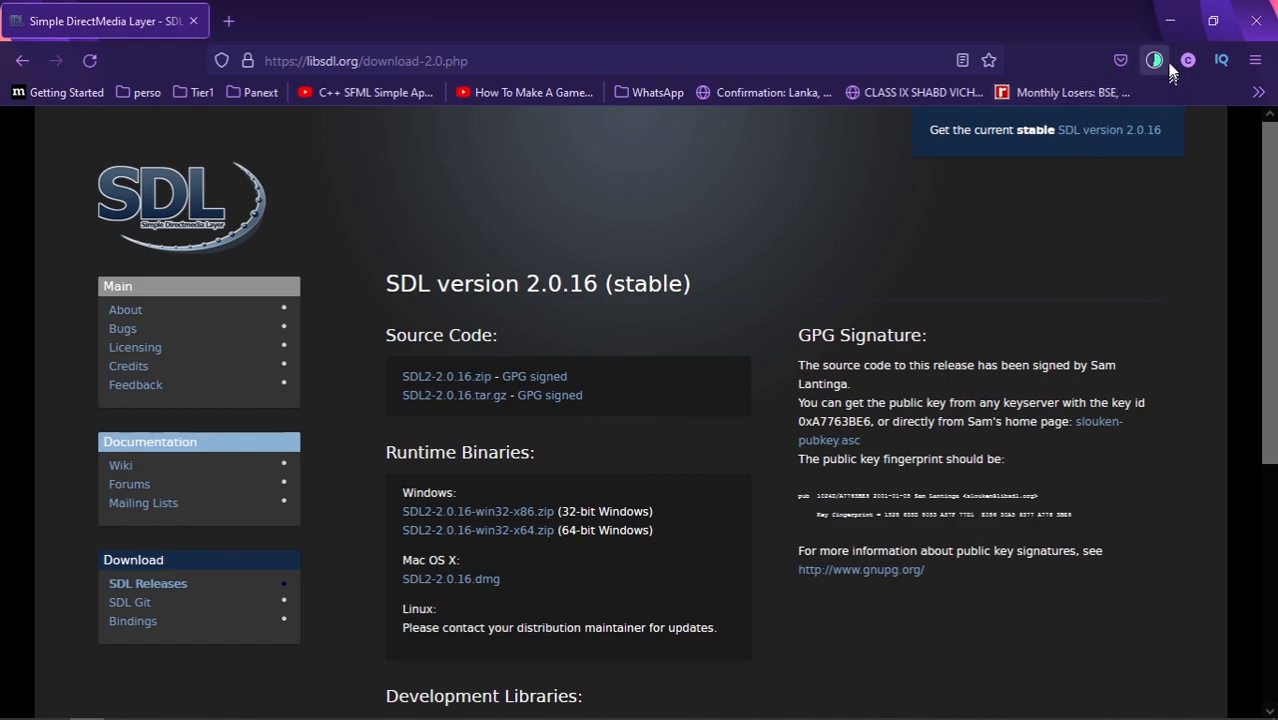
mouse_move(228, 20)
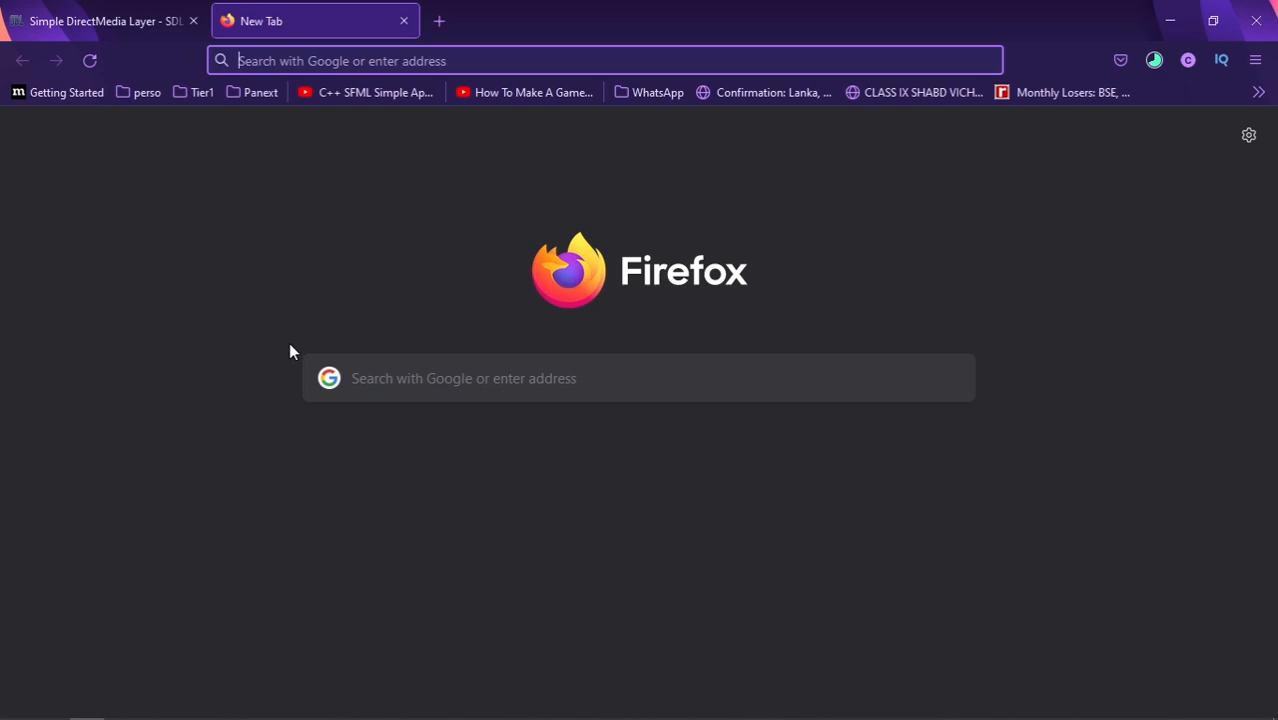
mouse_move(8, 206)
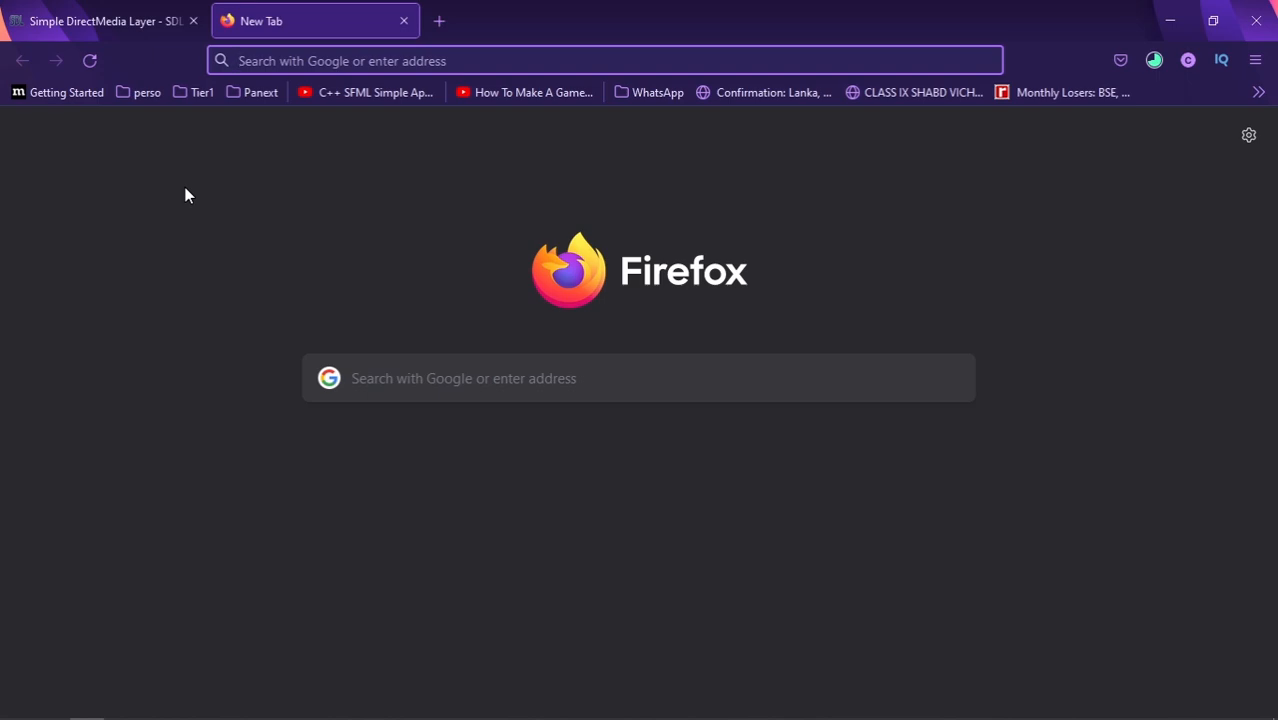
mouse_move(432, 202)
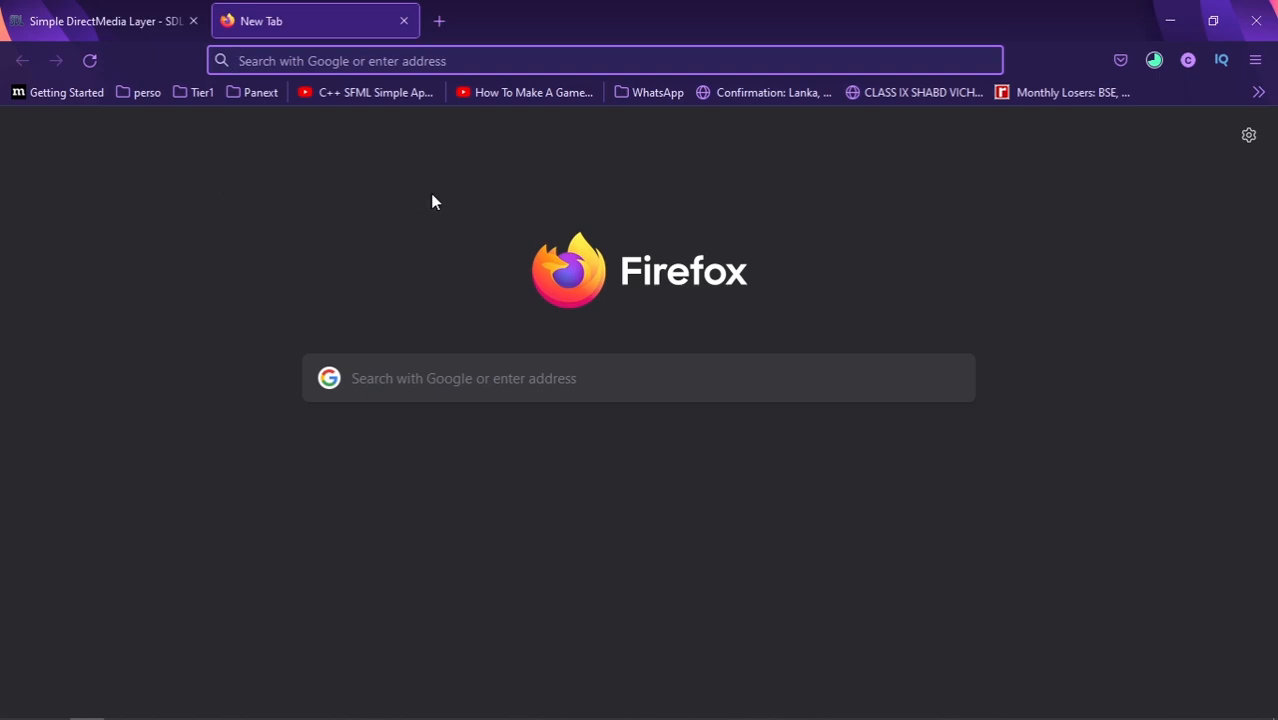
Step: Leave a fresh blank tab and close the Simple DirectMedia Layer tab
text(sdl.org/projects/SDL_image/)
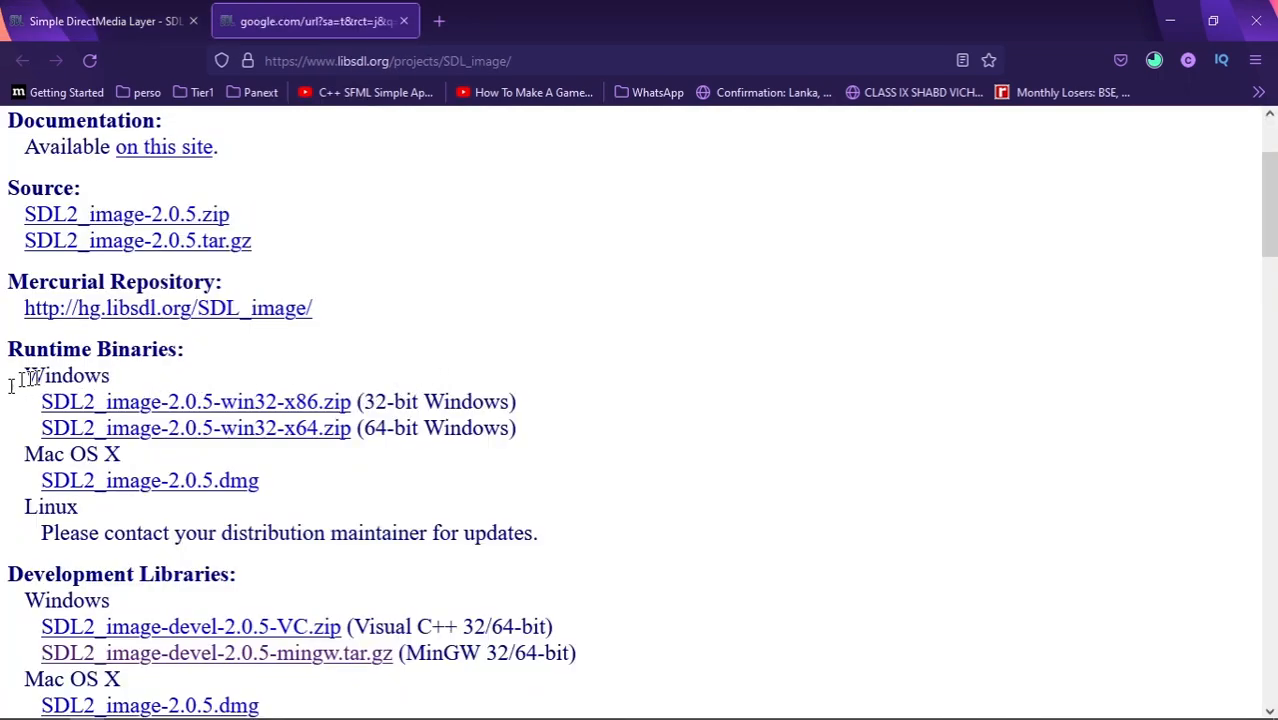
mouse_move(4, 504)
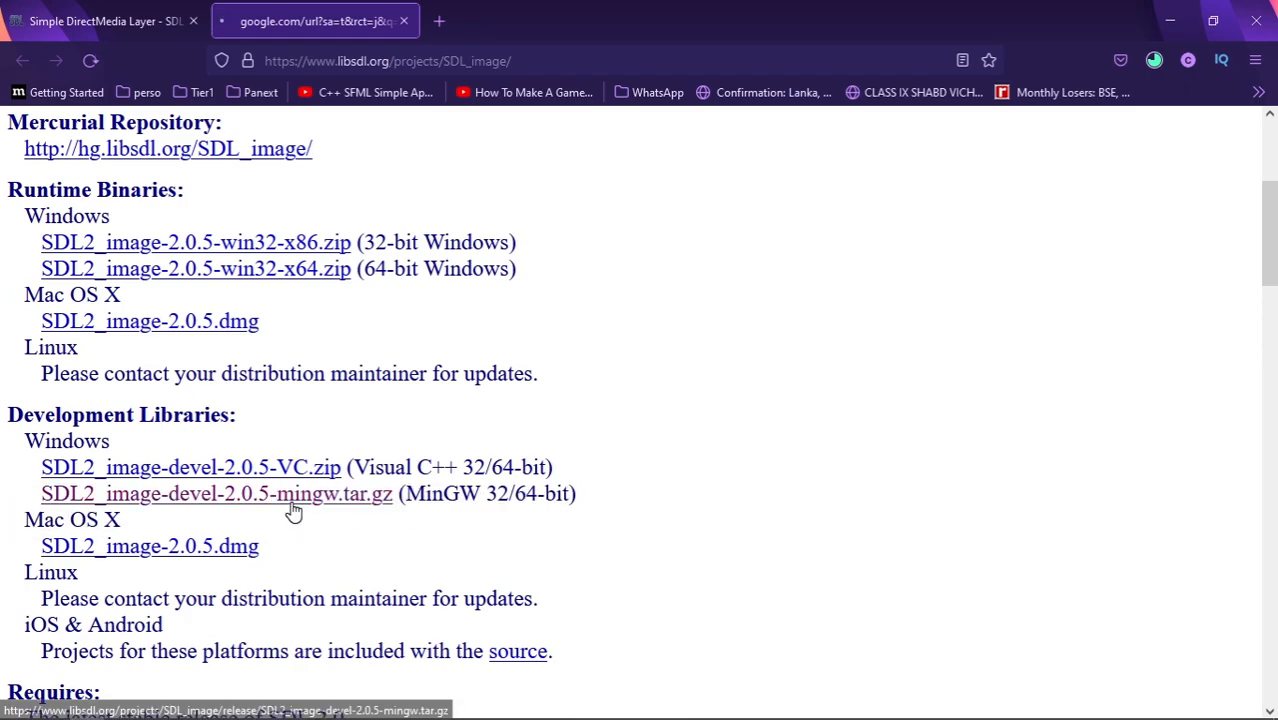
click(648, 20)
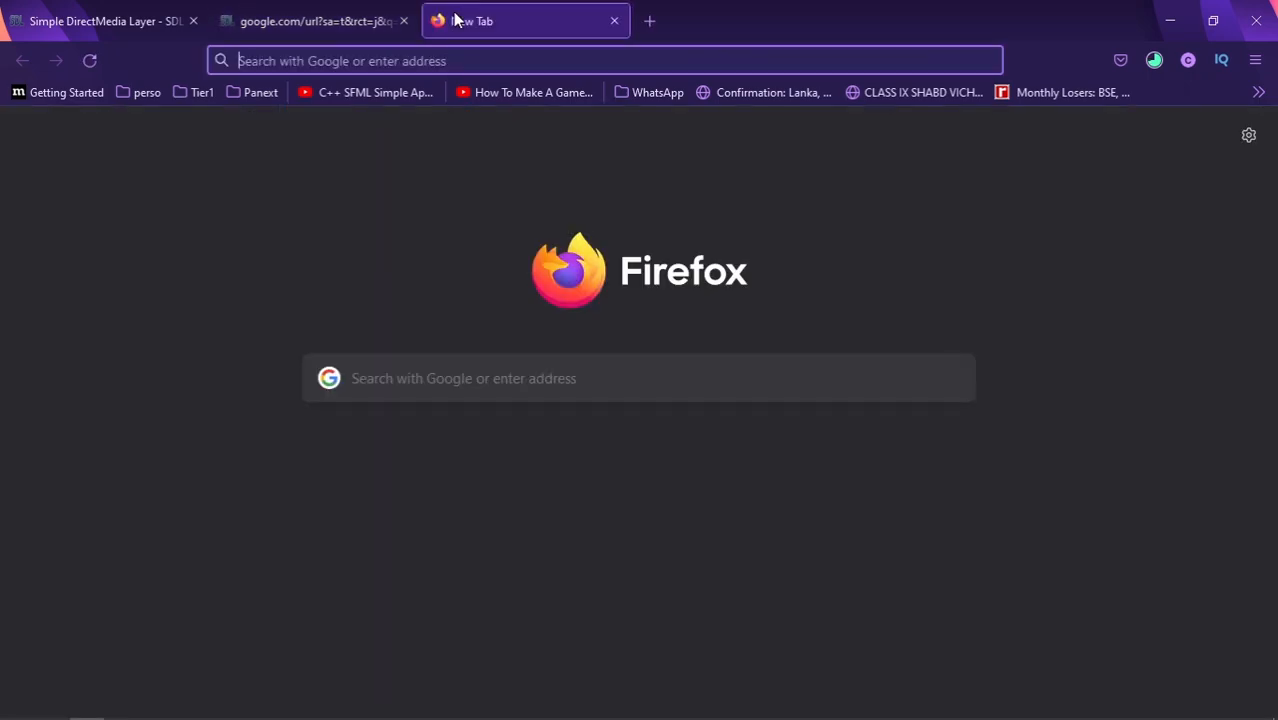
click(404, 20)
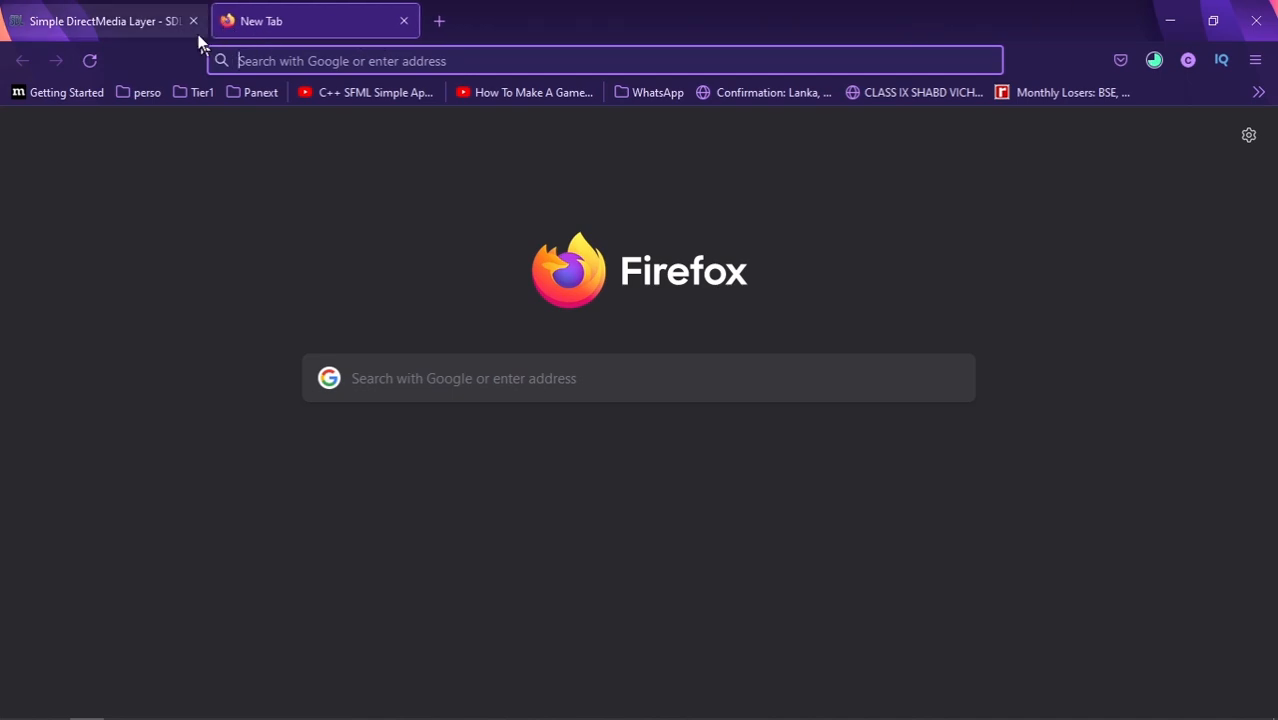
click(192, 20)
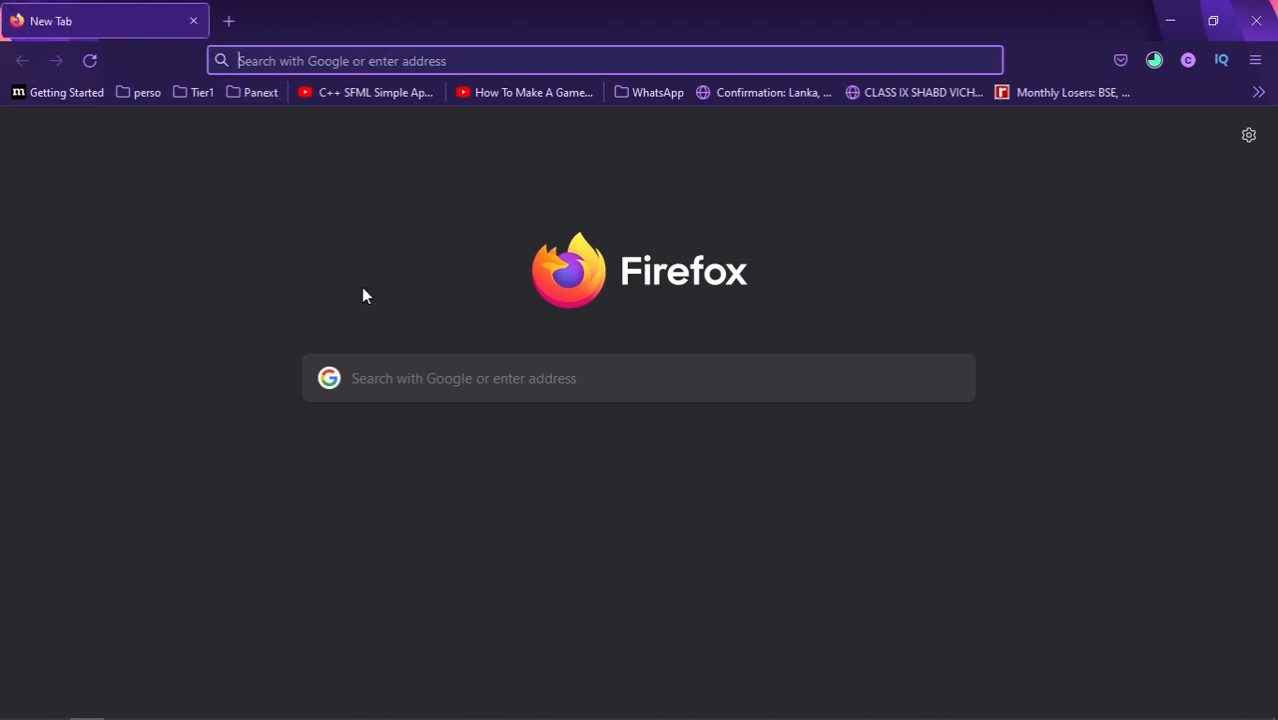
Step: Search for 'vscode' and land on the code.visualstudio.com download buttons
text(vscode)
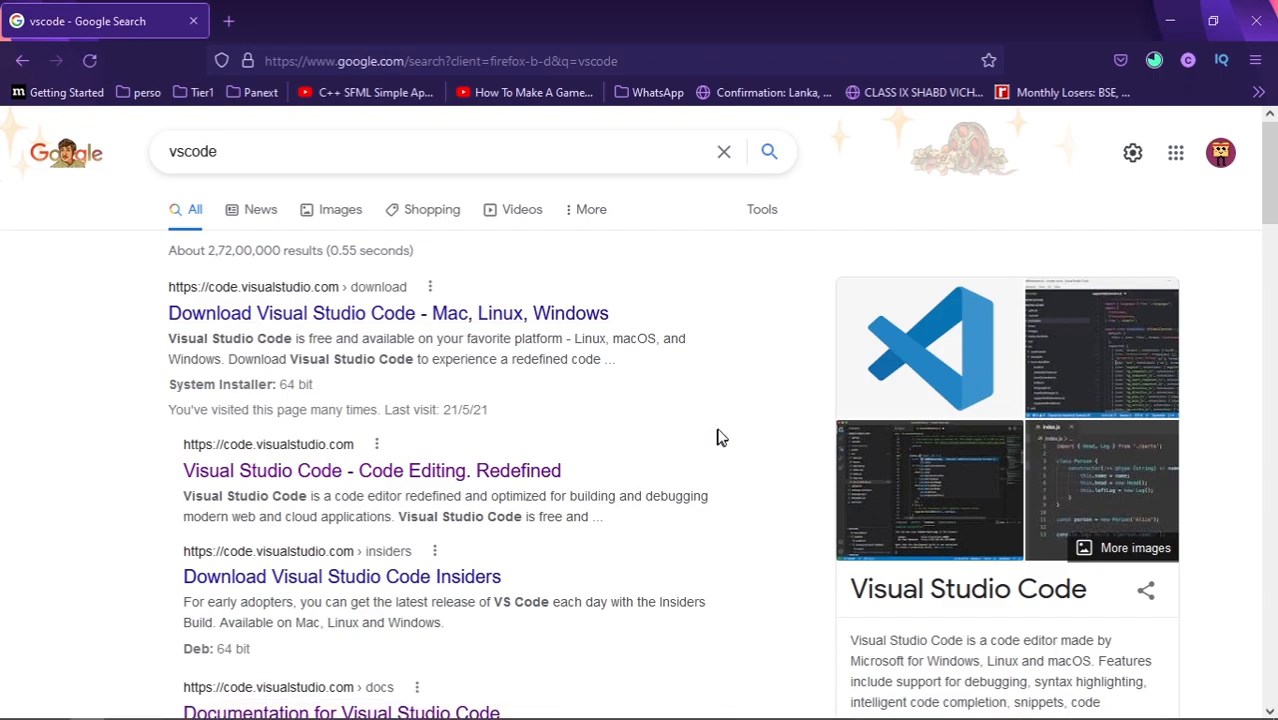
click(388, 312)
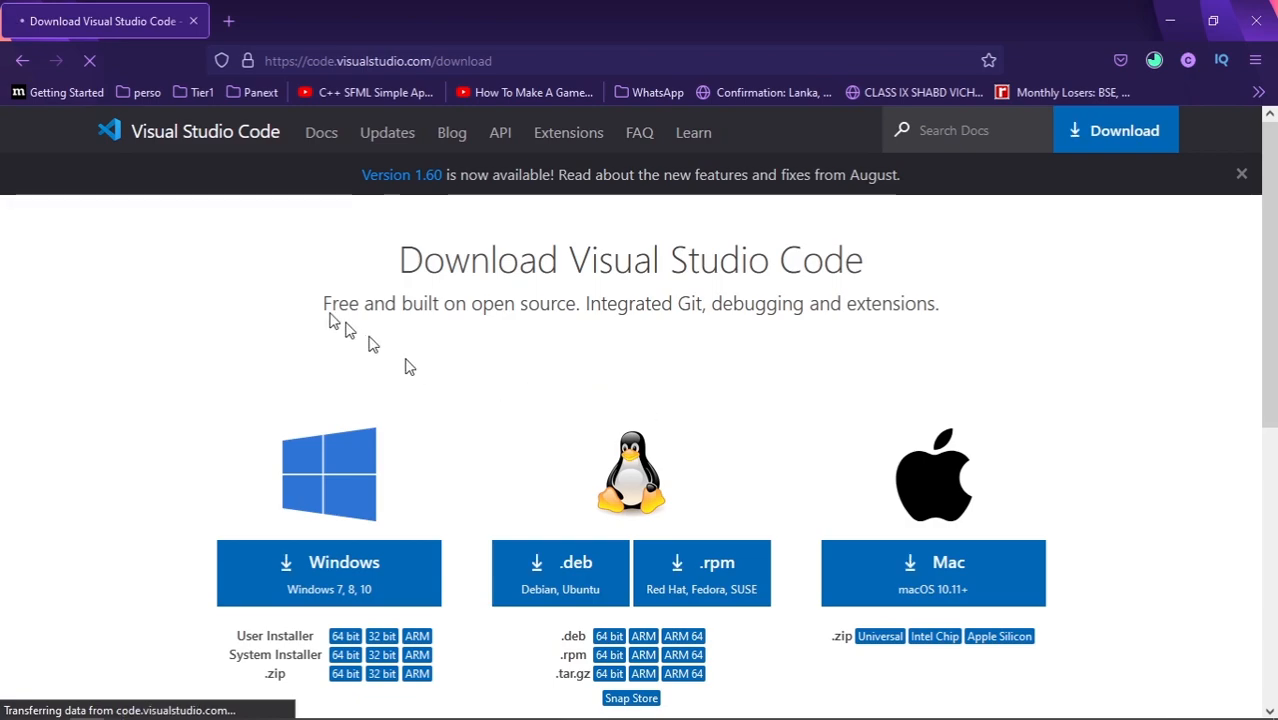
scroll(down, 3)
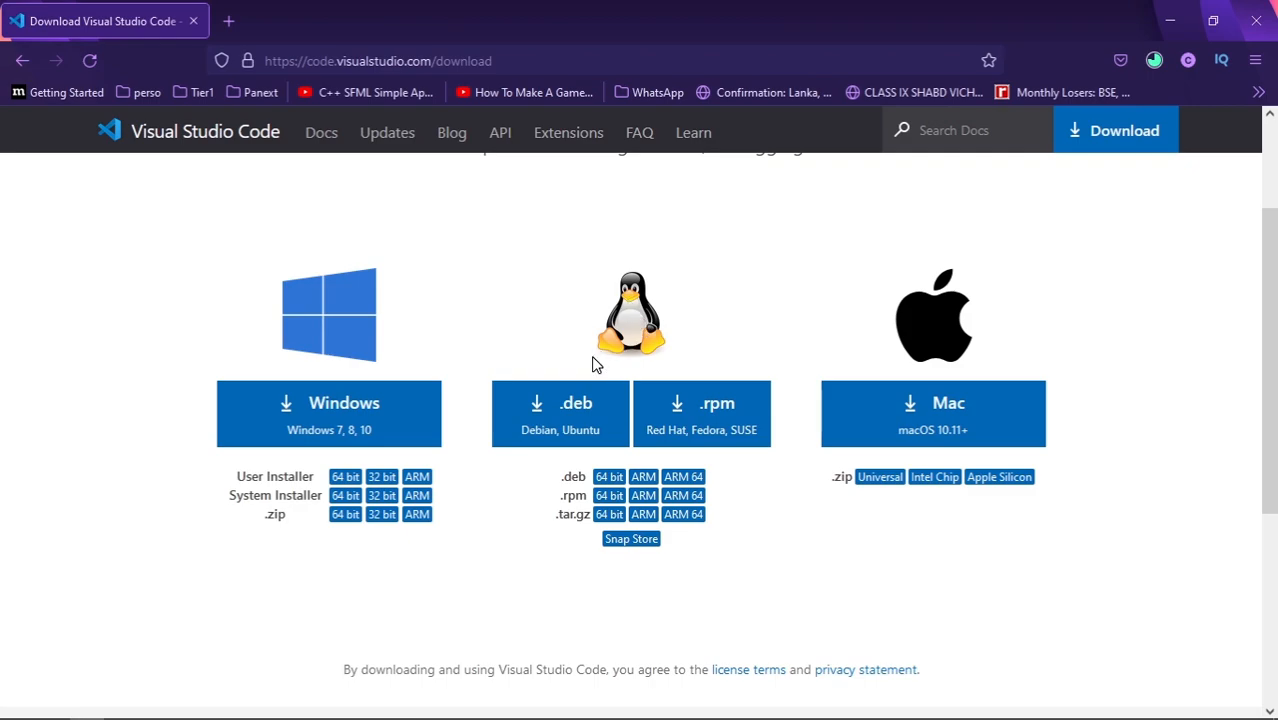
mouse_move(244, 400)
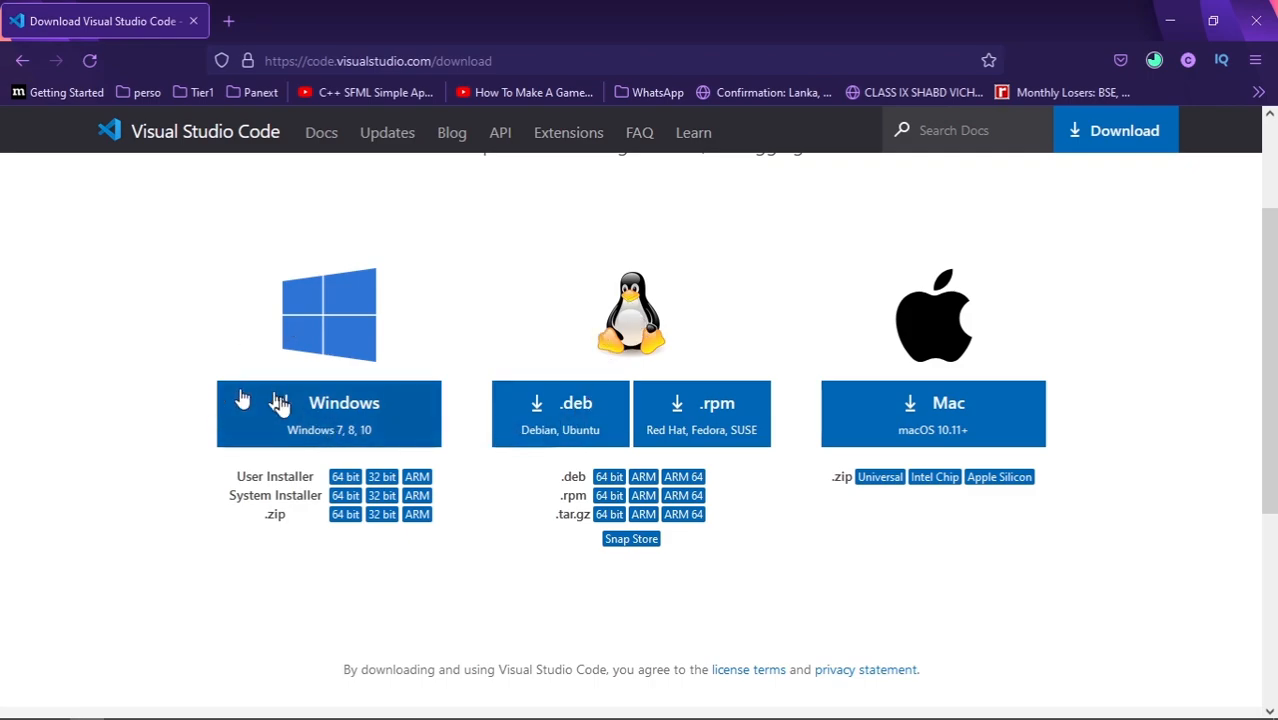
Step: Save the VS Code Windows installer into the sdl2-setup-tutorial folder
click(328, 412)
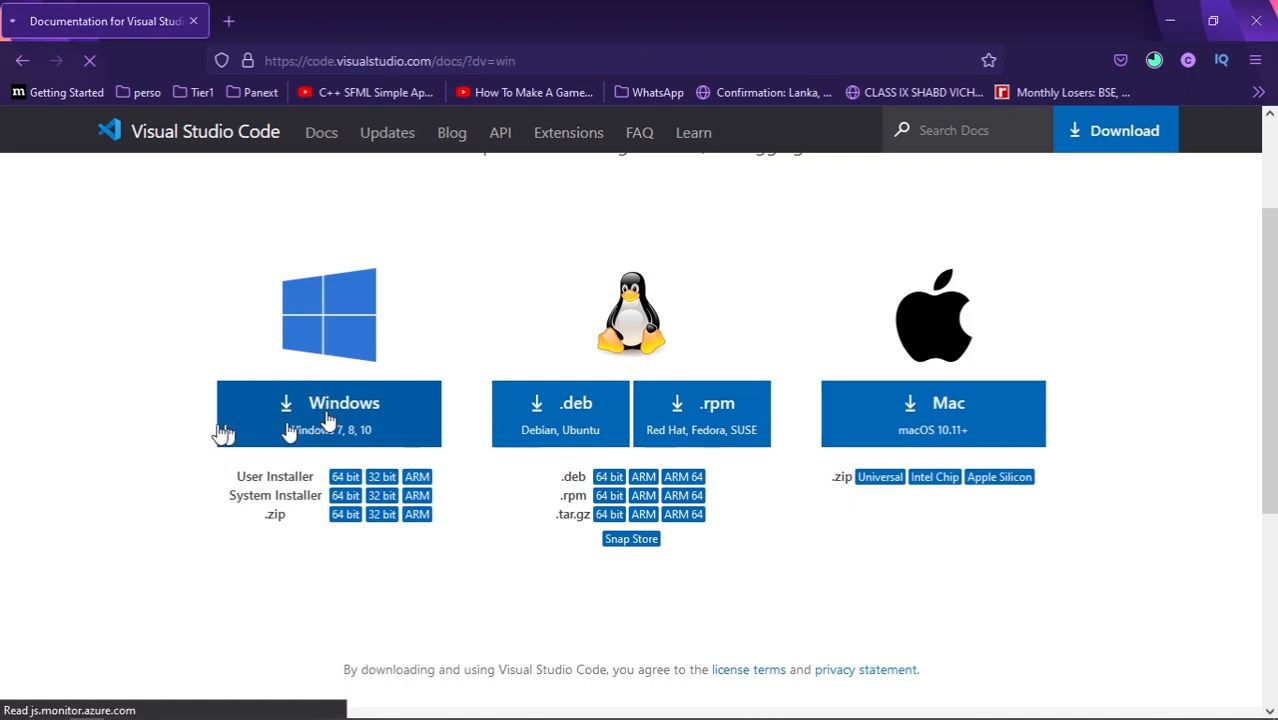
click(328, 412)
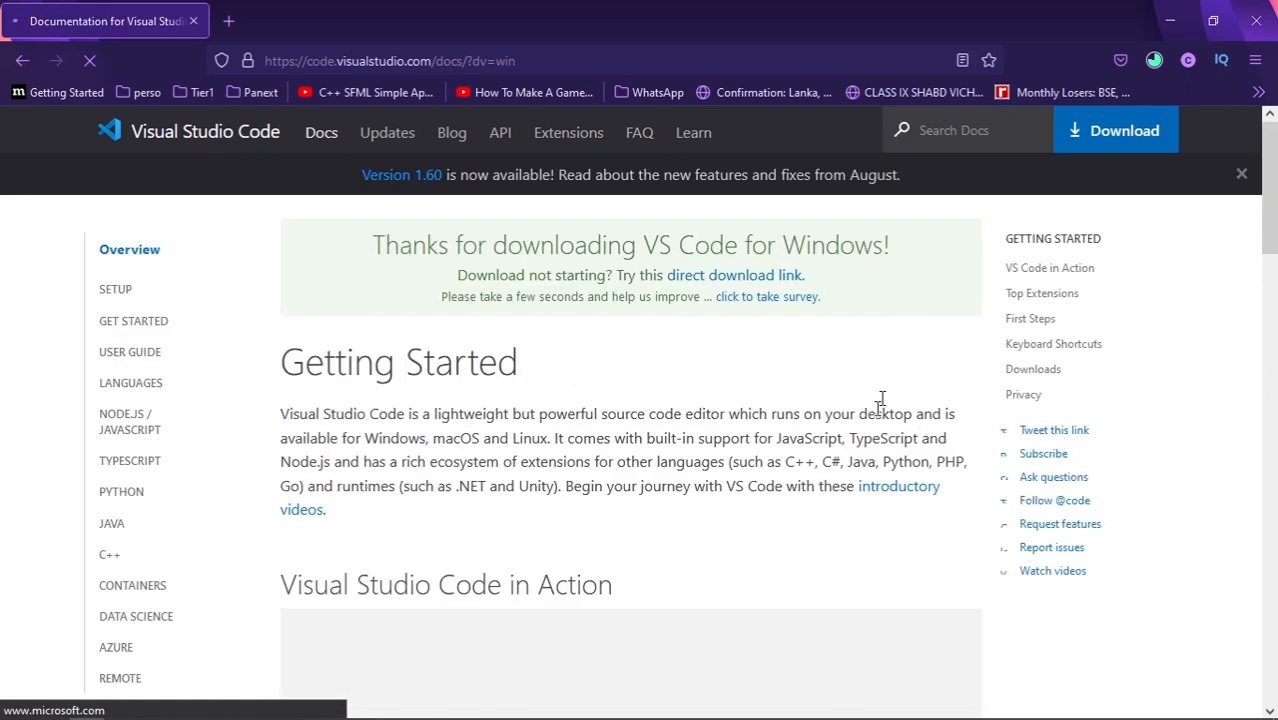
mouse_move(790, 490)
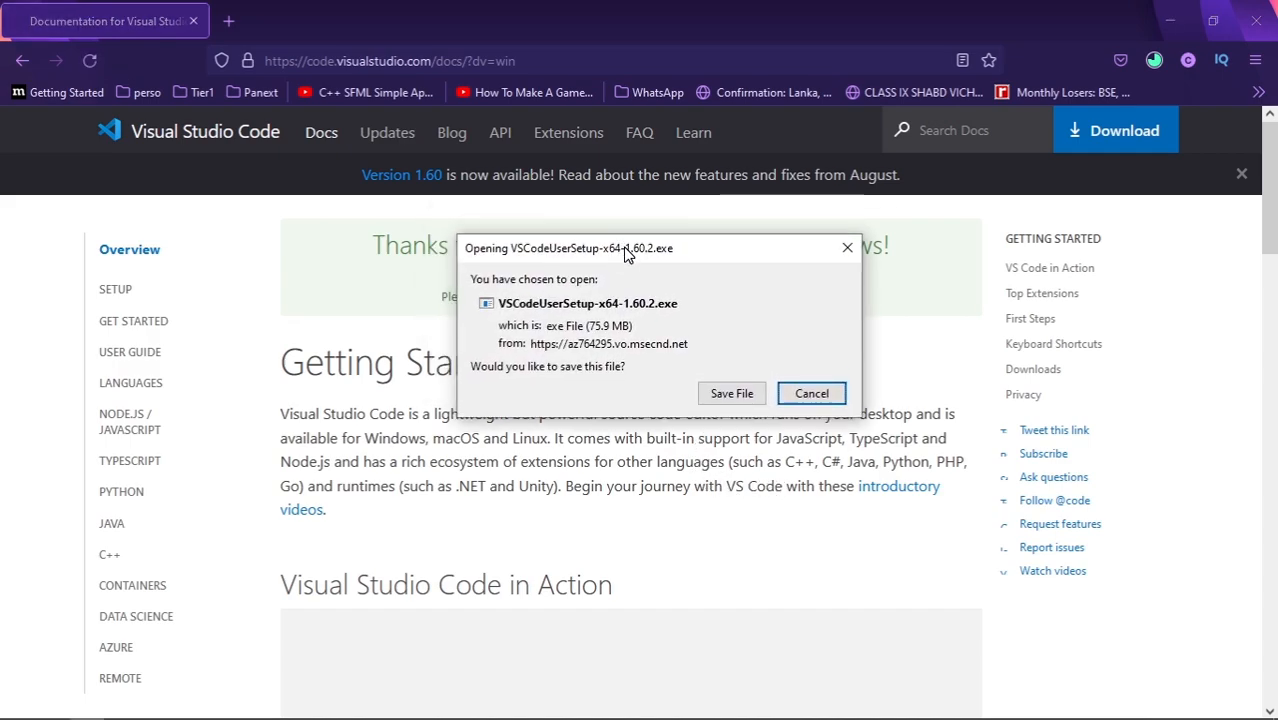
click(812, 392)
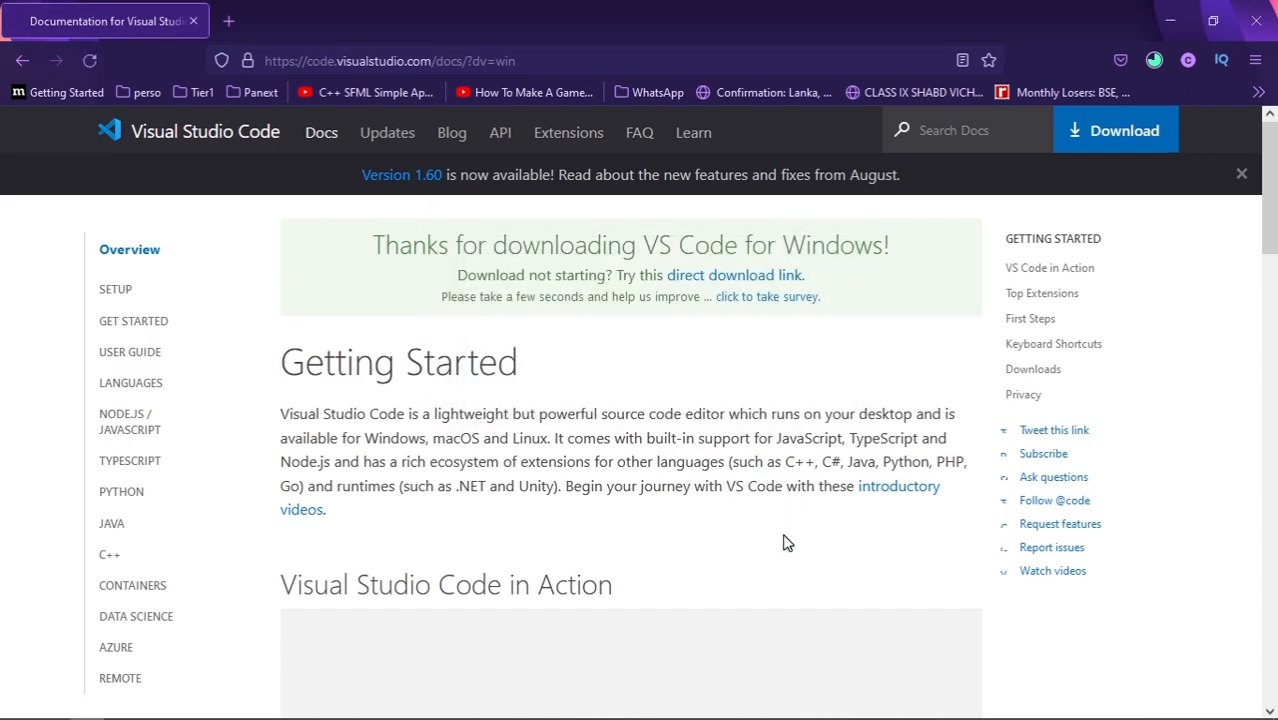
click(1116, 130)
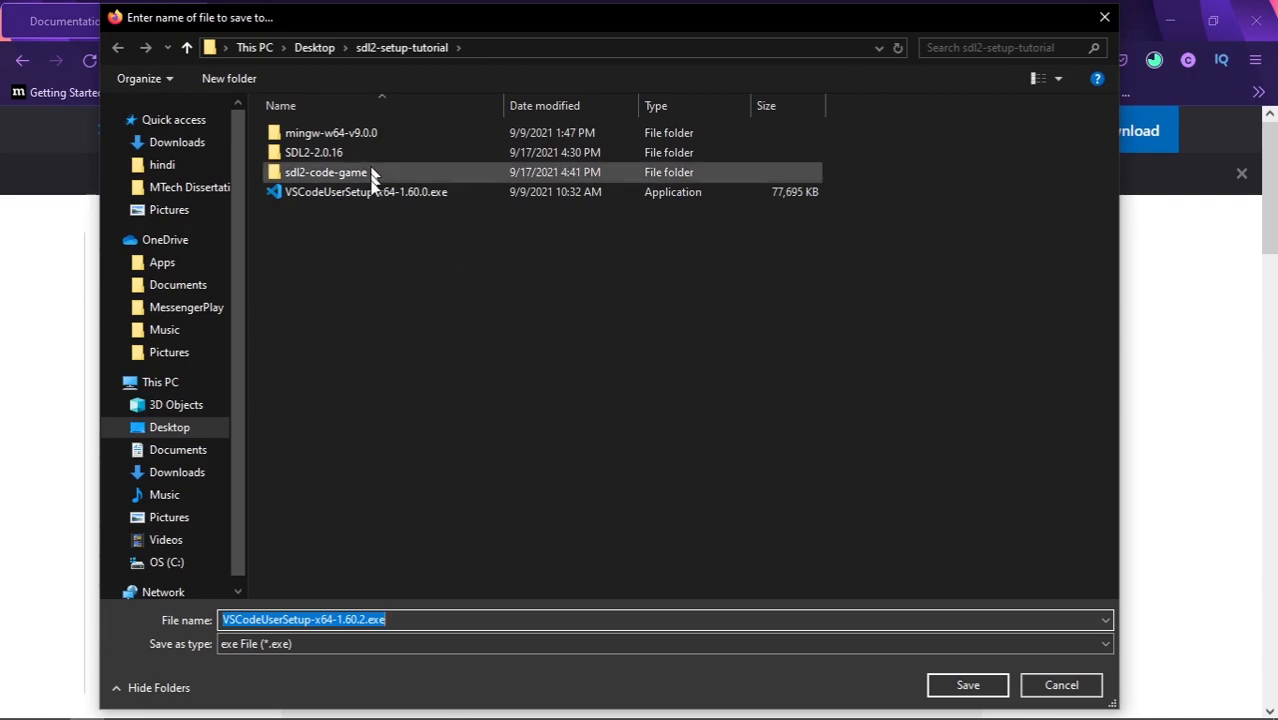
mouse_move(420, 180)
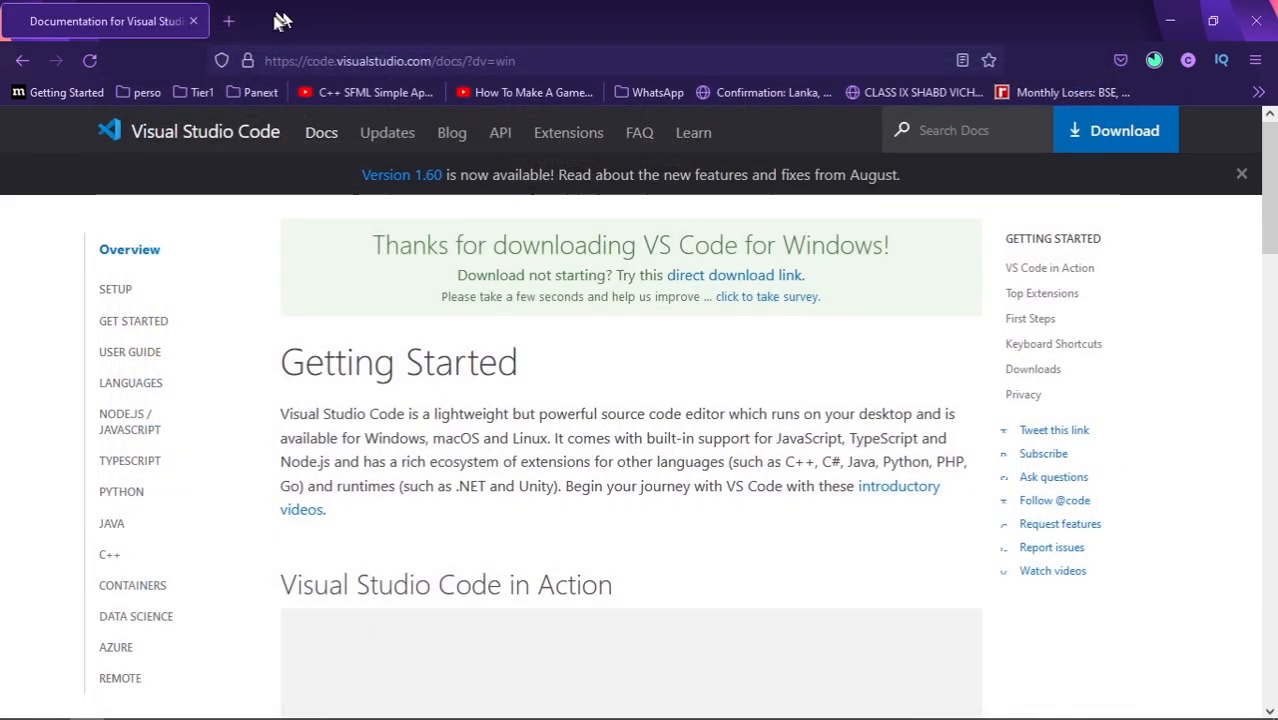
click(1154, 60)
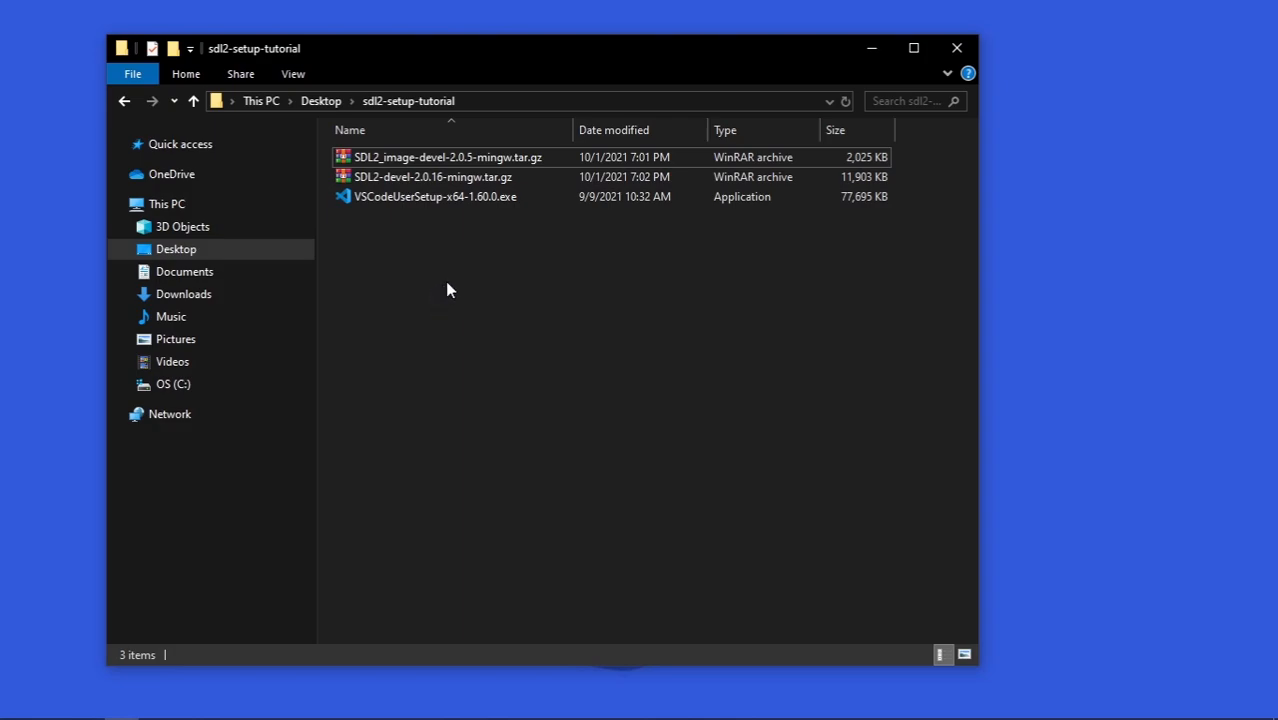
mouse_move(432, 240)
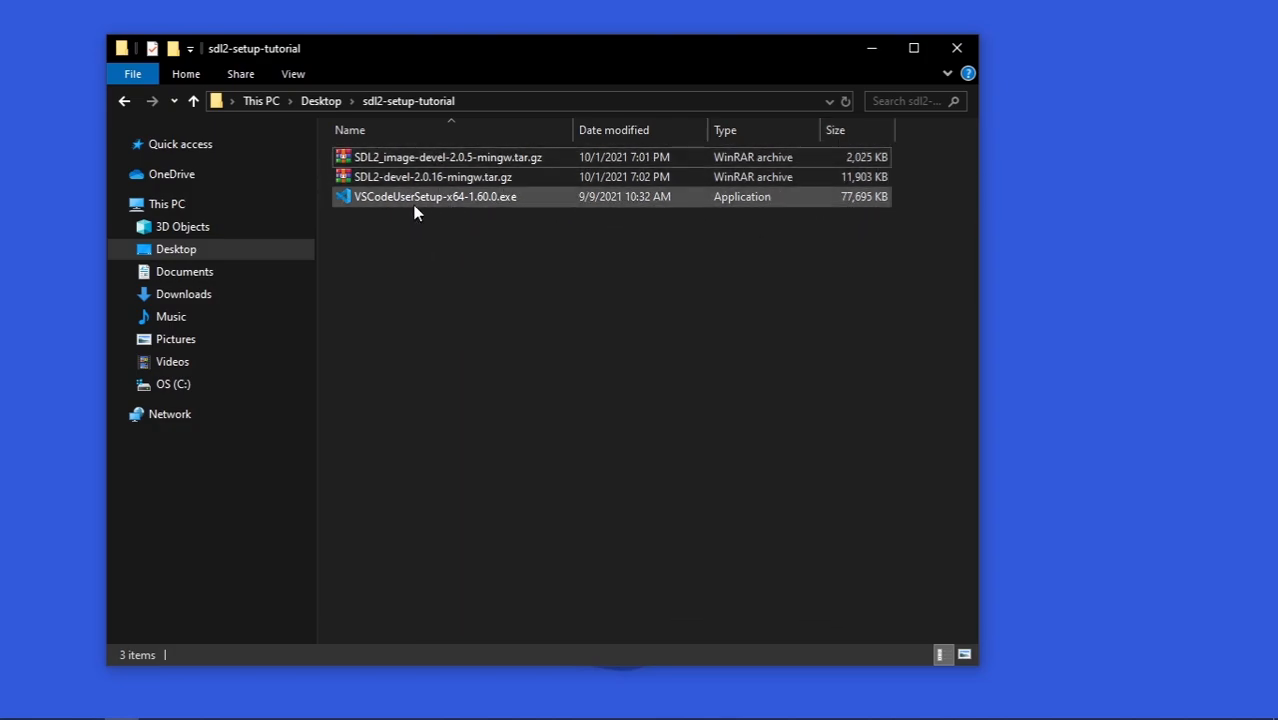
Step: Run the VS Code installer, accept the license and advance to the ready-to-install page
double_click(436, 196)
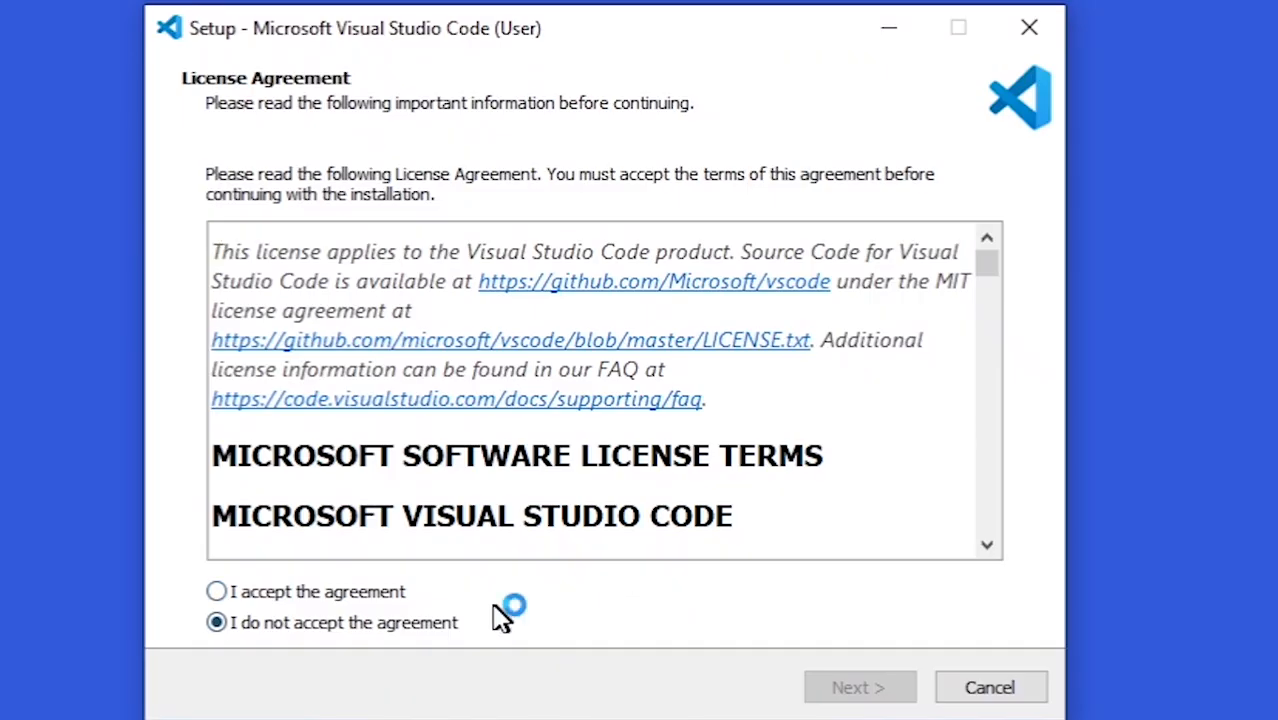
click(216, 592)
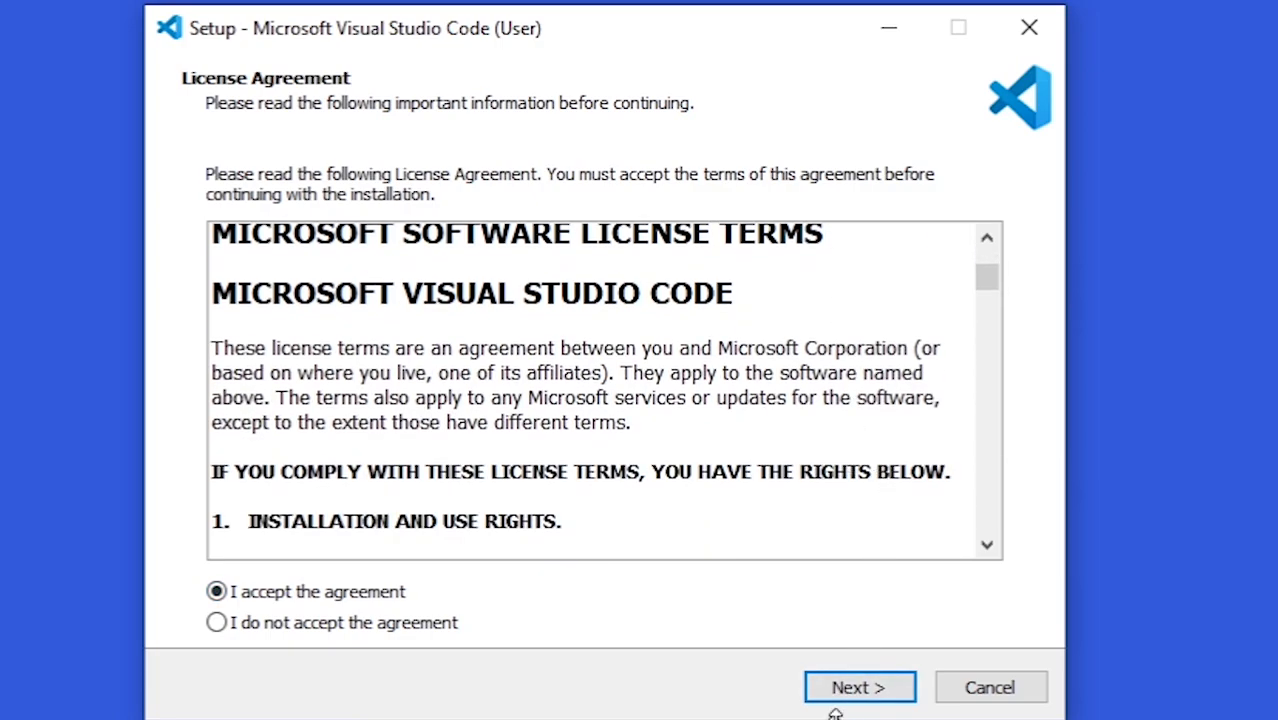
click(860, 688)
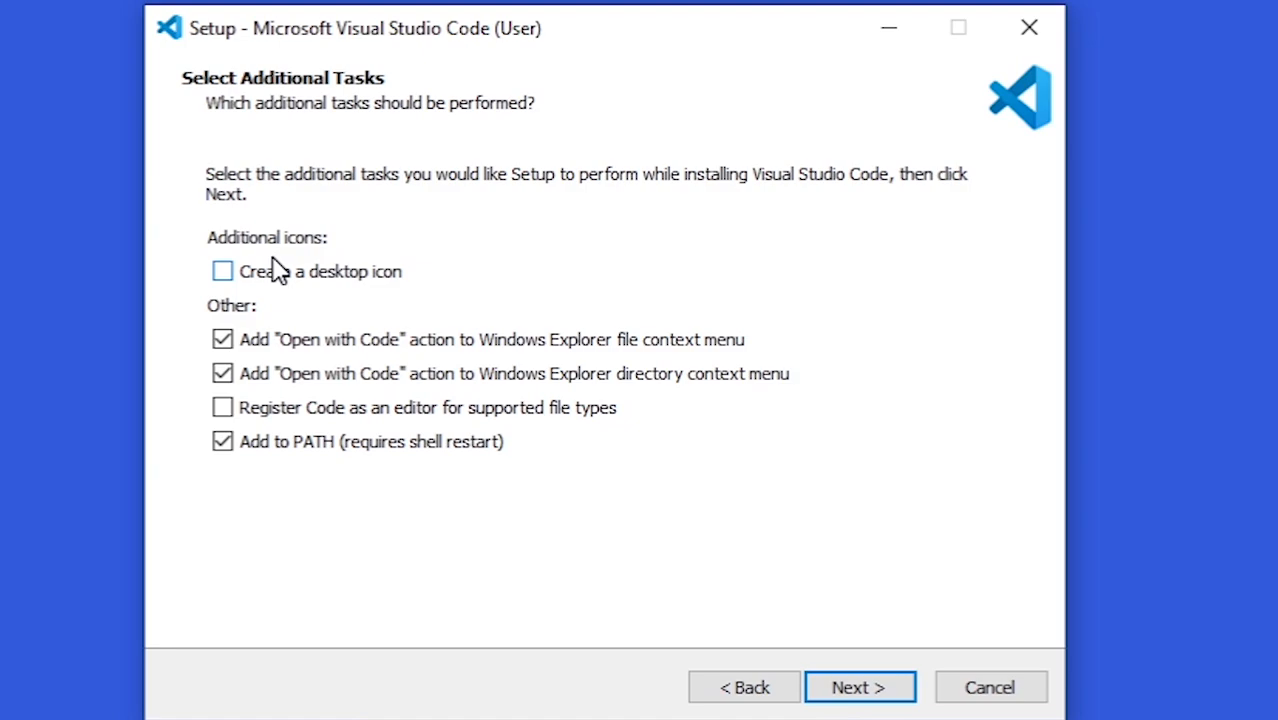
mouse_move(878, 684)
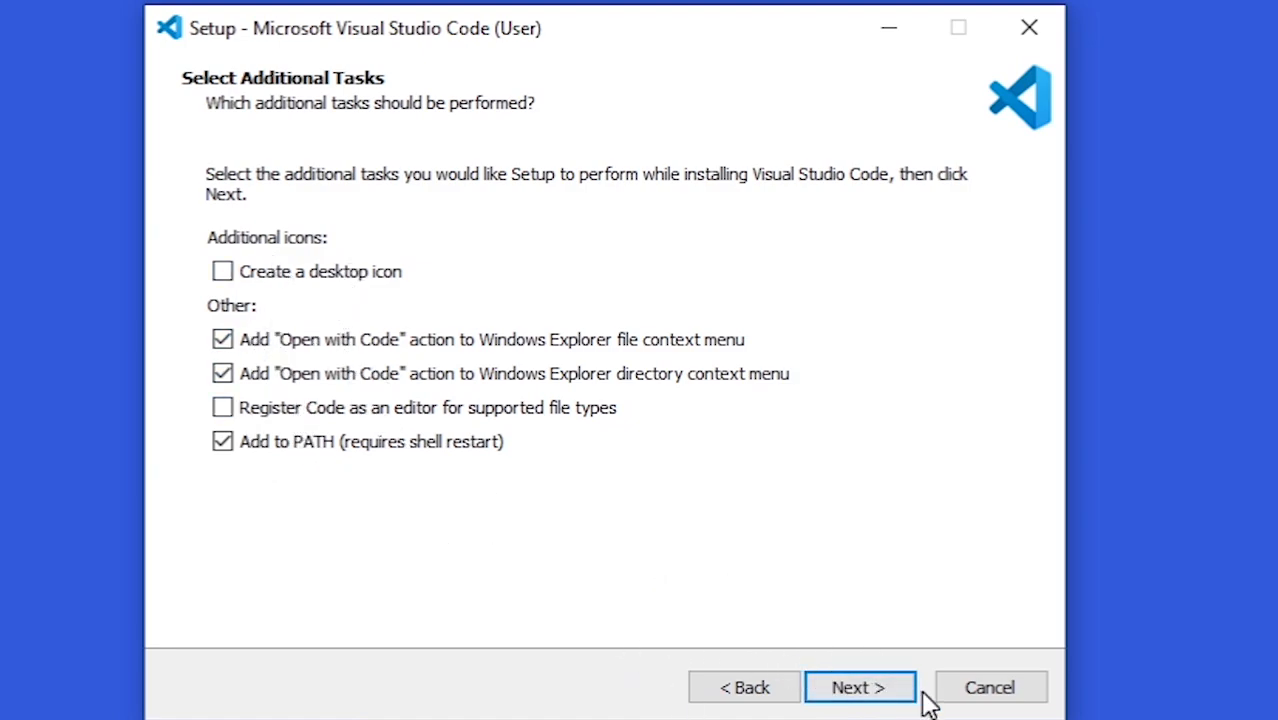
click(858, 688)
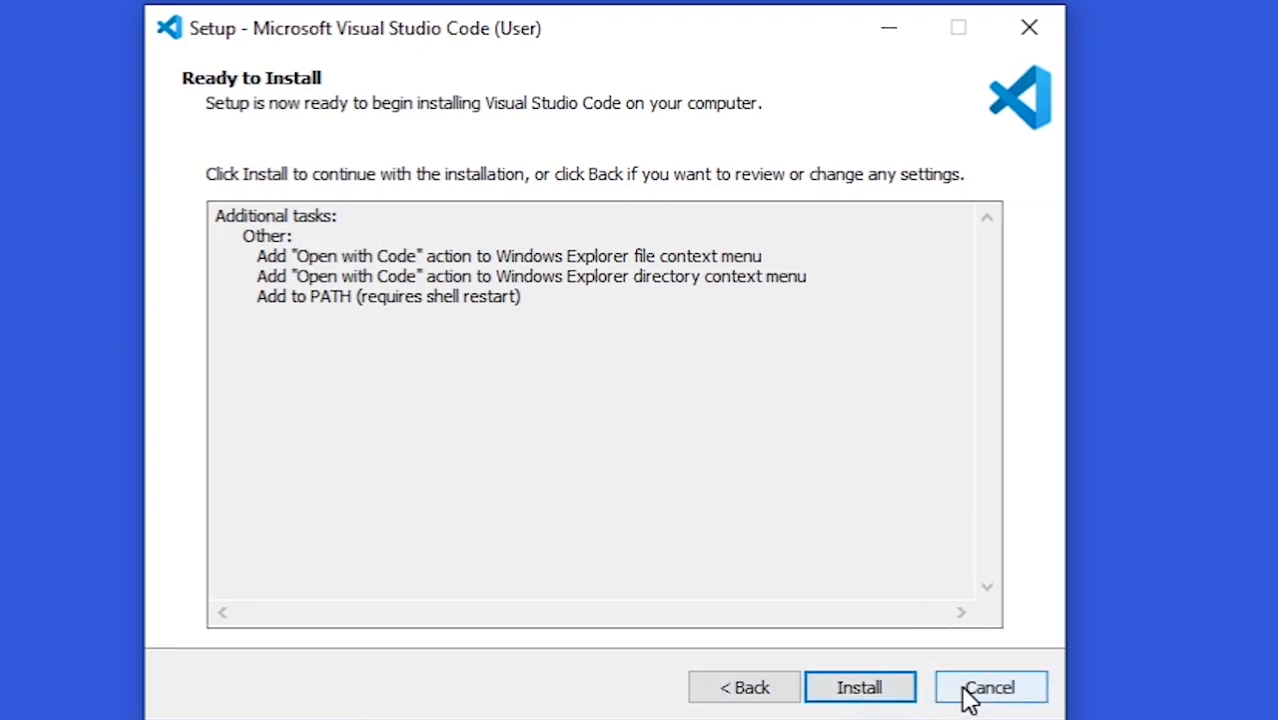
Step: Cancel setup before installing and confirm the exit, returning to the desktop
click(988, 688)
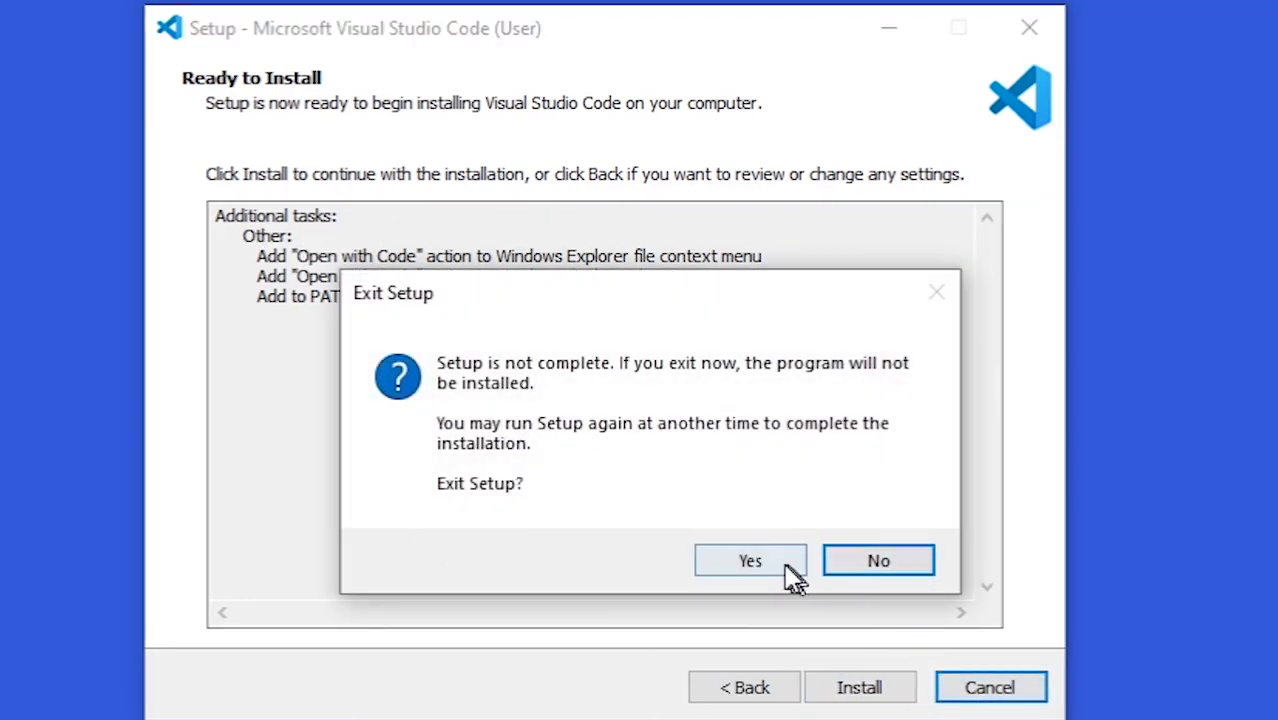
click(750, 560)
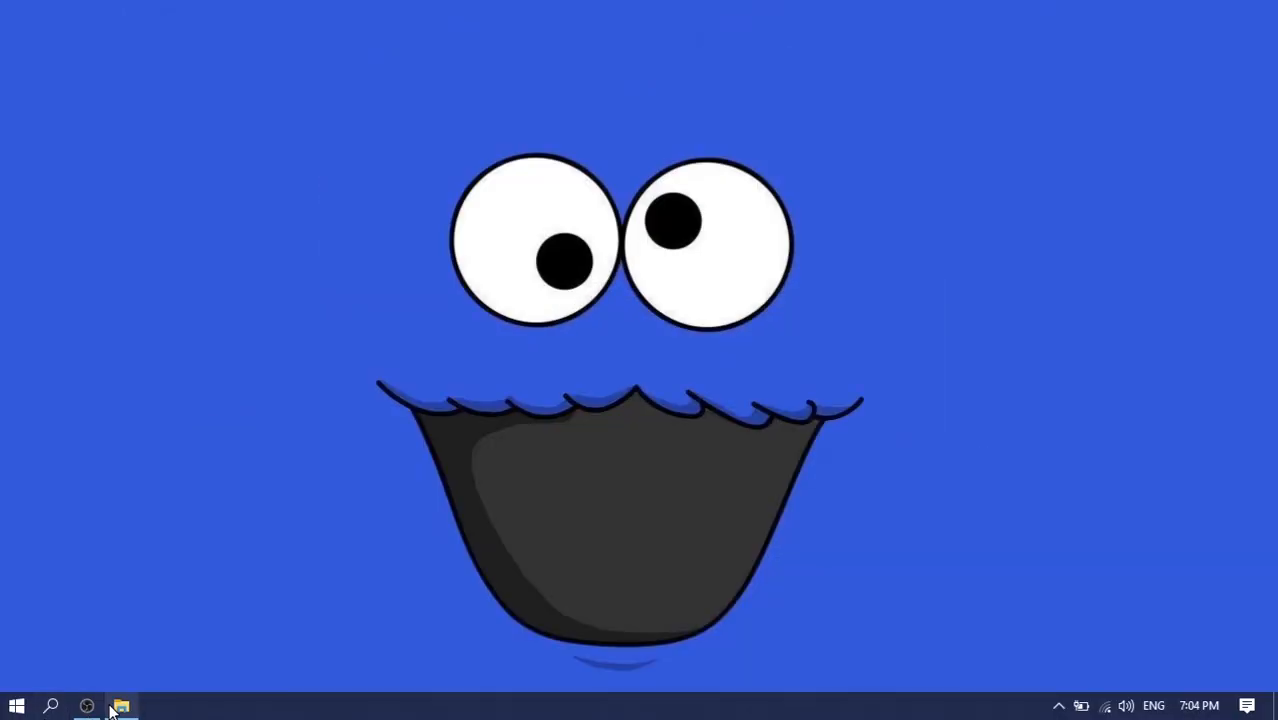
Step: Bring back the sdl2-setup-tutorial folder and select the SDL2-devel-2.0.16-mingw archive
click(120, 706)
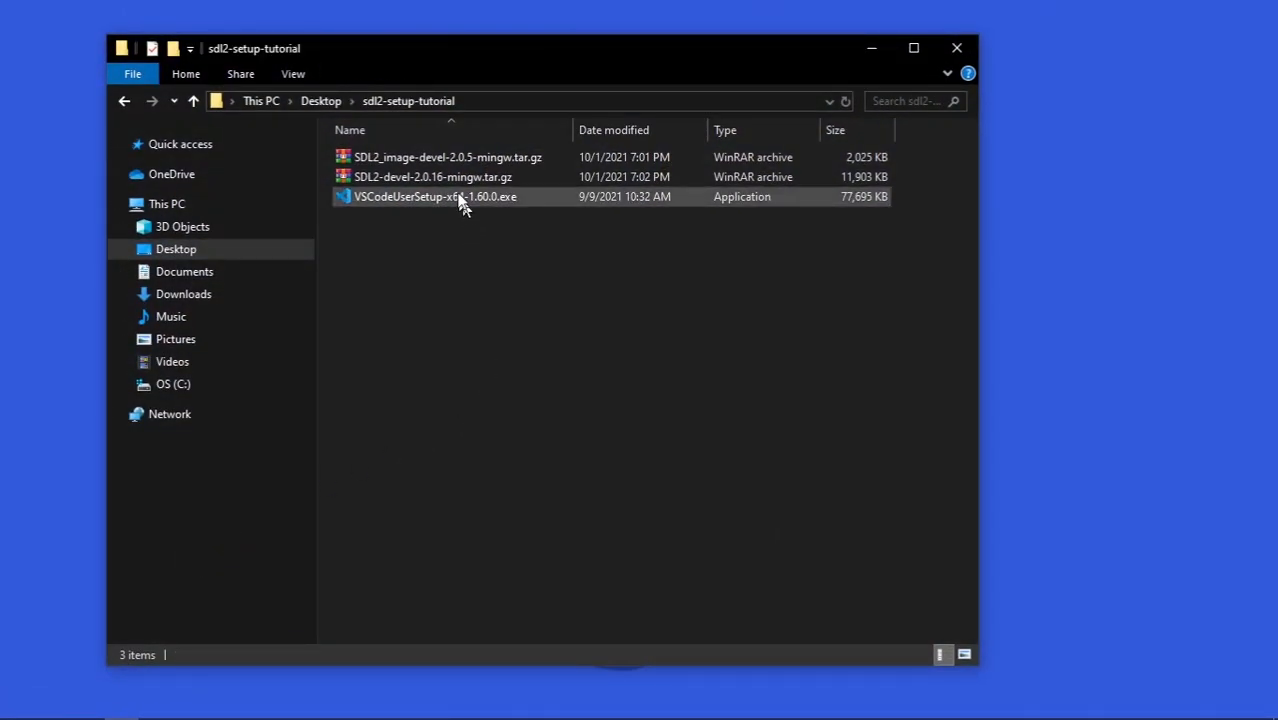
click(432, 176)
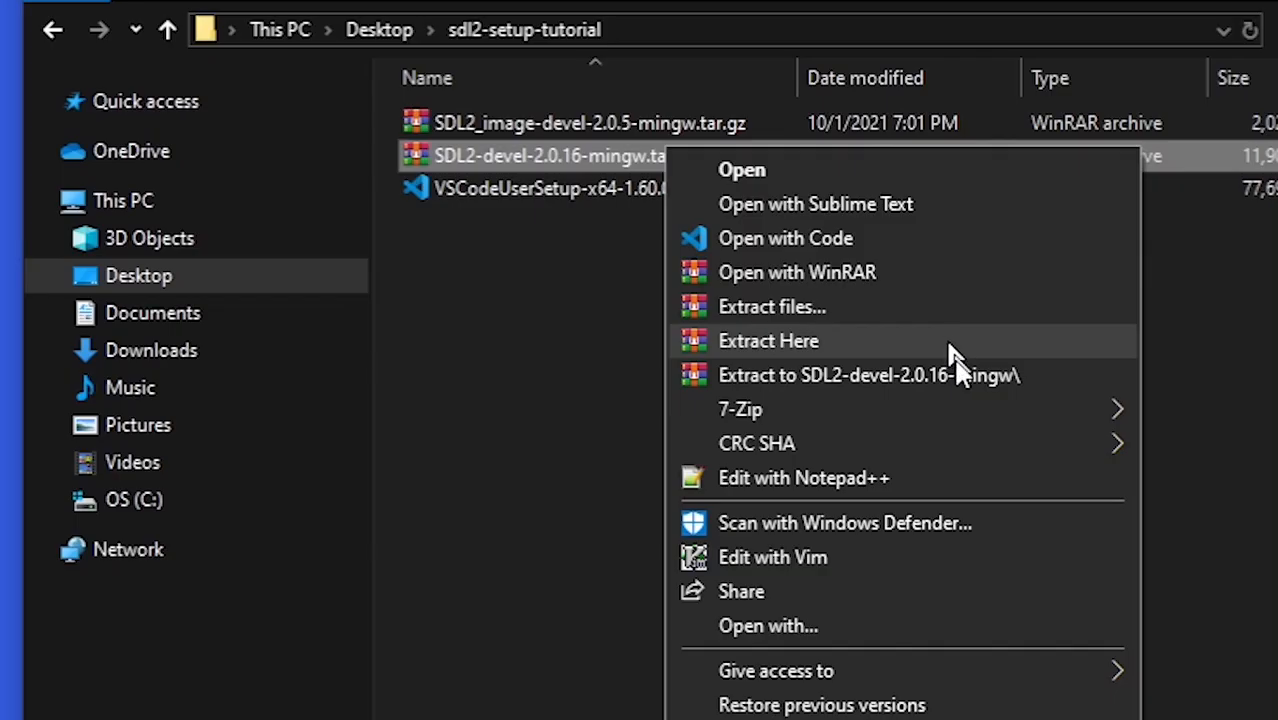
Step: Extract the SDL2 archive in place and enter SDL2-2.0.16 > x86_64-w64-mingw32
click(768, 340)
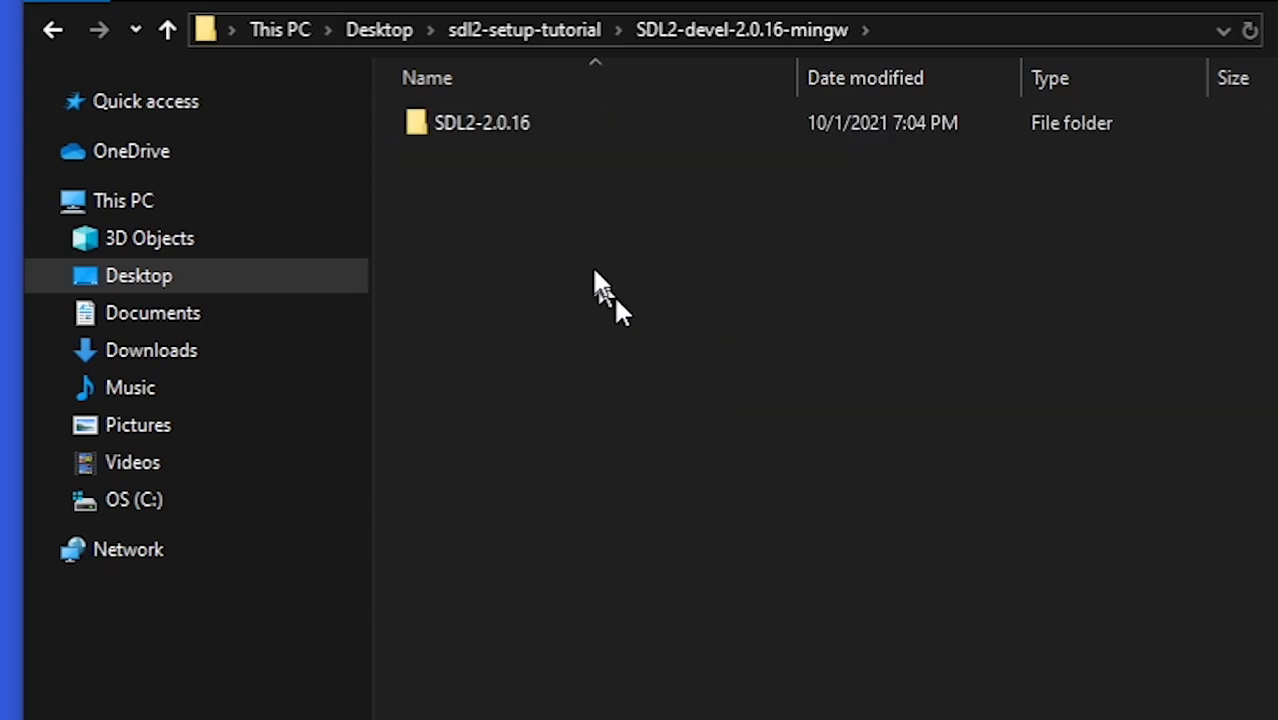
double_click(480, 122)
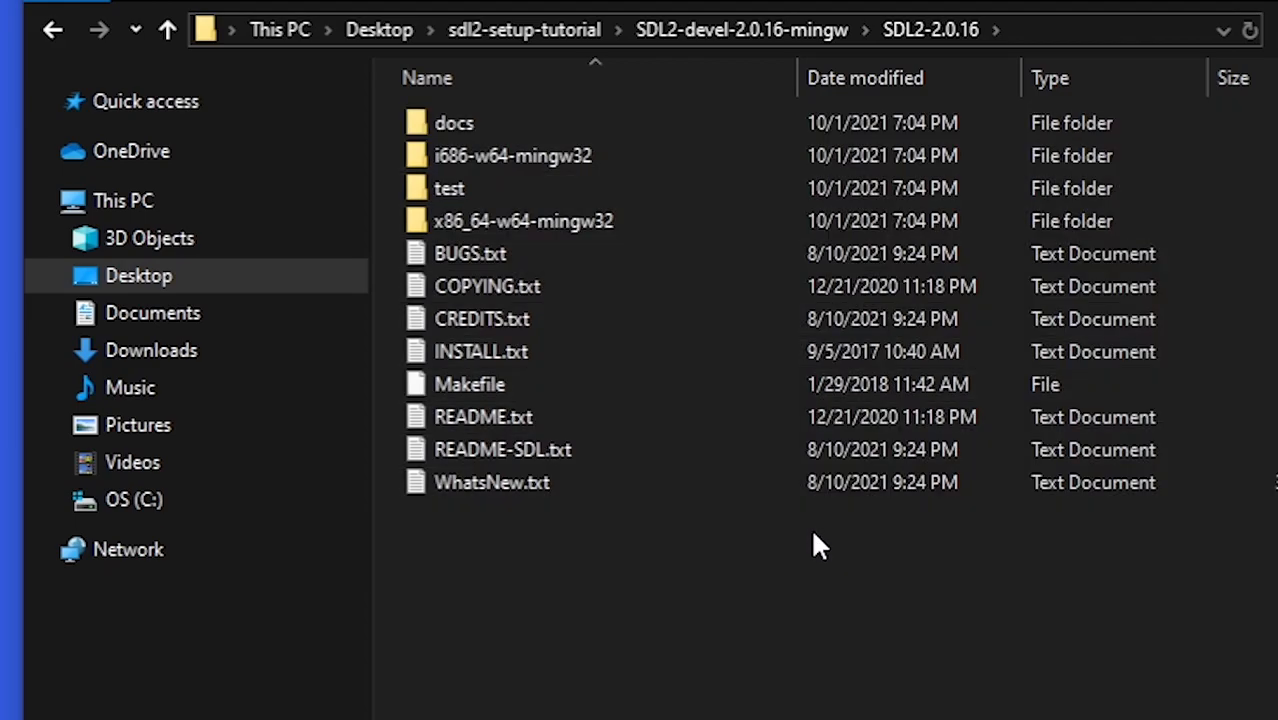
click(448, 188)
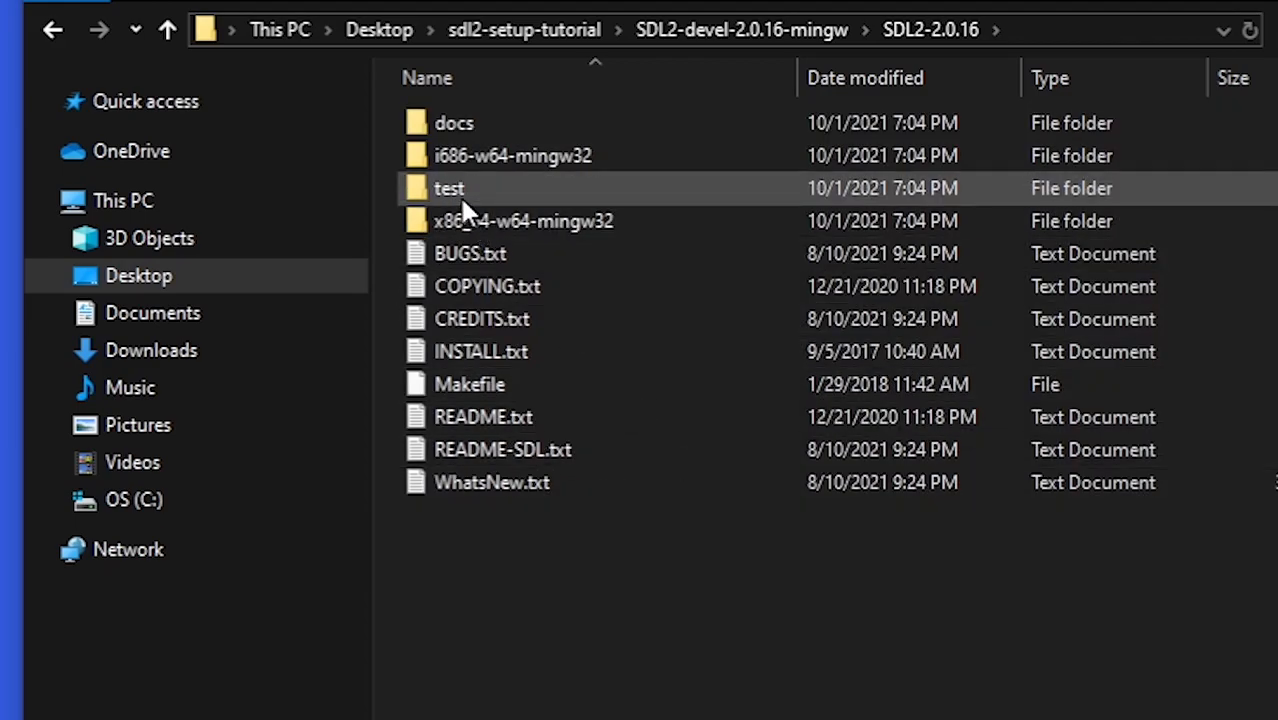
click(524, 220)
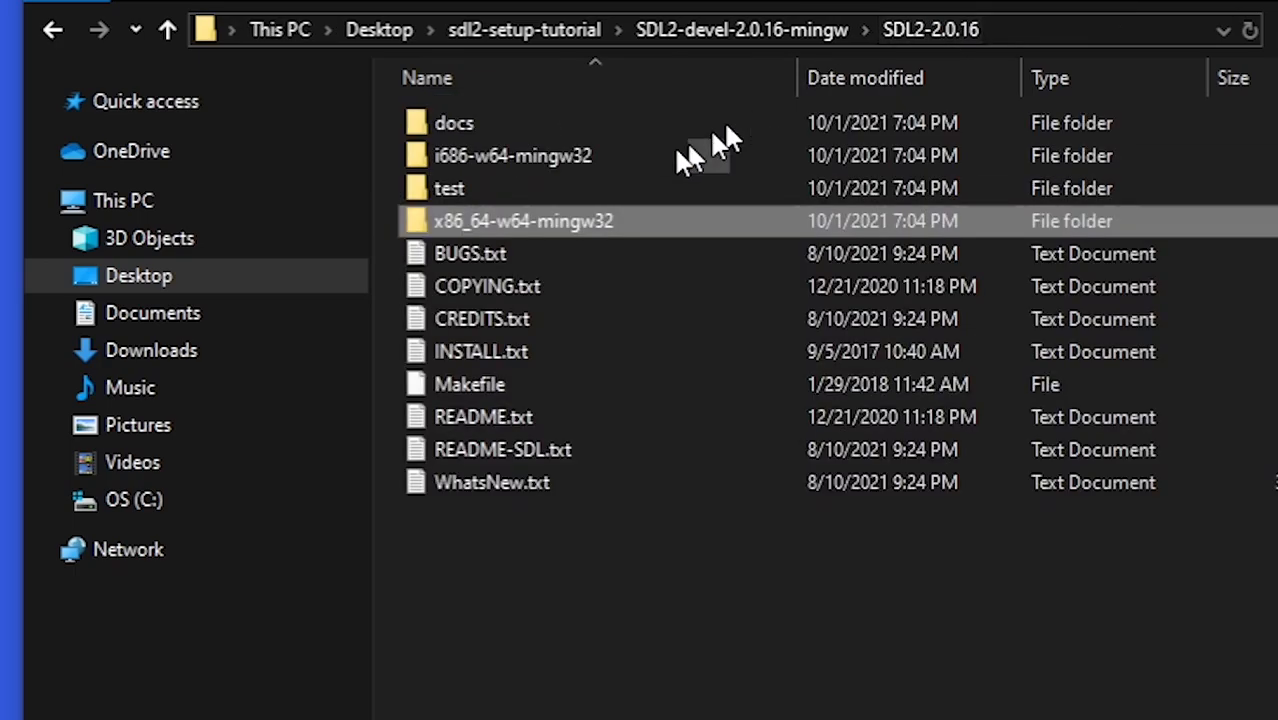
mouse_move(556, 222)
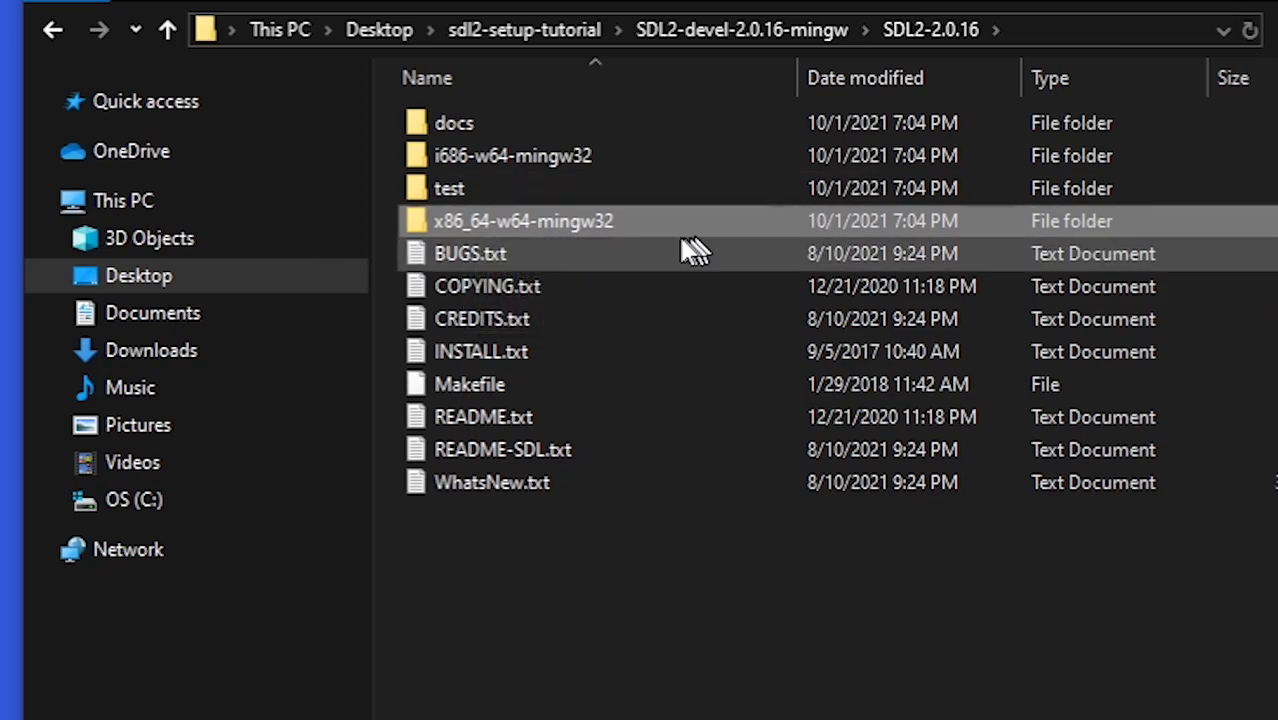
mouse_move(540, 240)
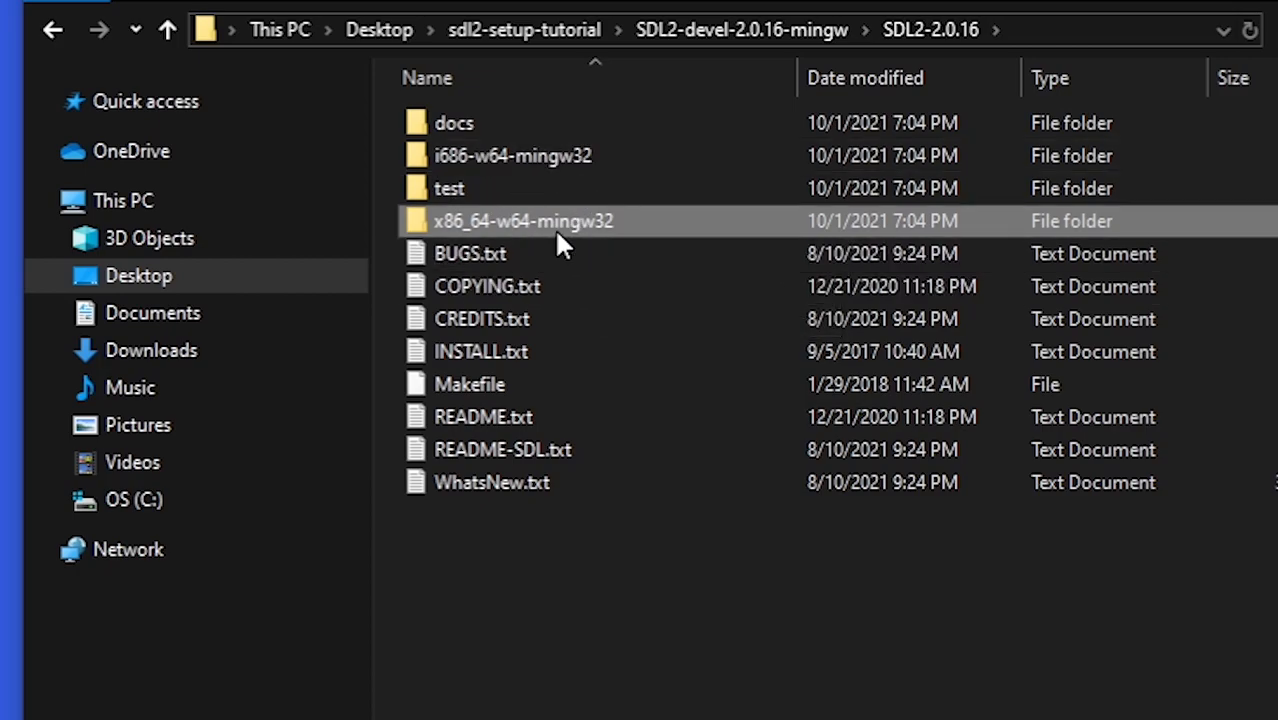
double_click(524, 220)
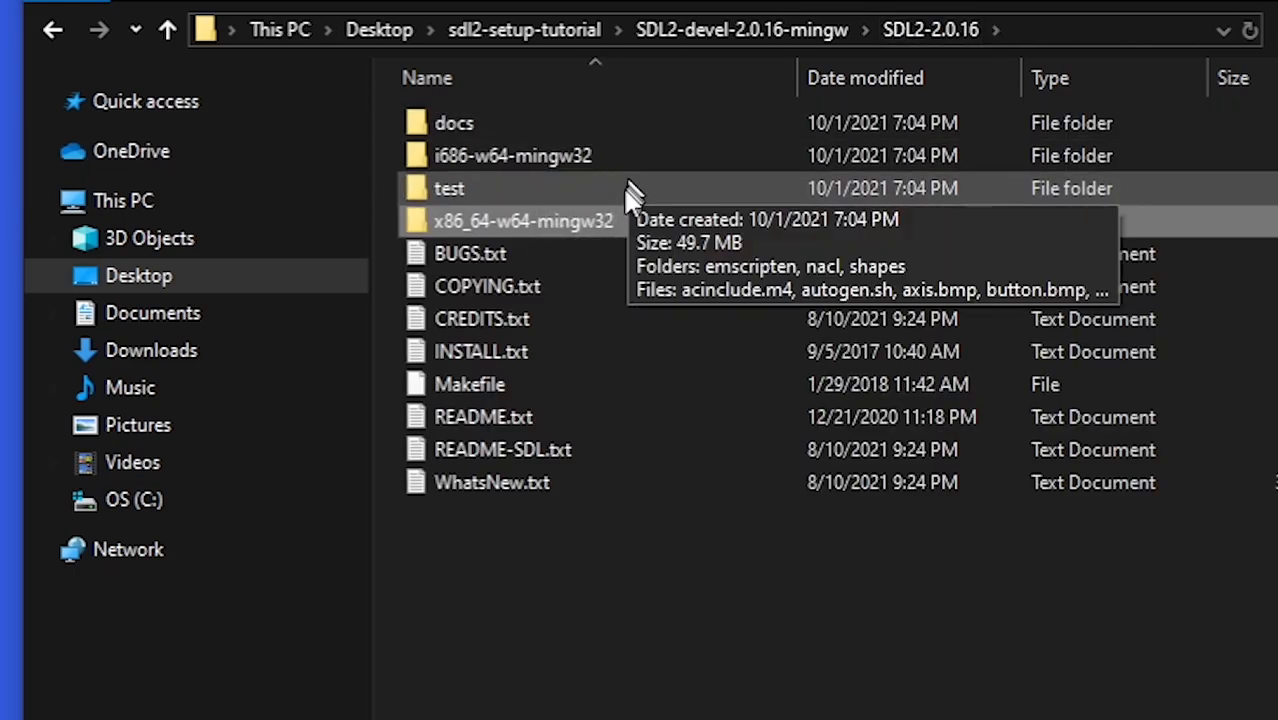
double_click(522, 220)
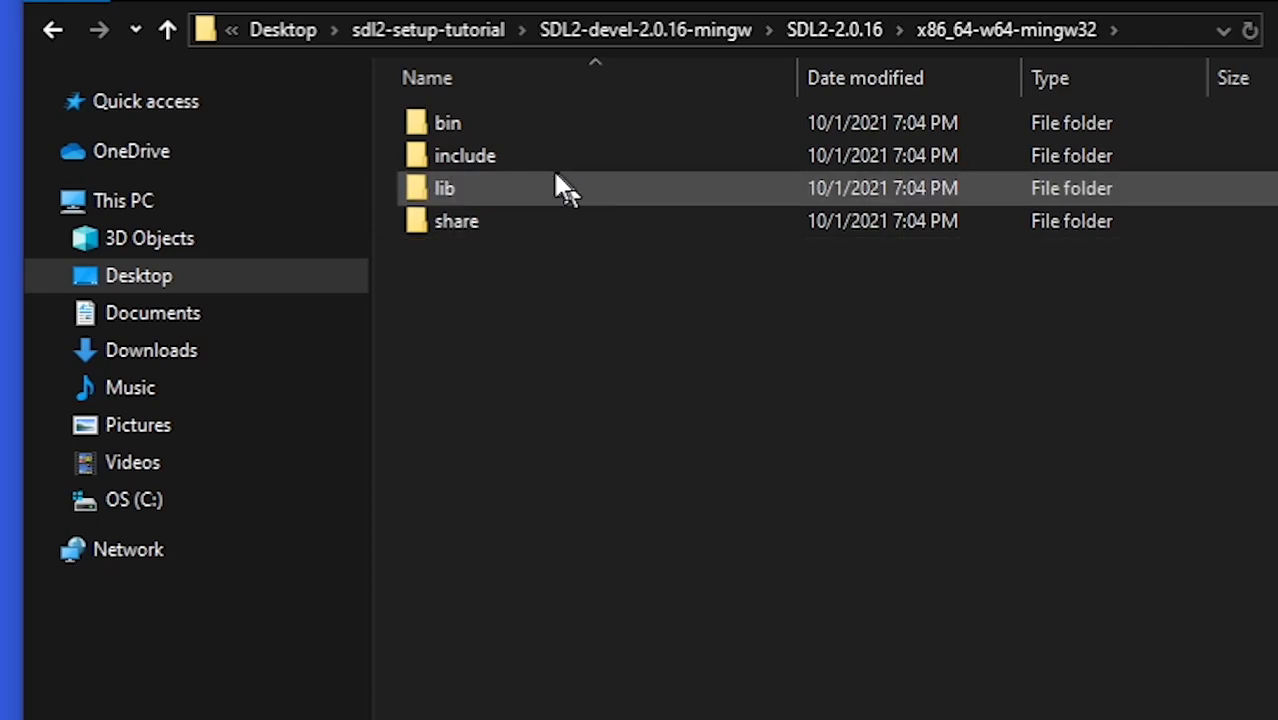
Step: Browse the lib folder, then the include/SDL2 headers folder of the 64-bit package
double_click(444, 188)
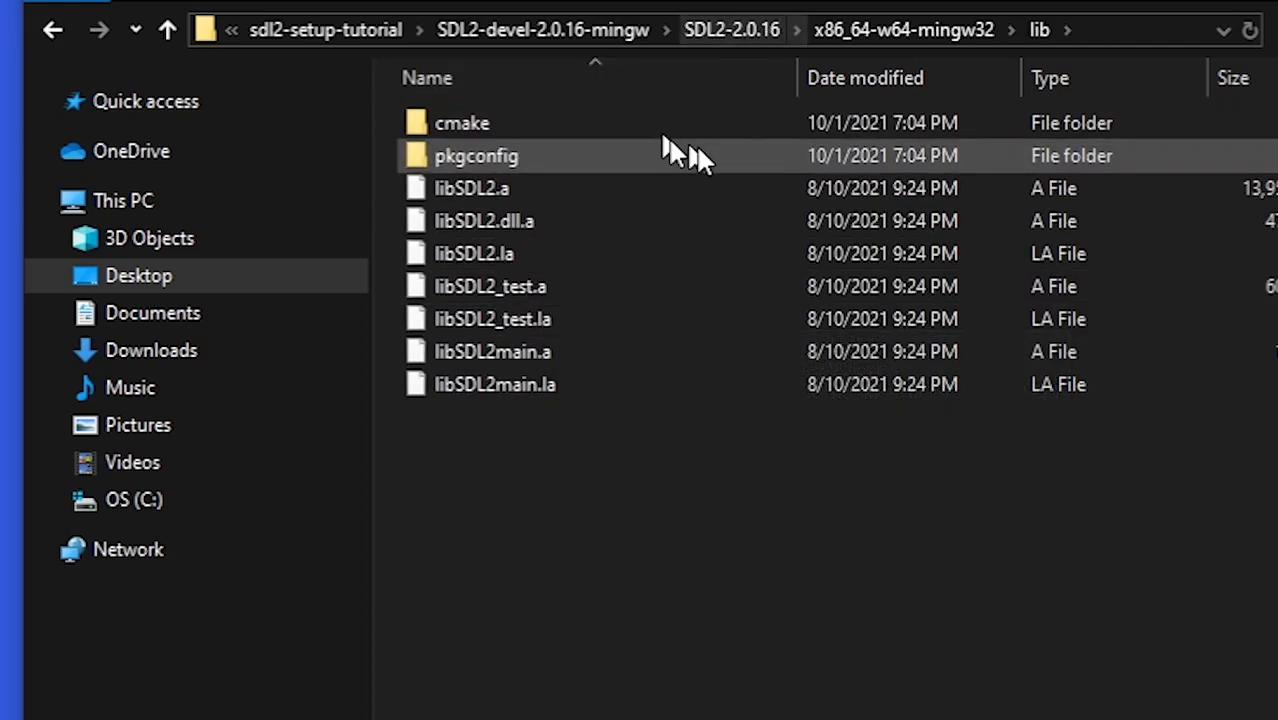
click(168, 30)
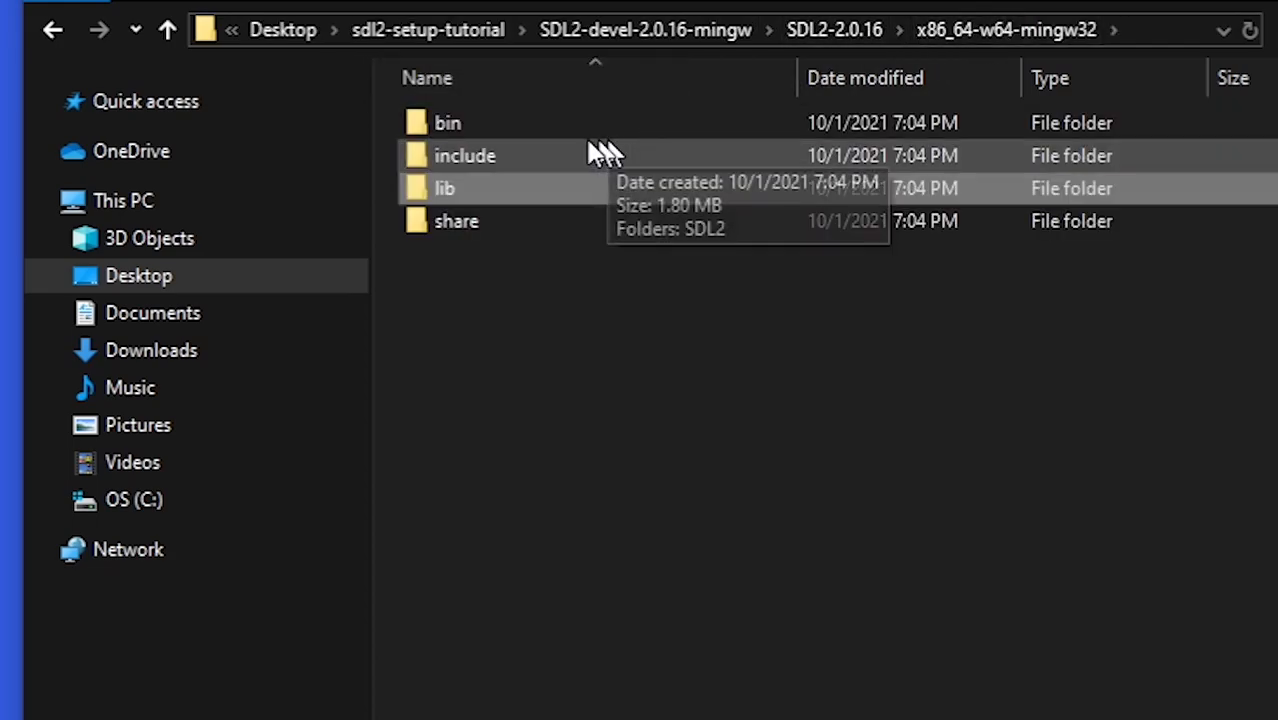
double_click(448, 122)
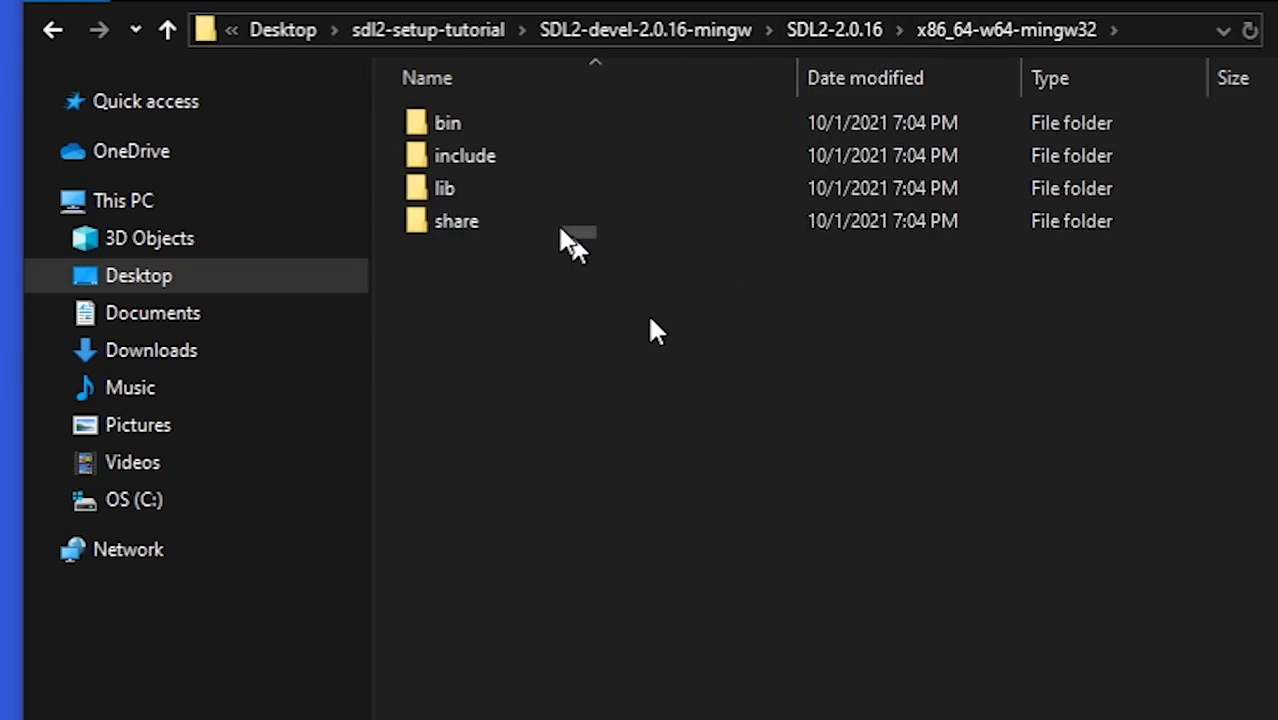
double_click(464, 156)
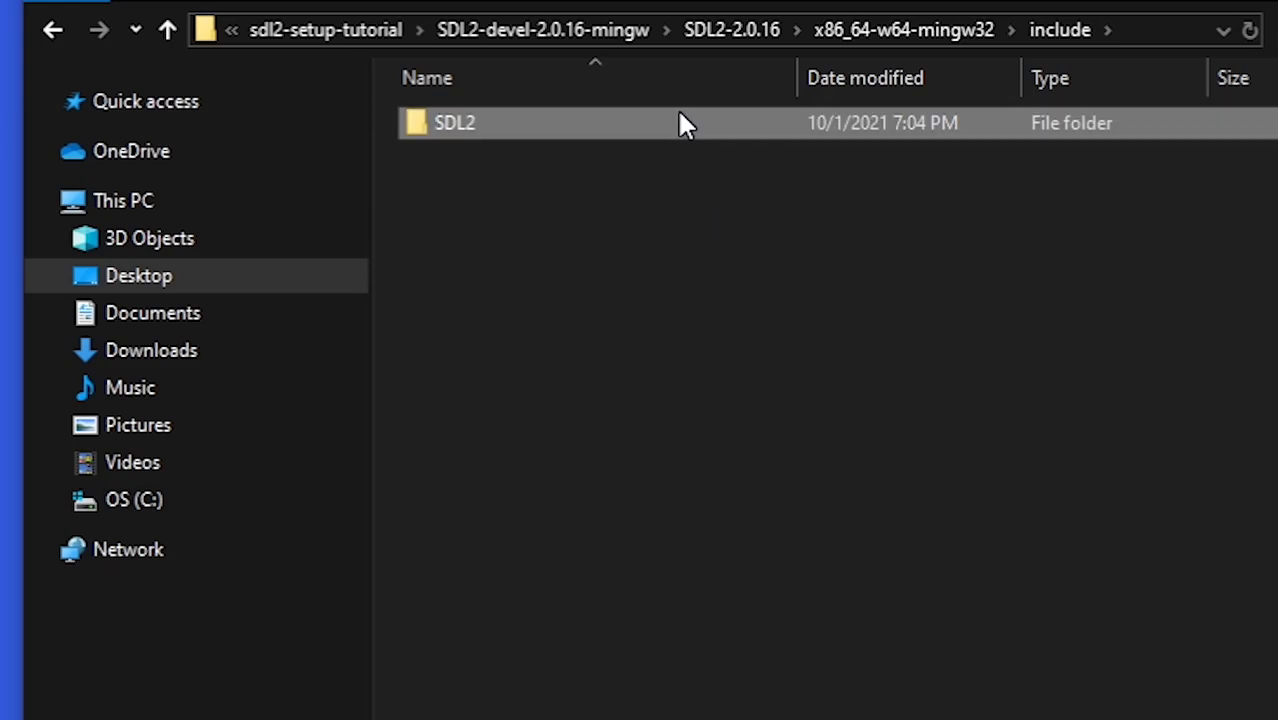
double_click(454, 122)
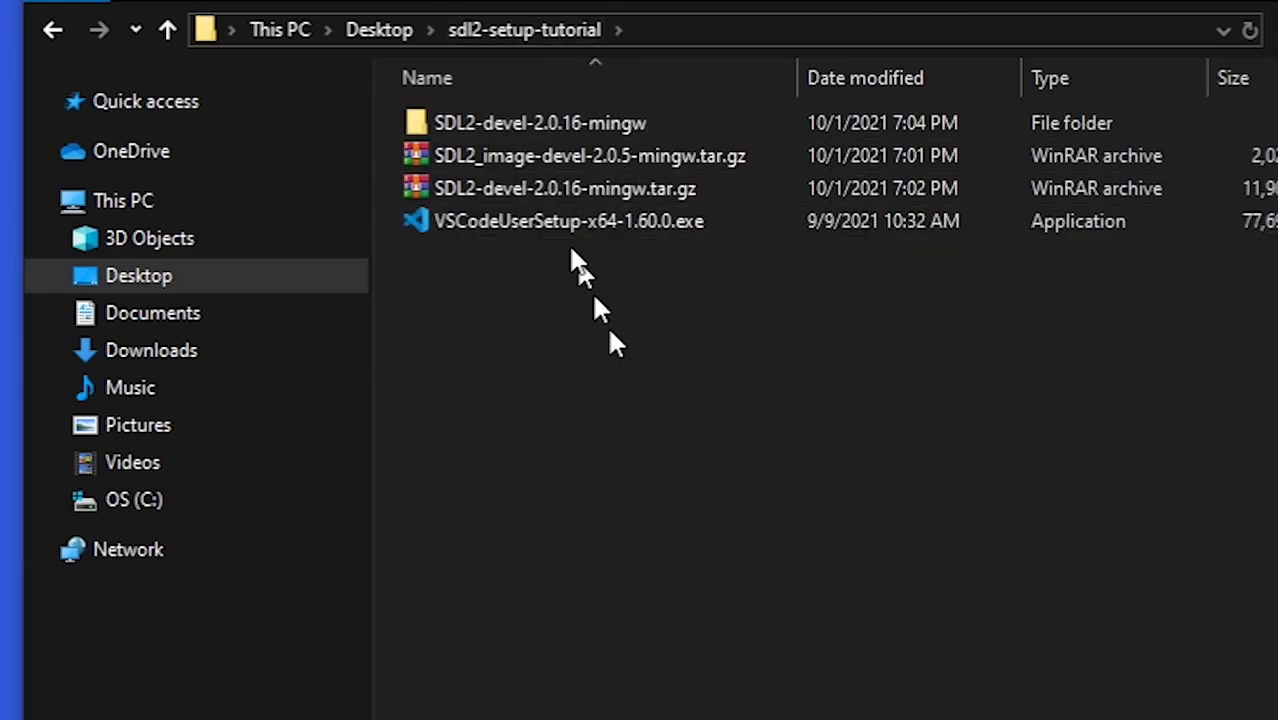
Step: Extract SDL2_image-devel-2.0.5-mingw.tar.gz and browse into its x86_64-w64-mingw32 folder
right_click(588, 156)
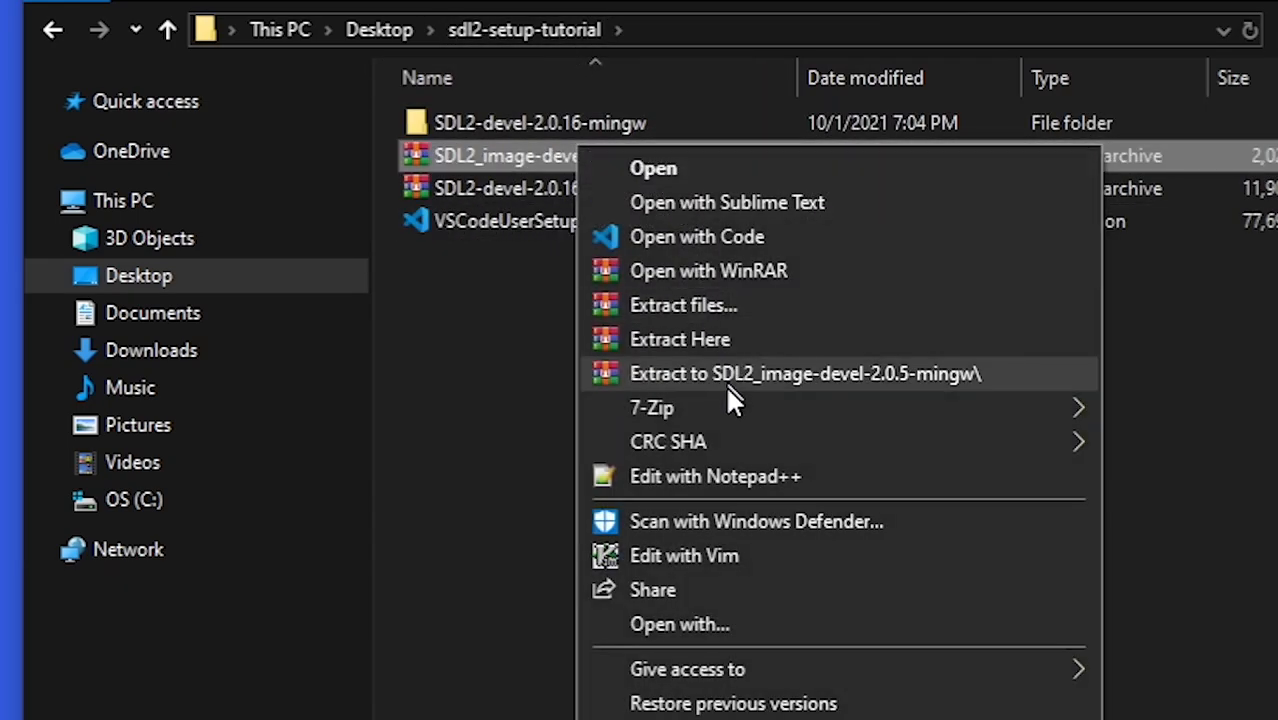
click(804, 374)
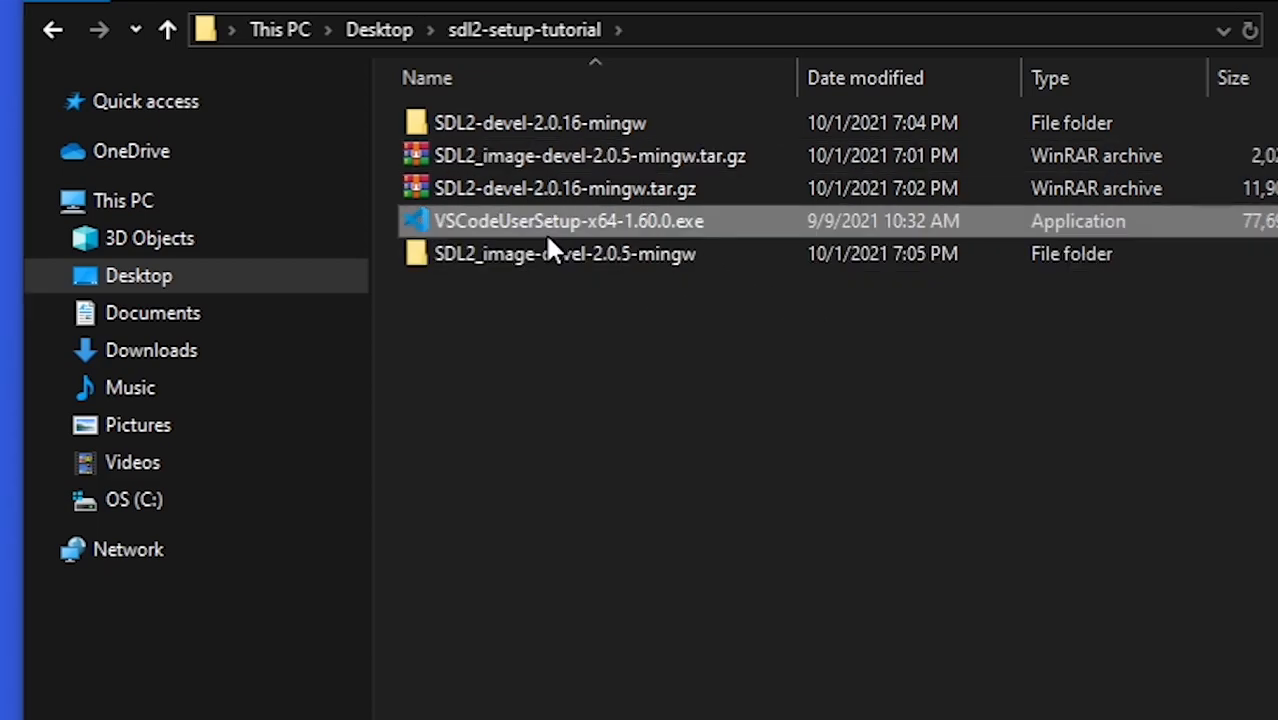
double_click(564, 252)
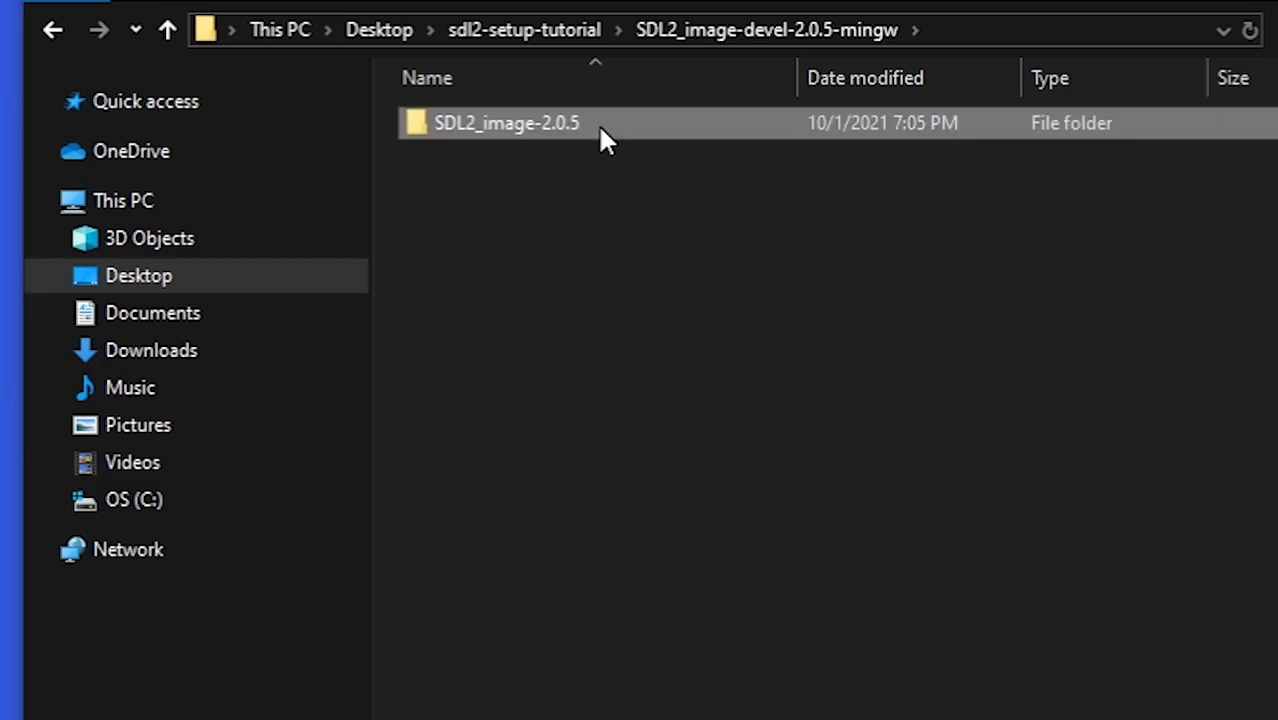
double_click(506, 122)
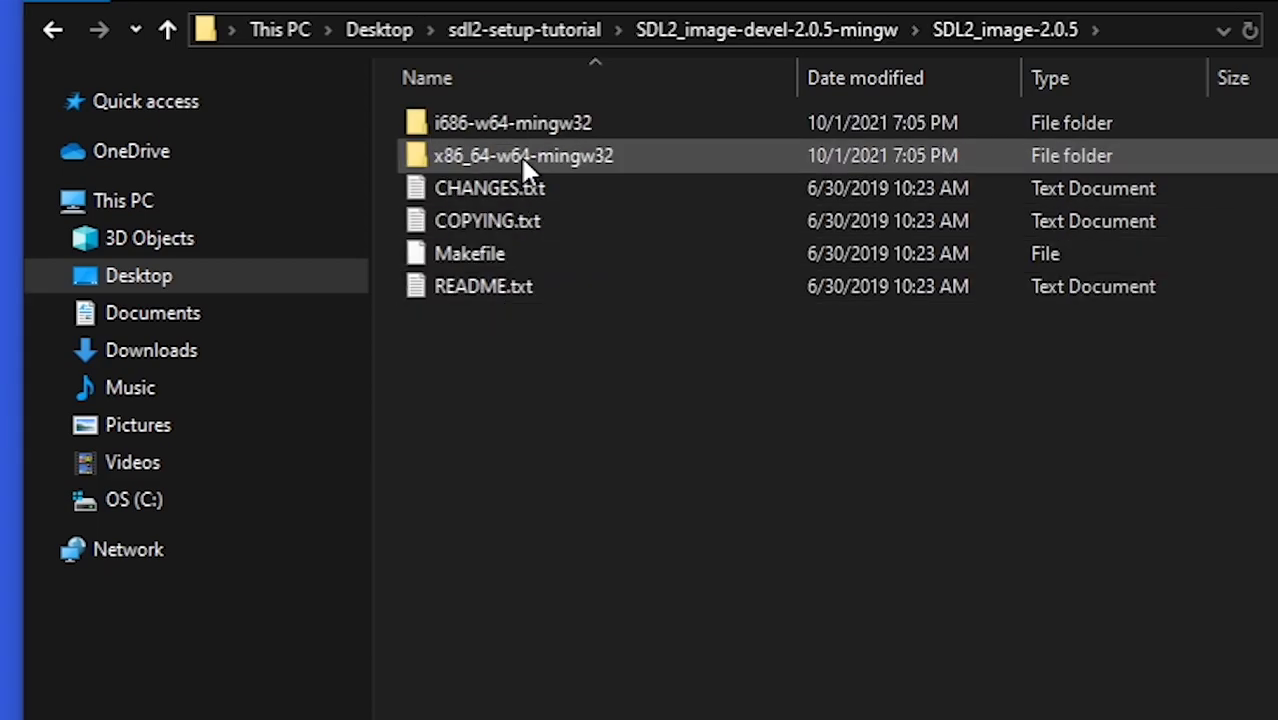
double_click(524, 156)
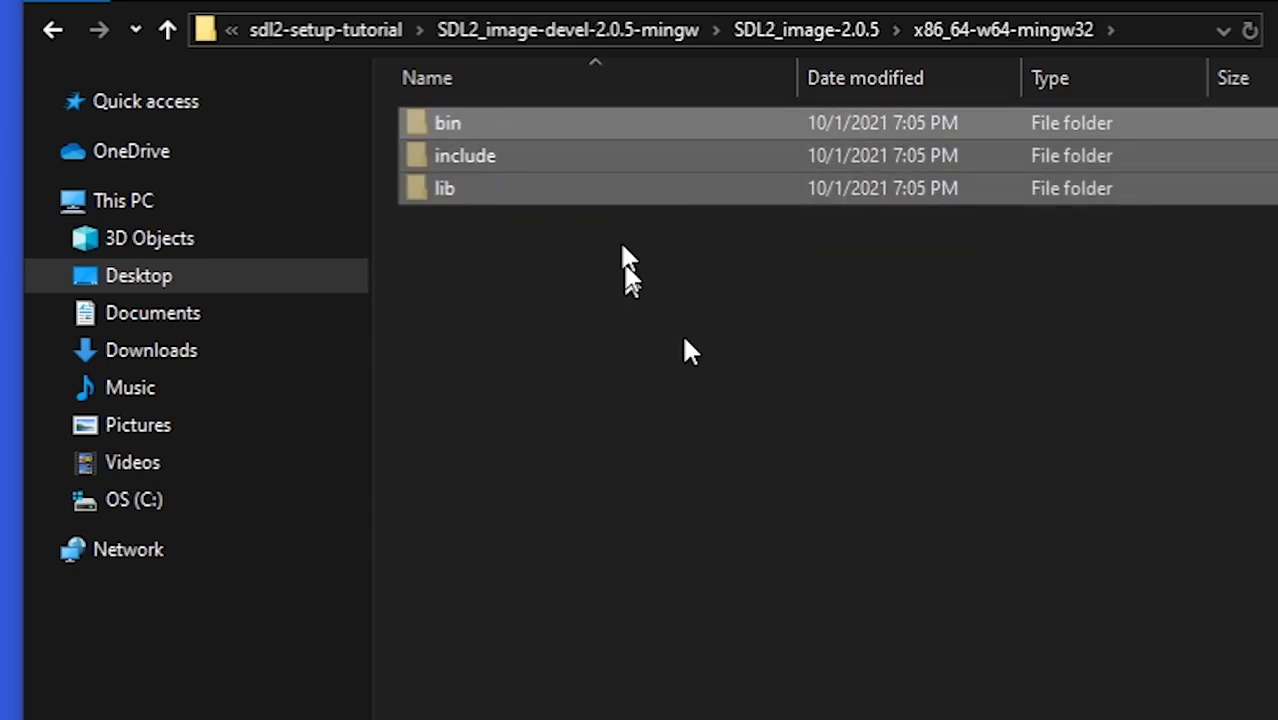
Step: Navigate into SDL2-devel-2.0.16-mingw > SDL2-2.0.16 to paste and merge the copied folders
click(324, 30)
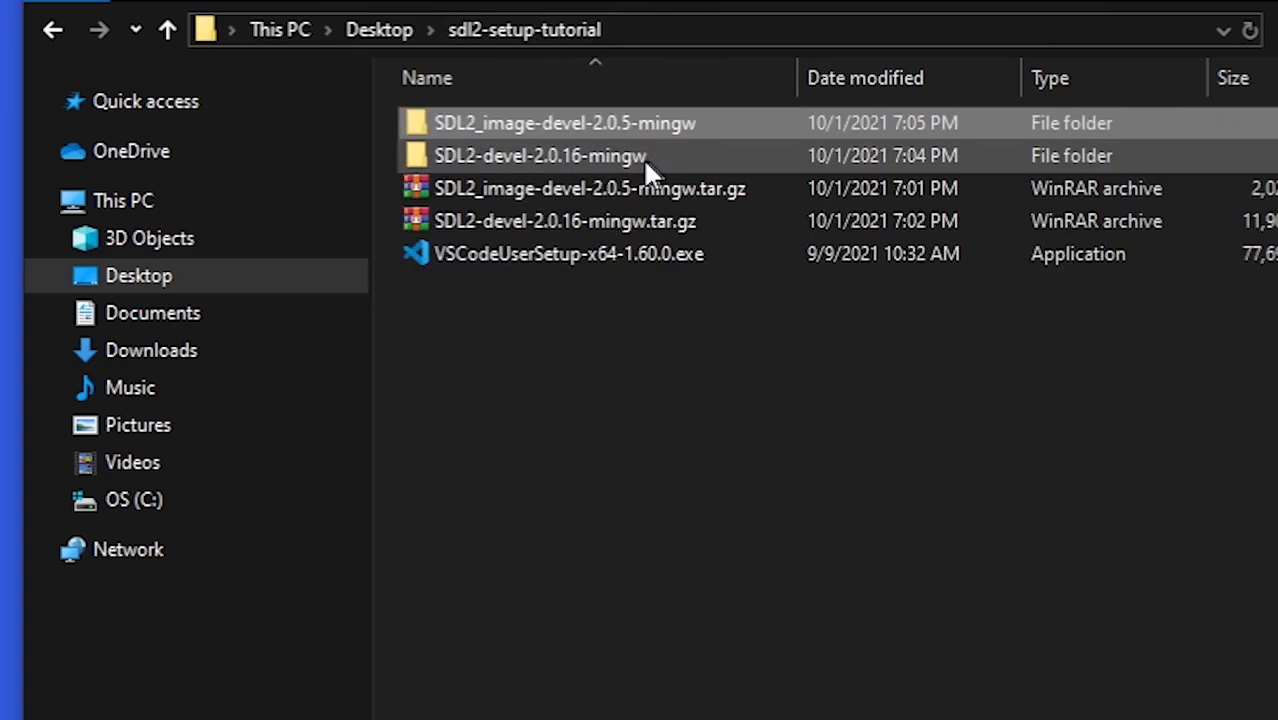
double_click(540, 156)
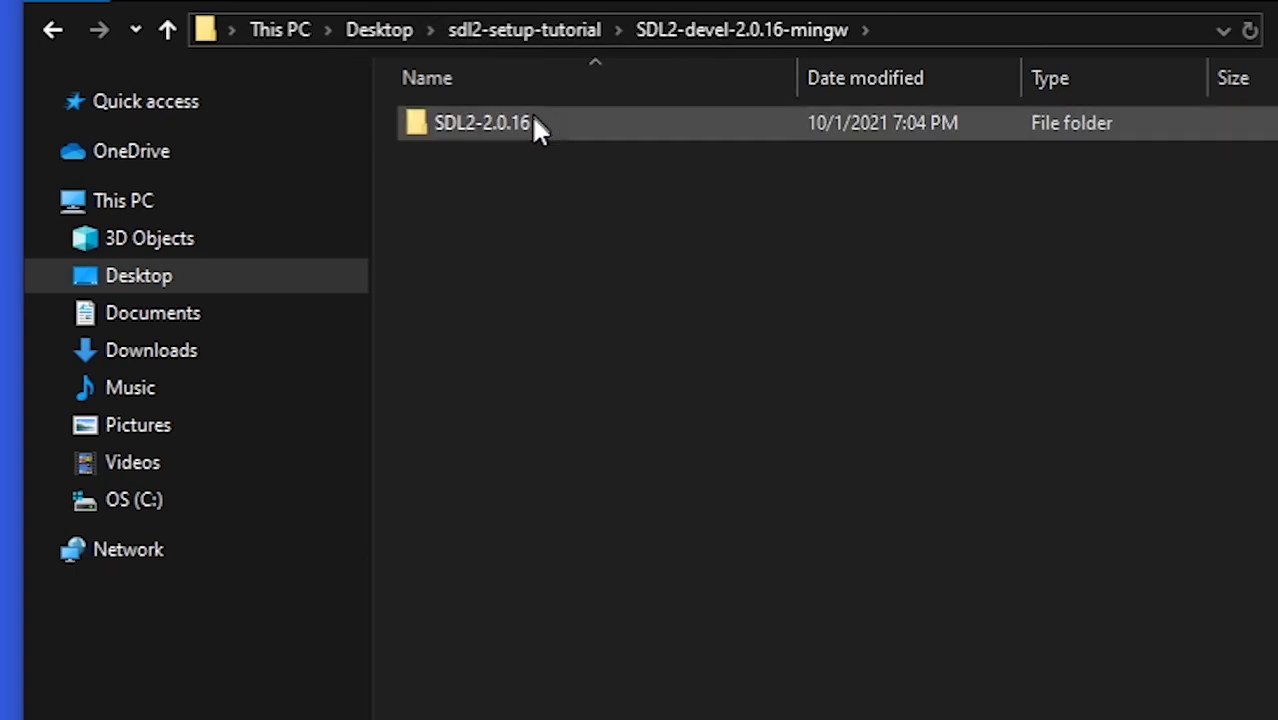
double_click(484, 122)
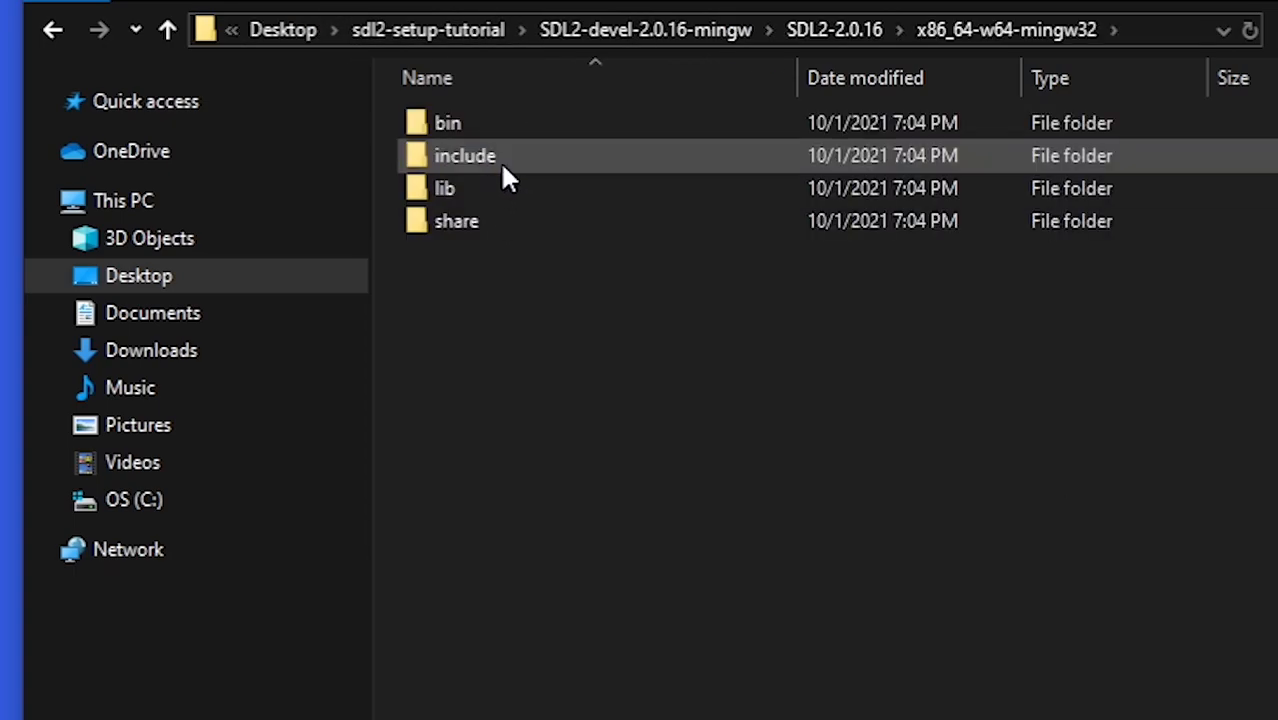
mouse_move(824, 436)
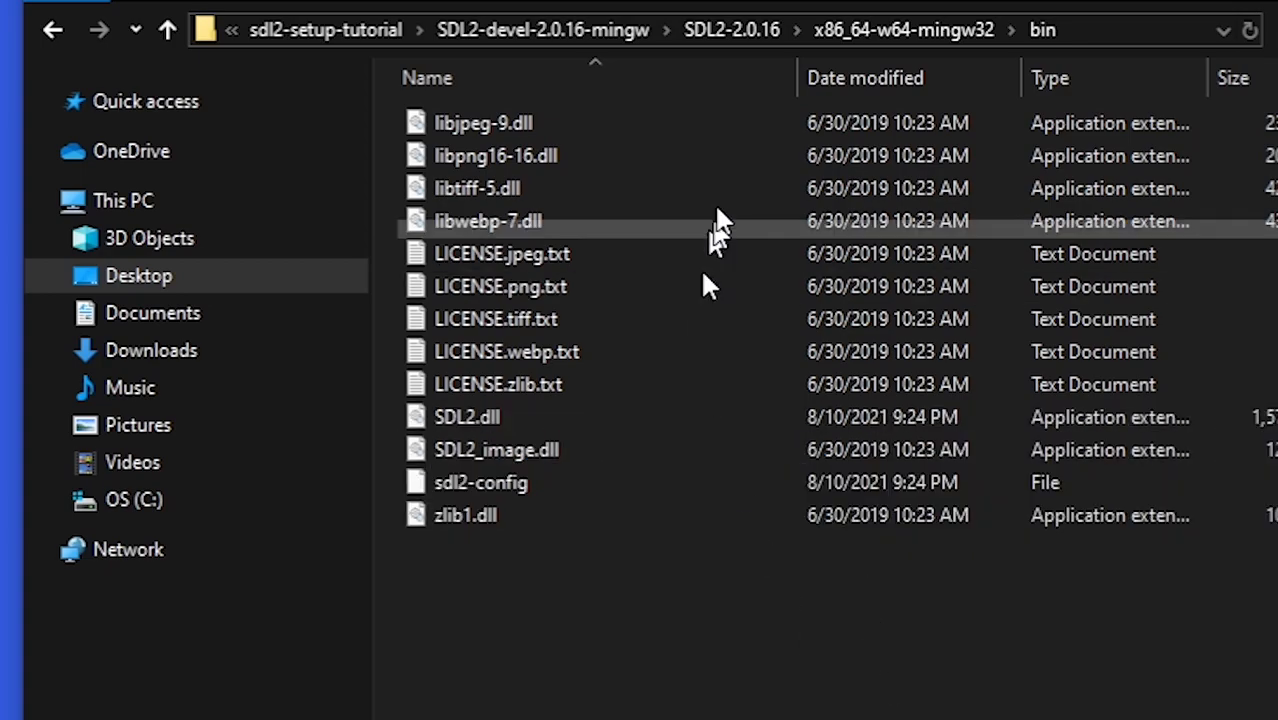
Step: Check a merged subfolder of x86_64-w64-mingw32 to confirm SDL2_image files sit beside SDL2's
click(168, 30)
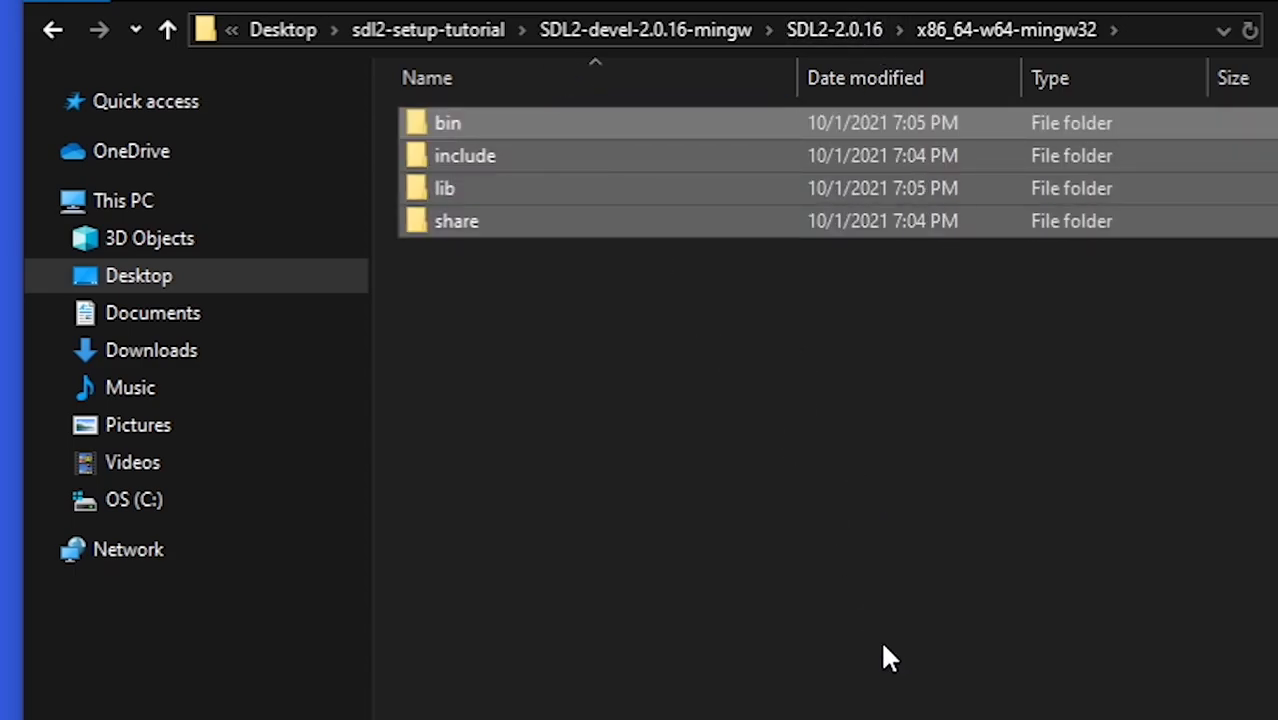
mouse_move(690, 190)
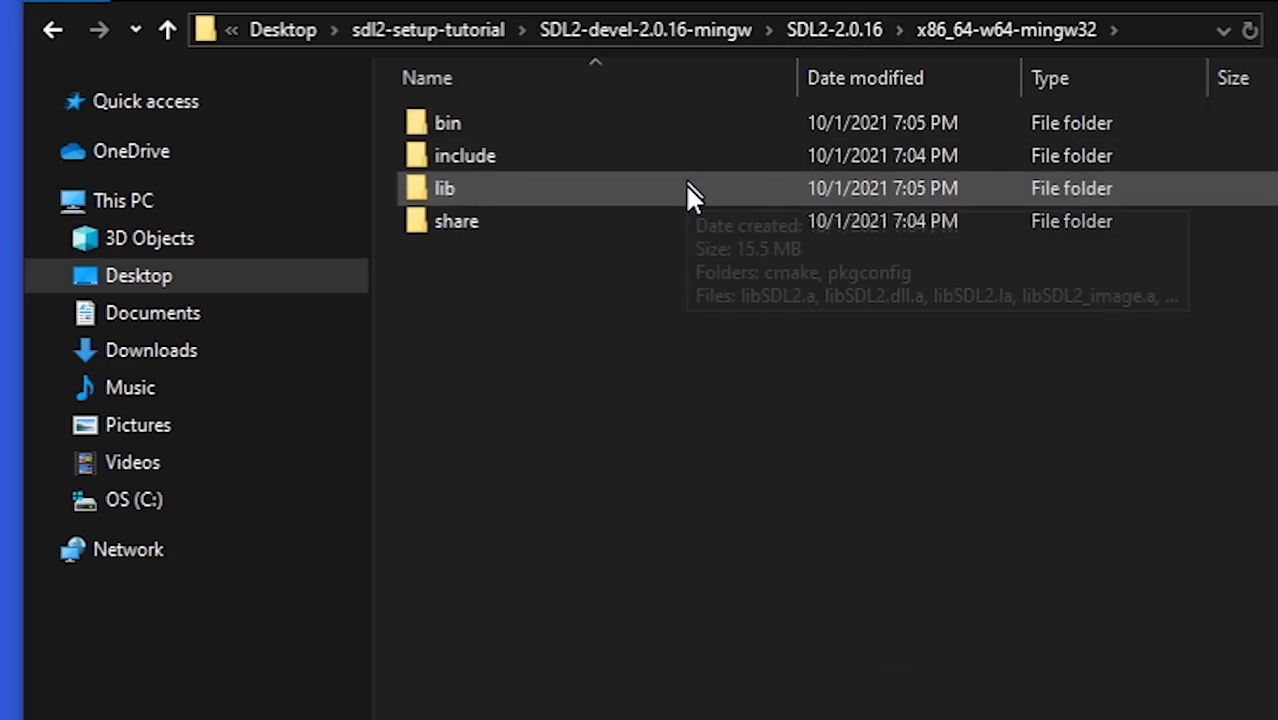
double_click(448, 188)
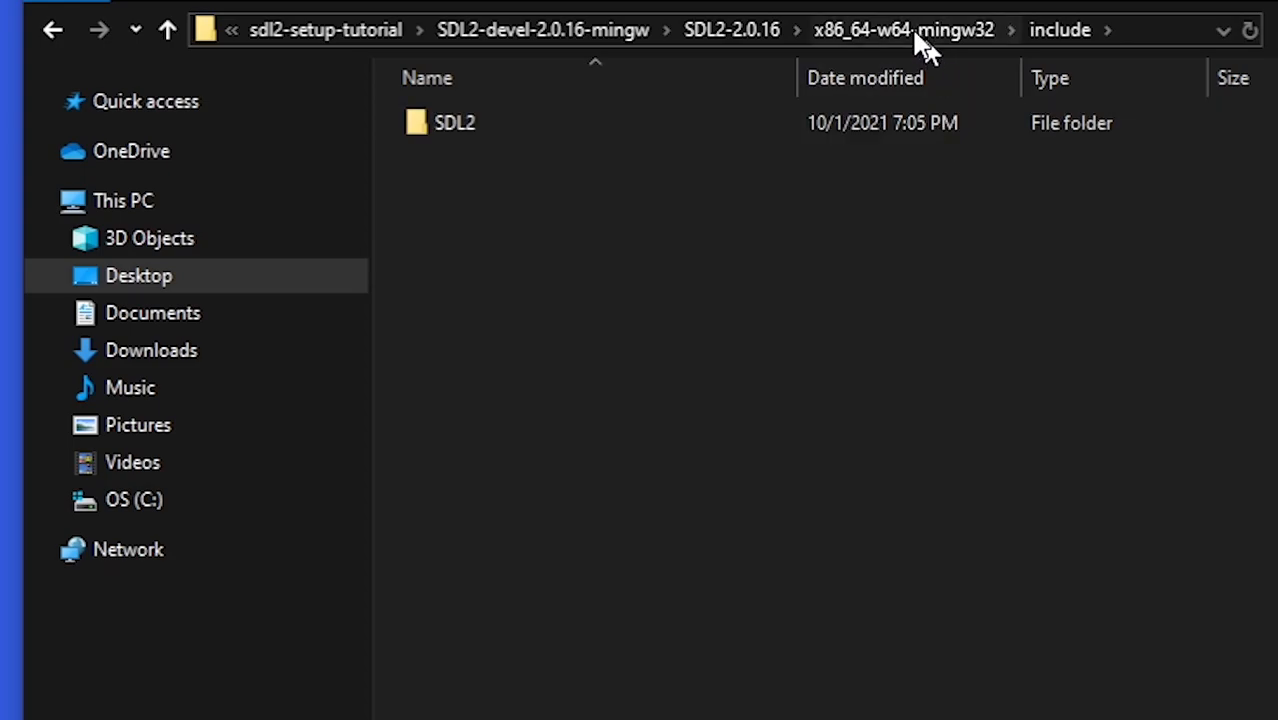
click(904, 30)
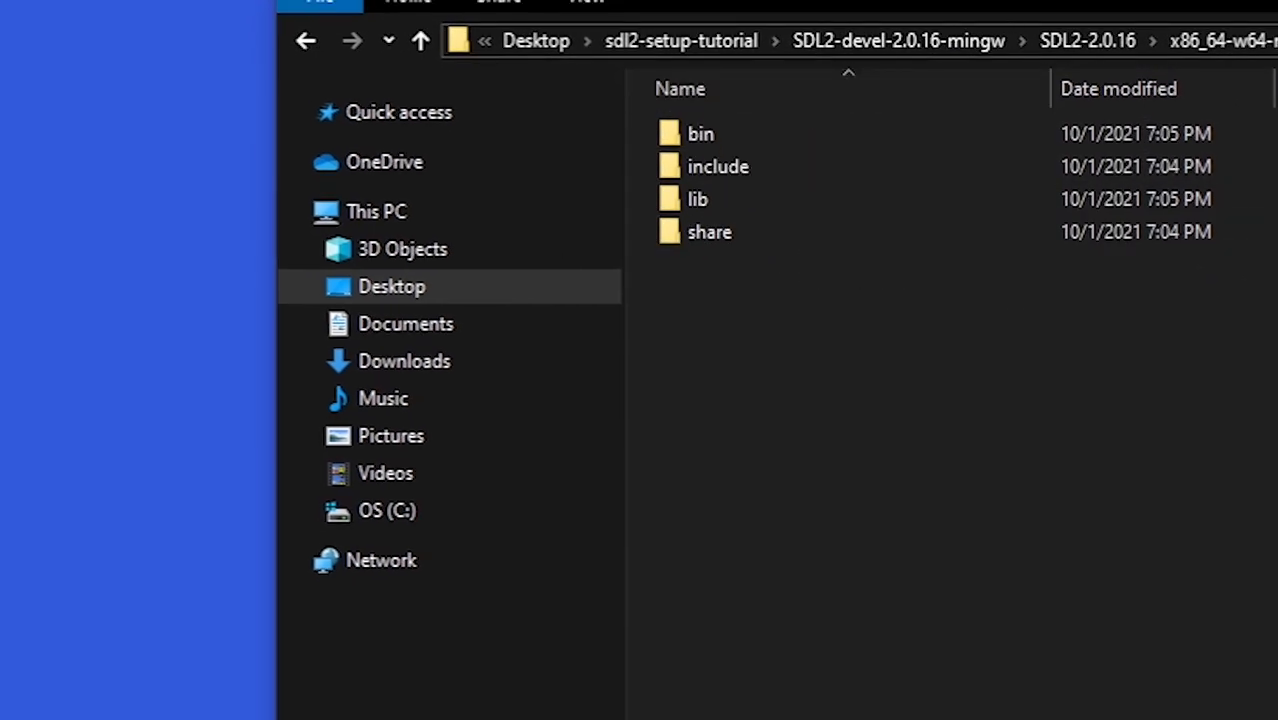
Step: Create a new folder named project inside sdl2-setup-tutorial
click(680, 40)
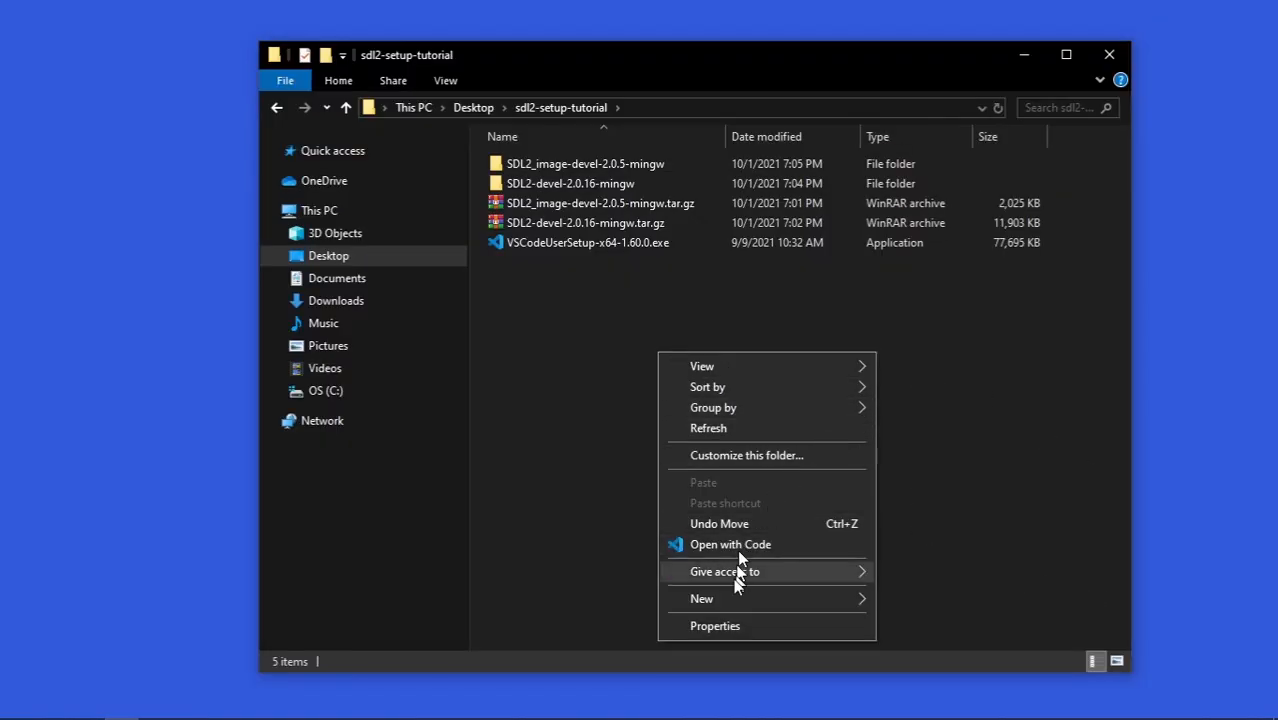
click(700, 598)
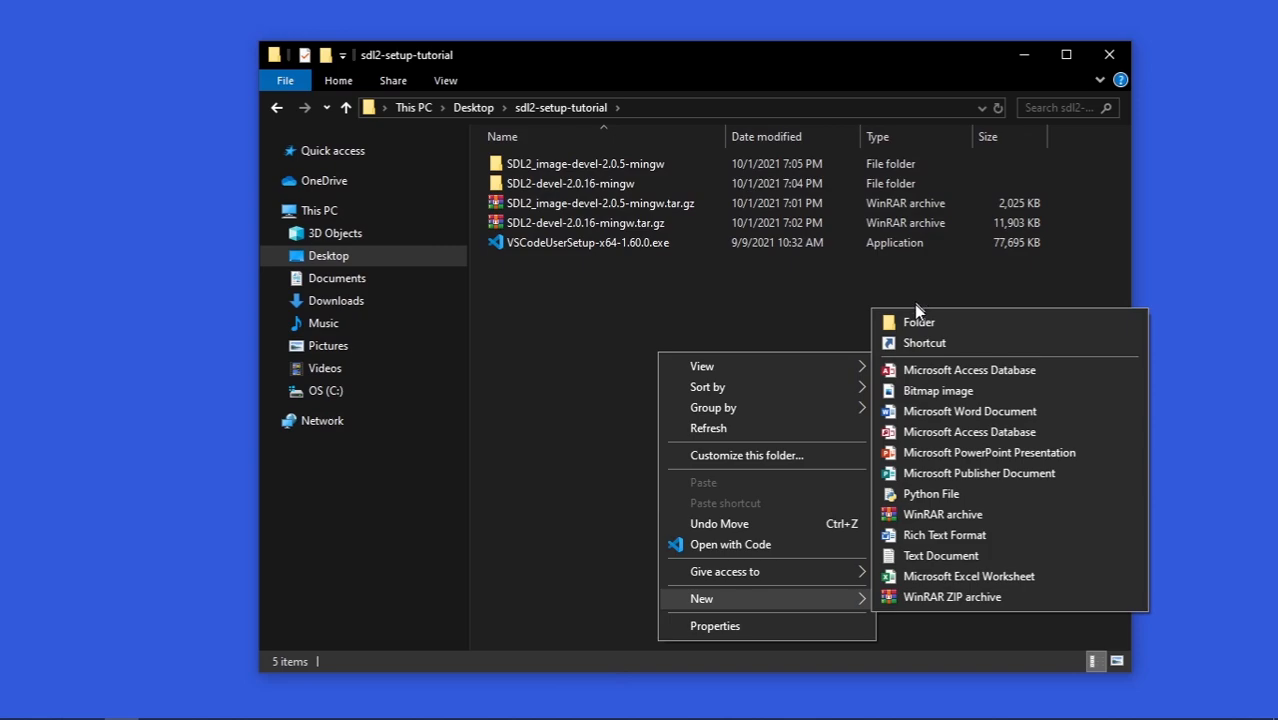
click(918, 320)
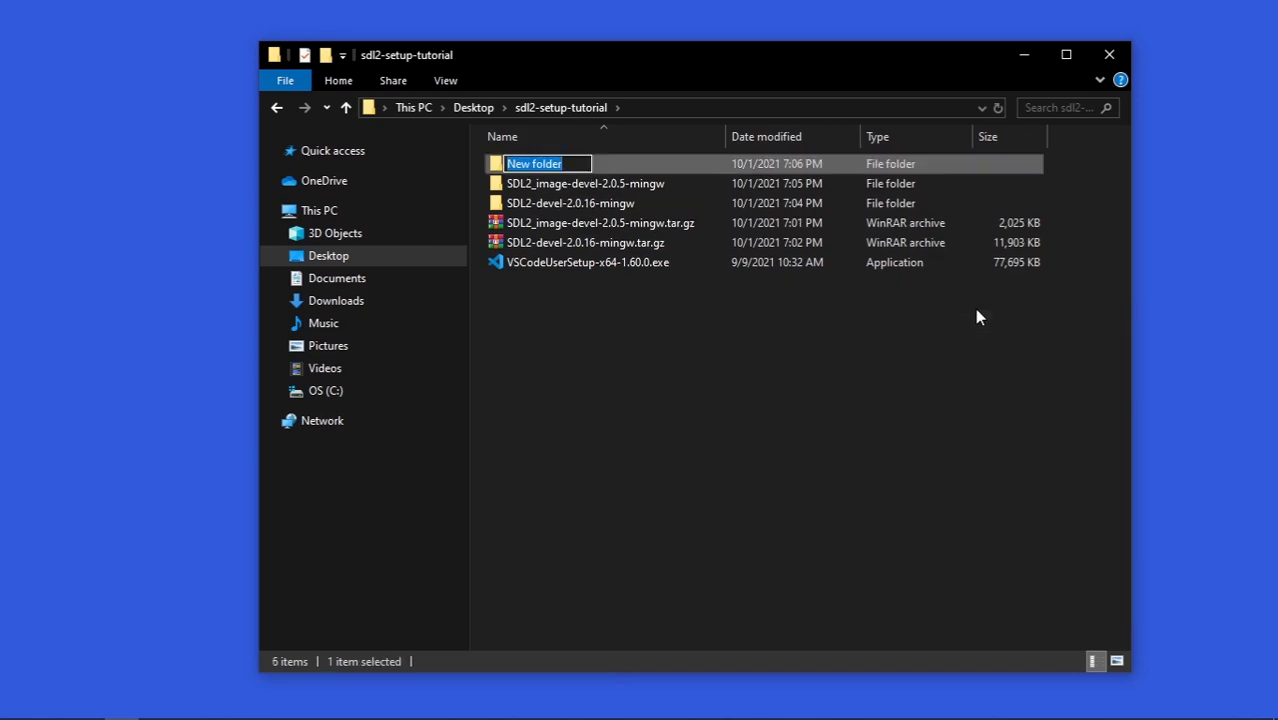
text(project)
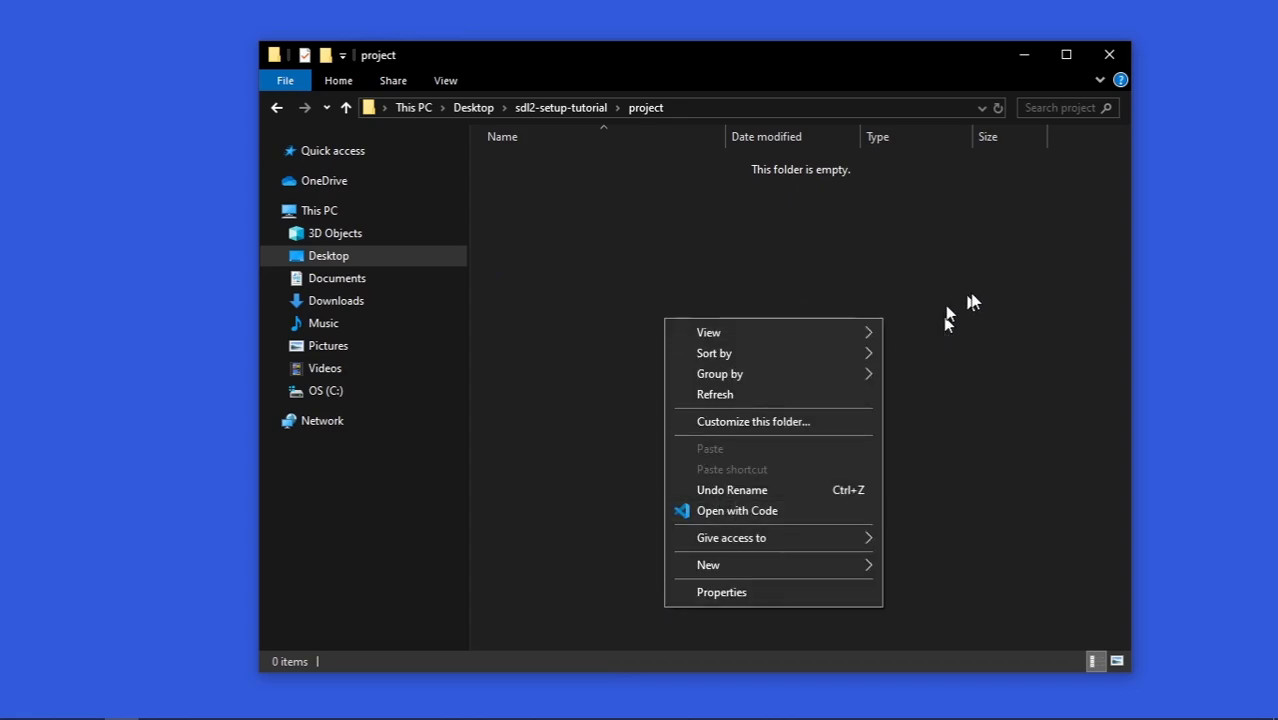
click(730, 382)
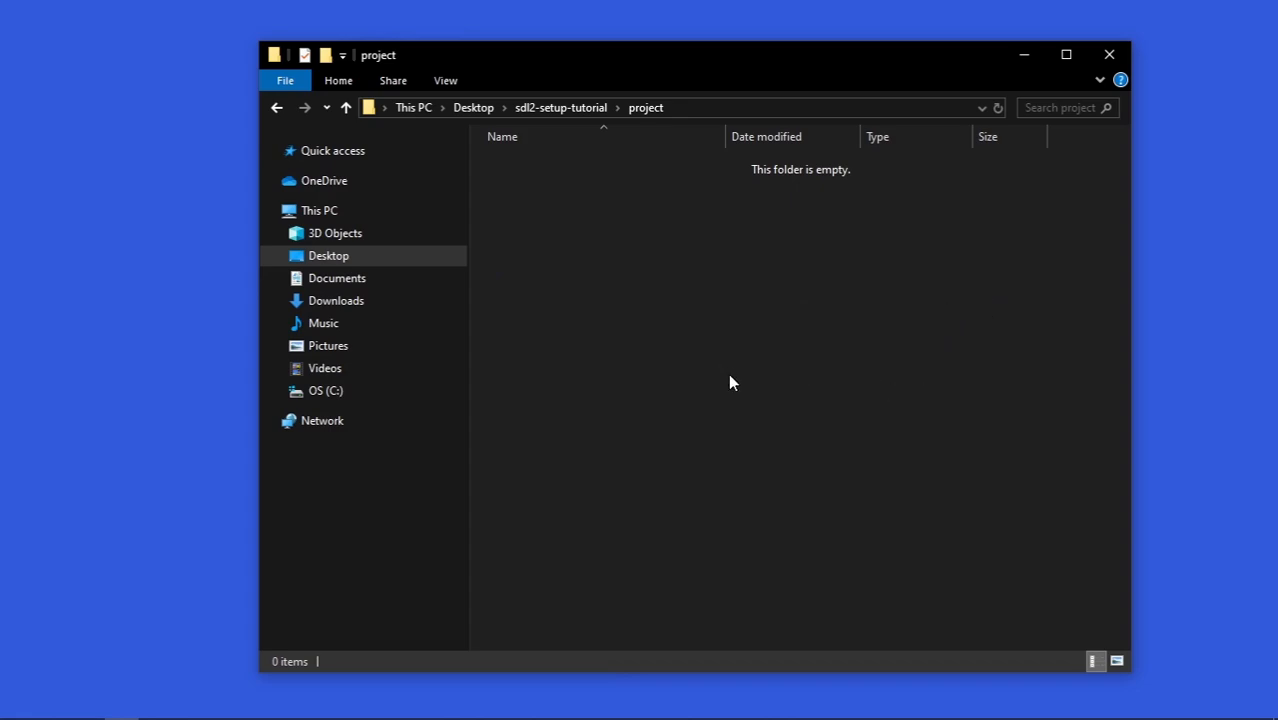
right_click(730, 384)
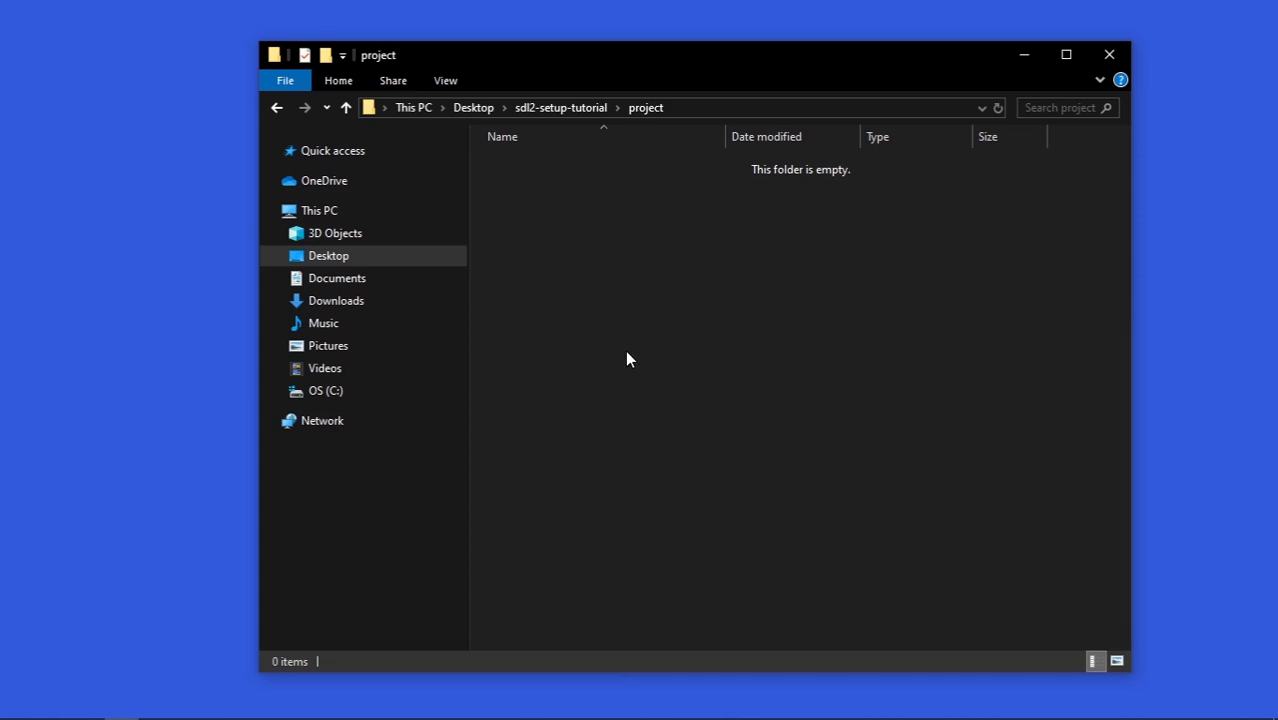
right_click(628, 358)
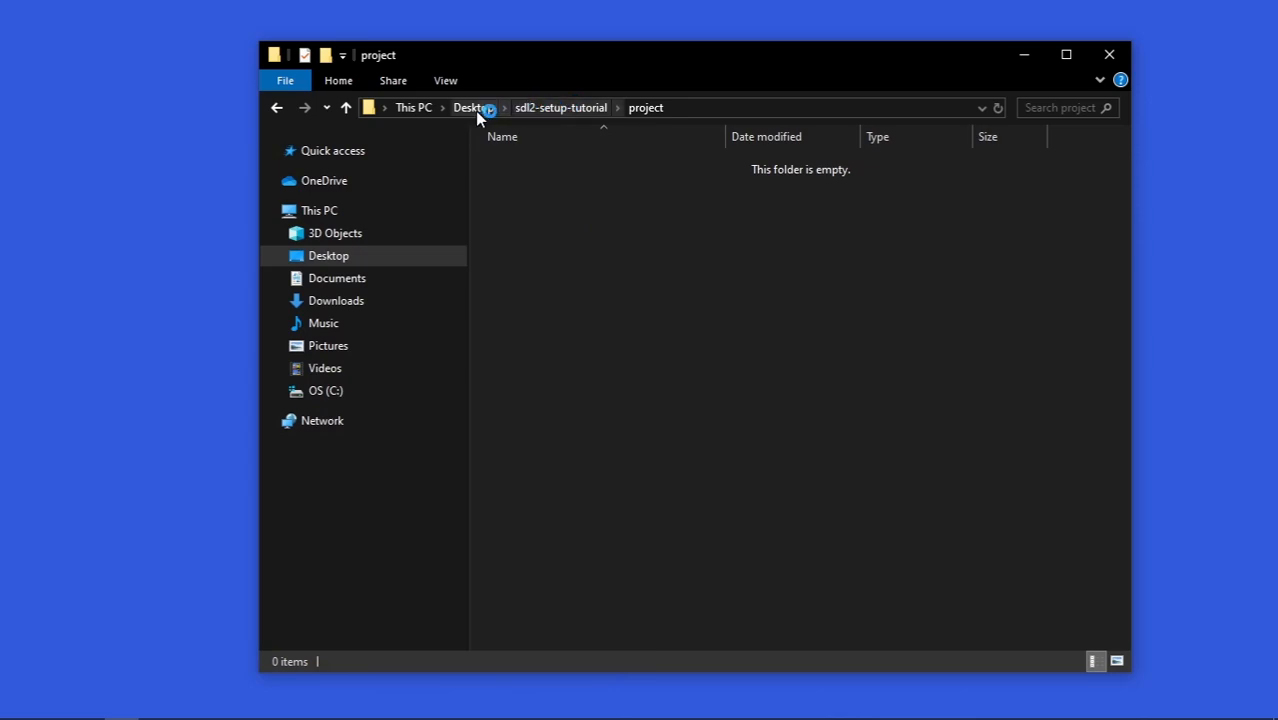
Step: Return to sdl2-setup-tutorial and select the SDL2-devel-2.0.16-mingw folder
click(470, 108)
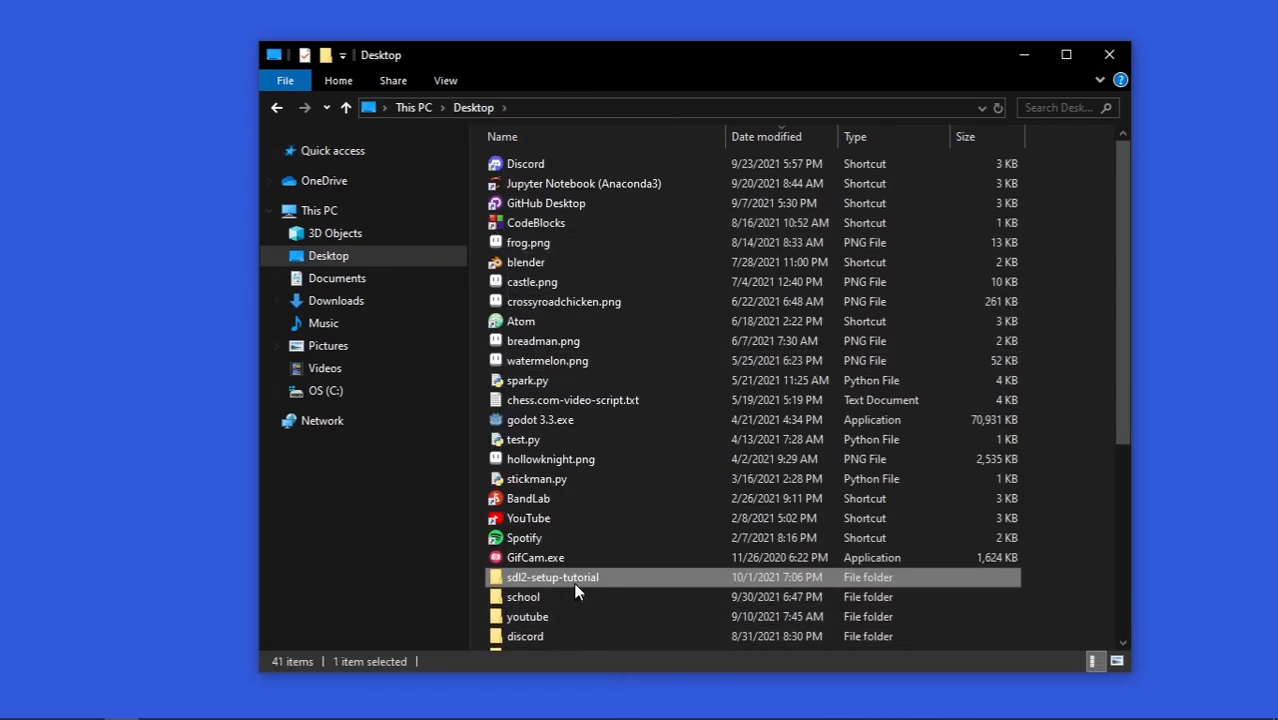
double_click(552, 576)
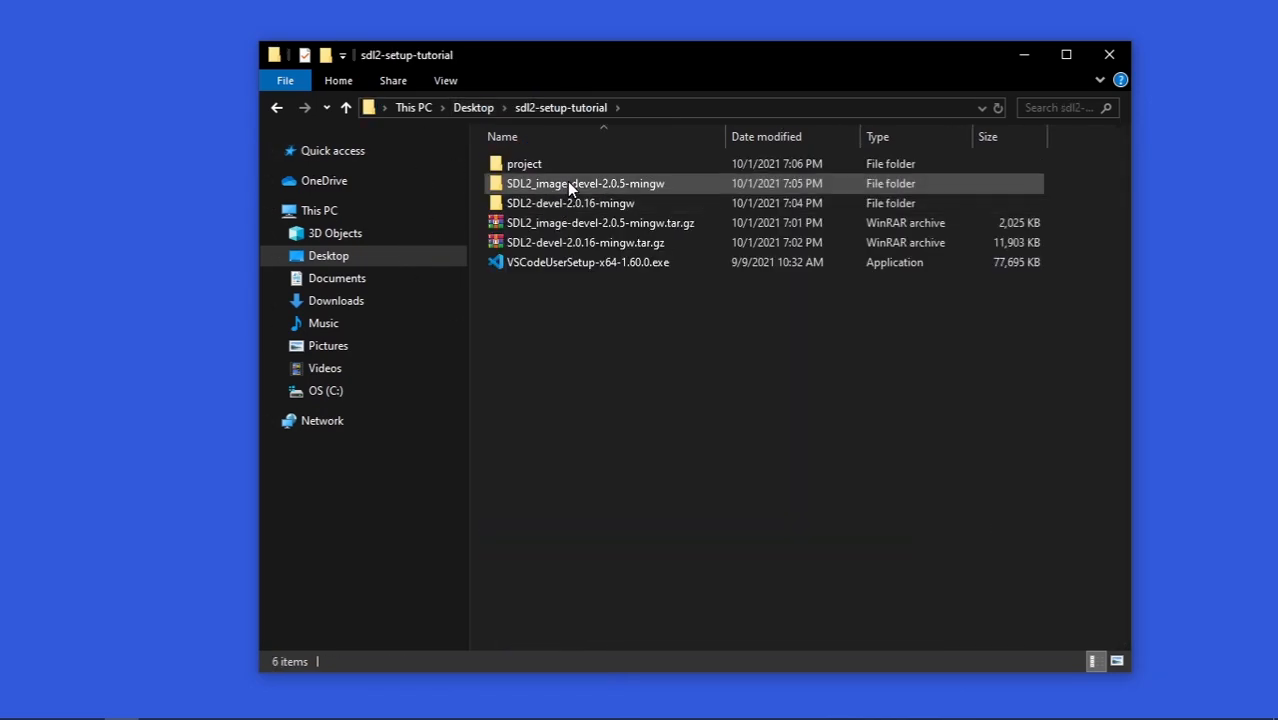
click(570, 204)
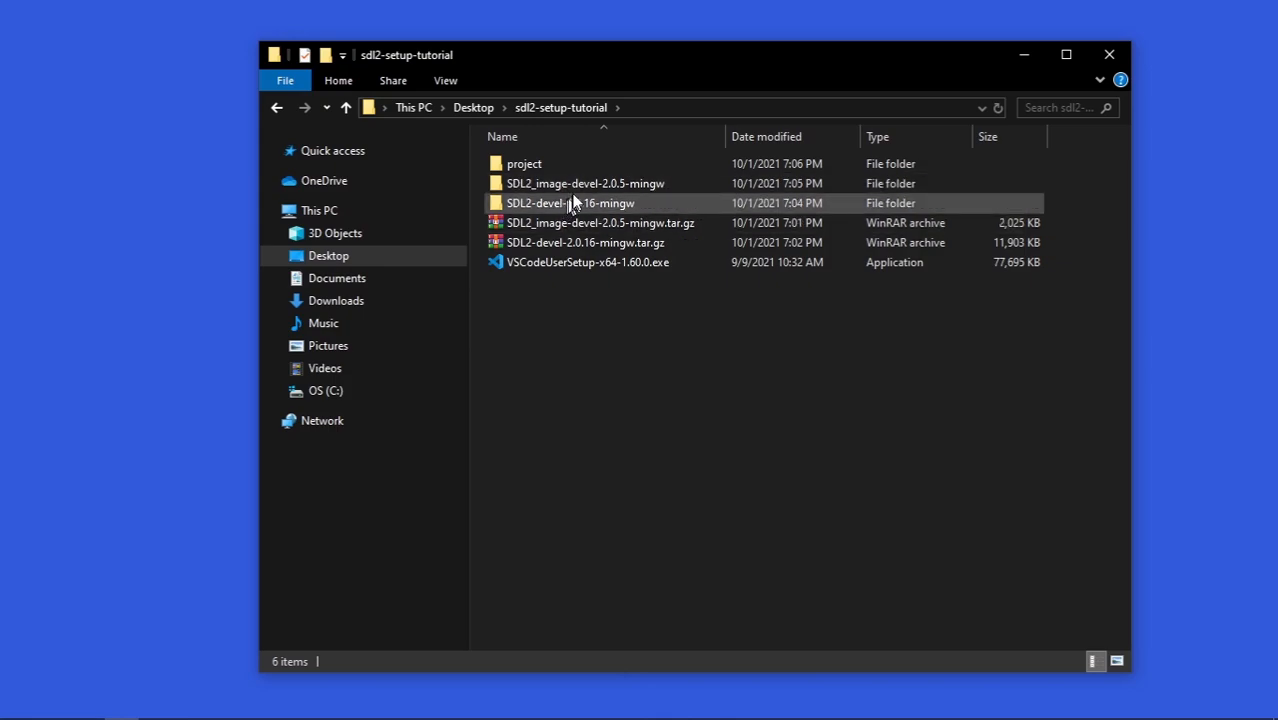
click(584, 184)
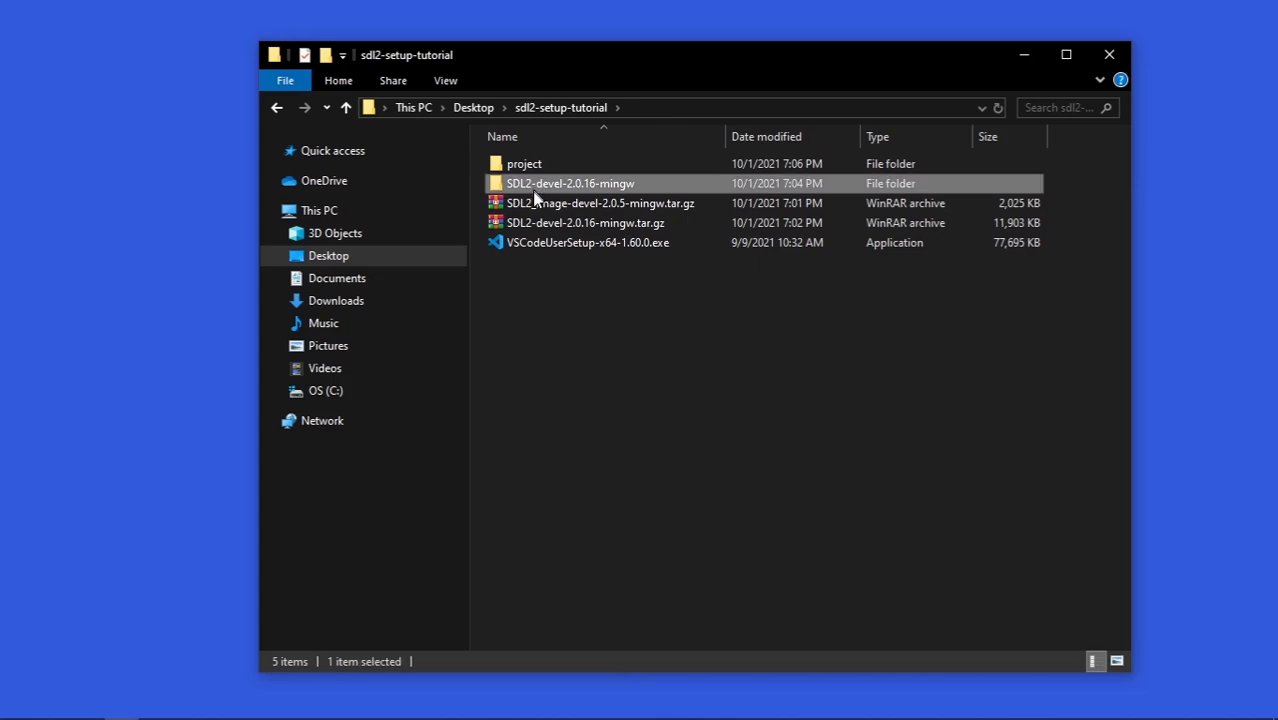
Step: Browse into x86_64-w64-mingw32 > include > SDL2 to view the SDL2 header files
double_click(570, 184)
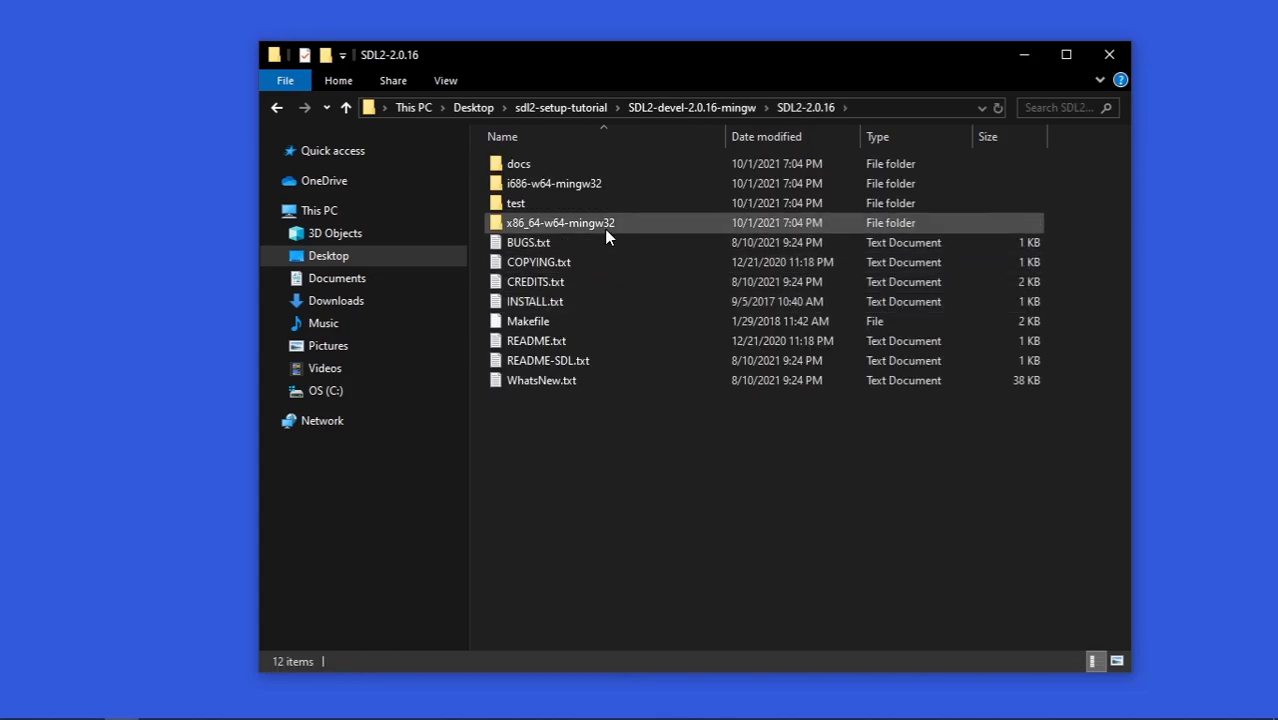
double_click(560, 222)
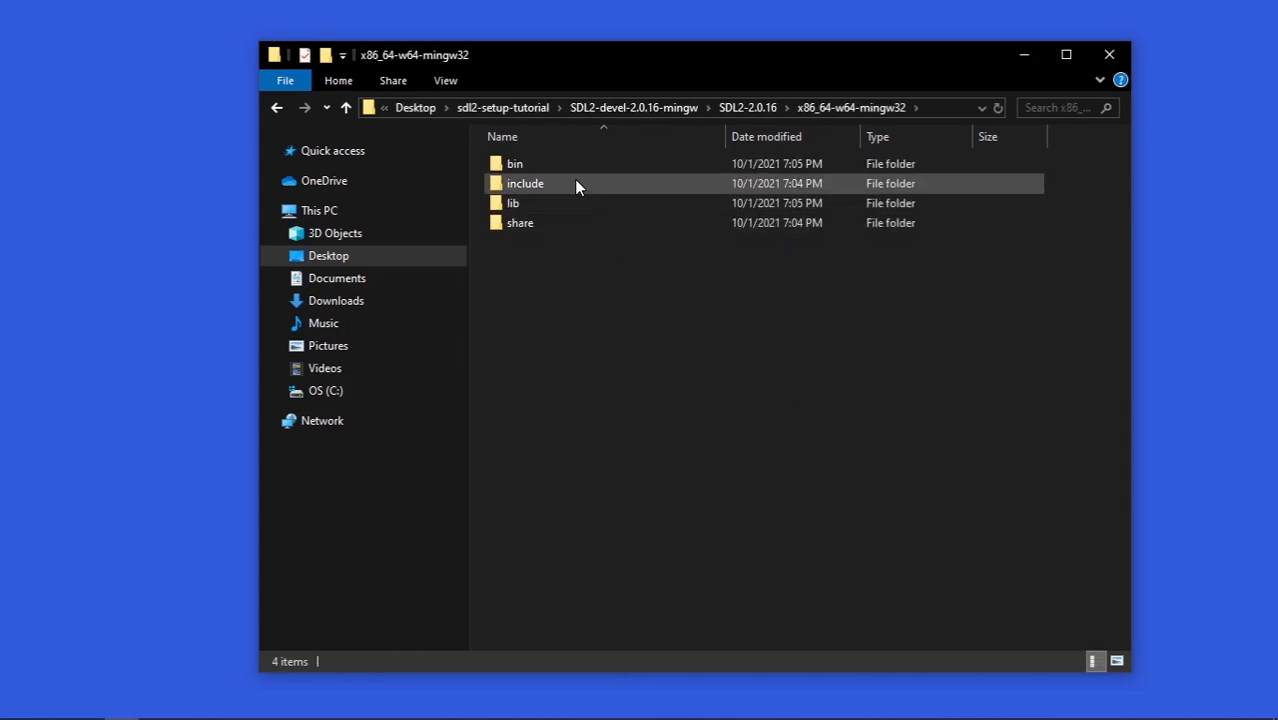
double_click(524, 184)
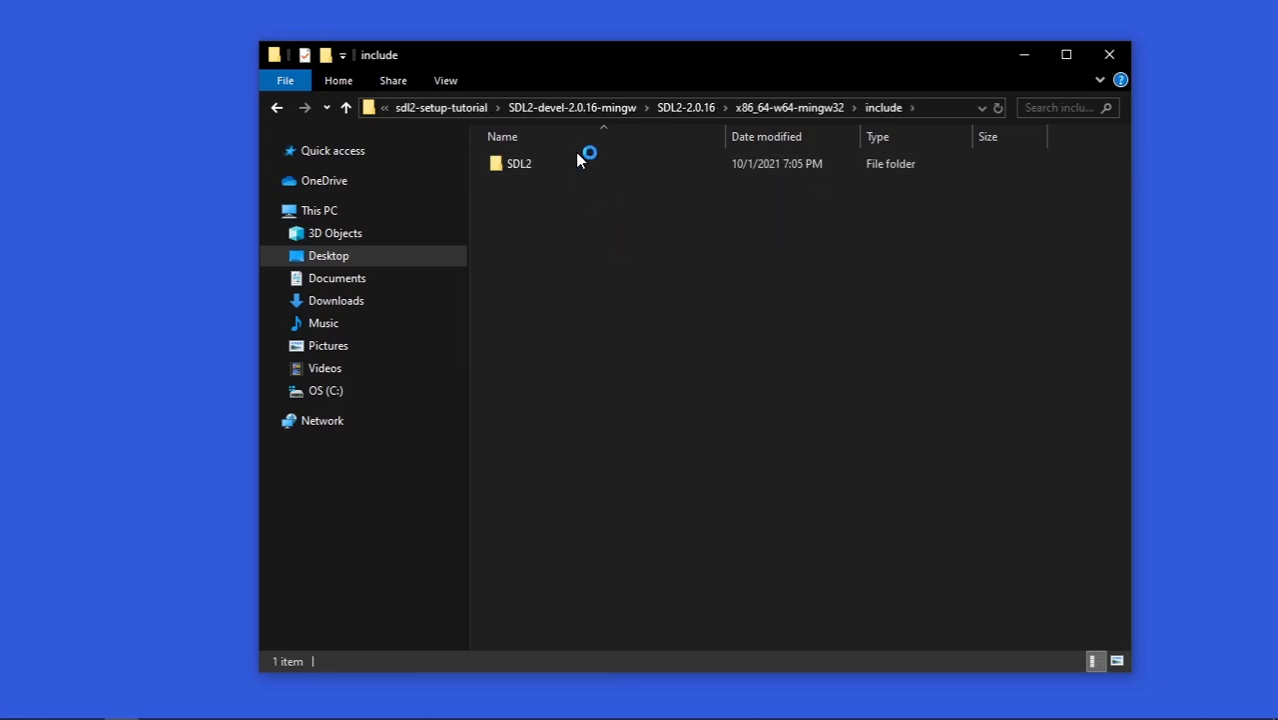
double_click(520, 164)
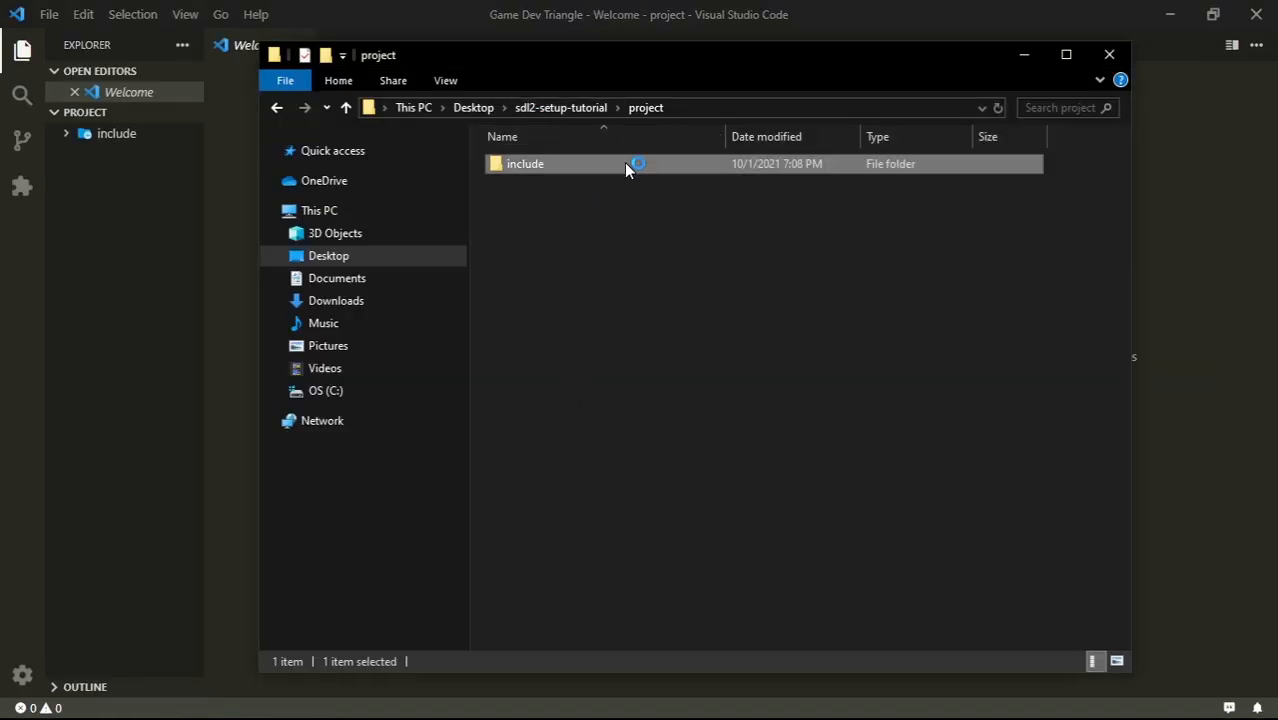
Step: Show project\include in one window and sdl2-setup-tutorial in a second Explorer window
double_click(524, 164)
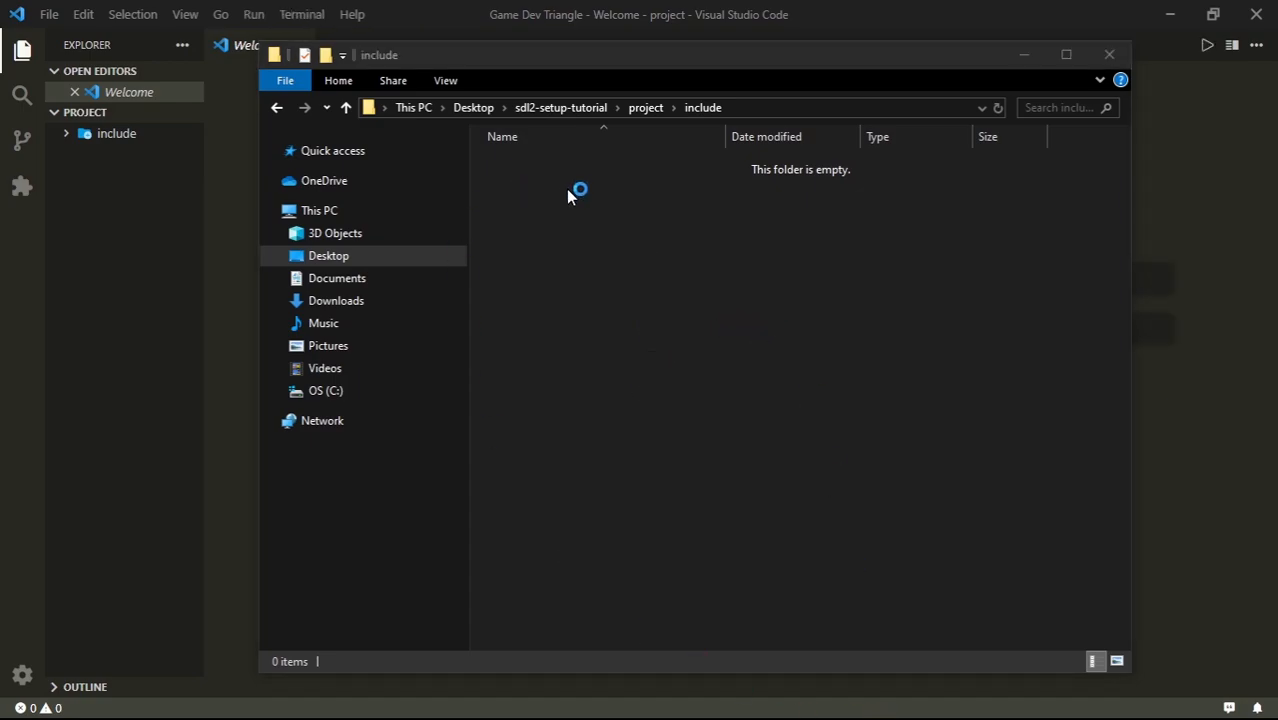
click(276, 108)
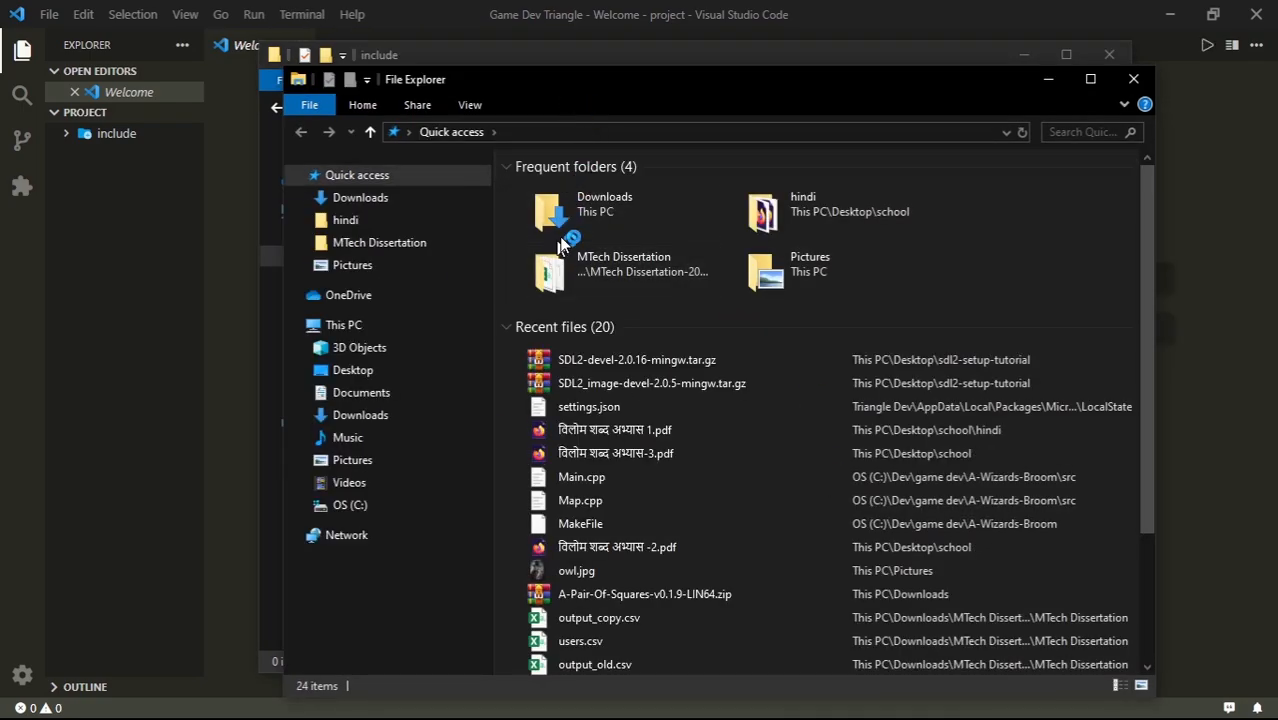
click(352, 370)
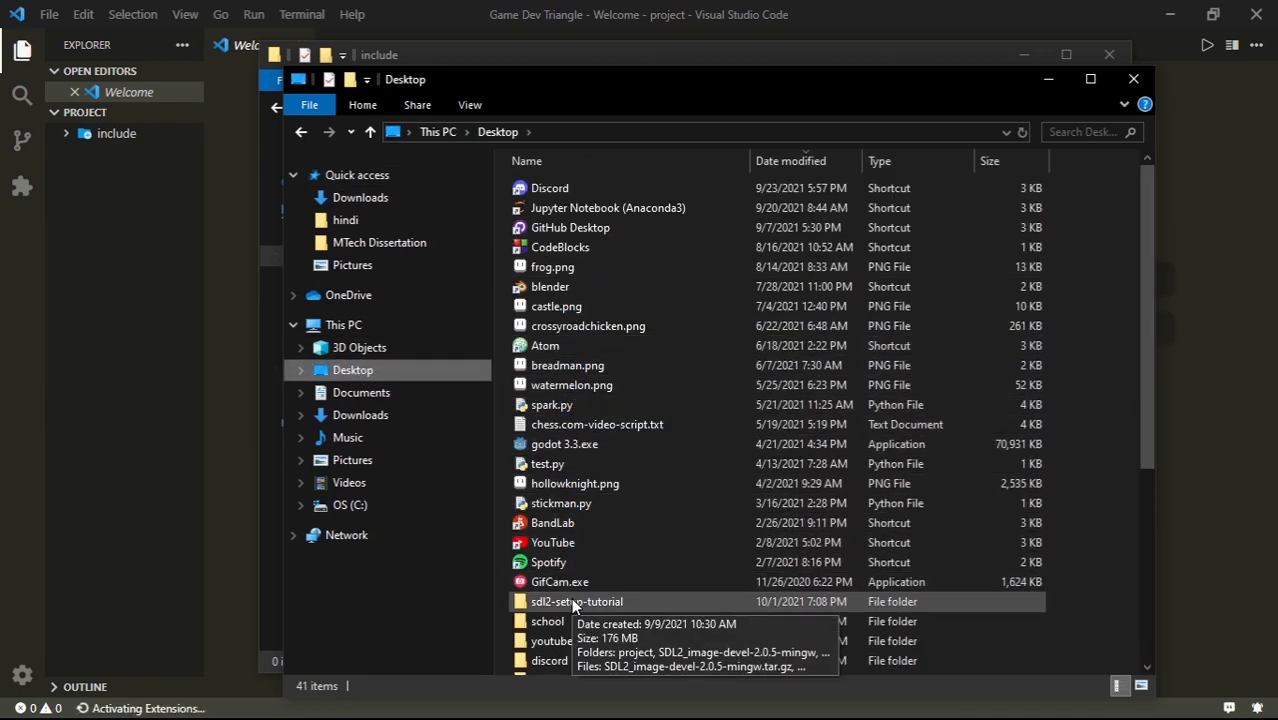
double_click(576, 600)
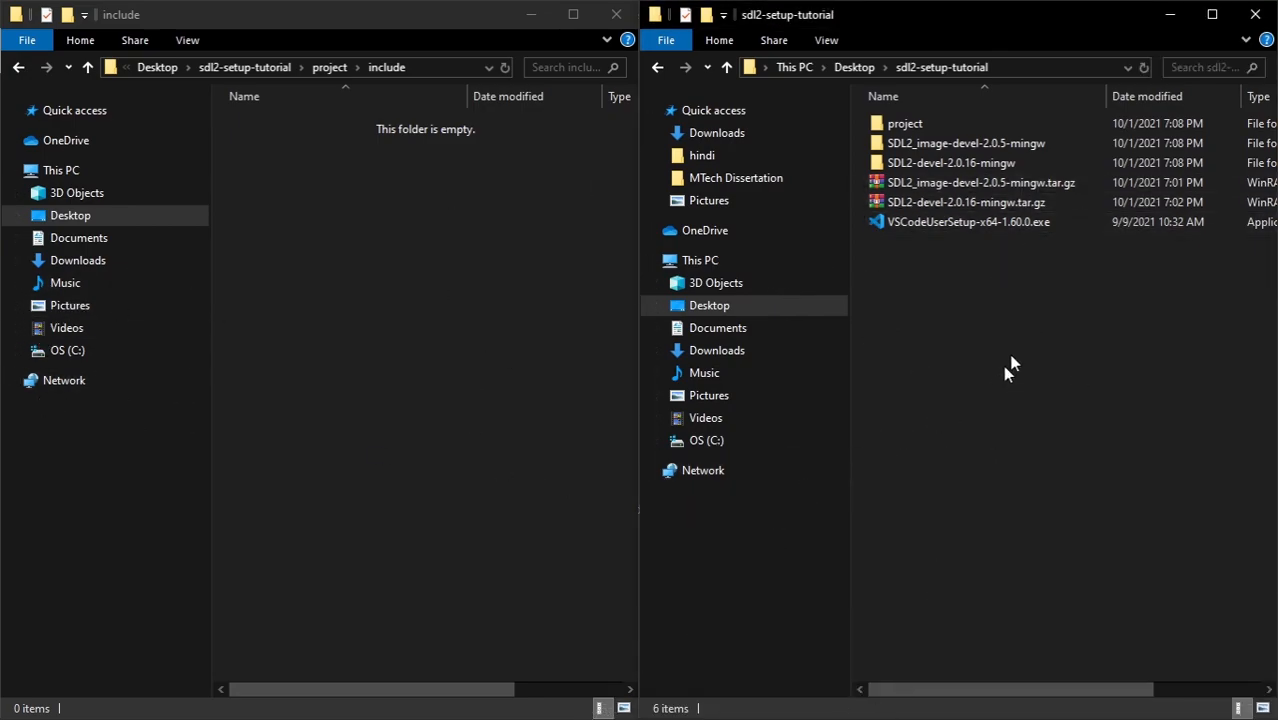
Step: Create nested folders include\sdl in the project while browsing the download's x86_64-w64-mingw32 folder
click(950, 162)
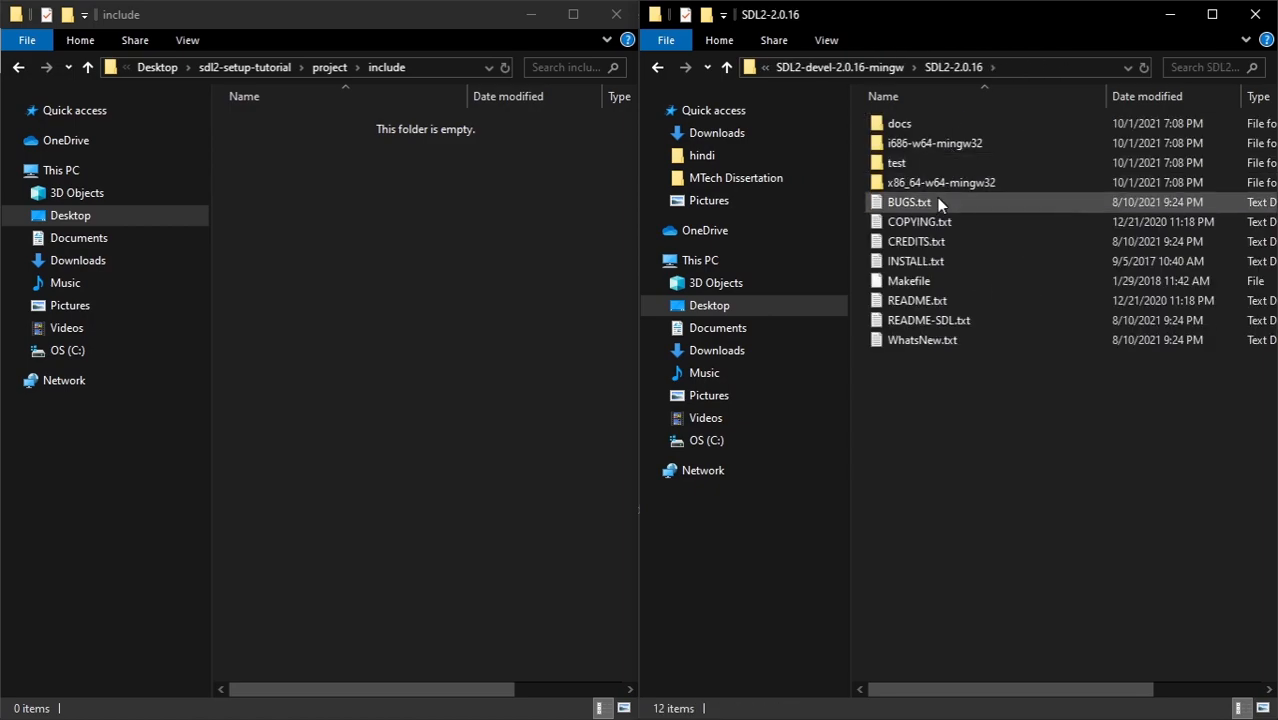
double_click(940, 182)
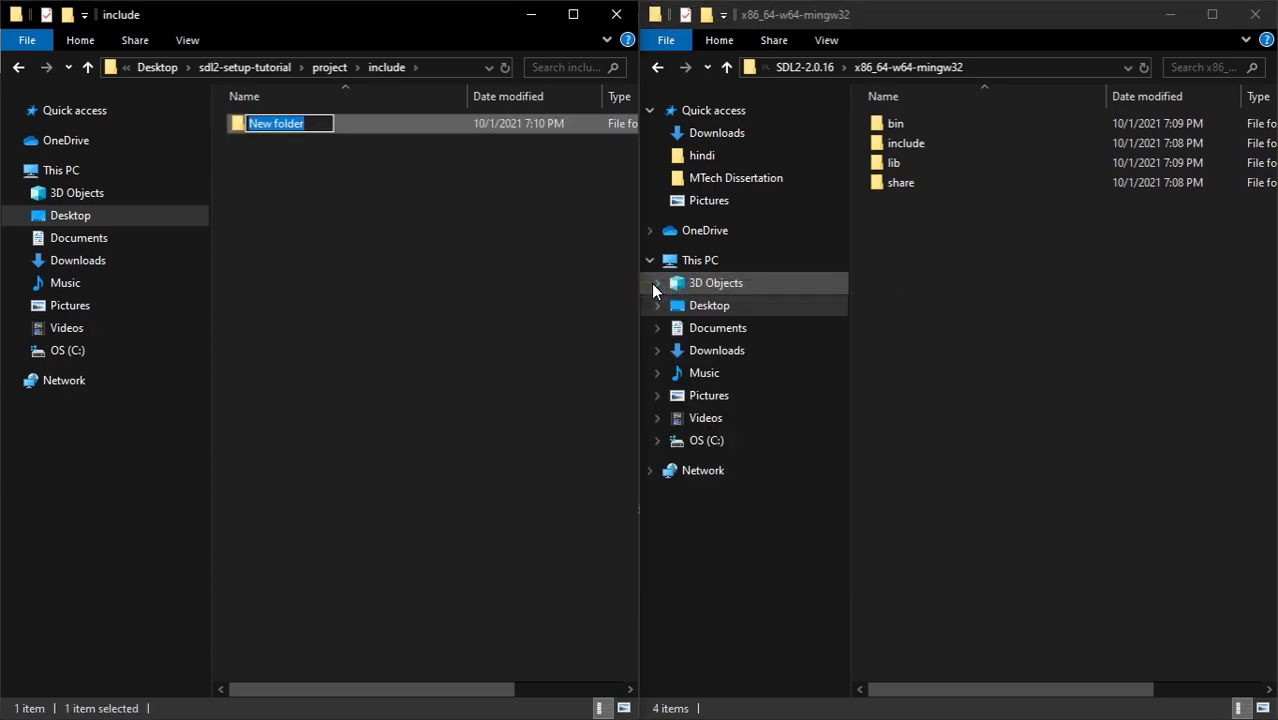
text(include)
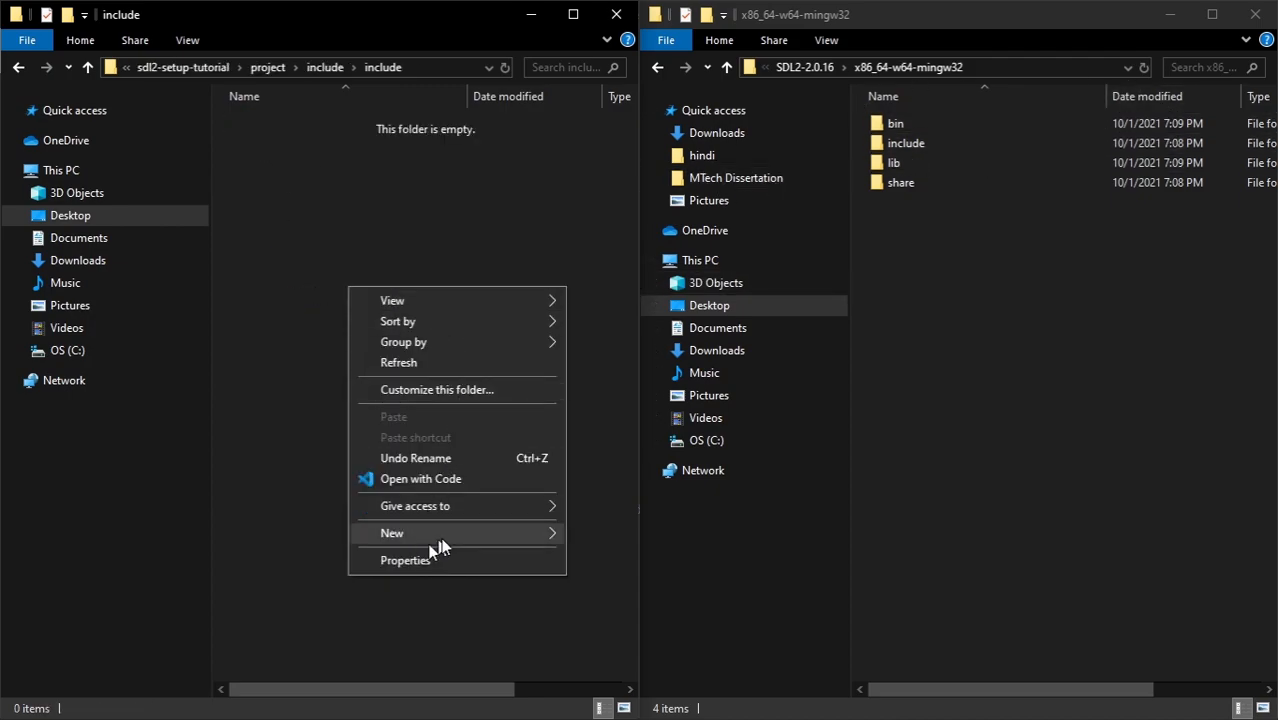
click(392, 532)
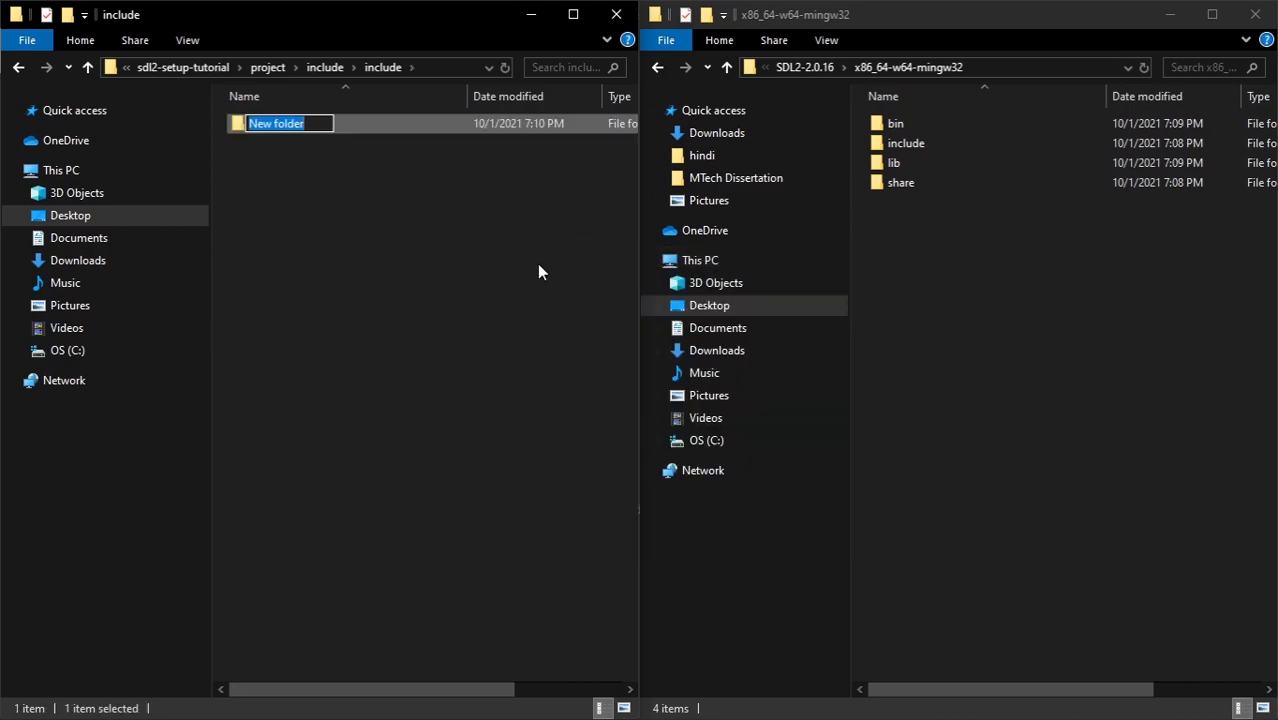
text(sdl)
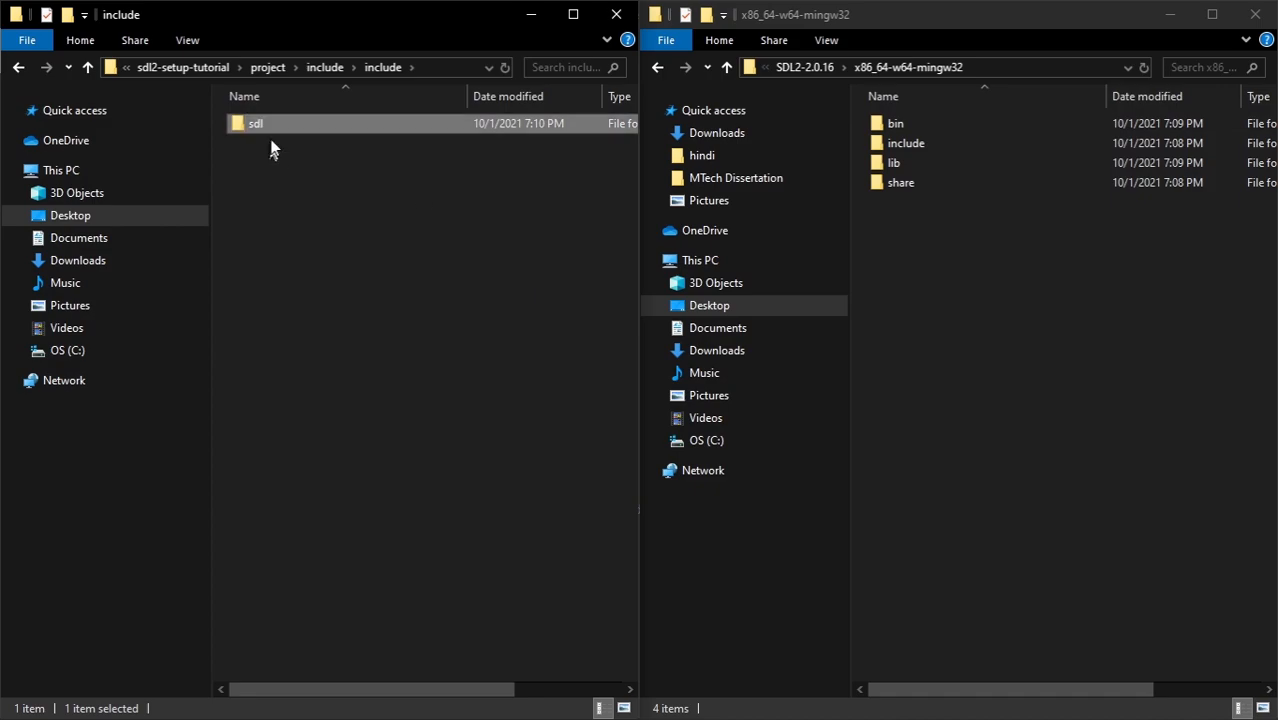
double_click(256, 124)
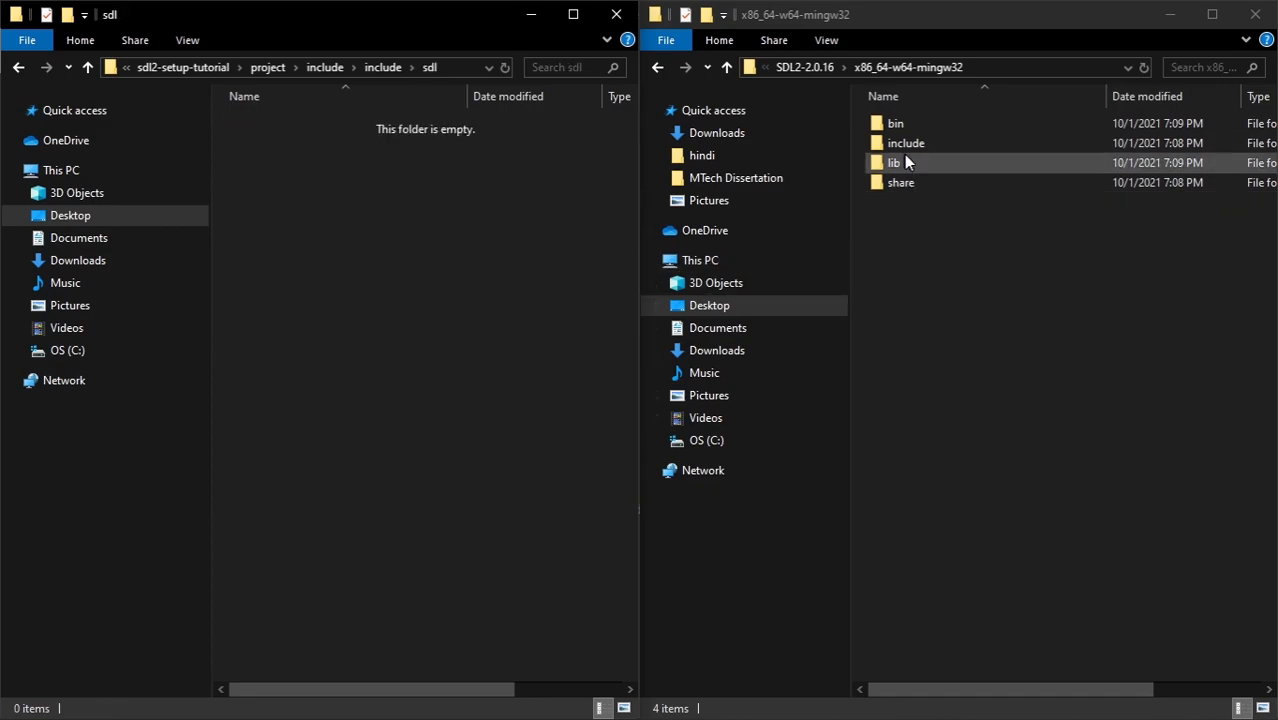
Step: Copy all SDL2 header files from include\SDL2 into the project's sdl folder
double_click(906, 142)
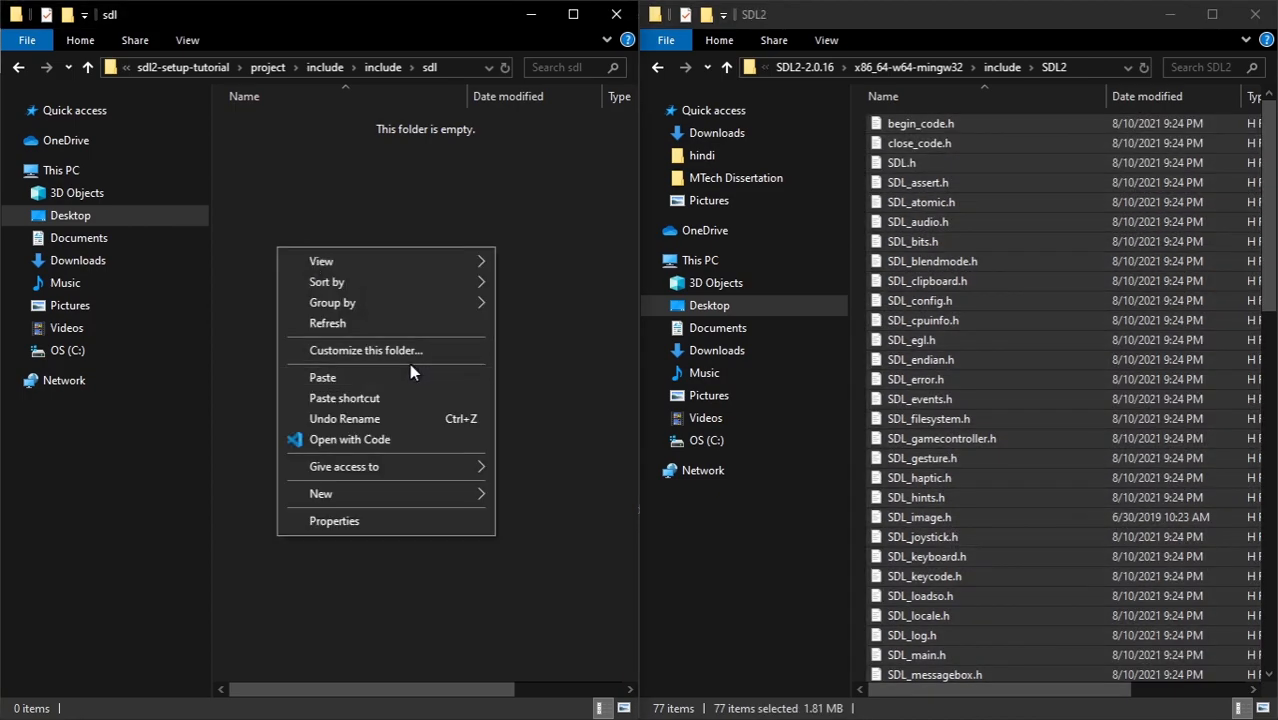
click(504, 418)
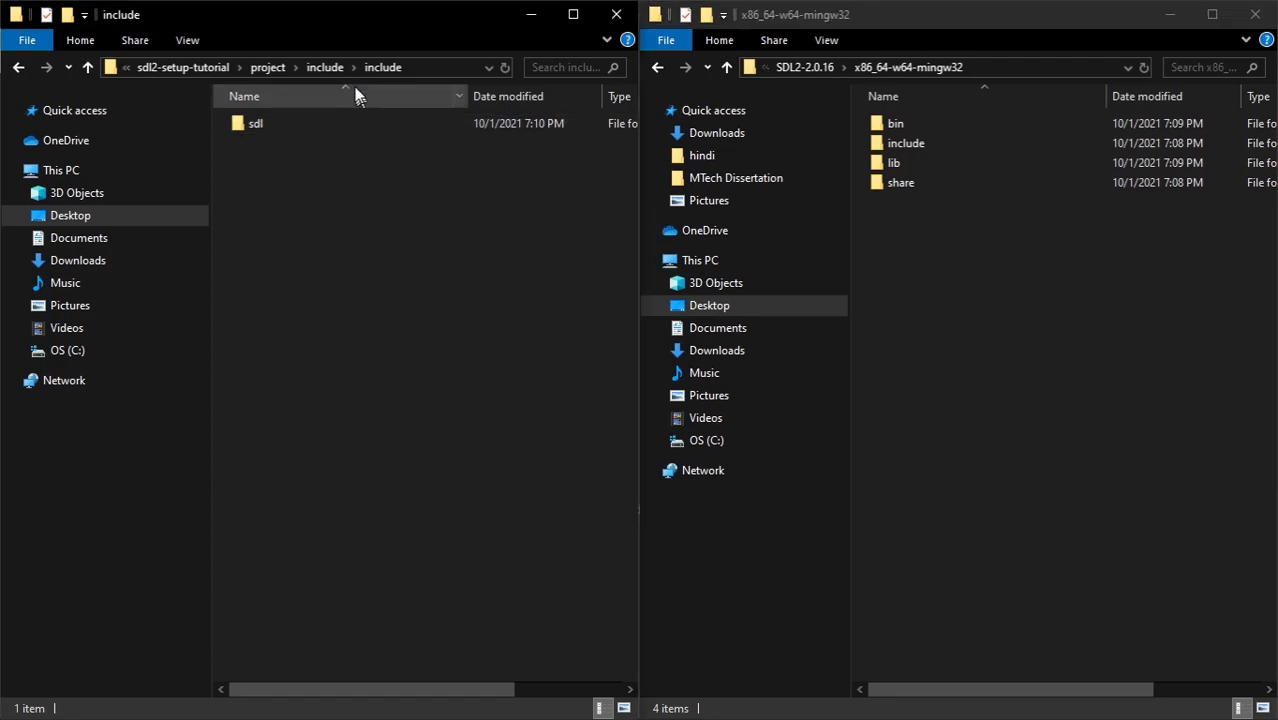
mouse_move(322, 62)
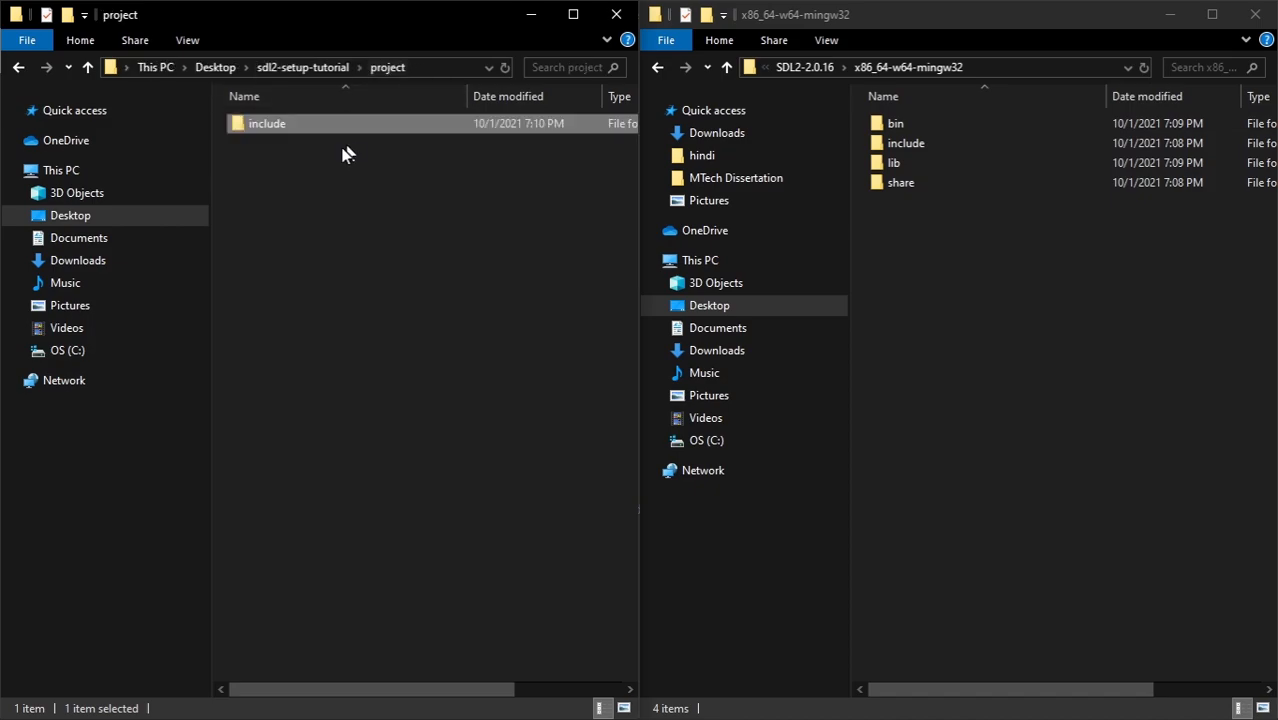
mouse_move(324, 140)
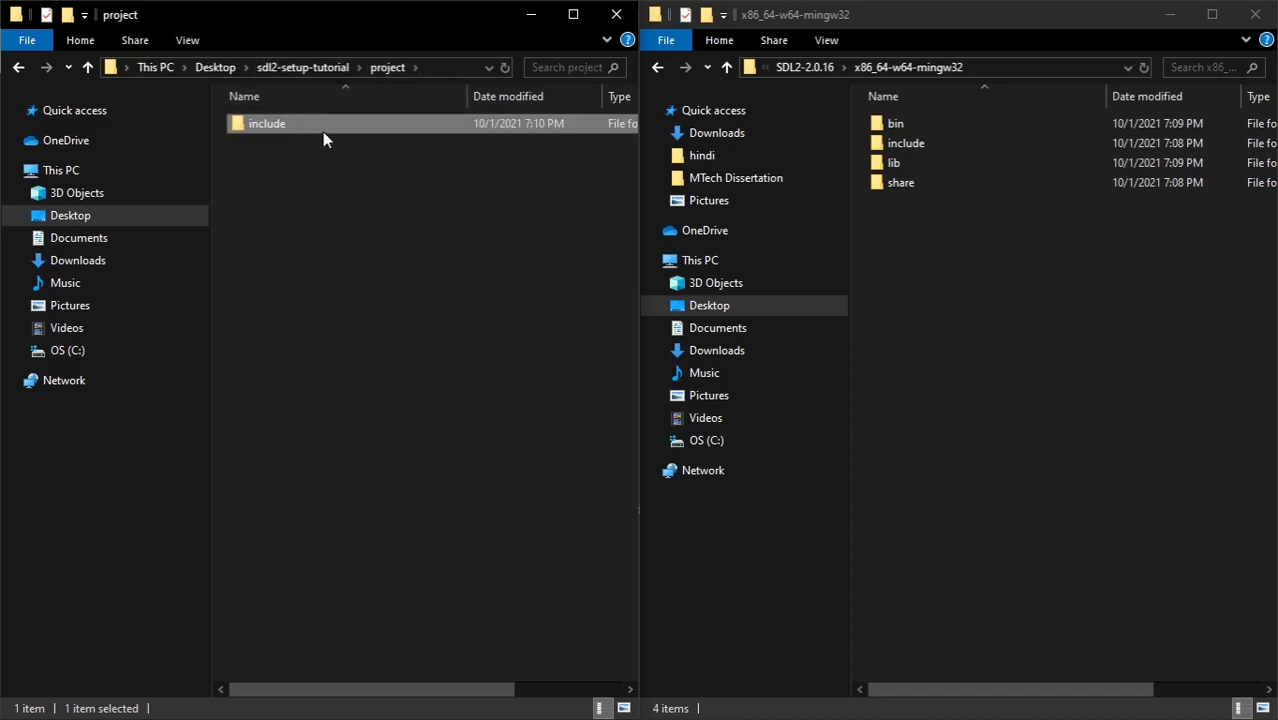
Step: Add a headers folder beside sdl in project\include, verify sdl's contents, and return to project
double_click(268, 124)
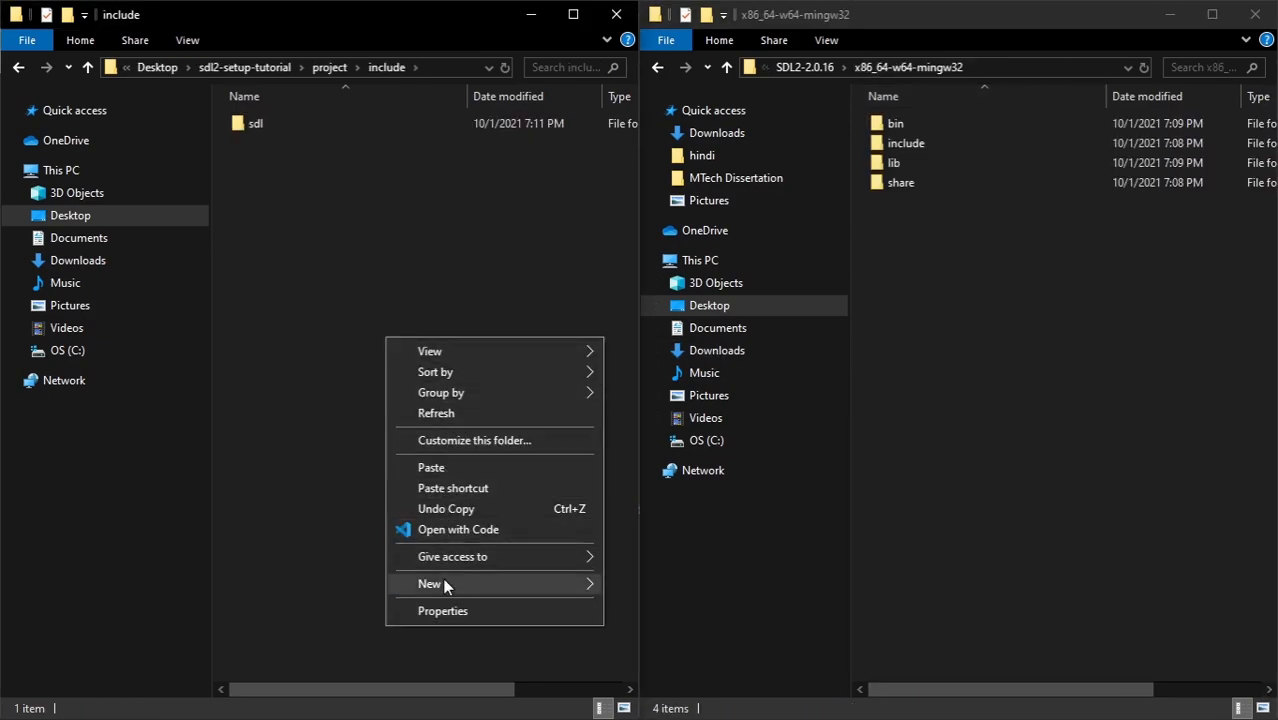
click(430, 584)
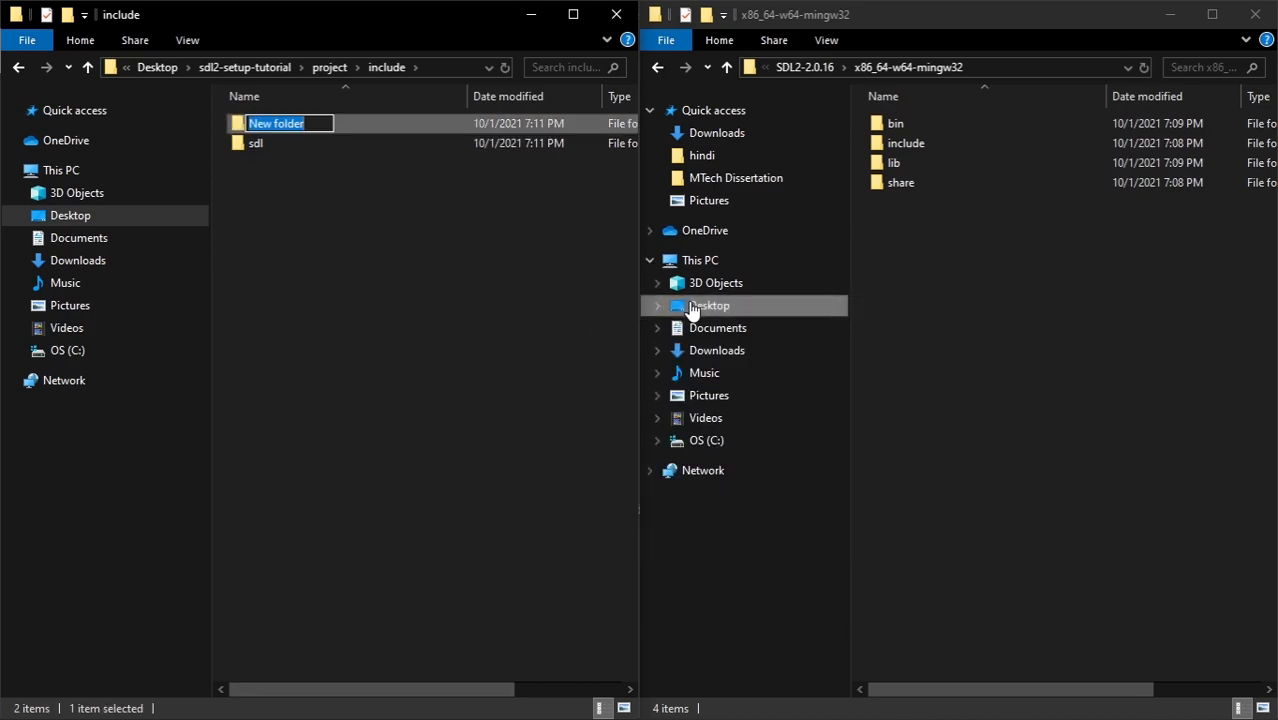
text(headers)
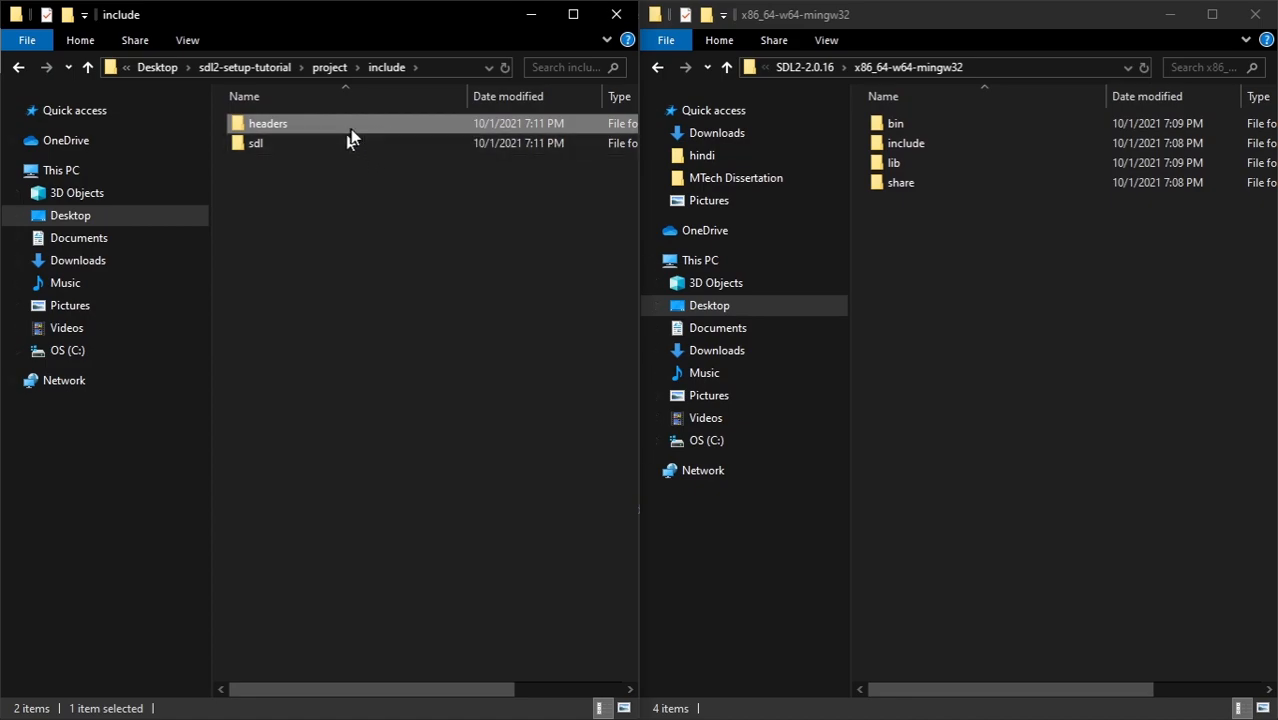
click(256, 144)
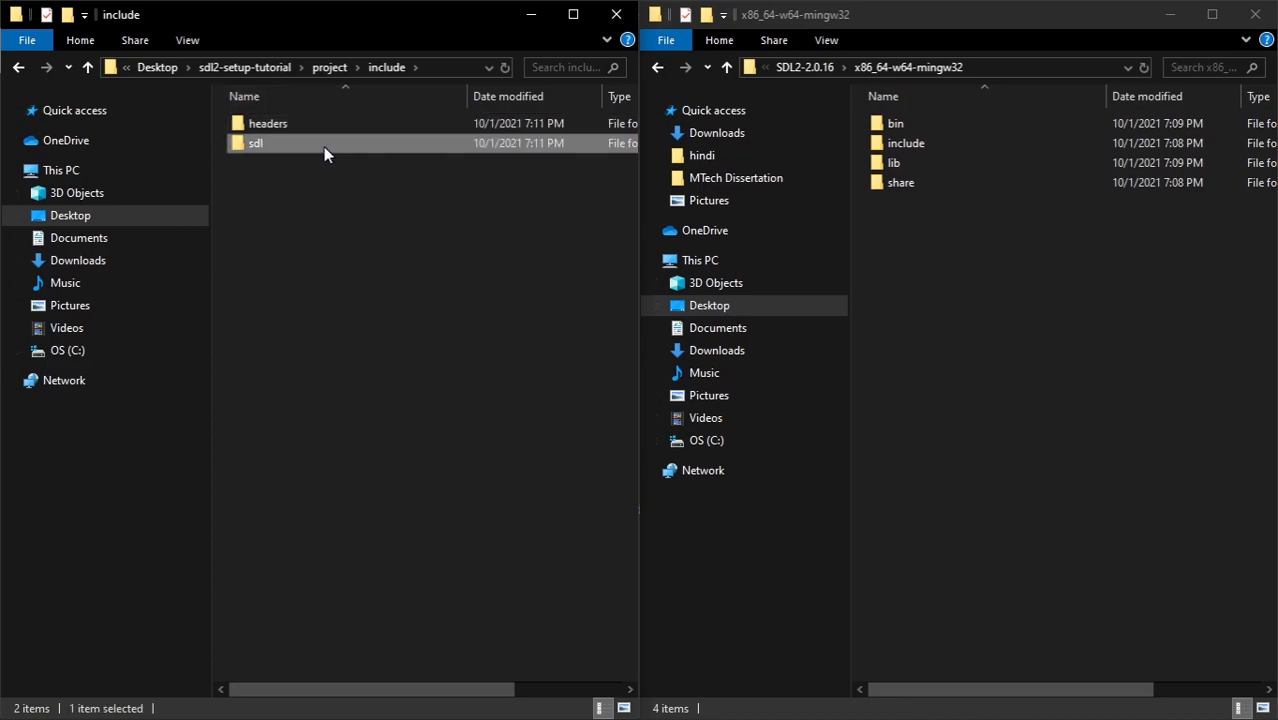
double_click(256, 144)
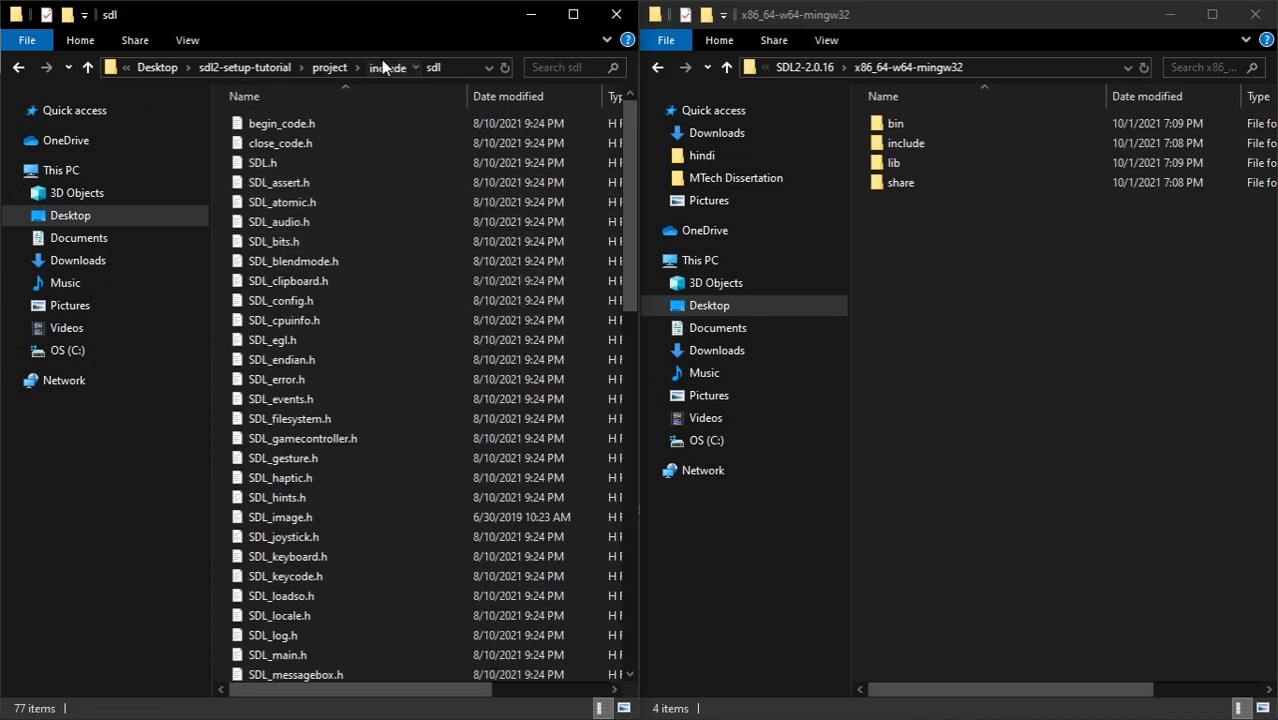
click(328, 68)
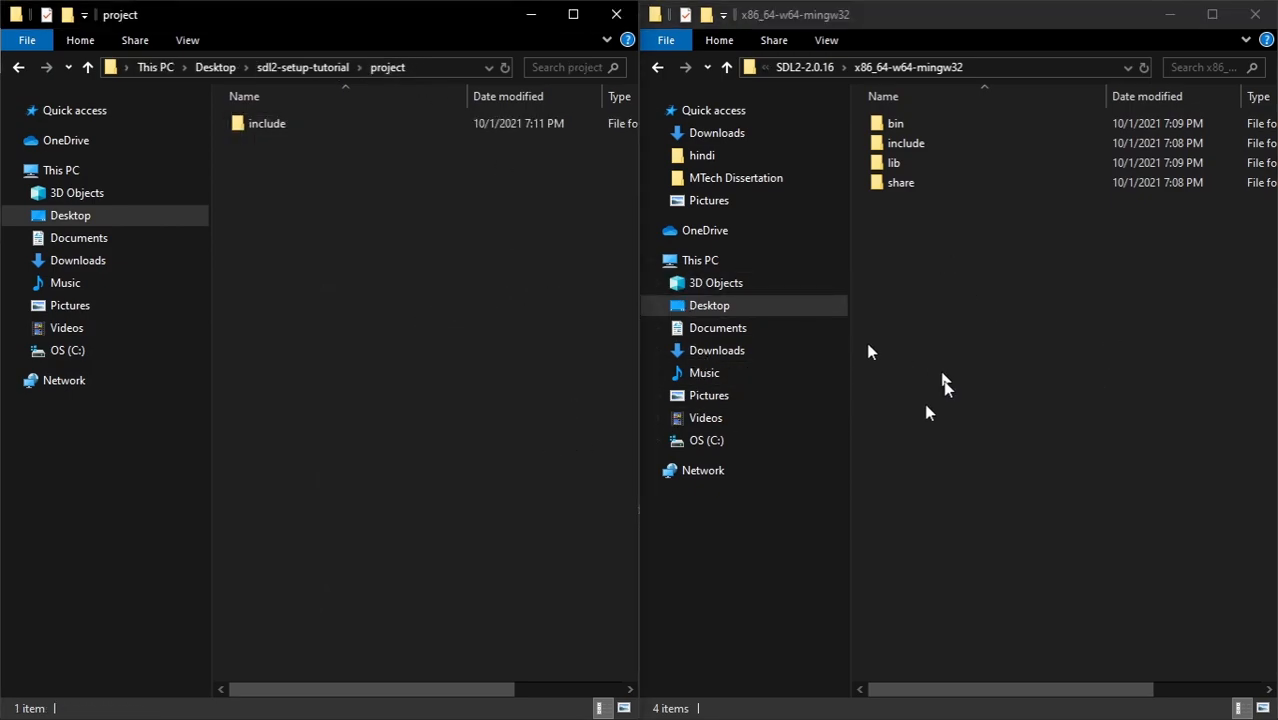
Step: Paste the SDL2 lib folder and runtime DLLs, including SDL2_image.dll, into the project folder
click(892, 162)
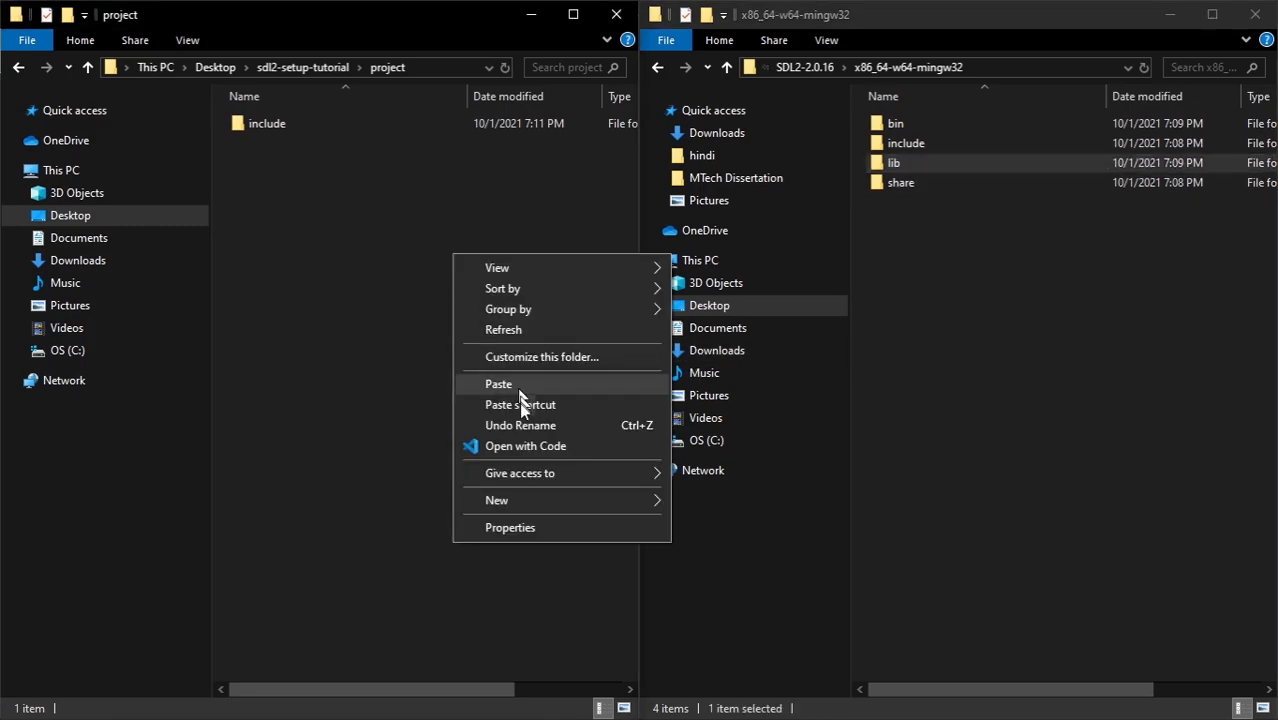
click(498, 384)
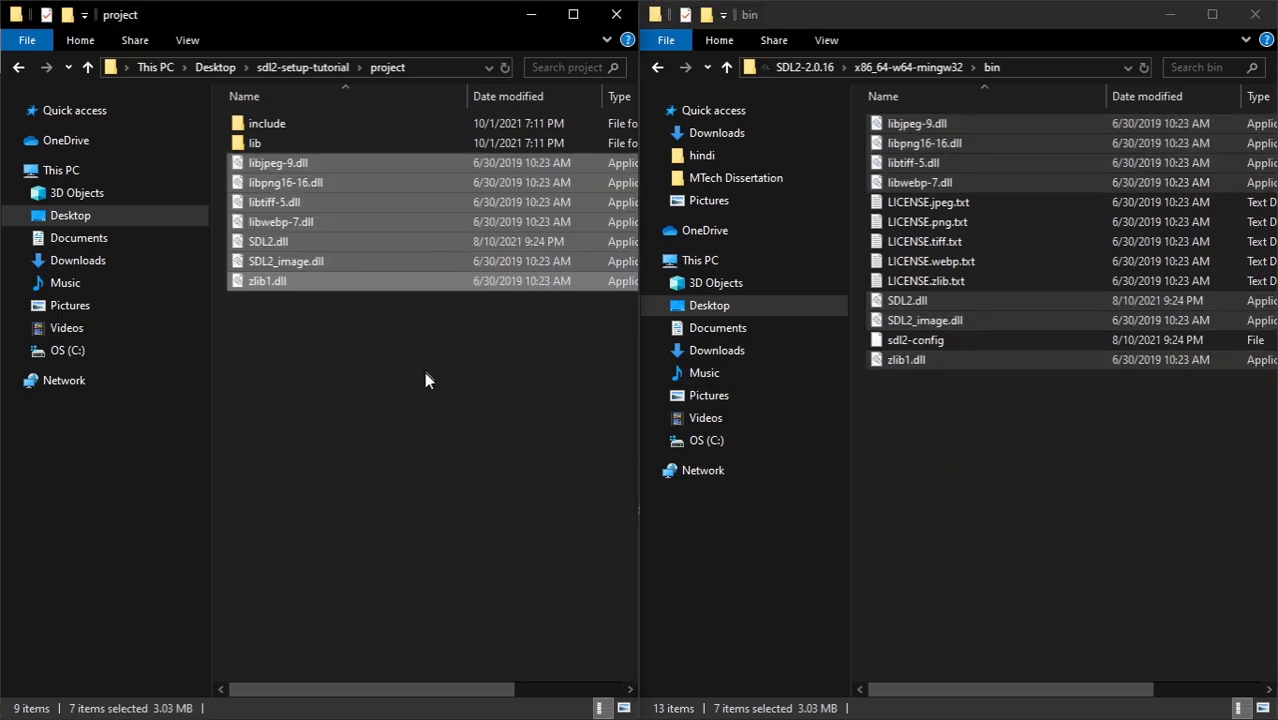
click(510, 432)
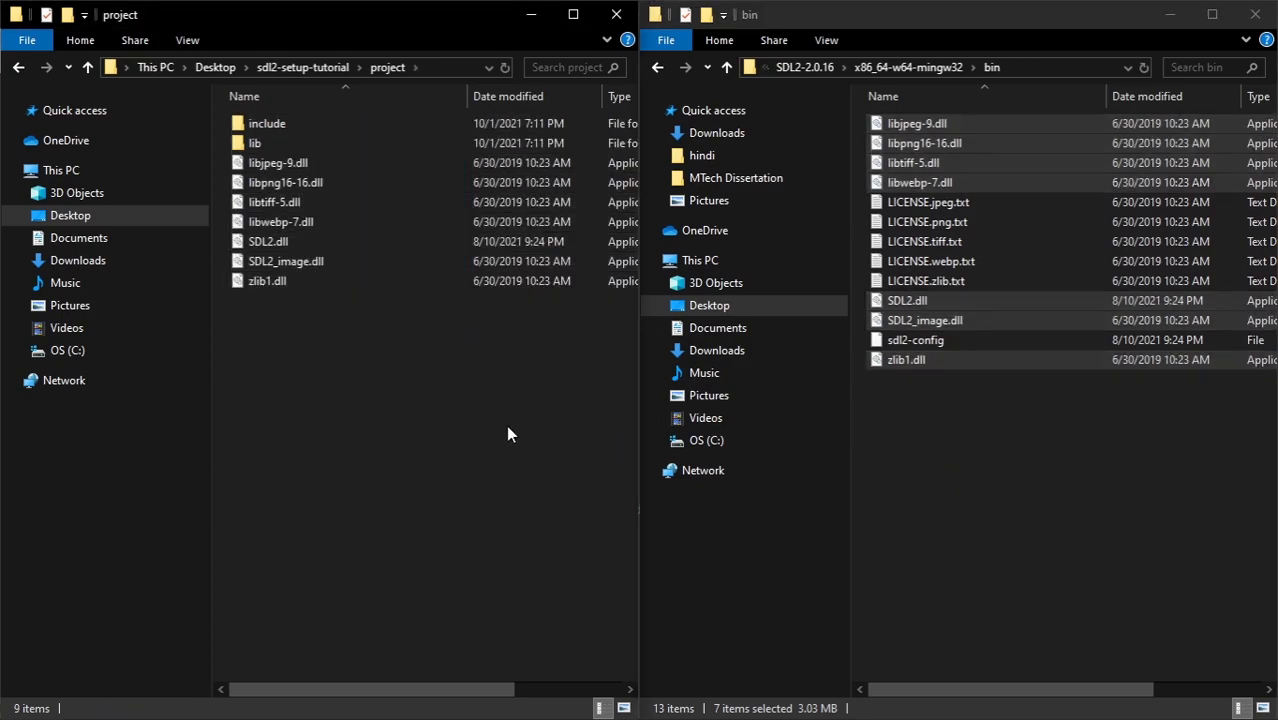
mouse_move(444, 384)
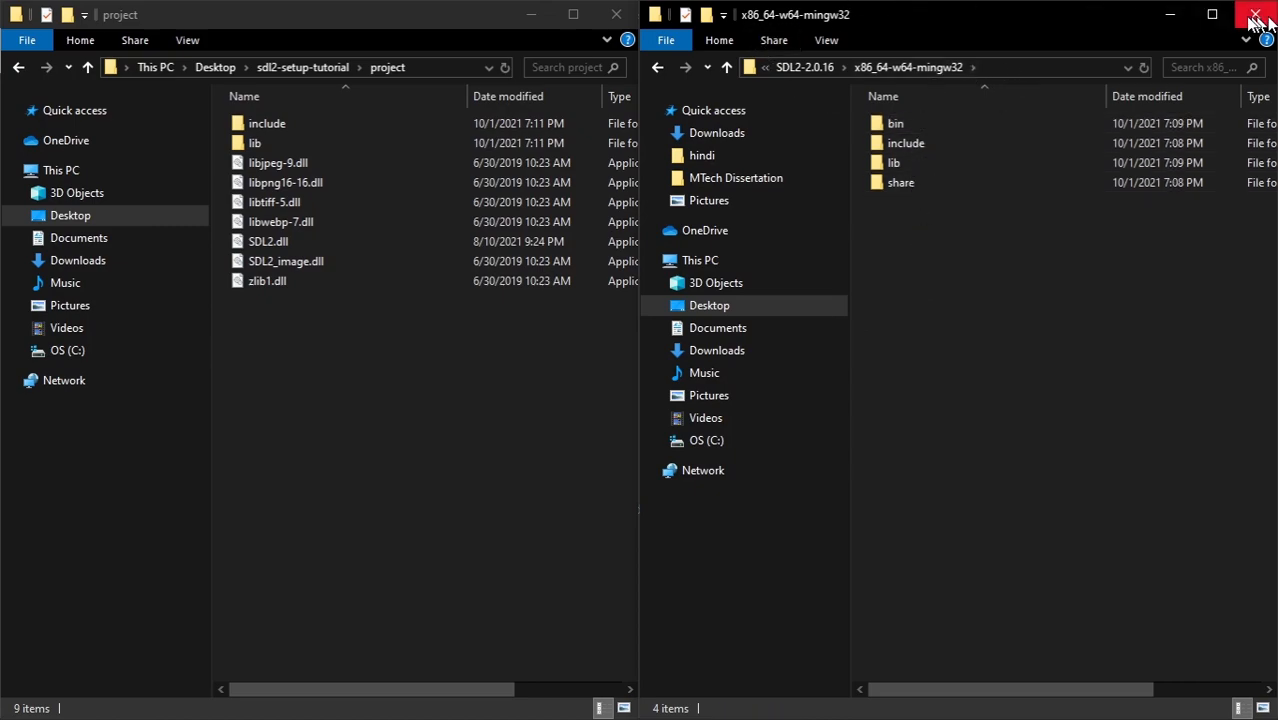
Step: In VS Code create a src folder containing an empty Main.cpp and close the Welcome page
click(1260, 14)
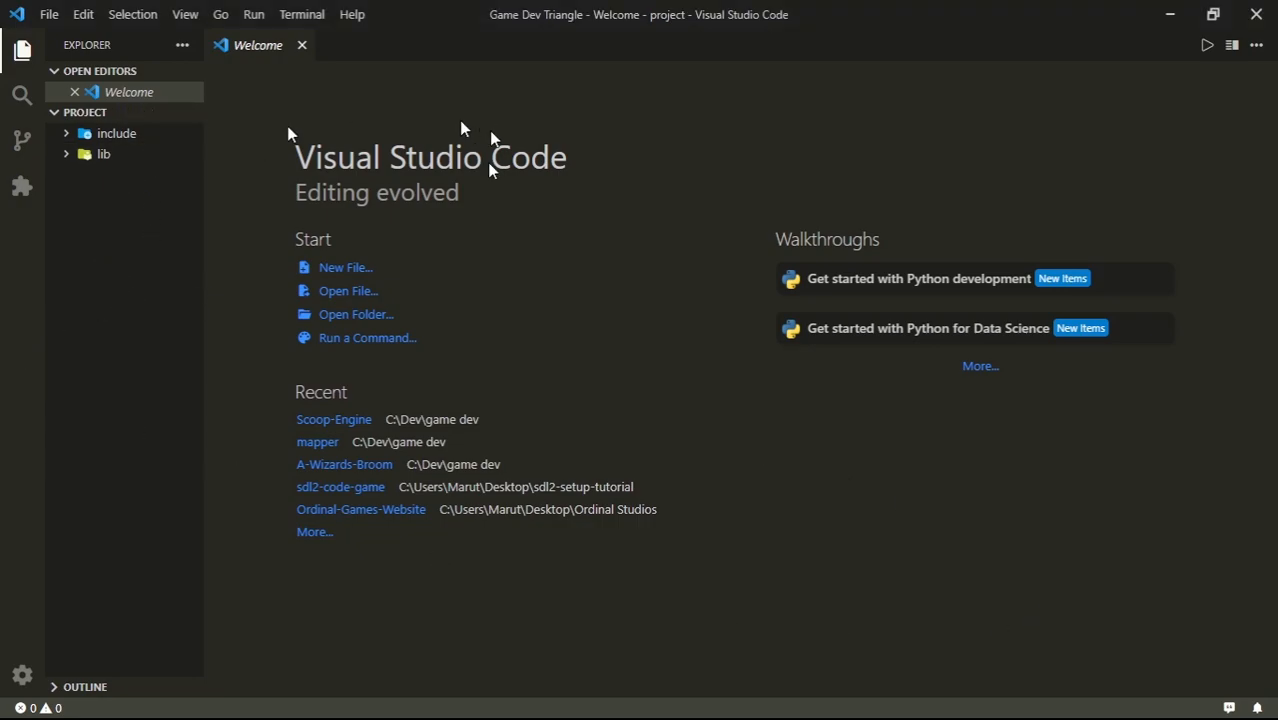
click(104, 152)
text(src)
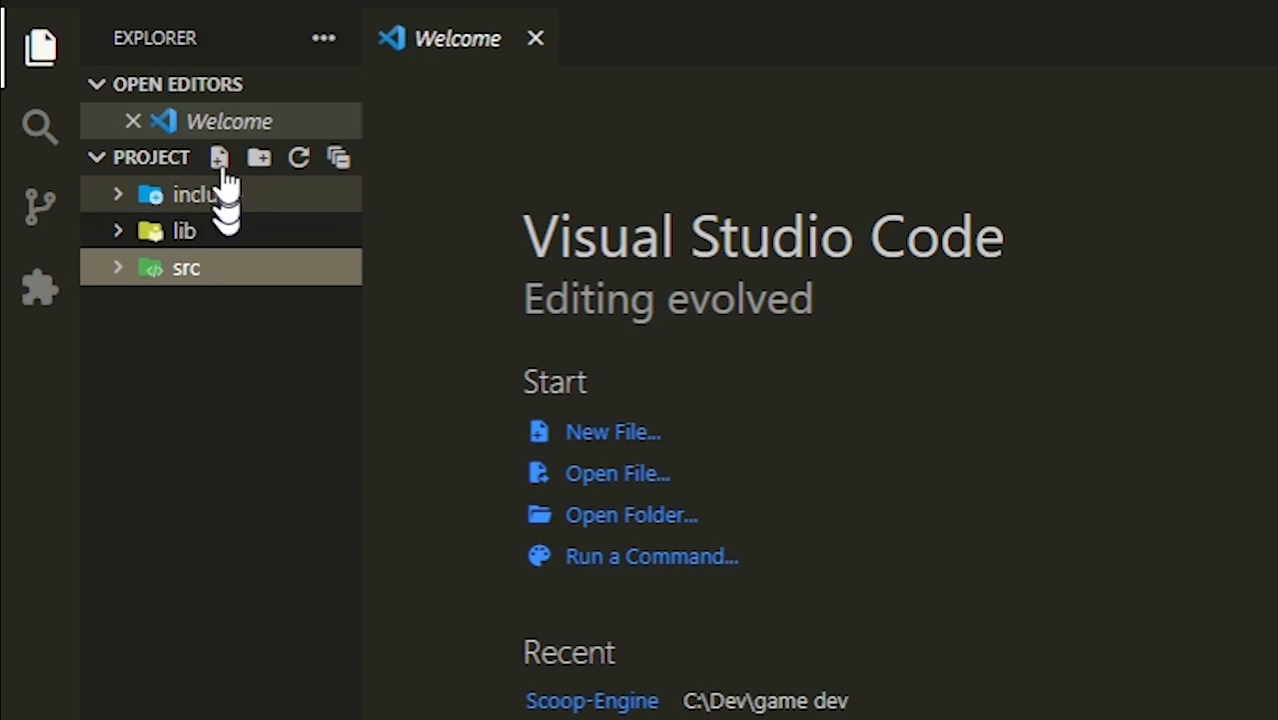
text(Mad)
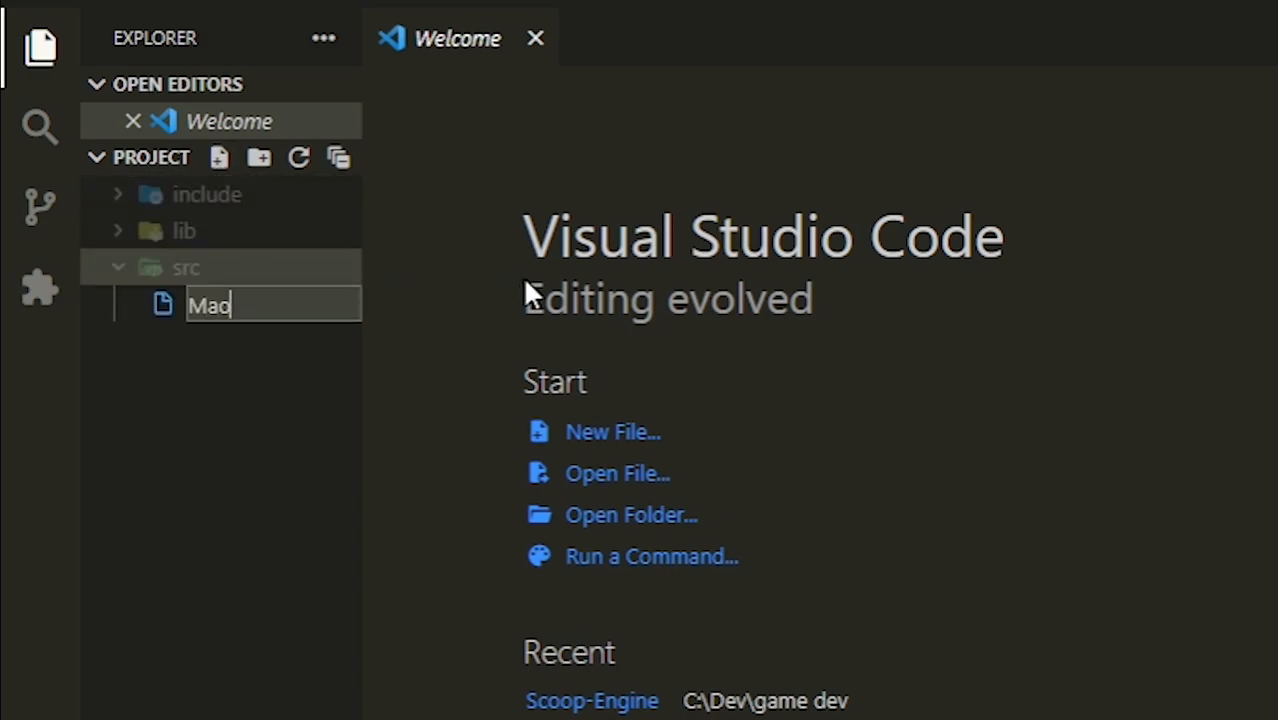
text(Main.co)
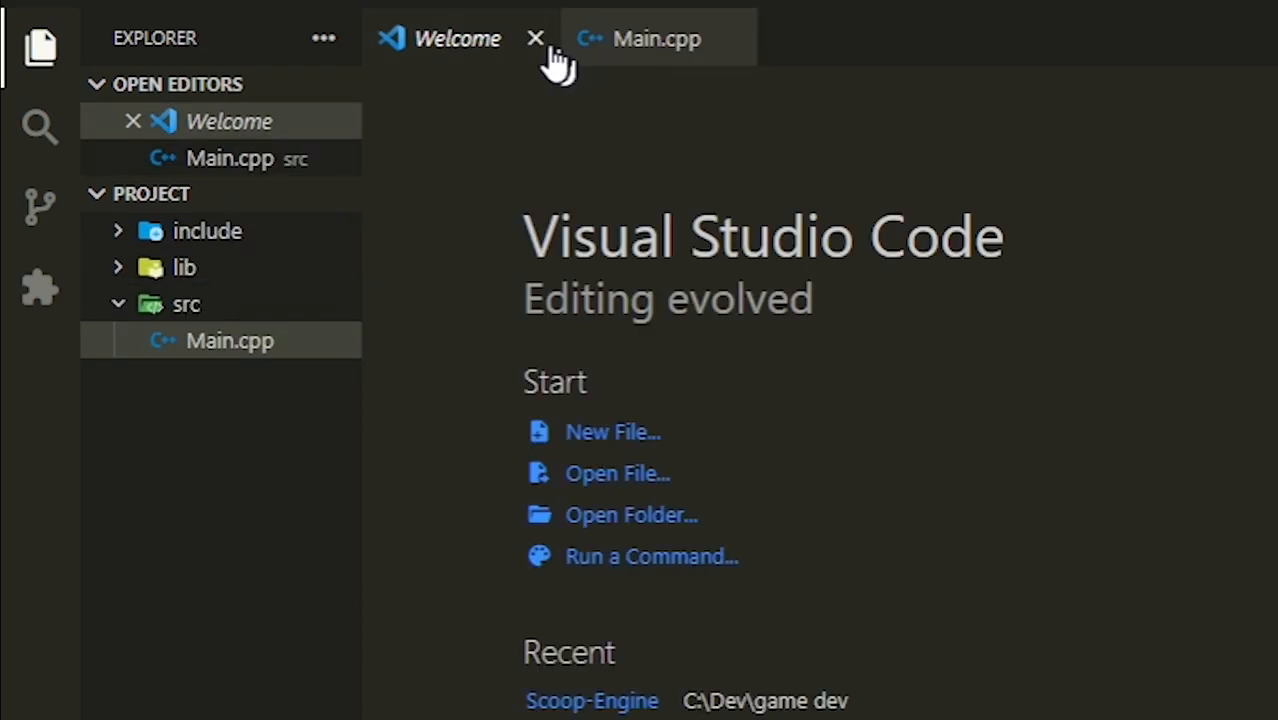
click(536, 38)
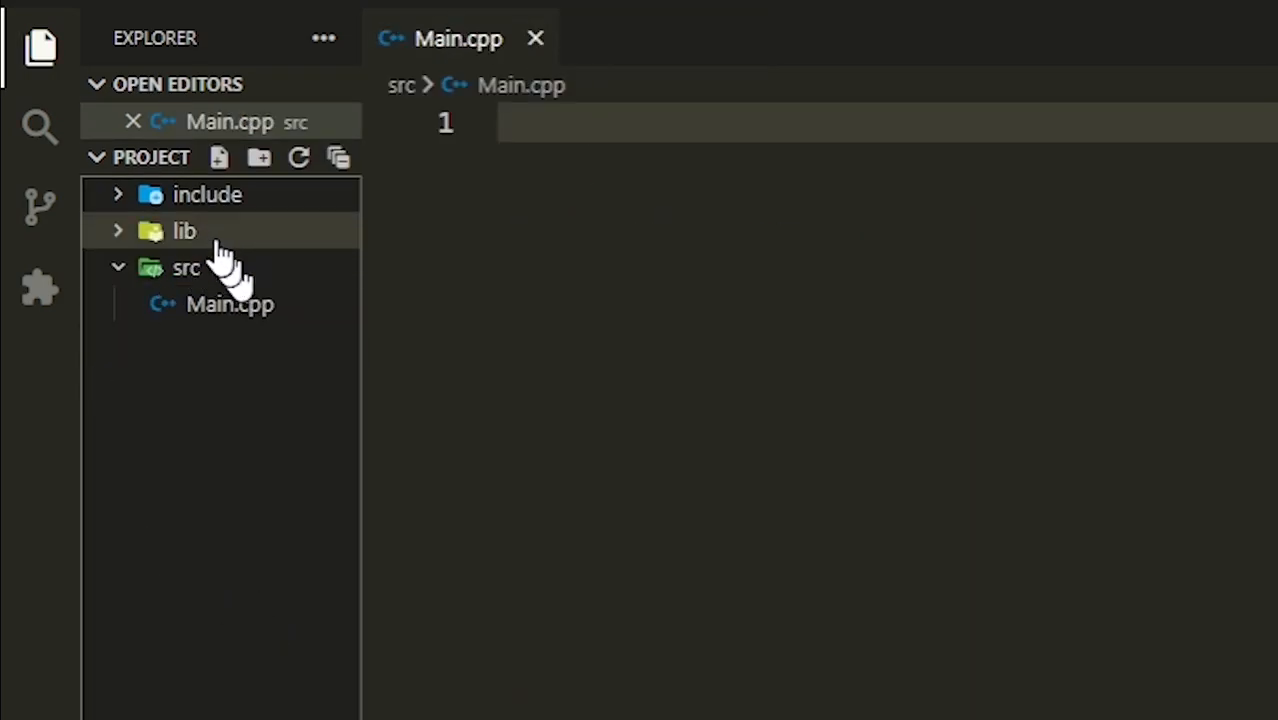
click(186, 268)
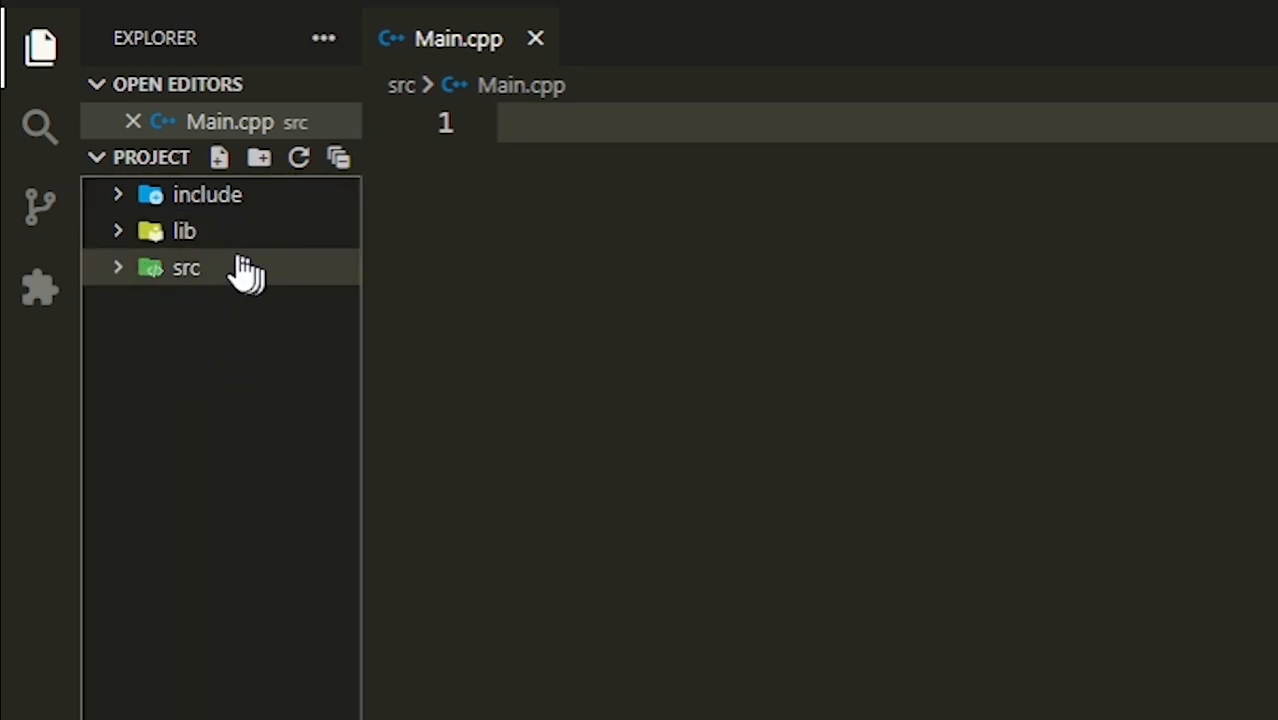
mouse_move(260, 158)
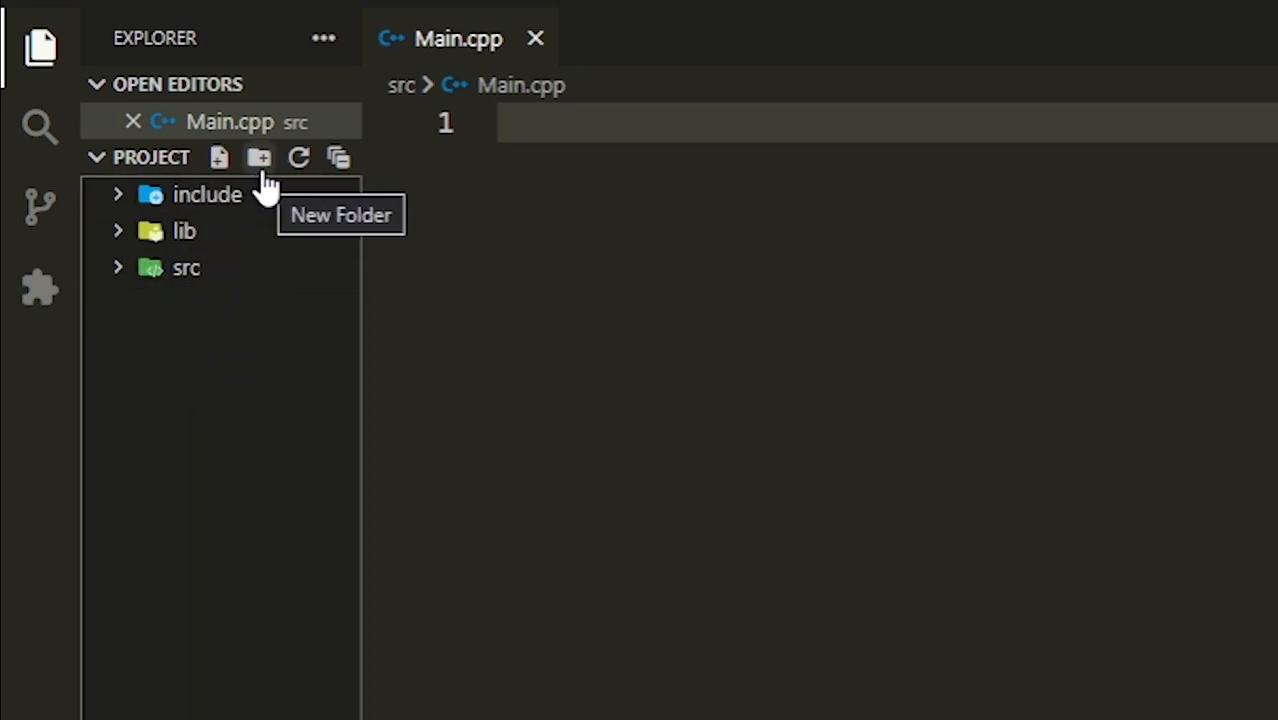
Step: Add fonts and res folders to the project root
click(258, 156)
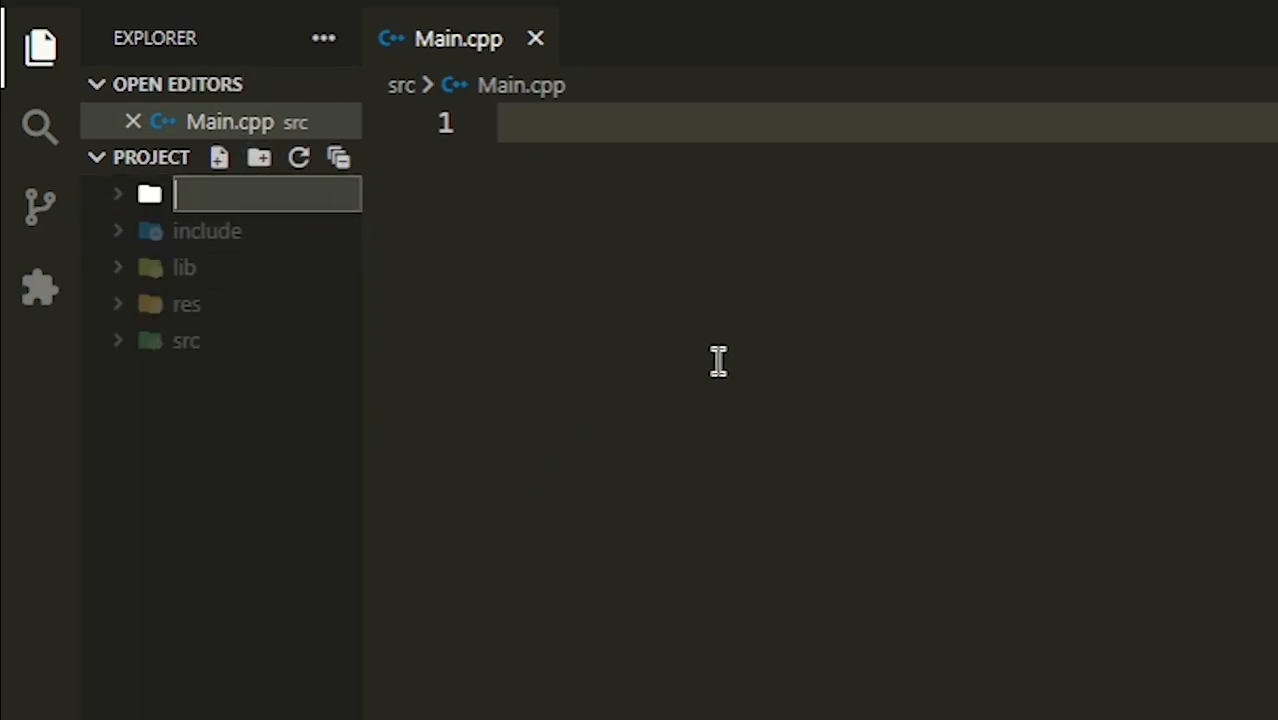
text(fonts)
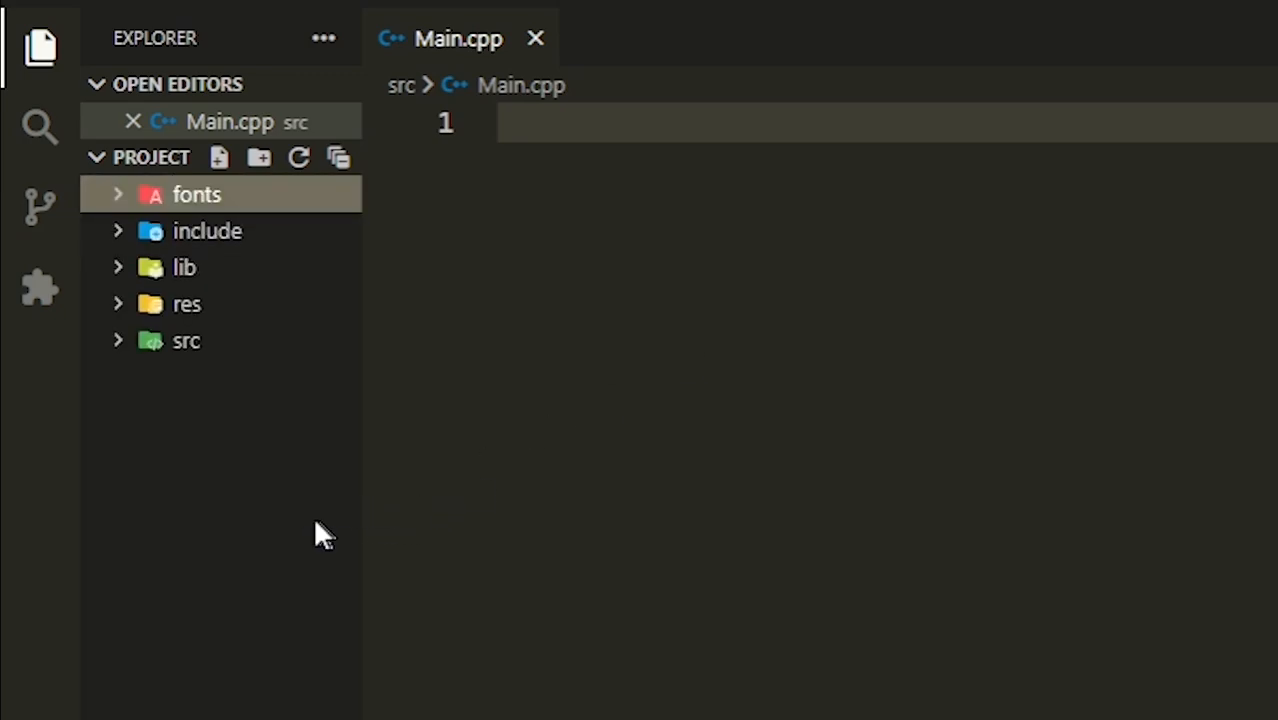
click(260, 158)
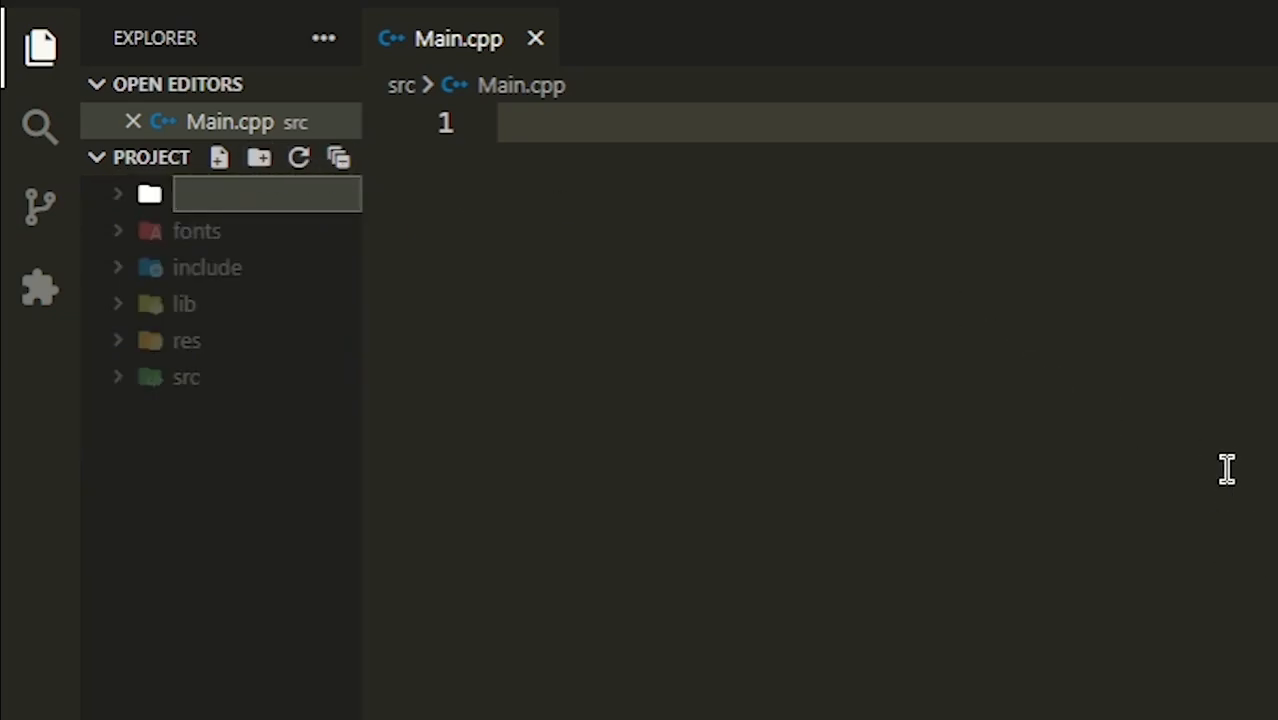
mouse_move(248, 582)
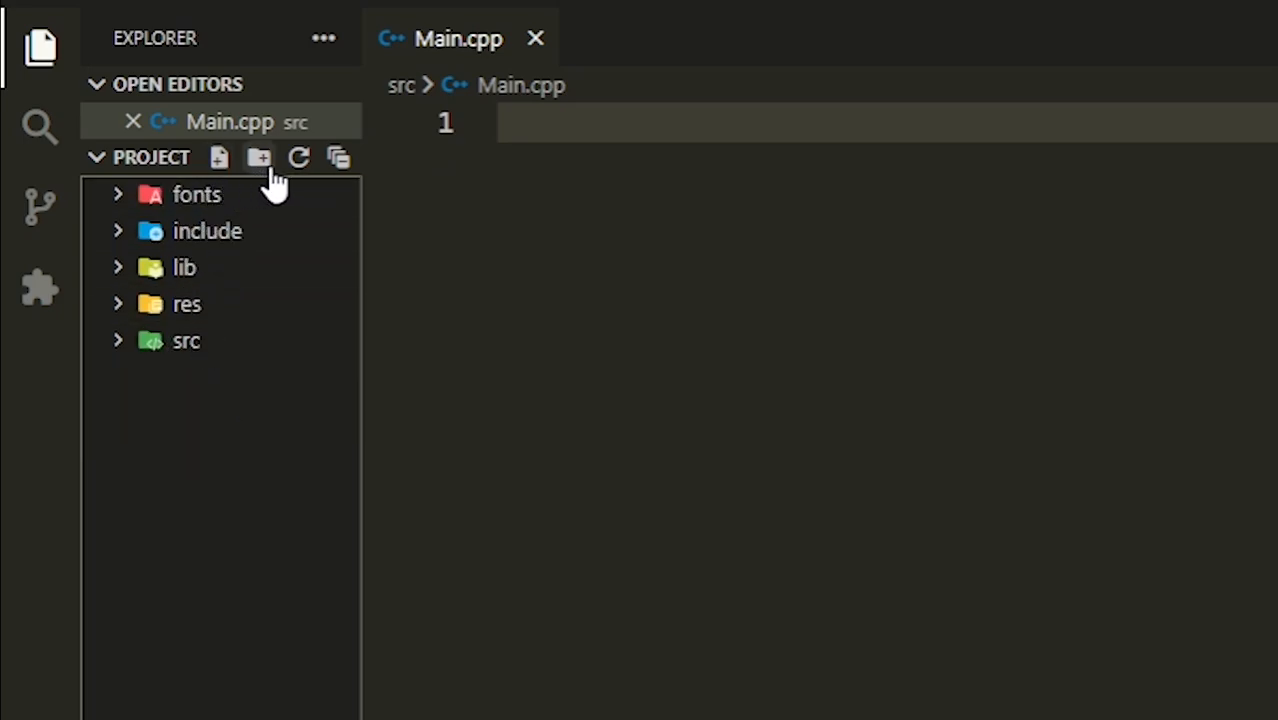
mouse_move(390, 264)
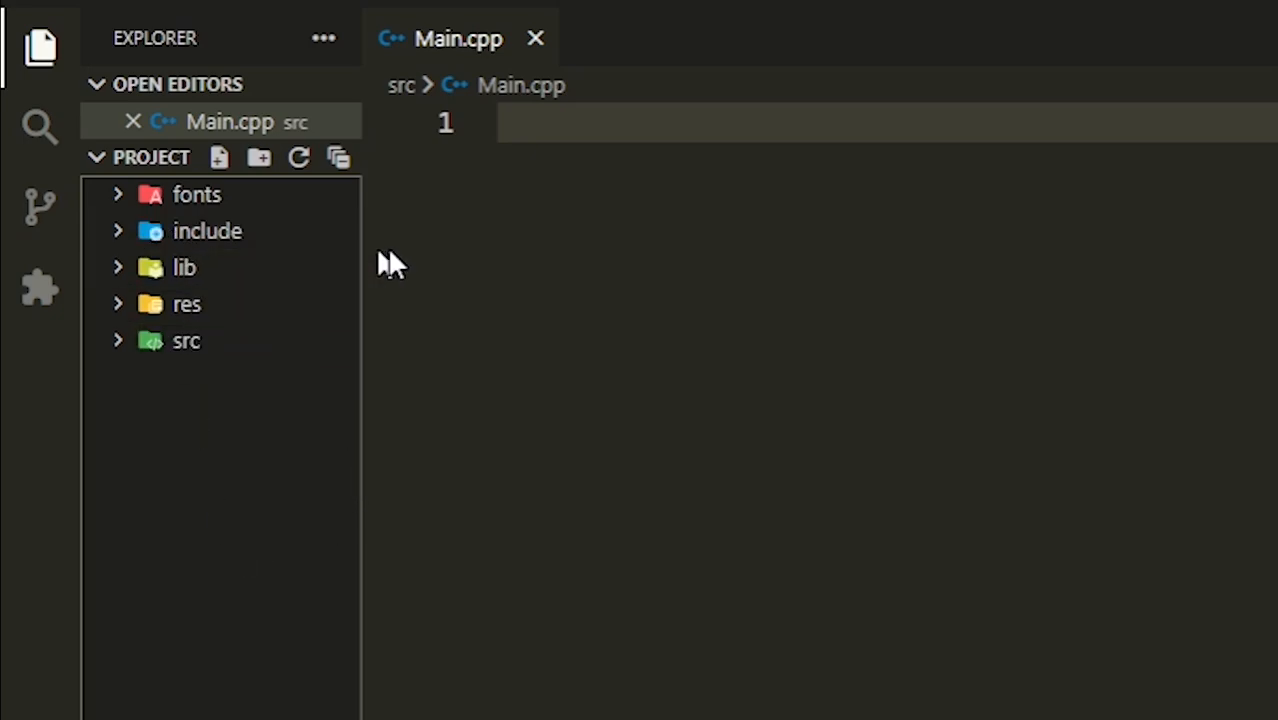
mouse_move(256, 196)
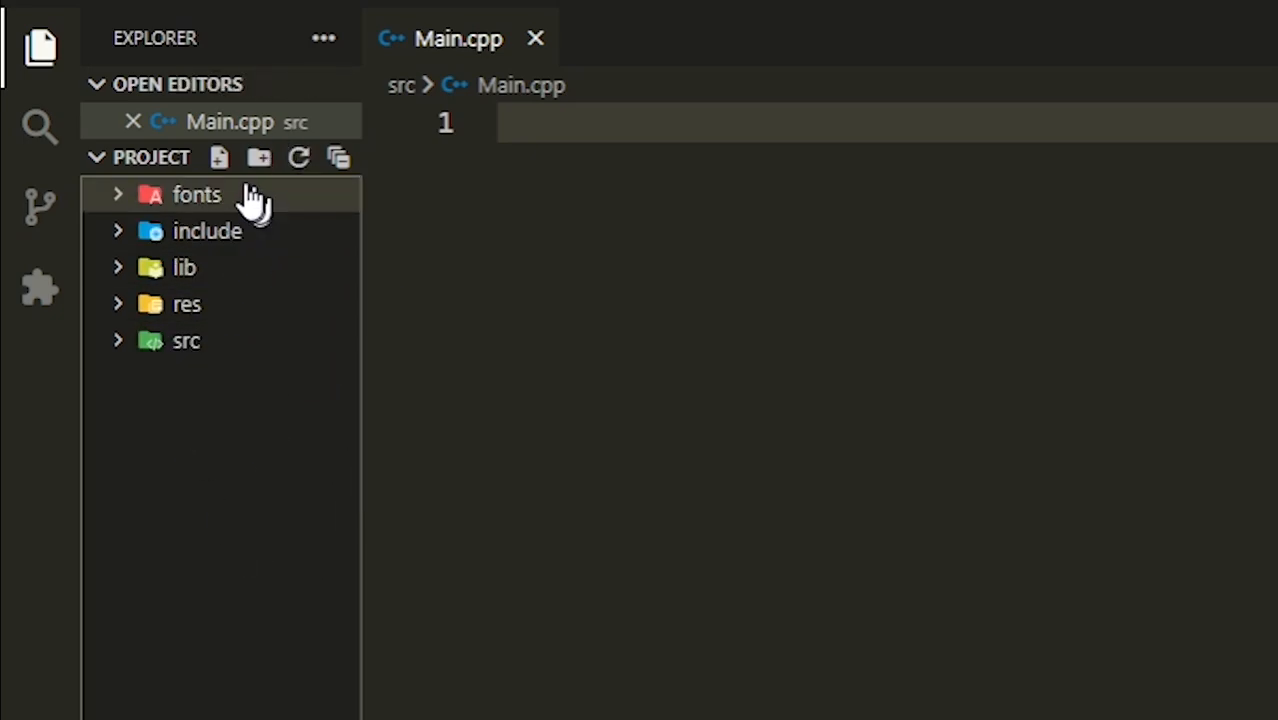
Step: Create empty MakeFile and .gitignore at the root, then open A-Wizards-Broom's MakeFile
click(218, 156)
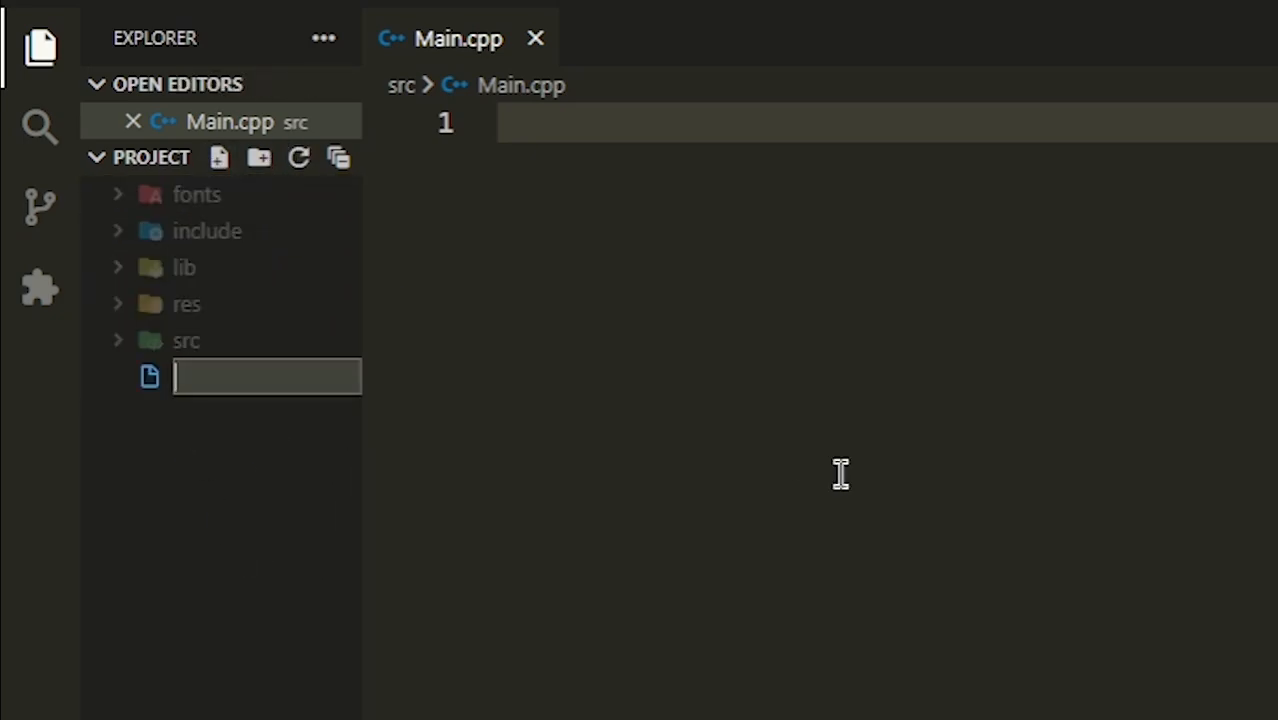
text(MakeFile)
text(.gitigno)
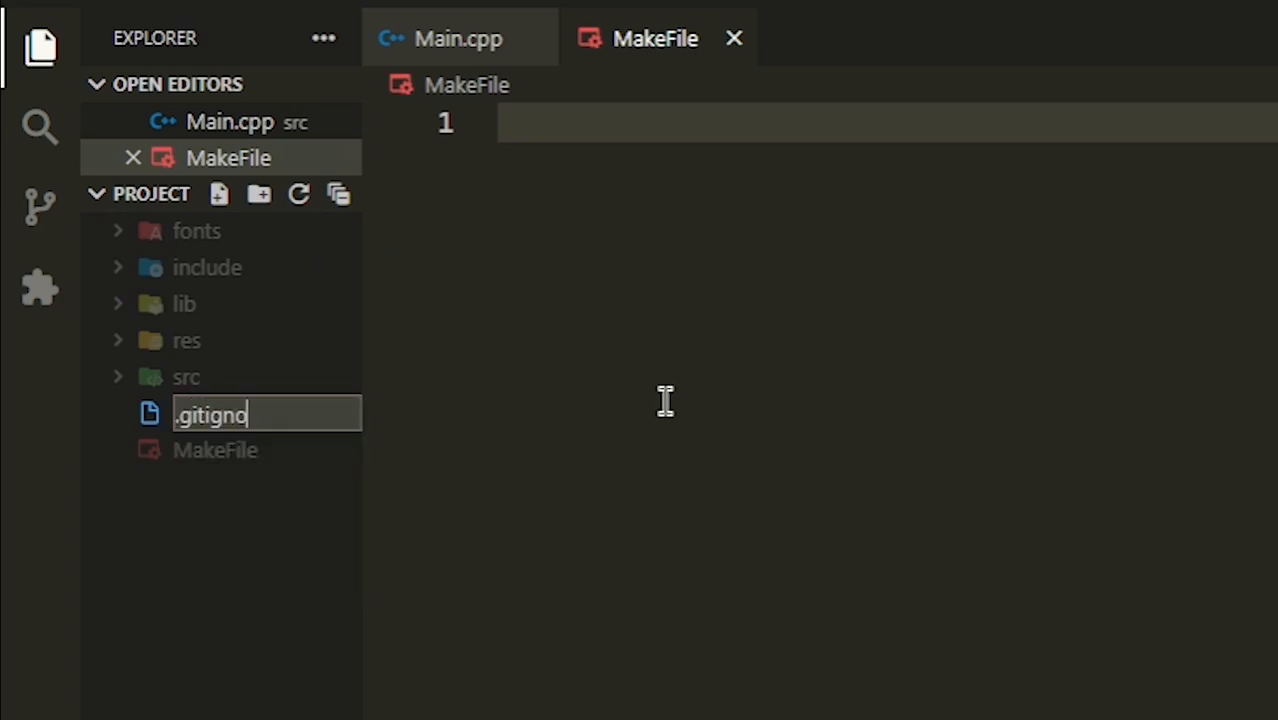
key(Enter)
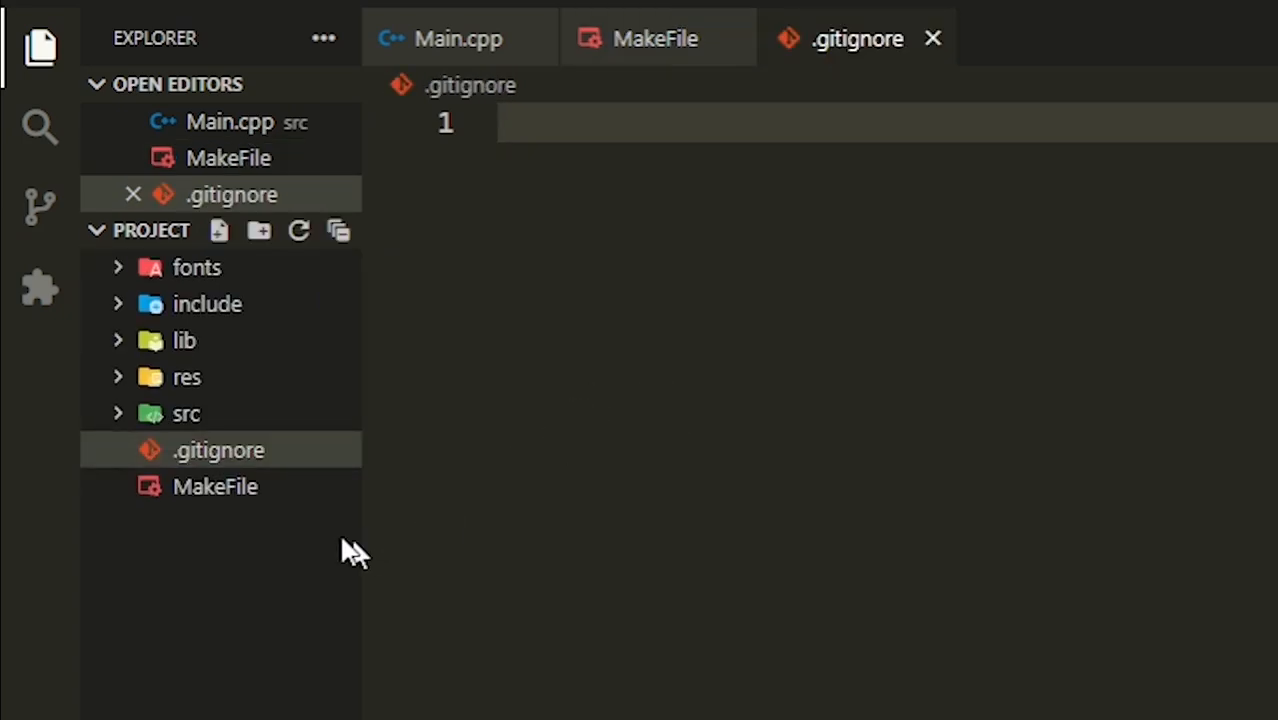
click(932, 38)
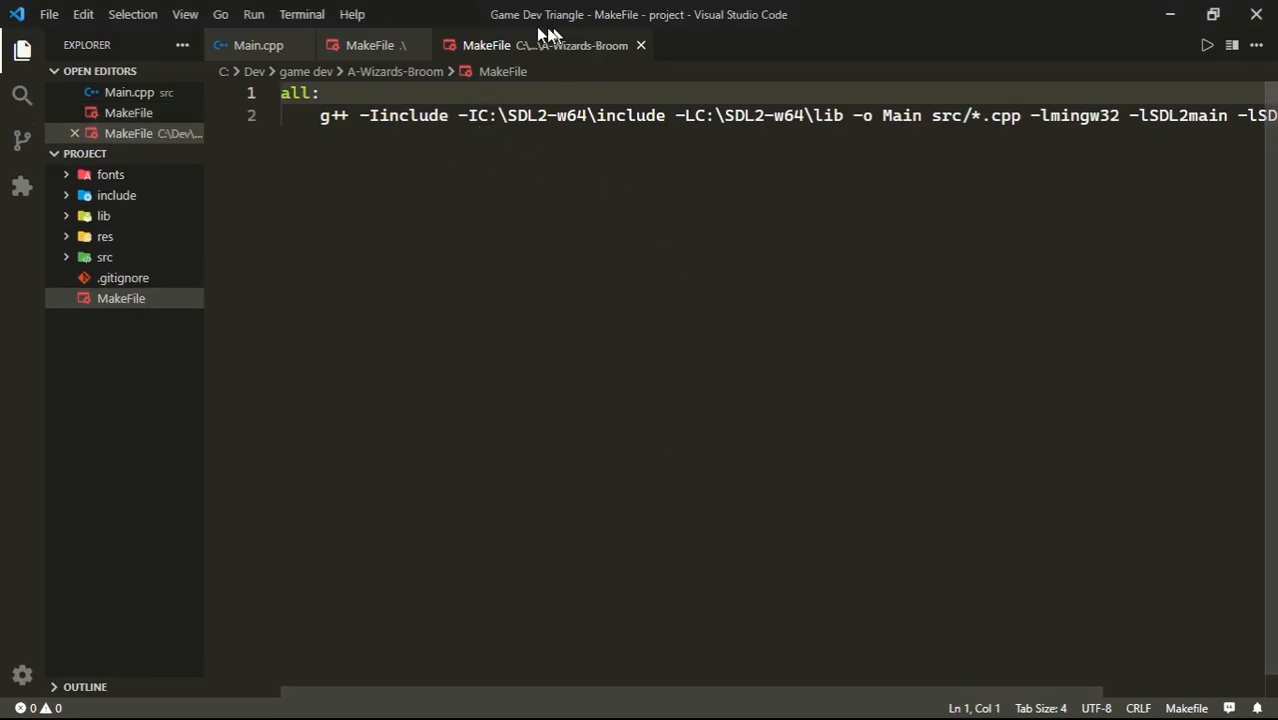
mouse_move(774, 244)
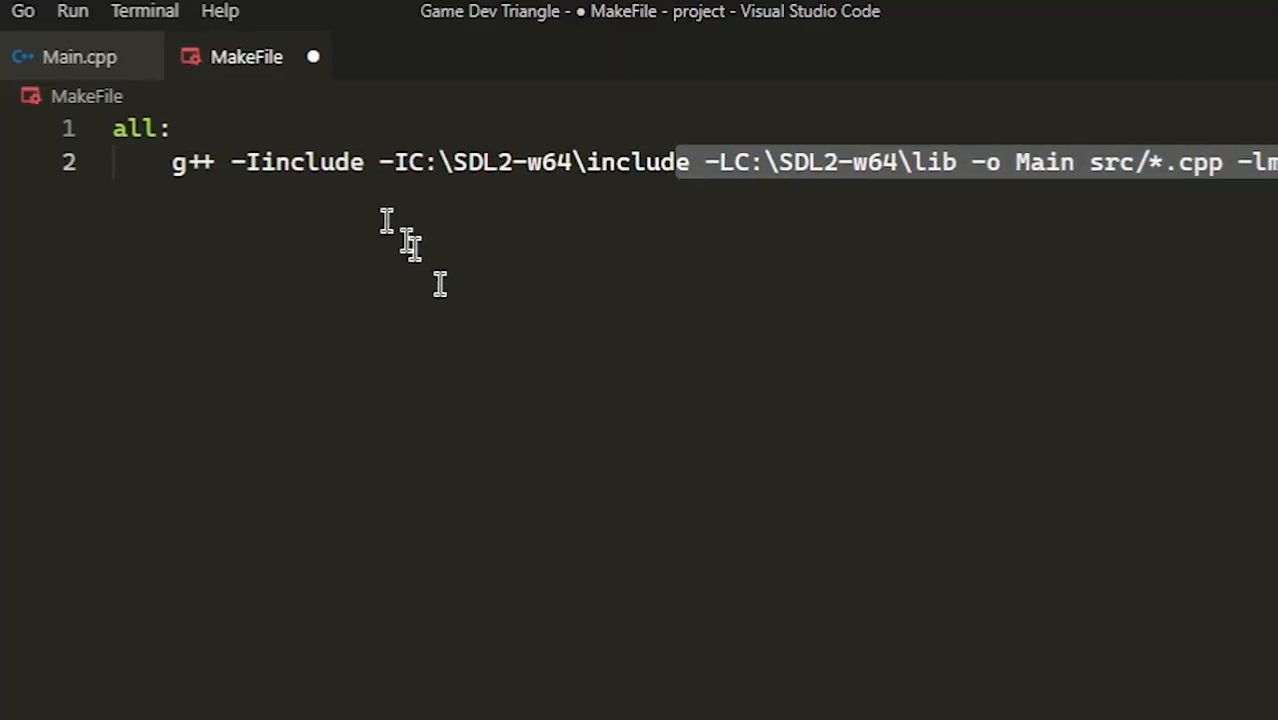
Step: Replace the absolute C:\SDL2-w64\include path in the MakeFile rule with include/sdl
click(308, 162)
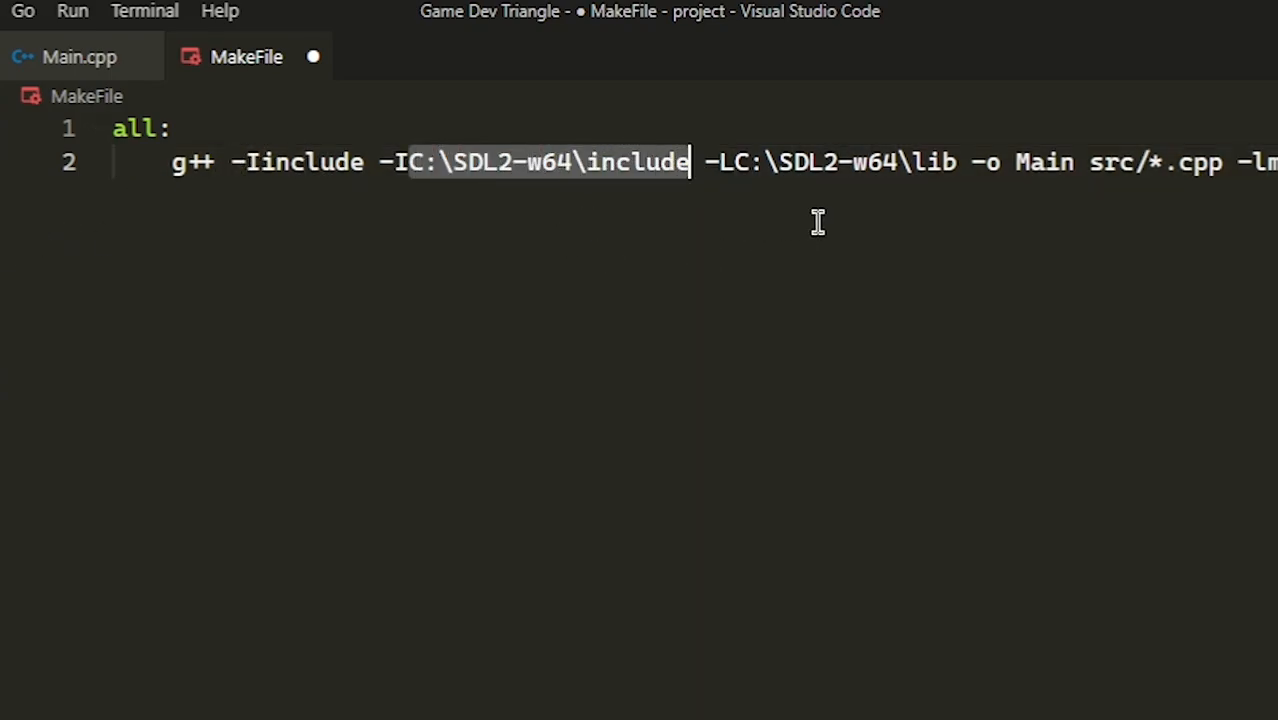
text(sdl)
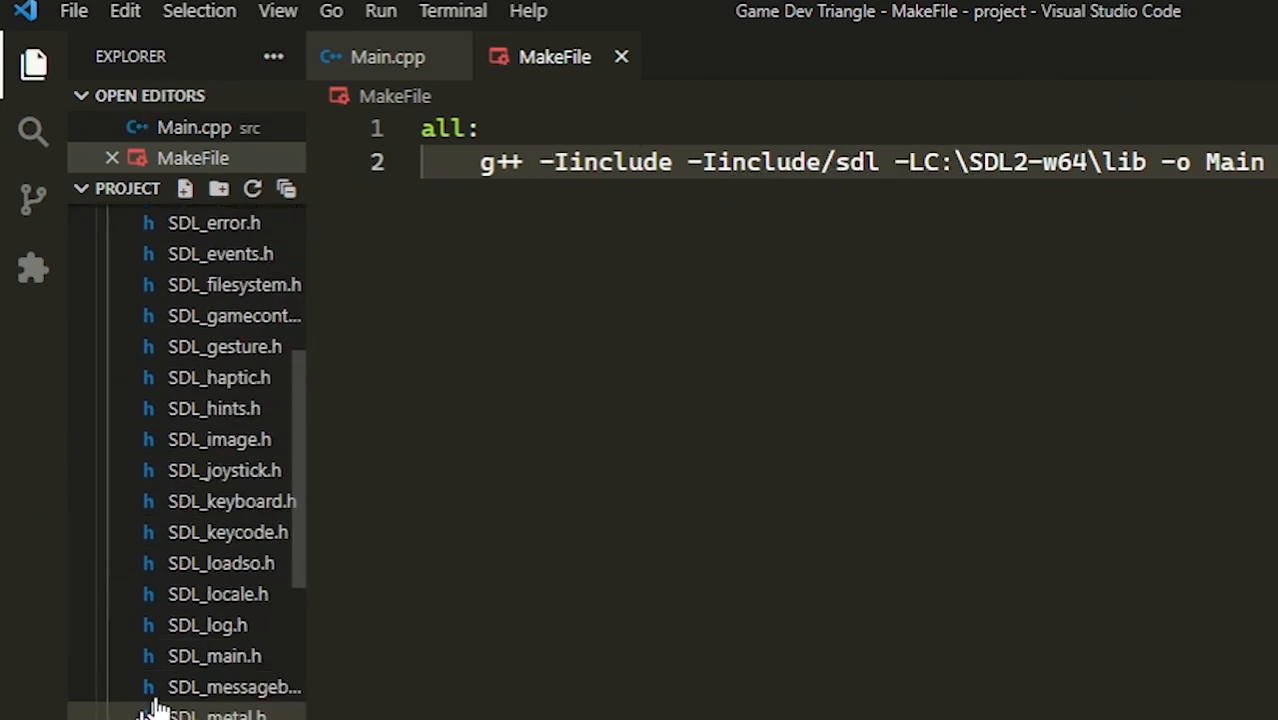
Step: Add -Iinclude/headers after -Iinclude/sdl in the MakeFile's g++ build rule
scroll(down, 3)
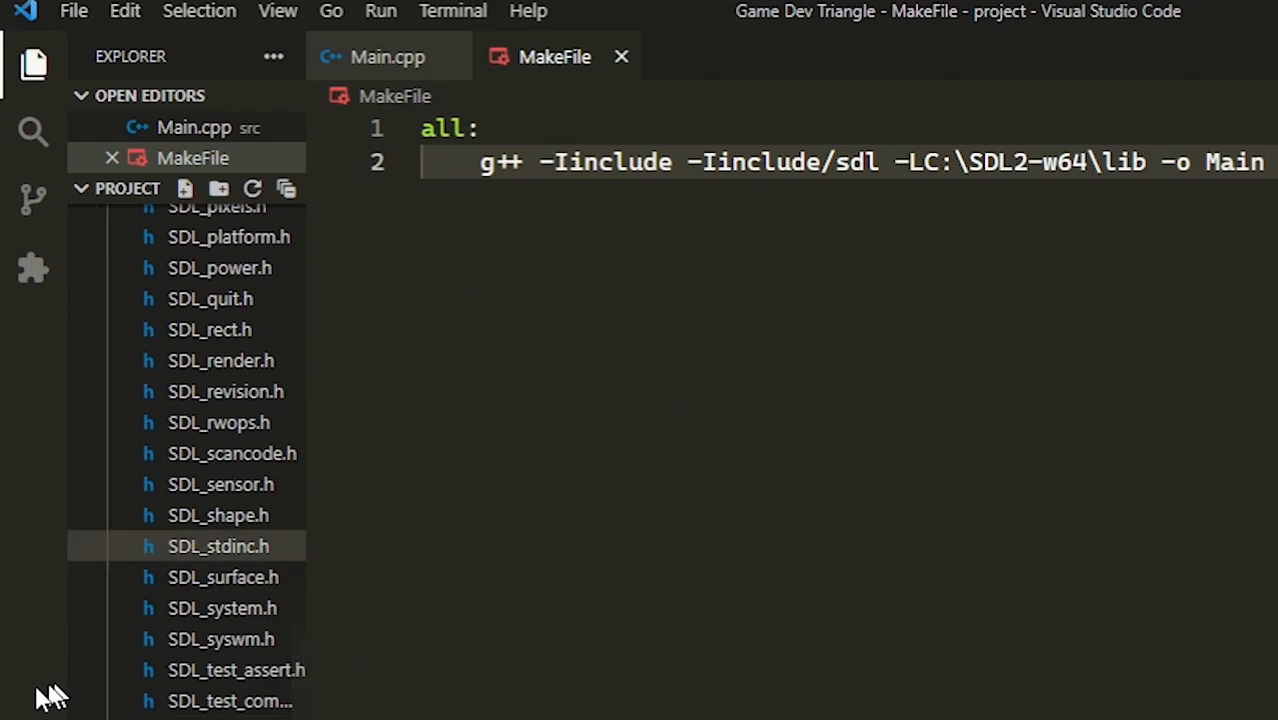
scroll(down, 3)
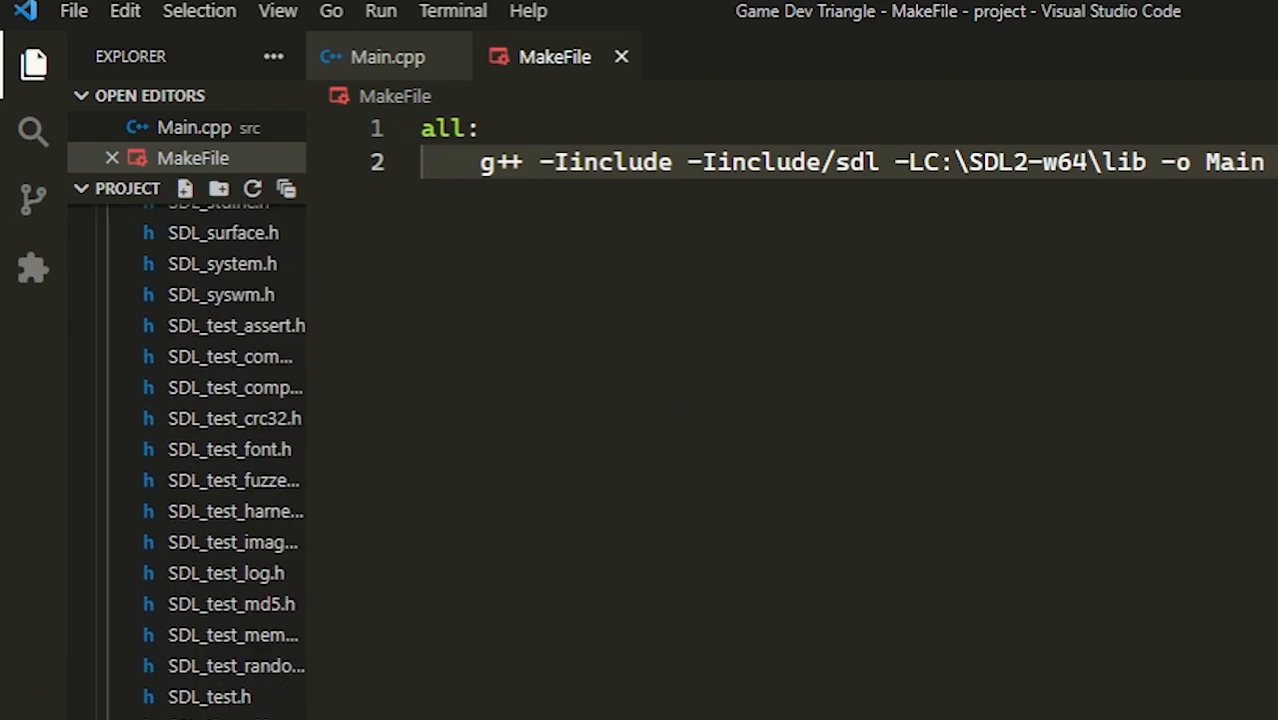
click(168, 312)
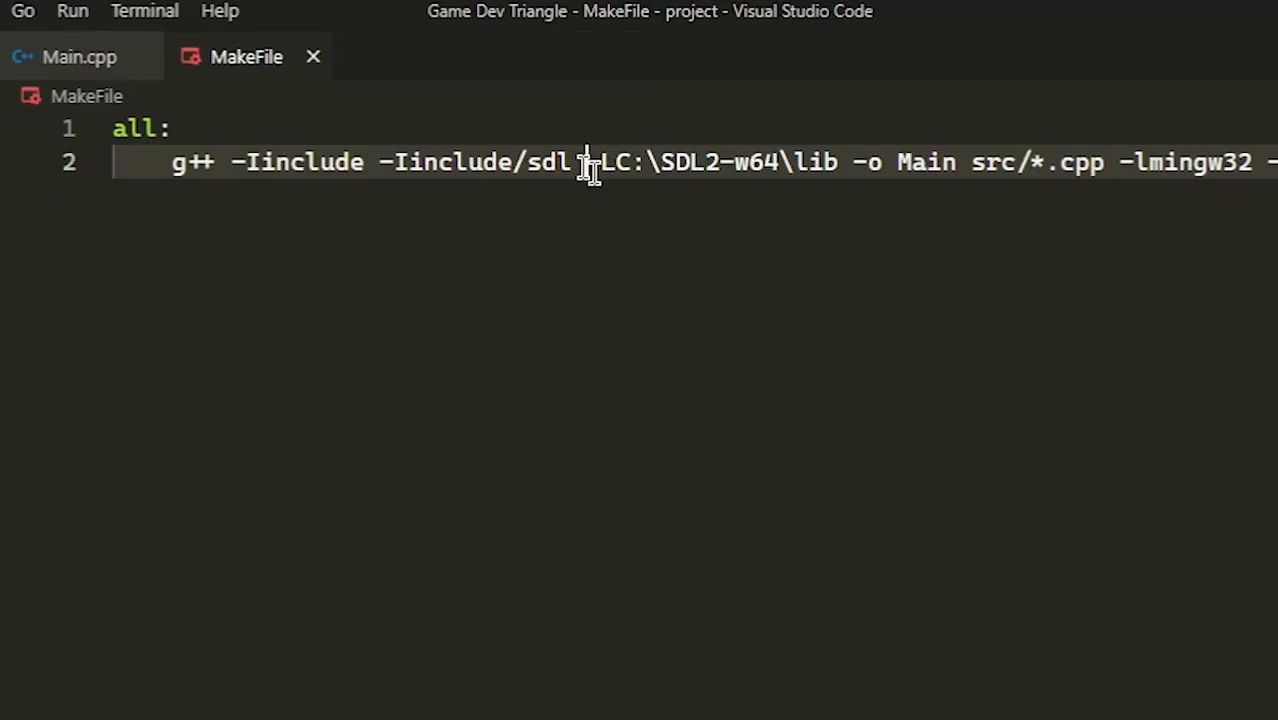
text(-Iinclude)
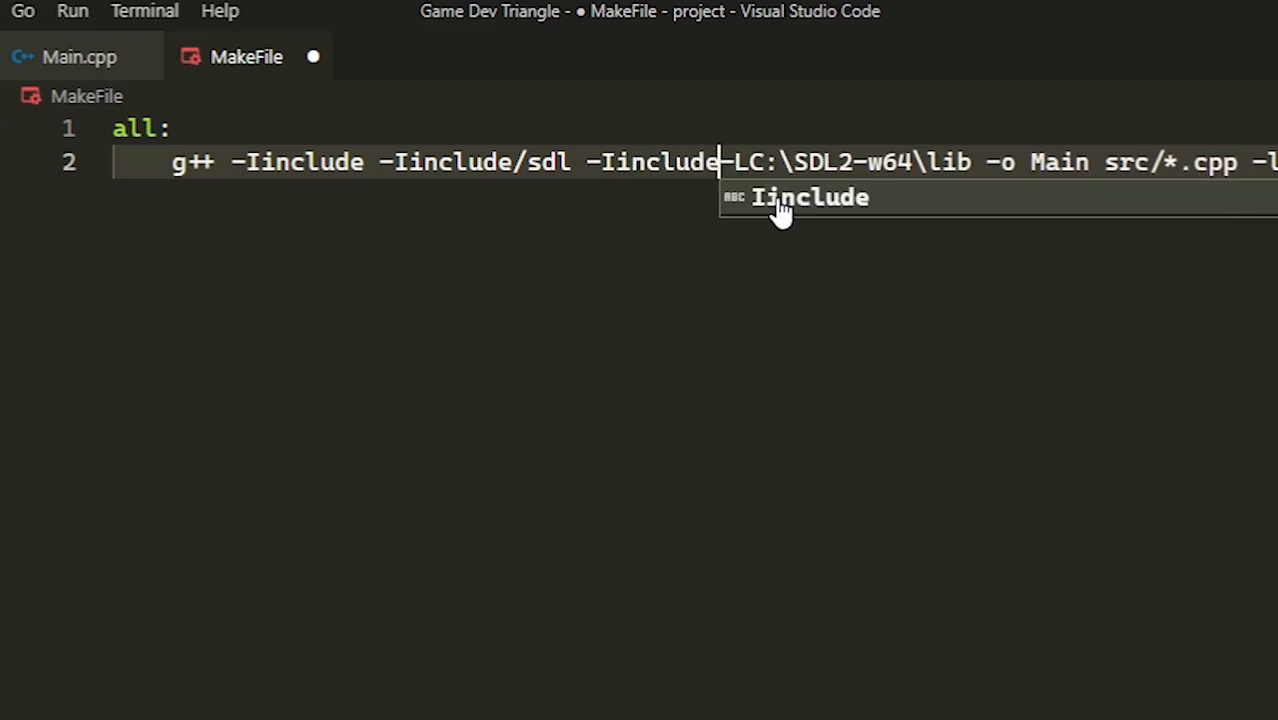
text(/header)
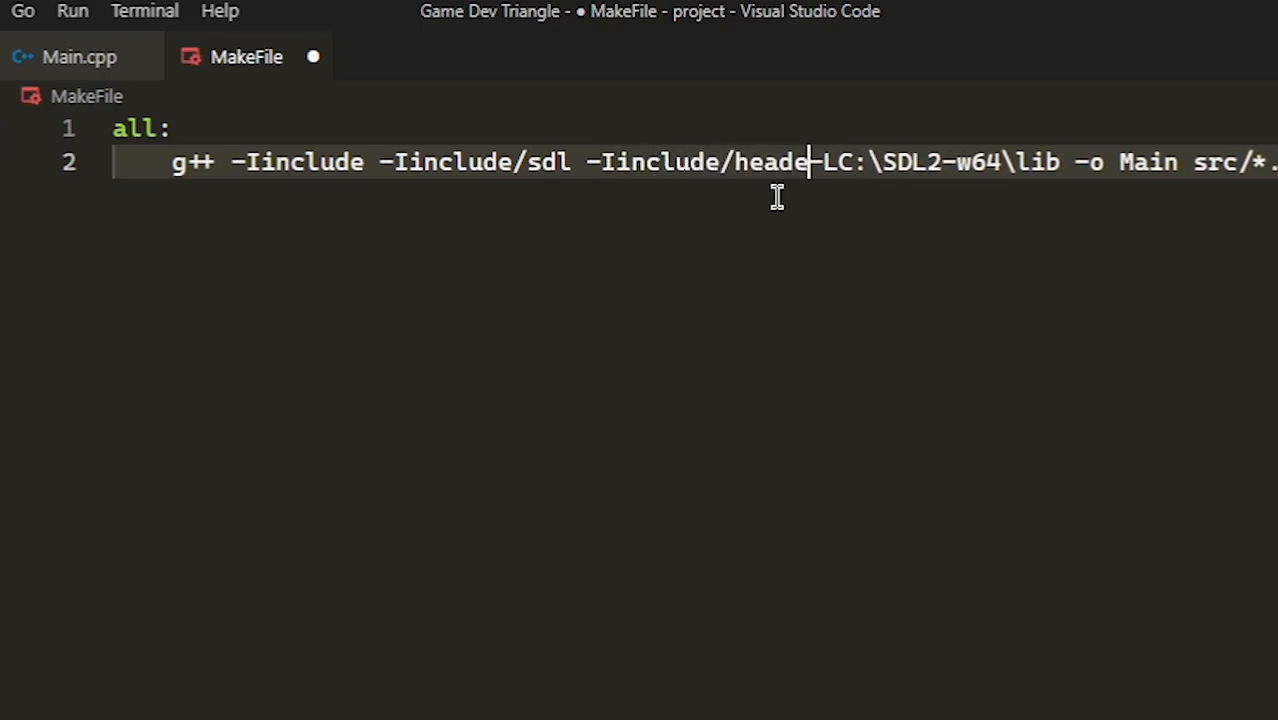
text(r)
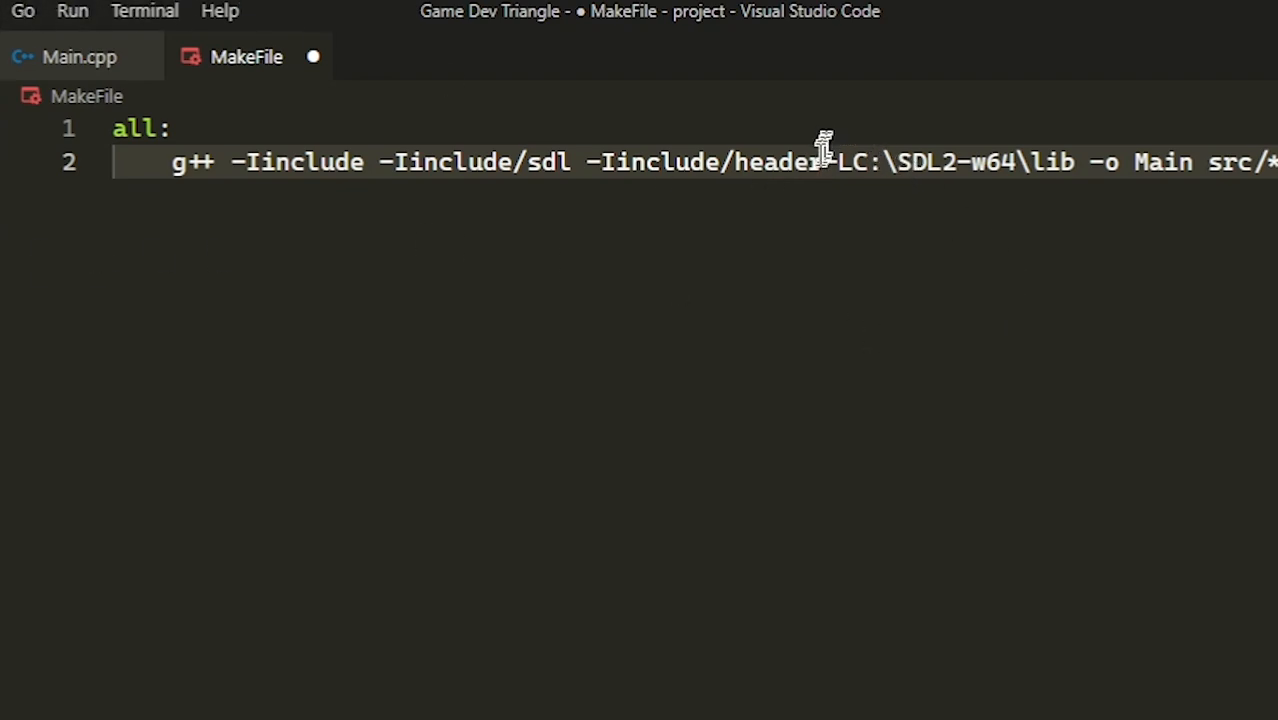
text(s)
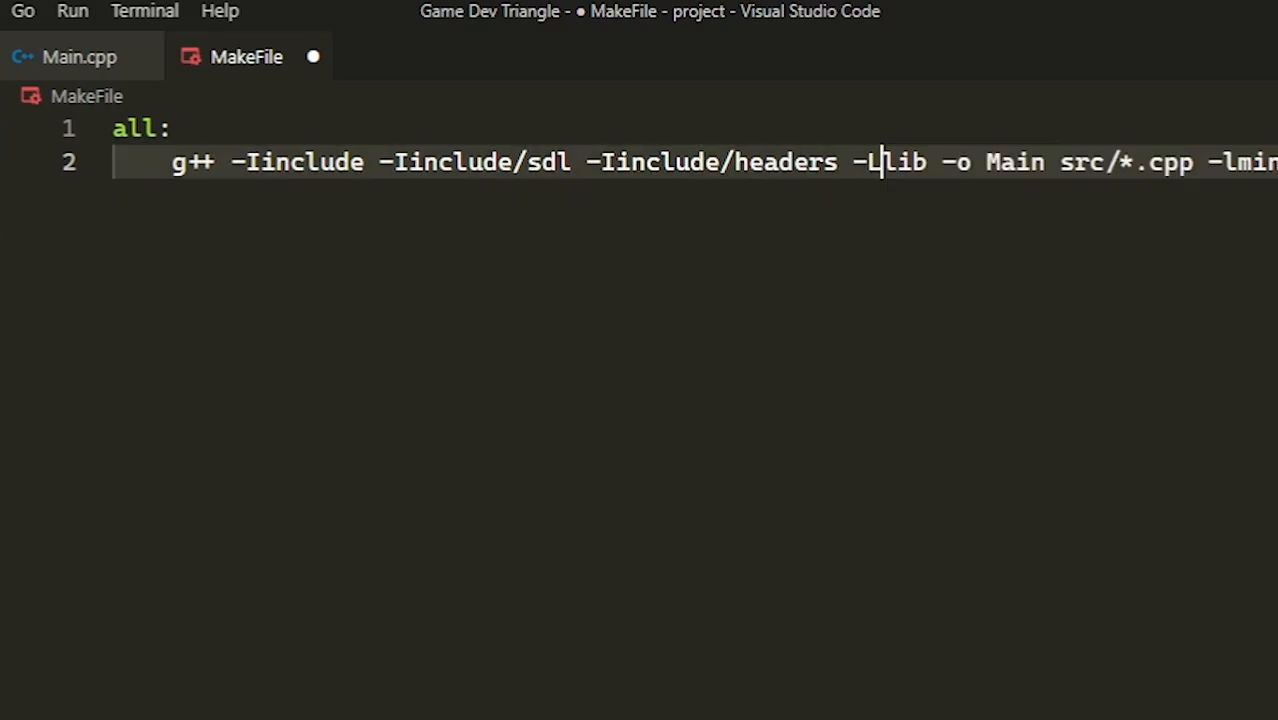
mouse_move(982, 200)
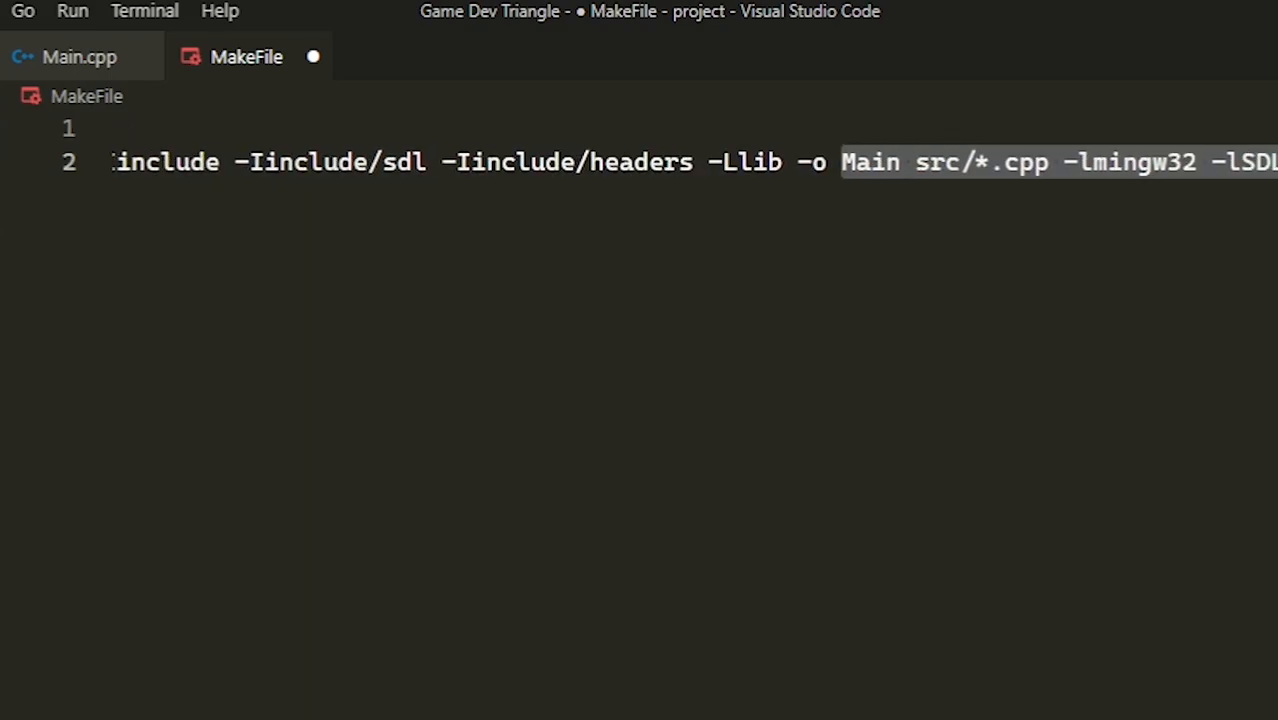
Step: Finish the all: rule so g++ outputs Main from src/*.cpp with the SDL2 libraries, and save
text(ll:)
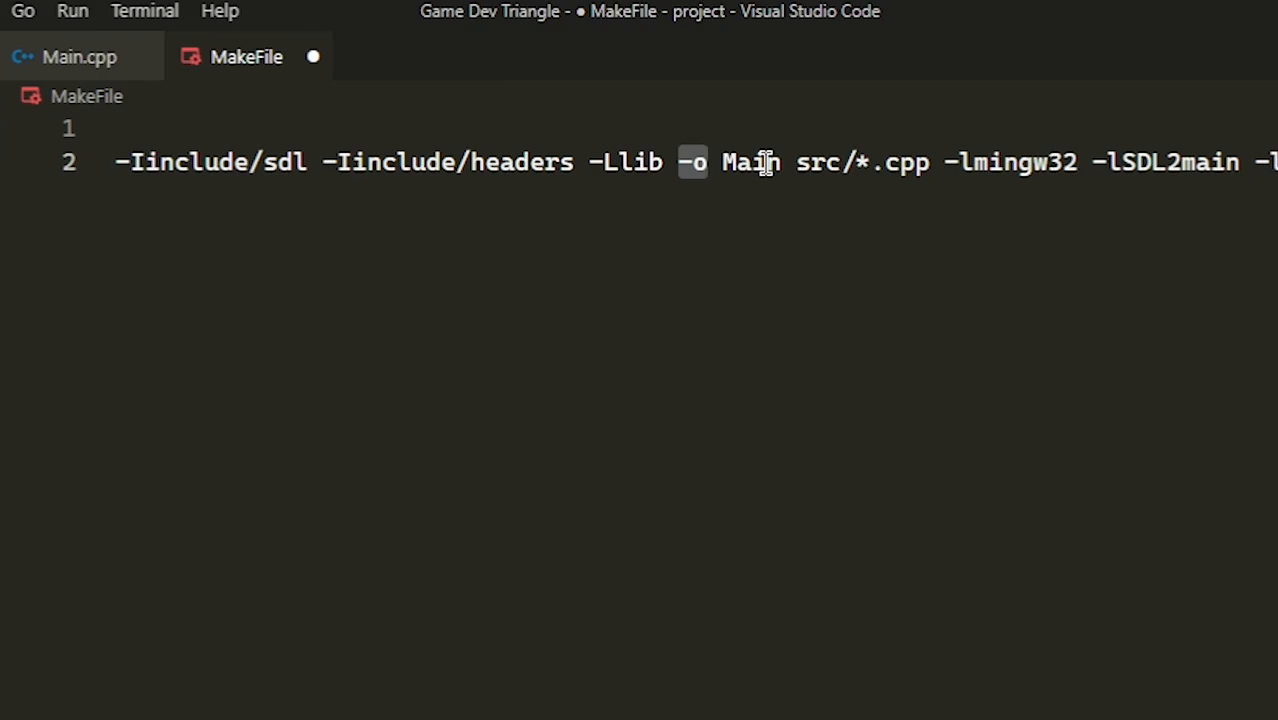
double_click(750, 162)
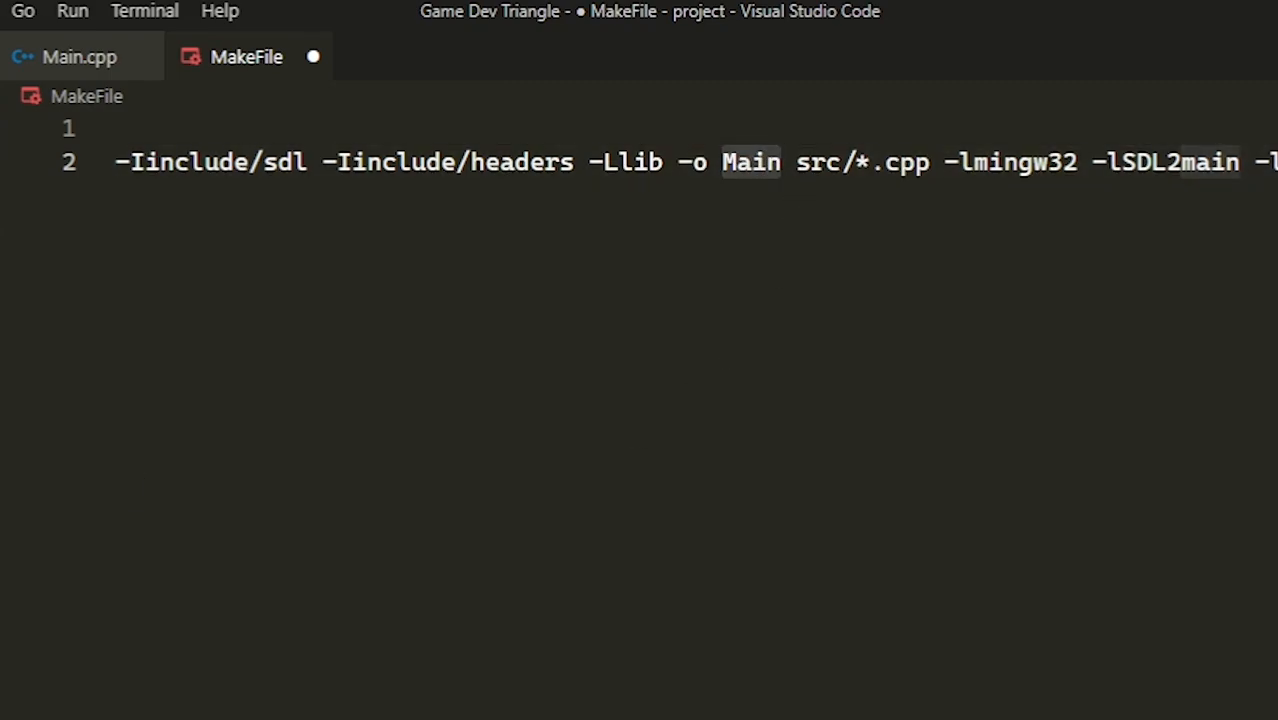
click(810, 162)
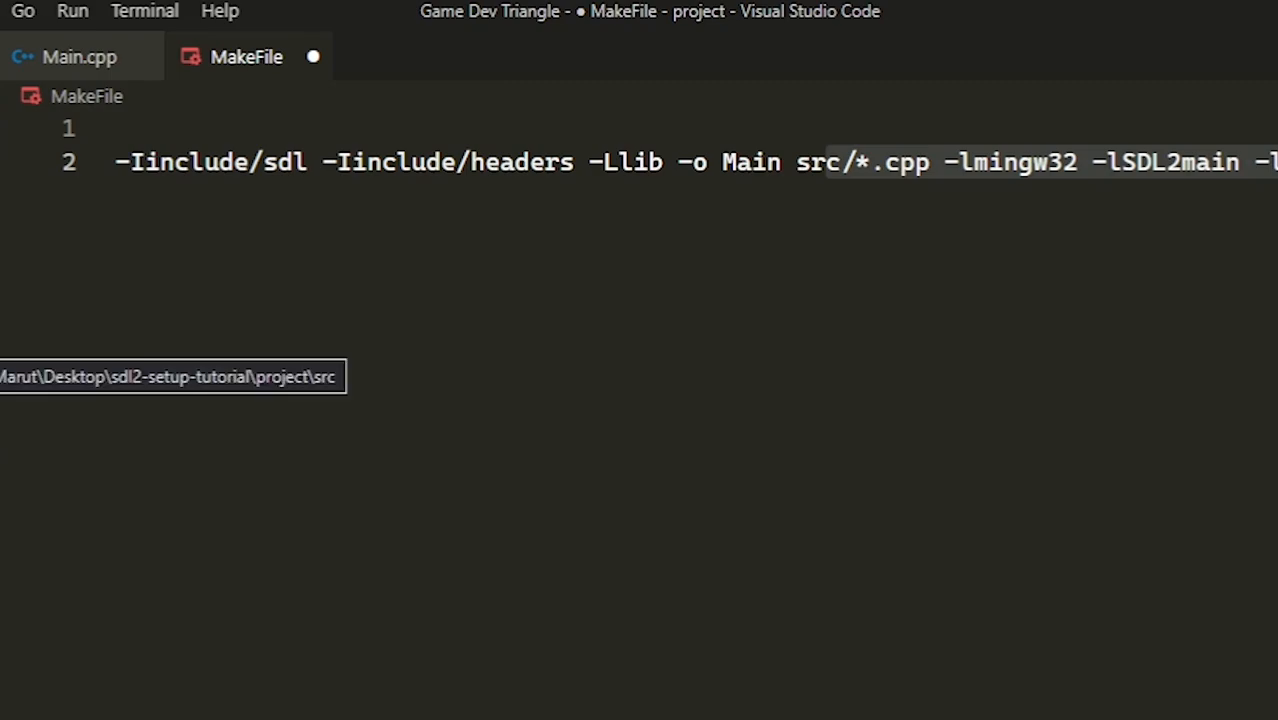
mouse_move(856, 160)
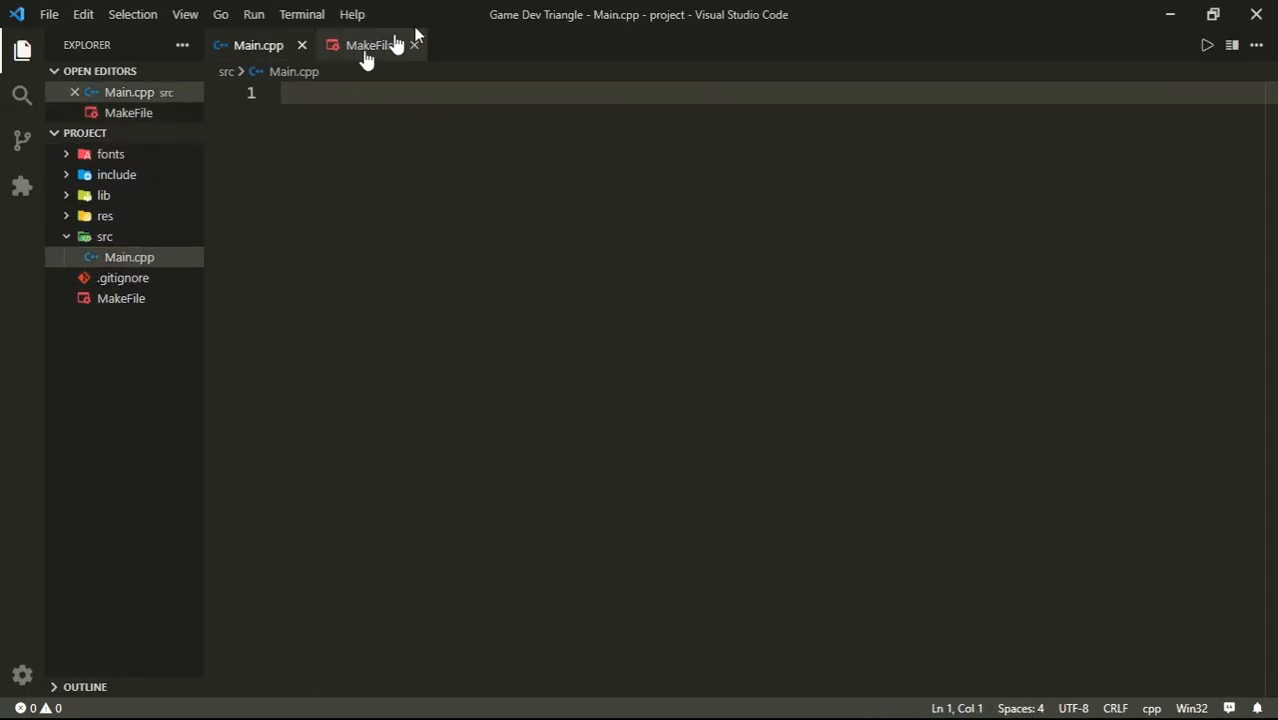
mouse_move(108, 388)
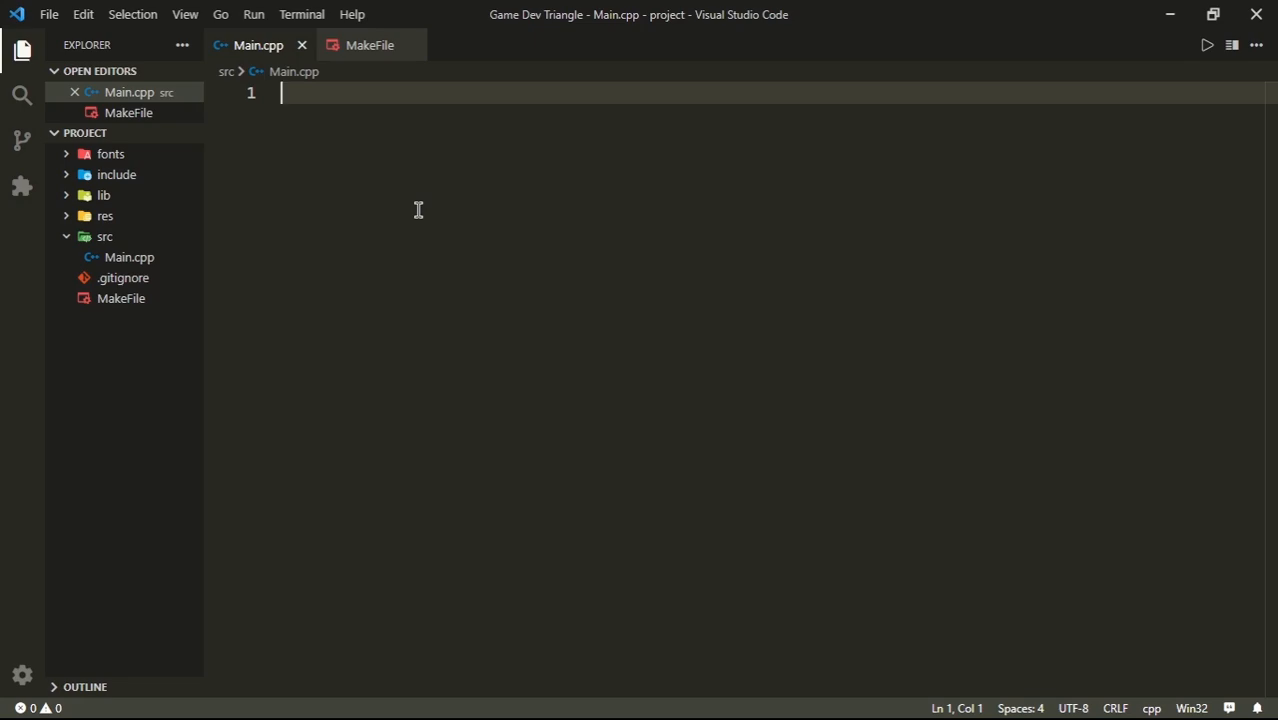
Step: Write #include <SDL.h> as the first line of Main.cpp, completing SDL.h from IntelliSense
text(#include)
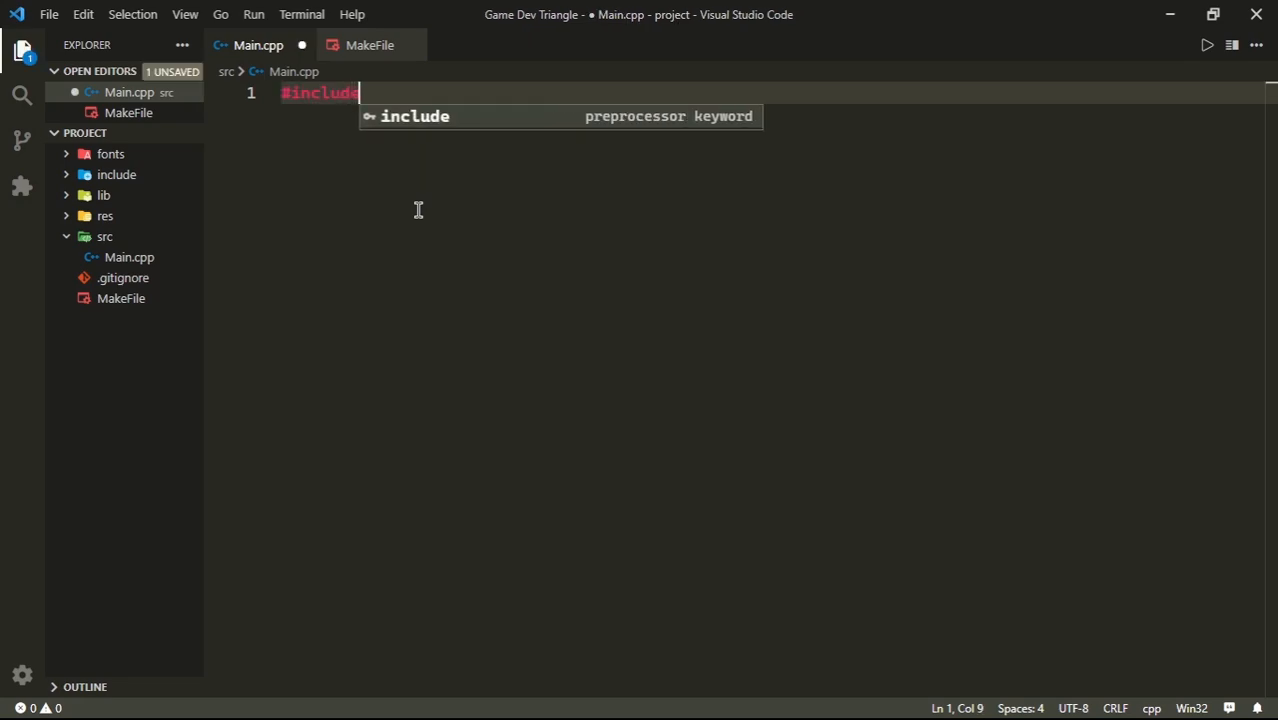
text(<)
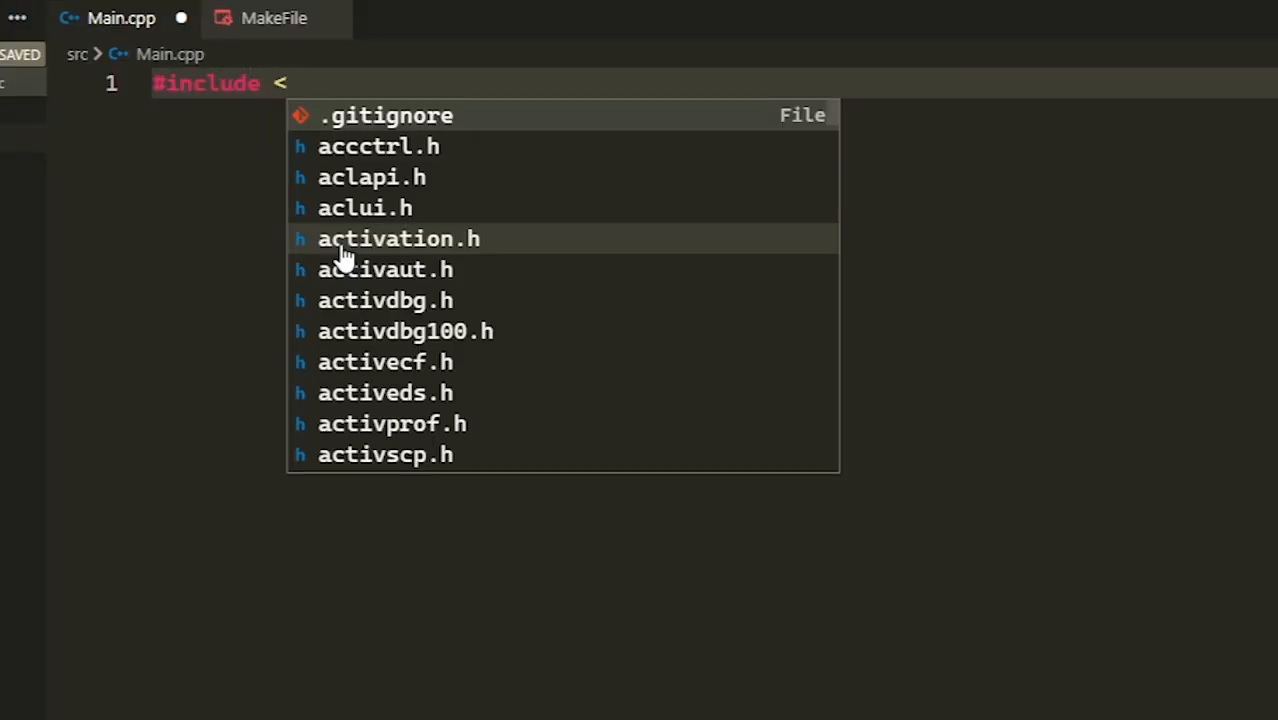
text(SDL)
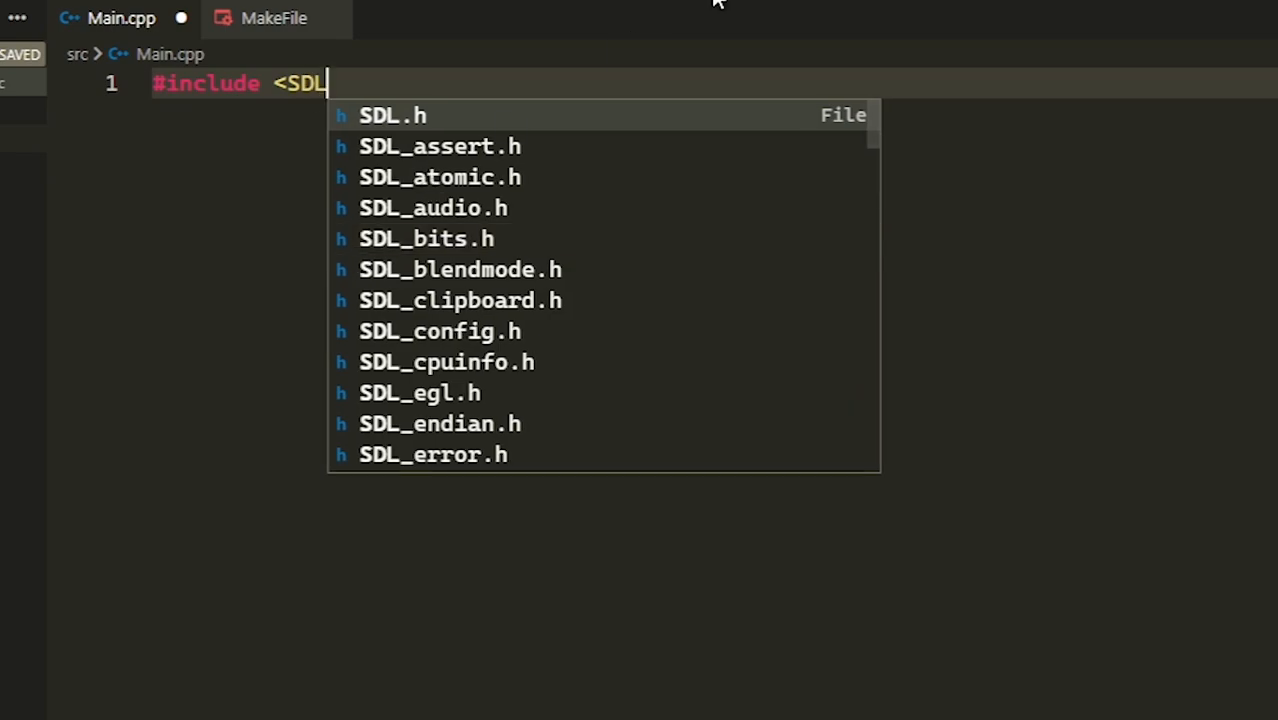
mouse_move(650, 130)
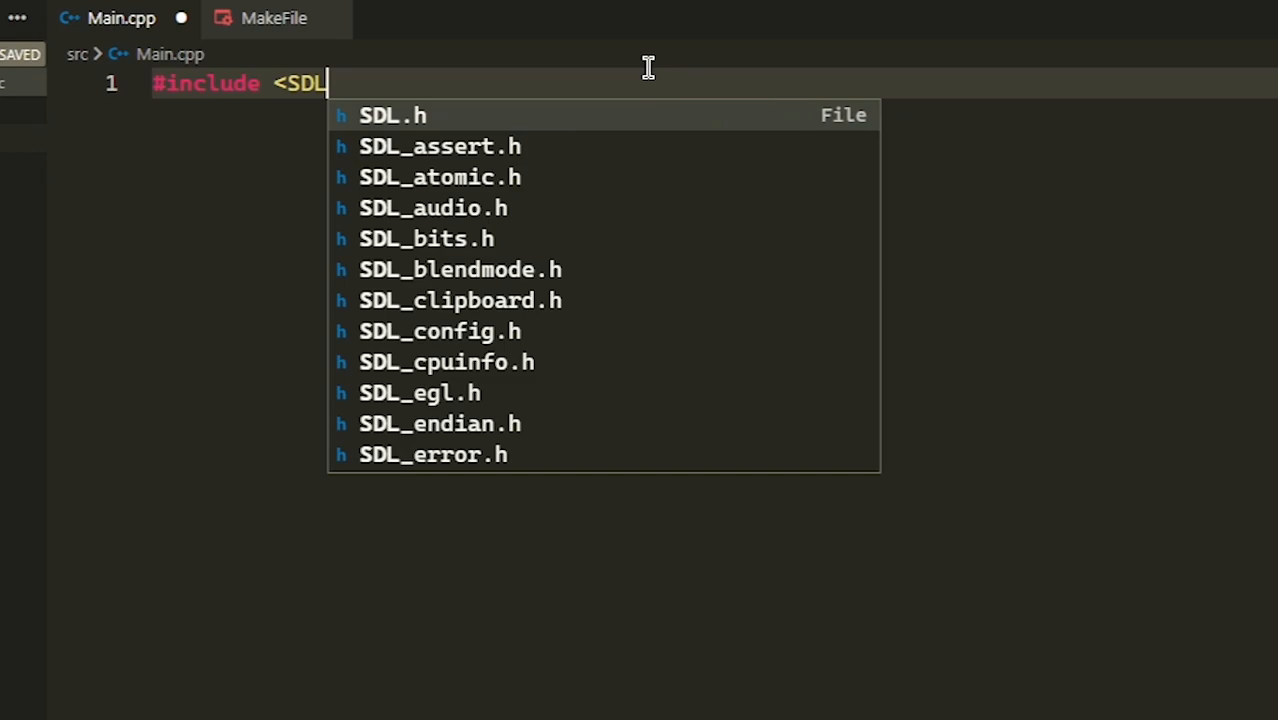
click(392, 114)
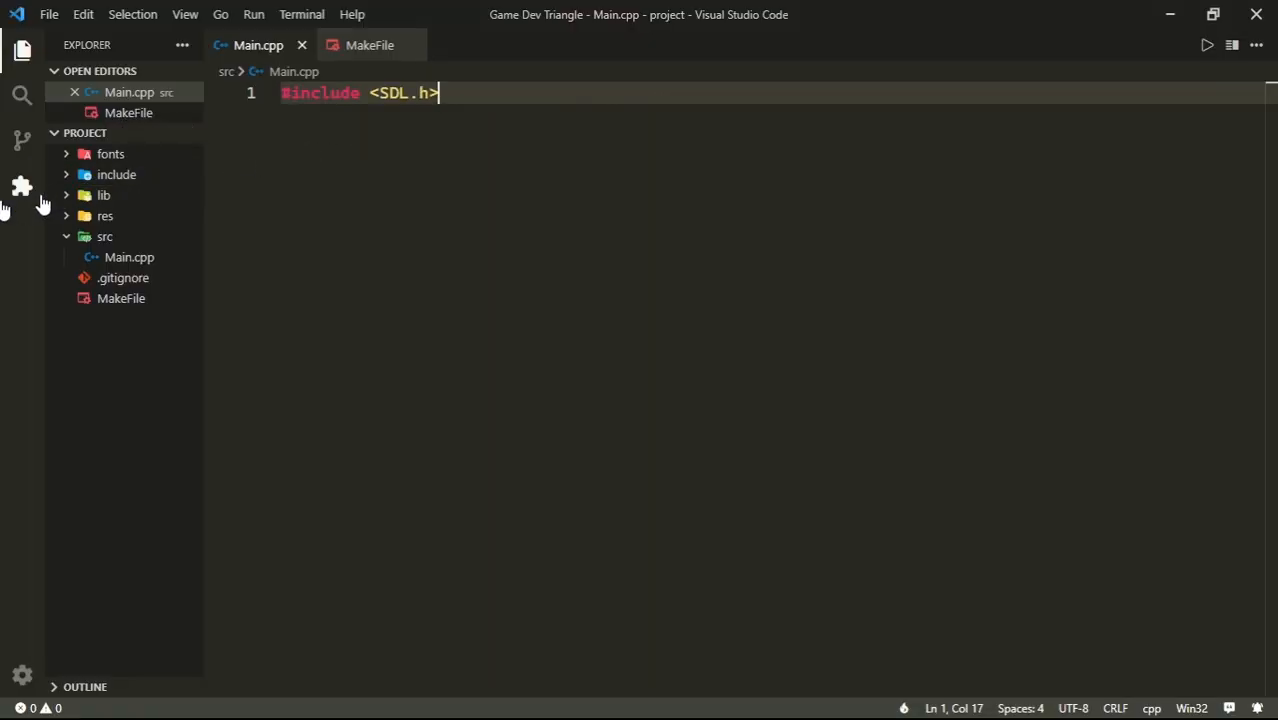
click(22, 188)
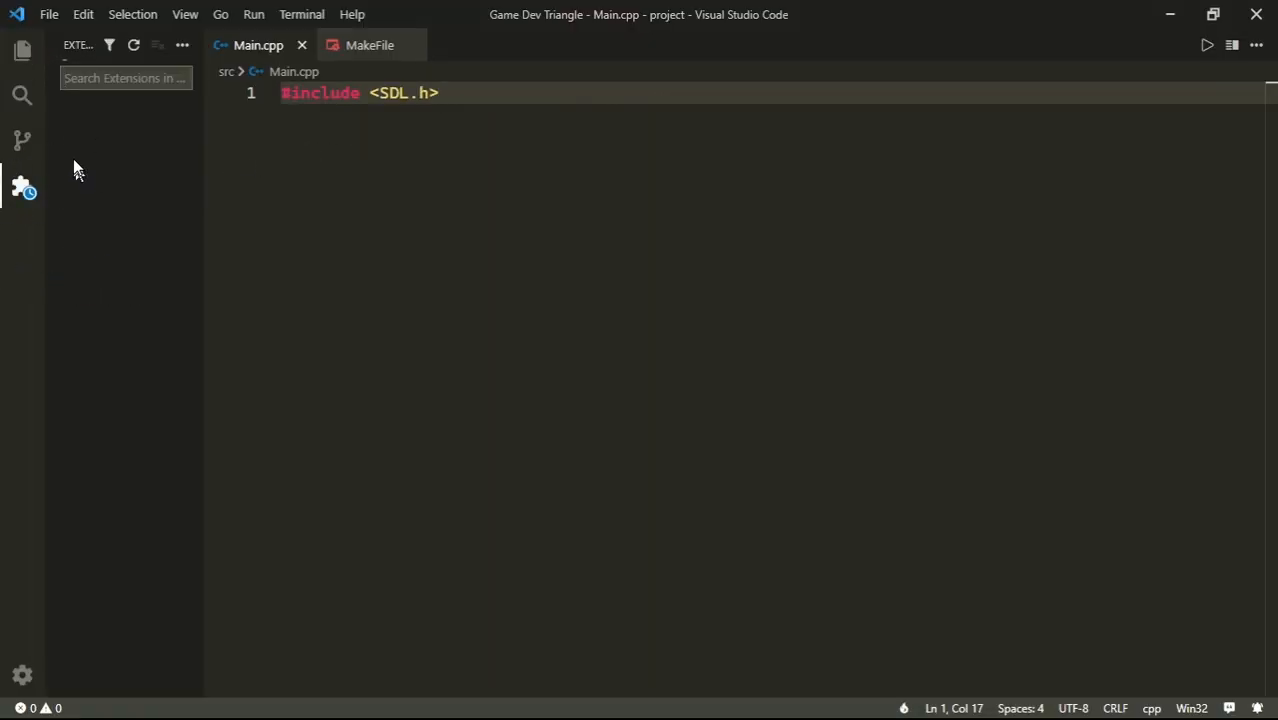
click(22, 188)
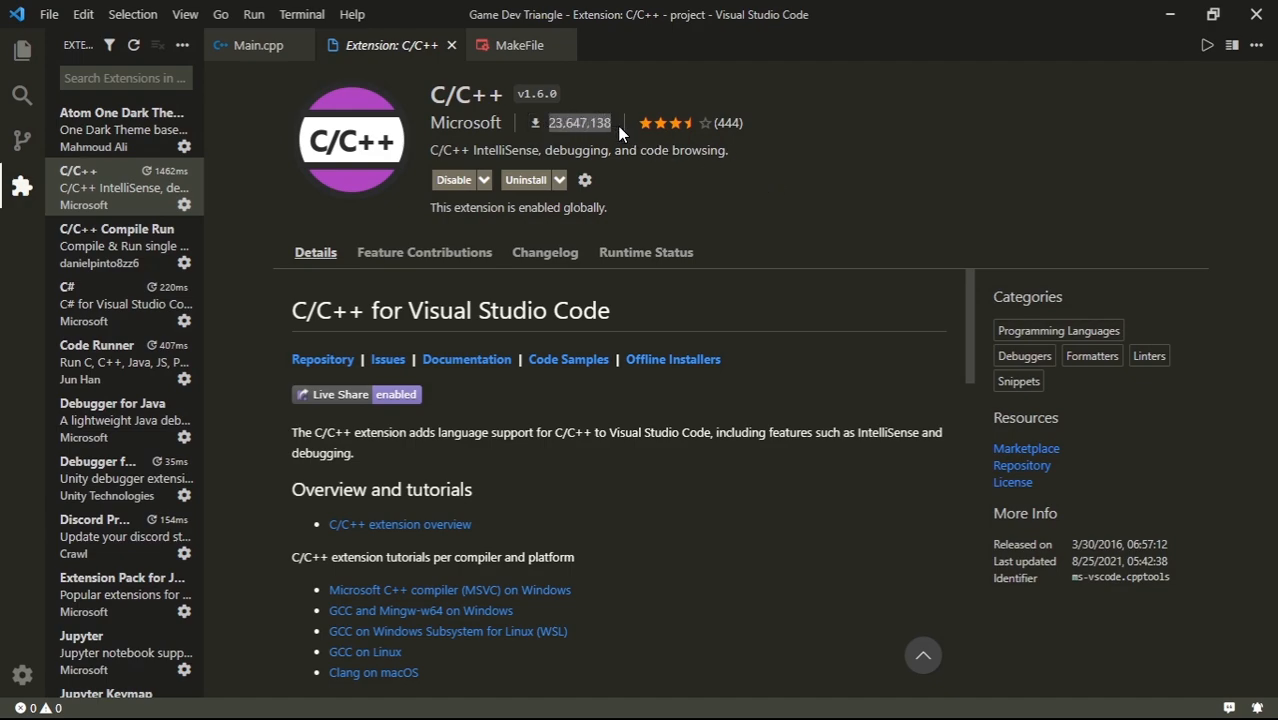
mouse_move(550, 44)
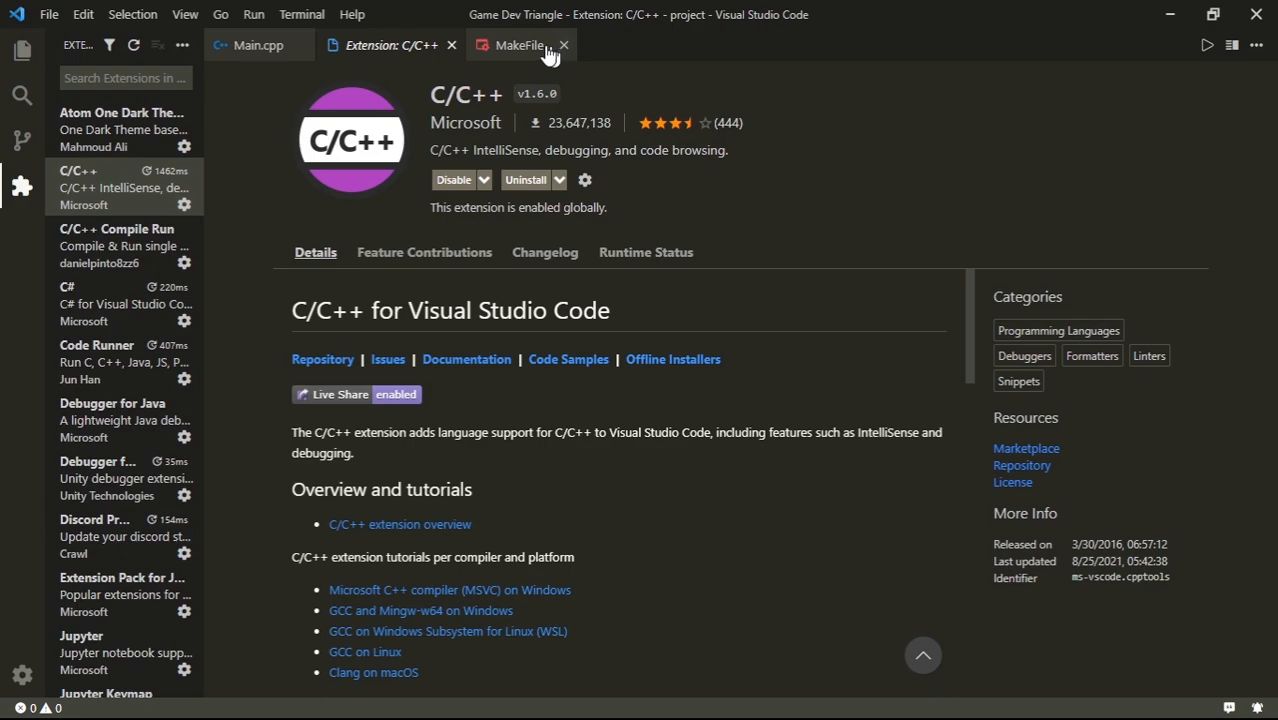
click(452, 44)
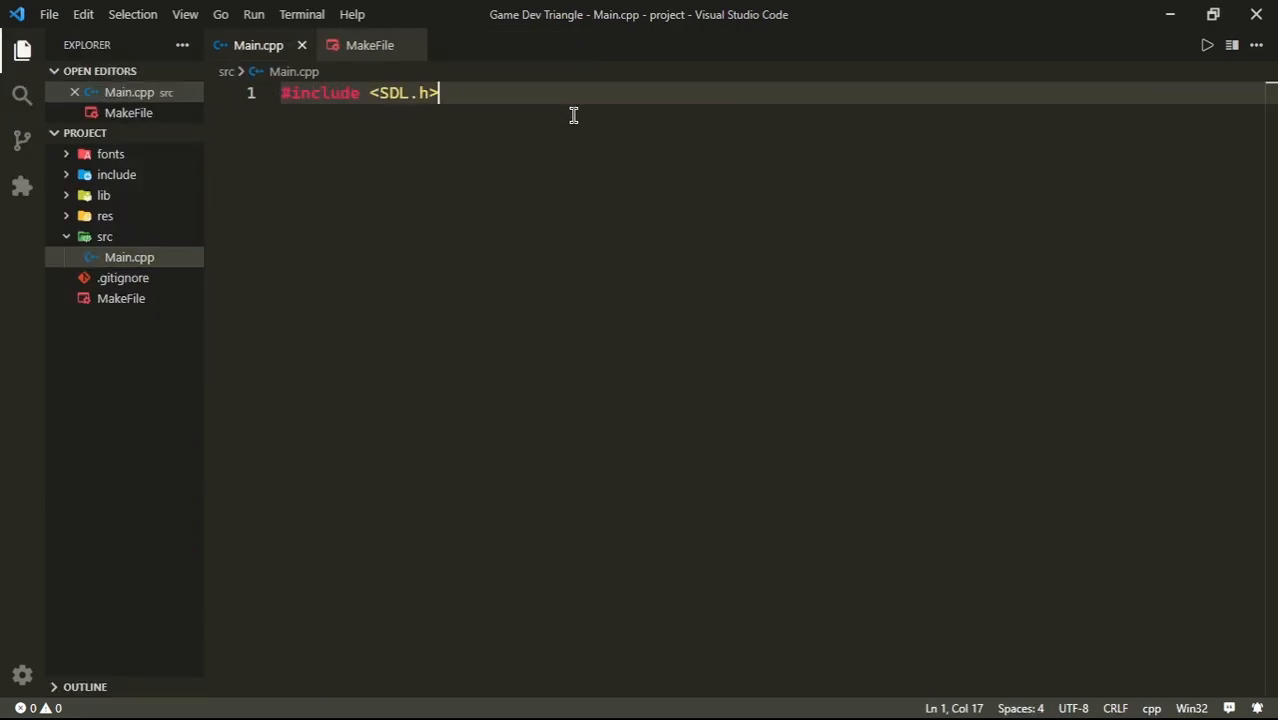
Step: Add #include <iostream> to Main.cpp and start a new line below the includes
text(#indlu)
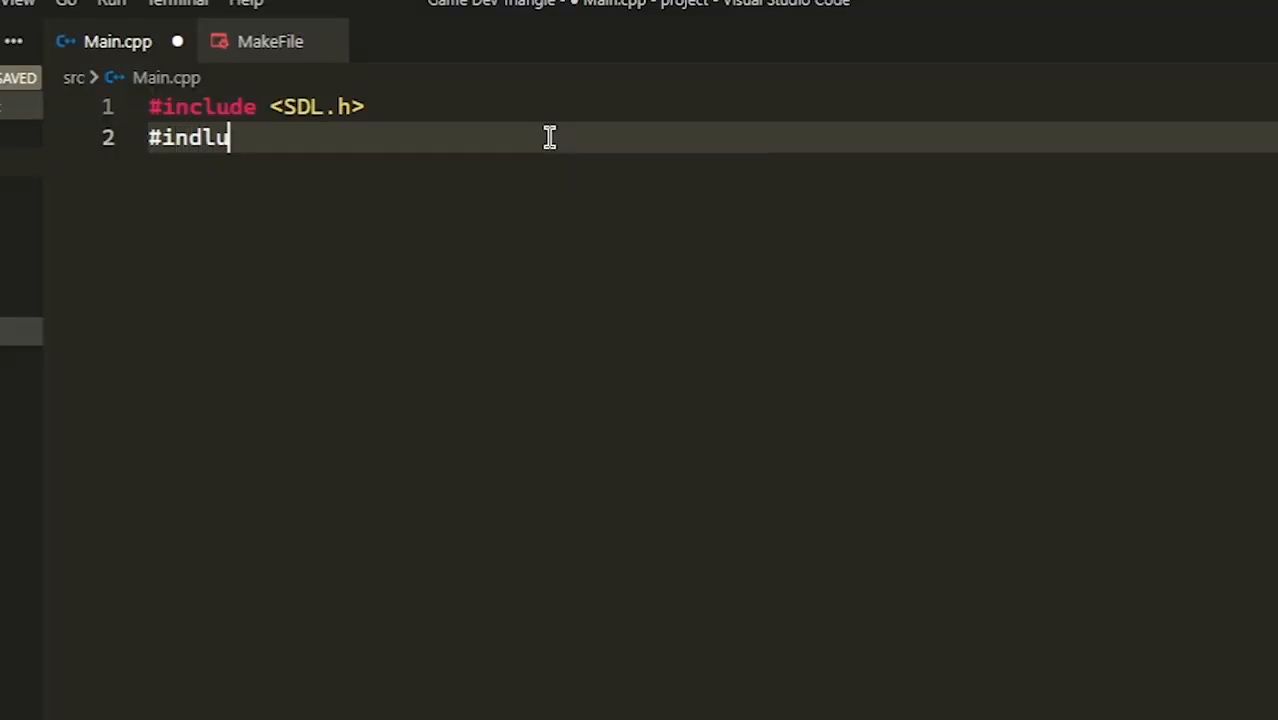
text(de <)
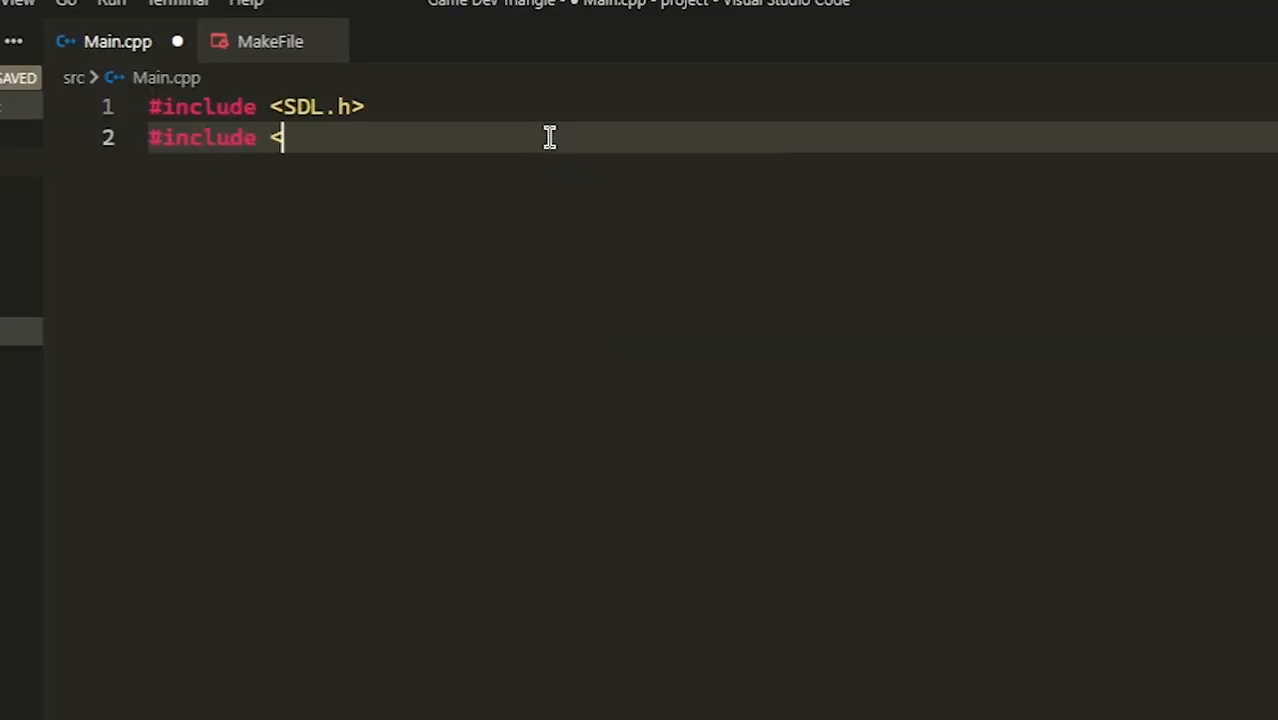
text(ios)
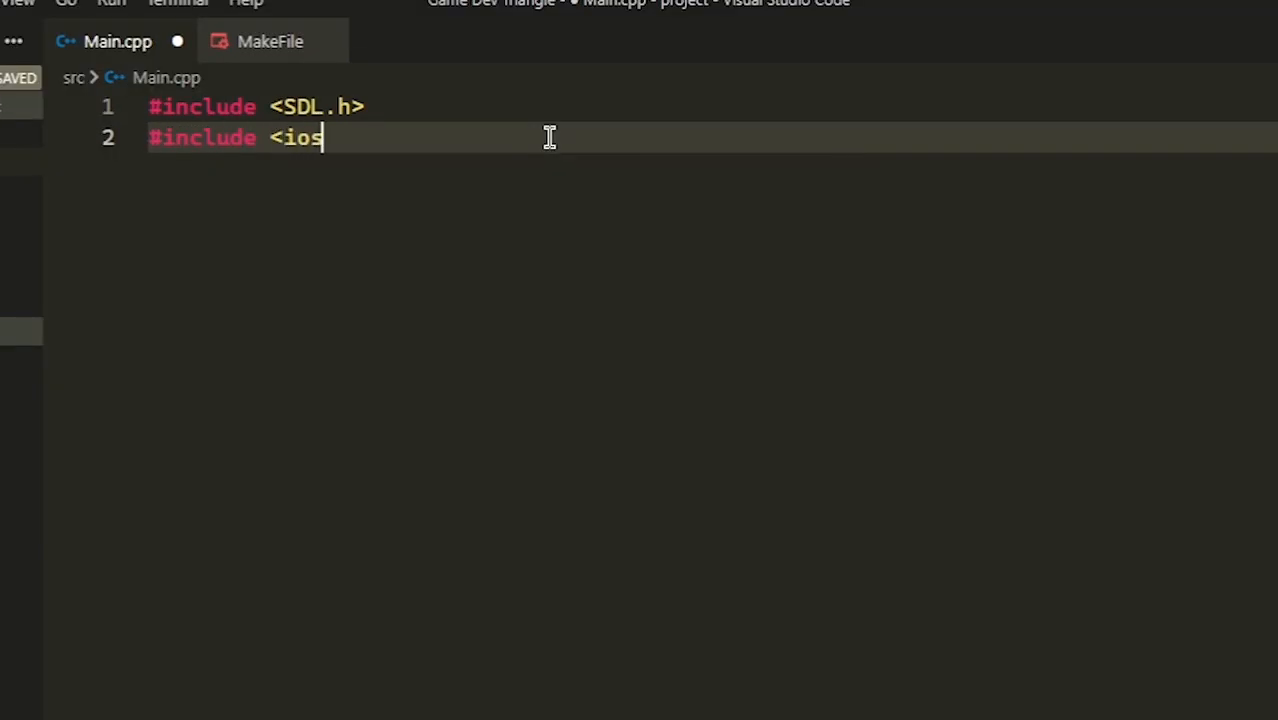
text(tream>)
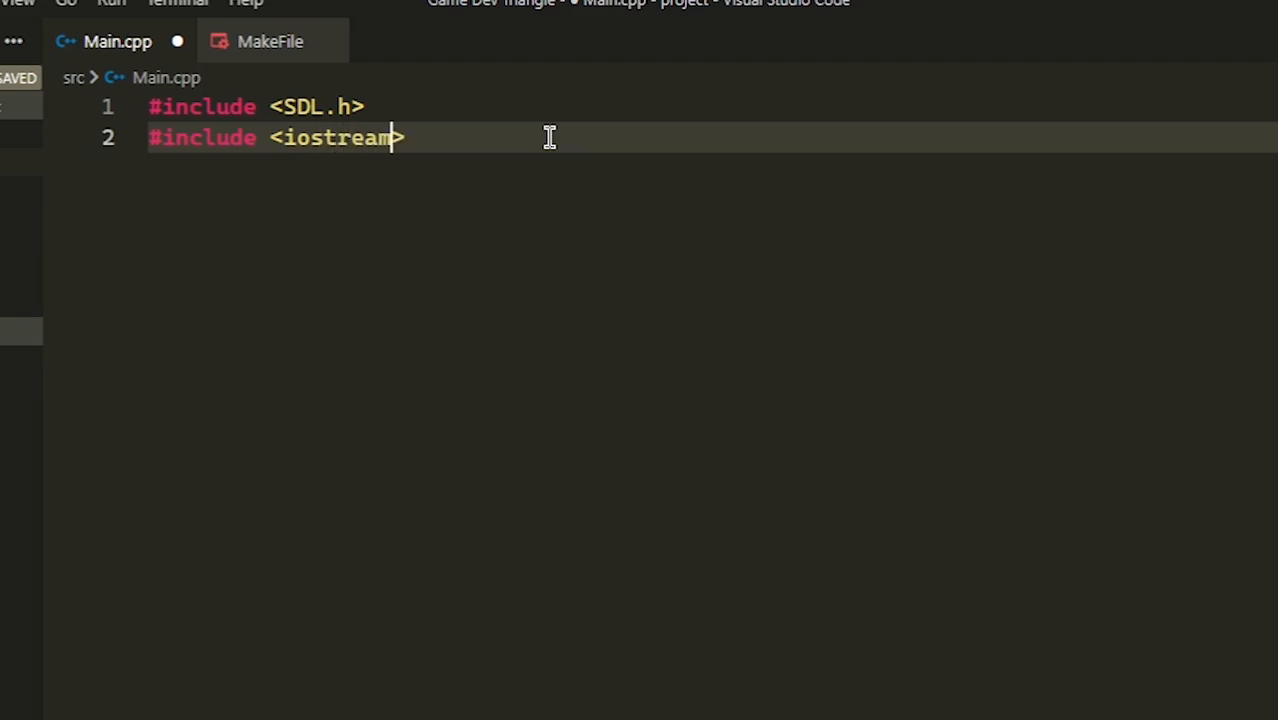
key(Enter)
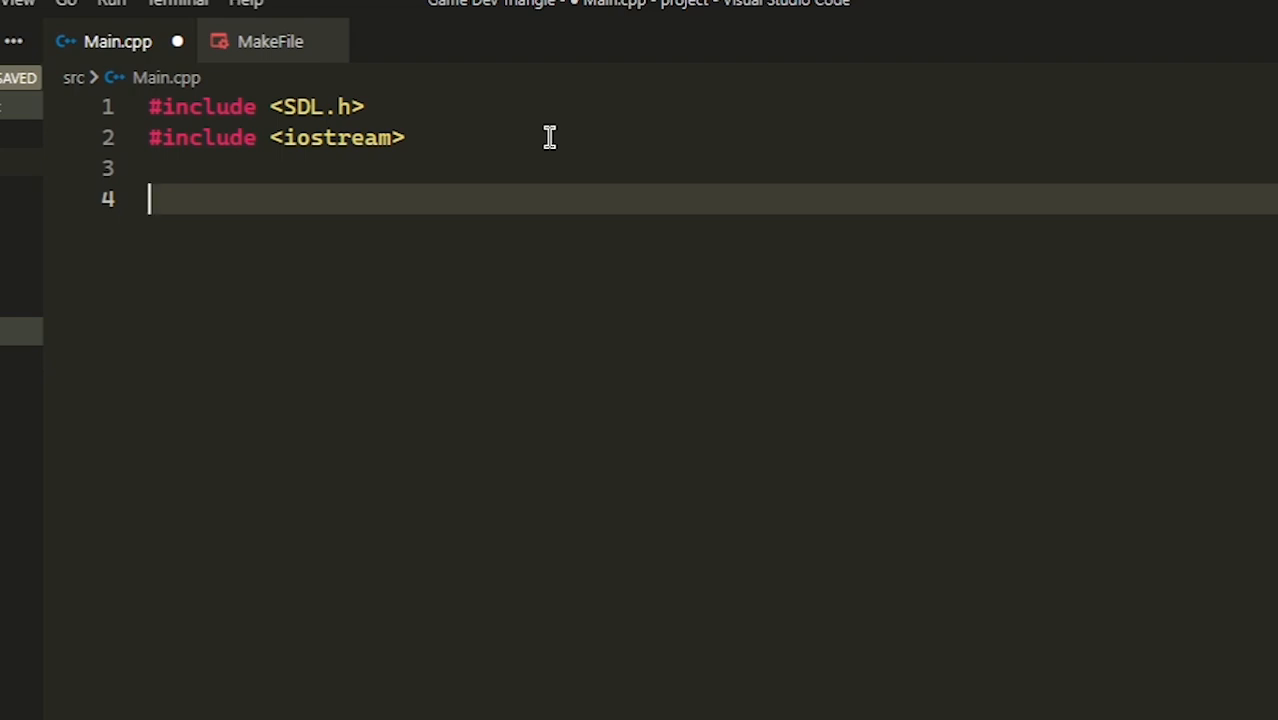
Step: Declare an empty int main(int argc, char* argv[]) { } function
text(int main(int)
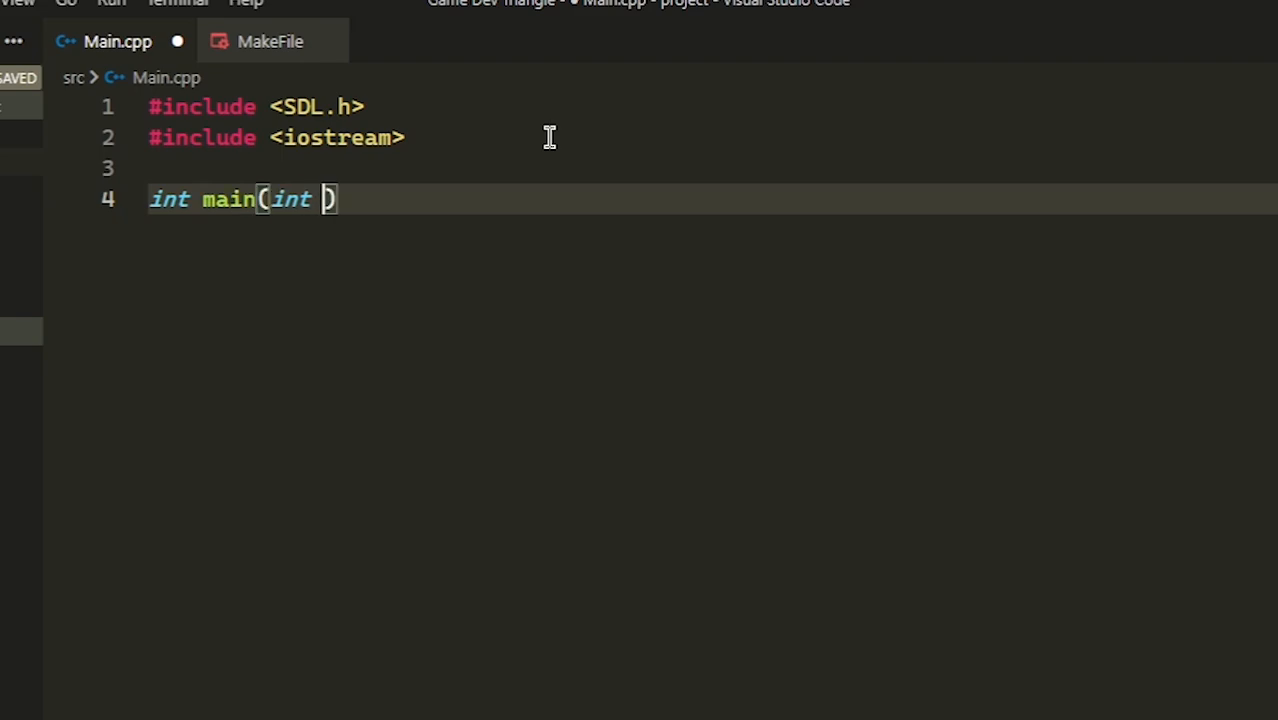
text(argc)
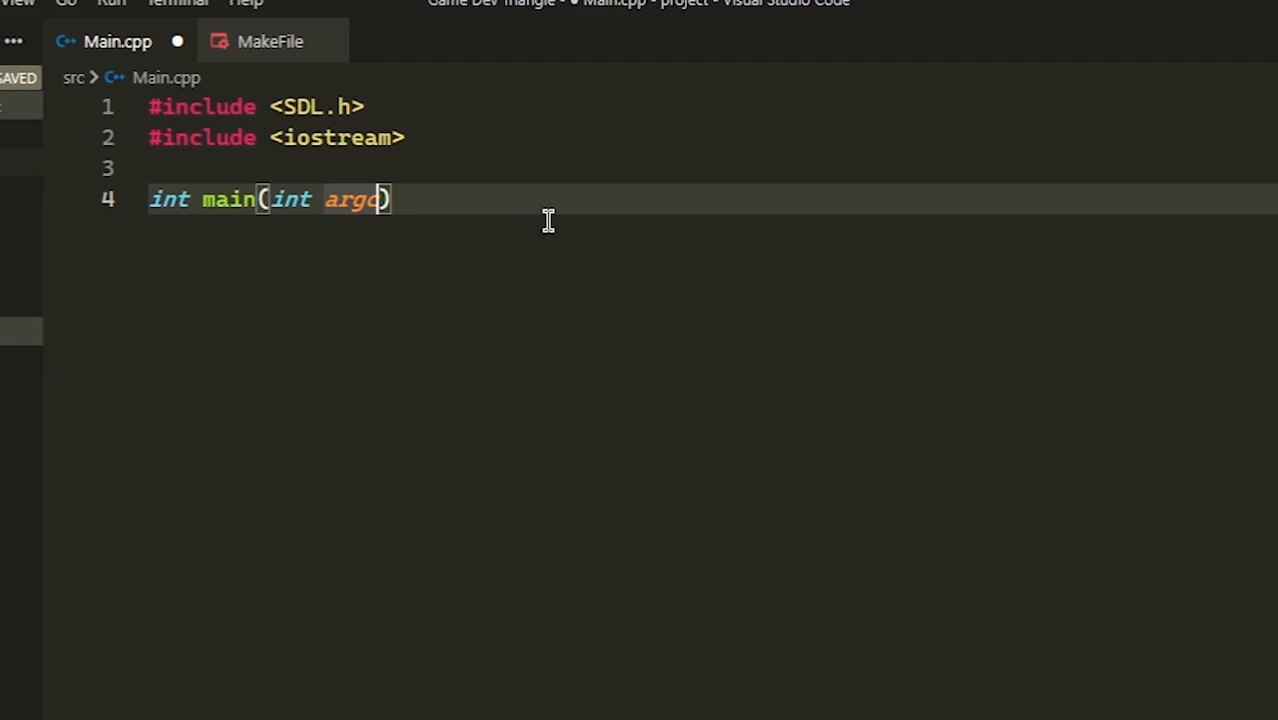
mouse_move(548, 248)
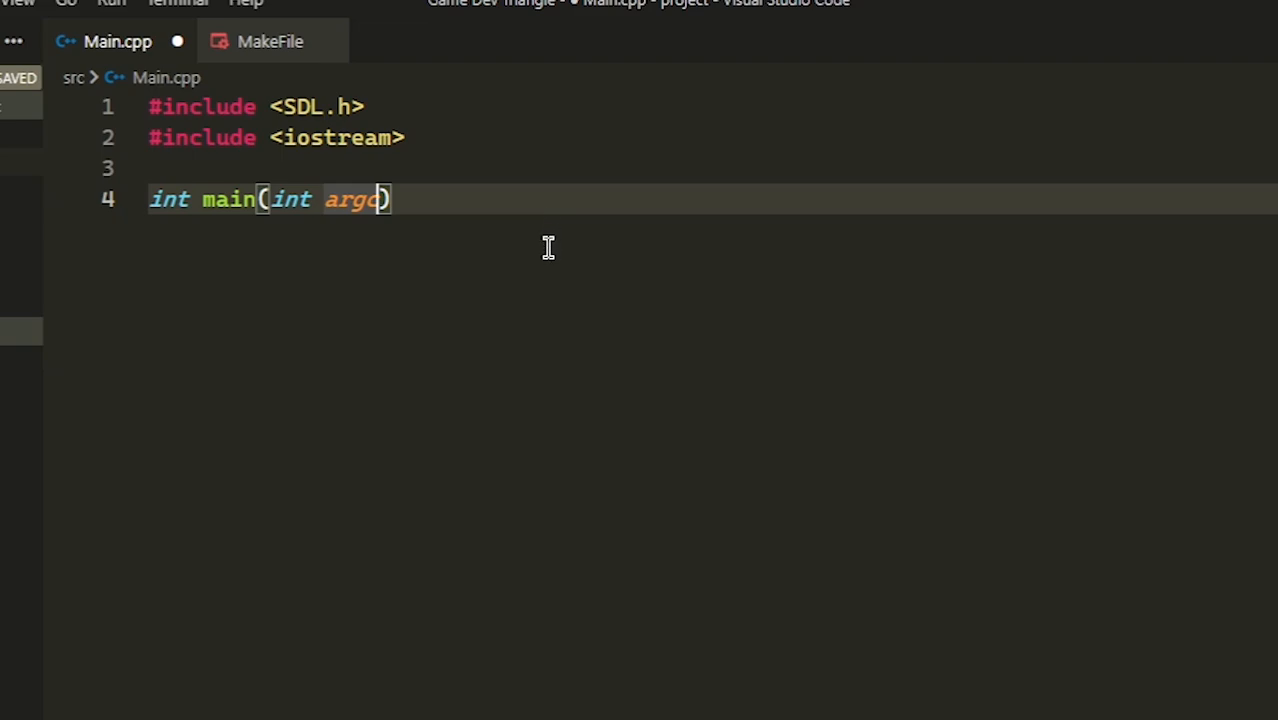
text(,)
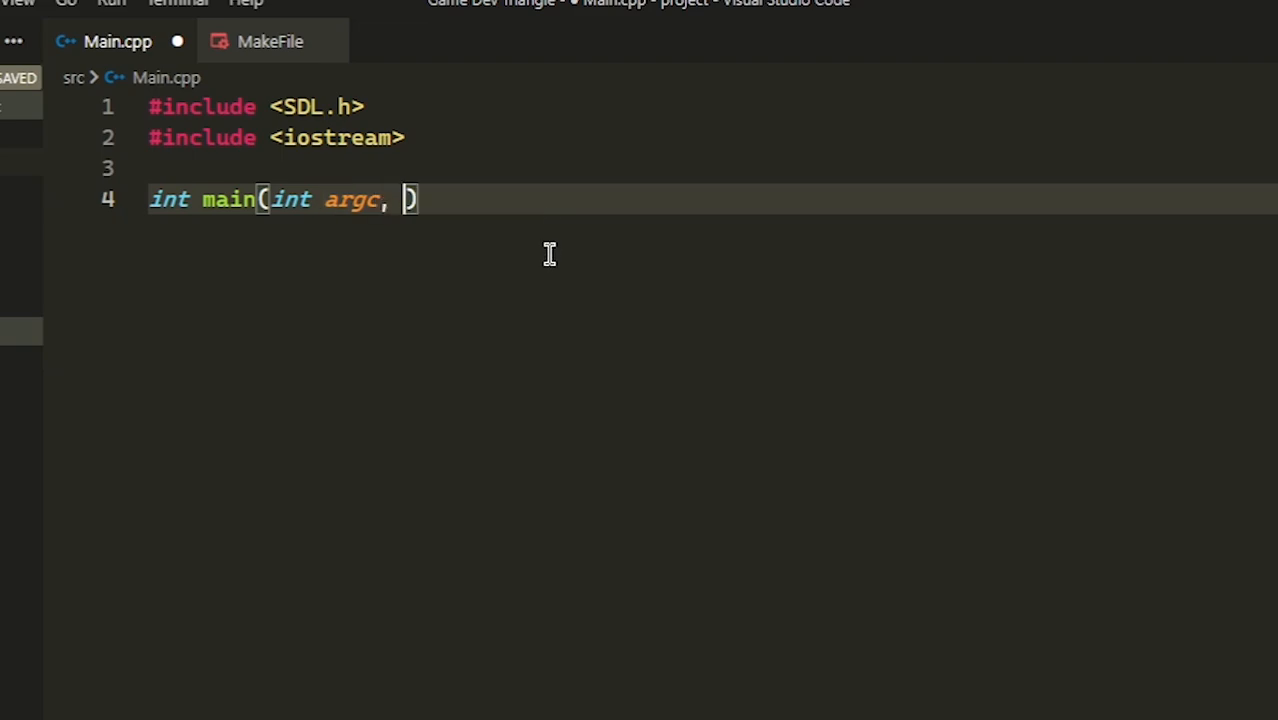
text(char*)
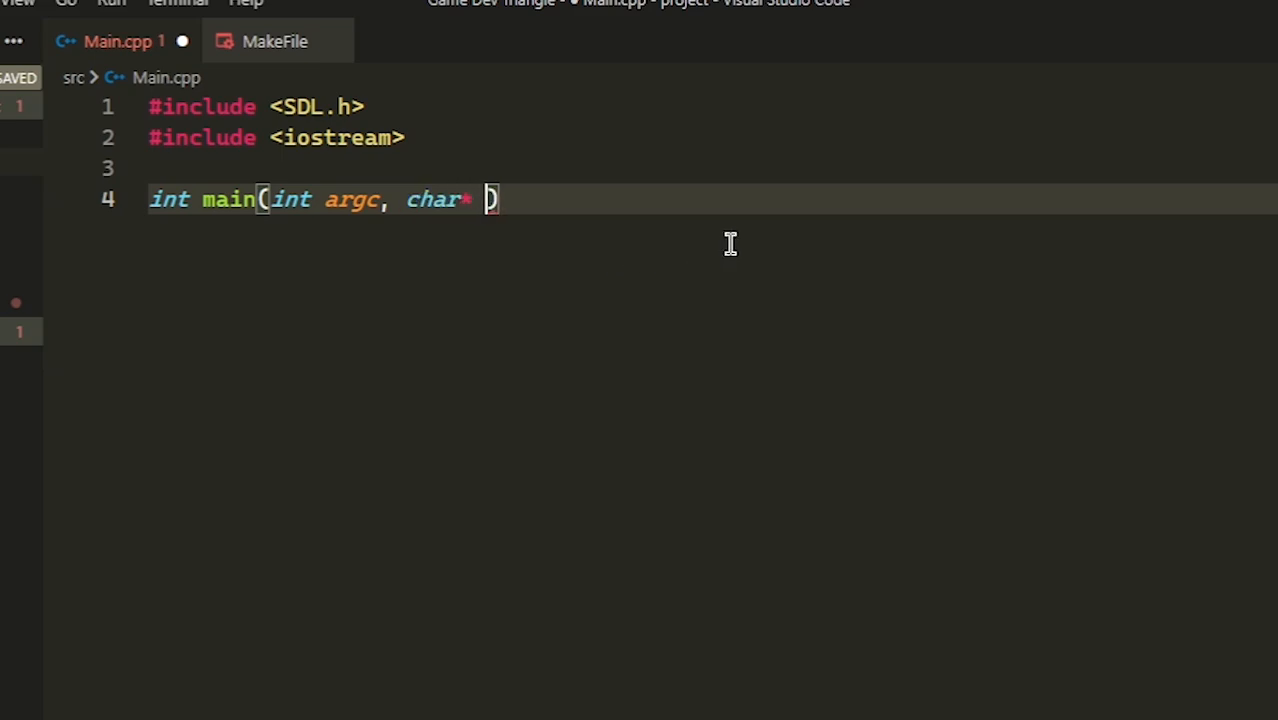
text(argv)
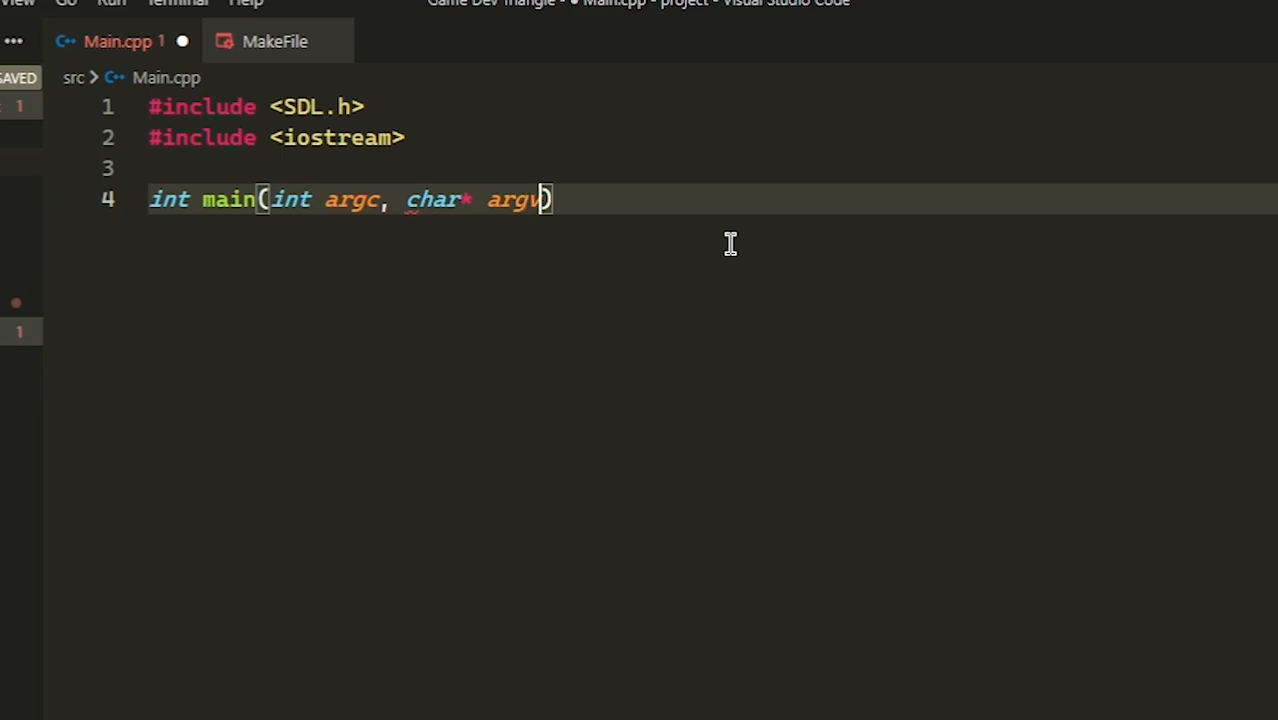
text([])
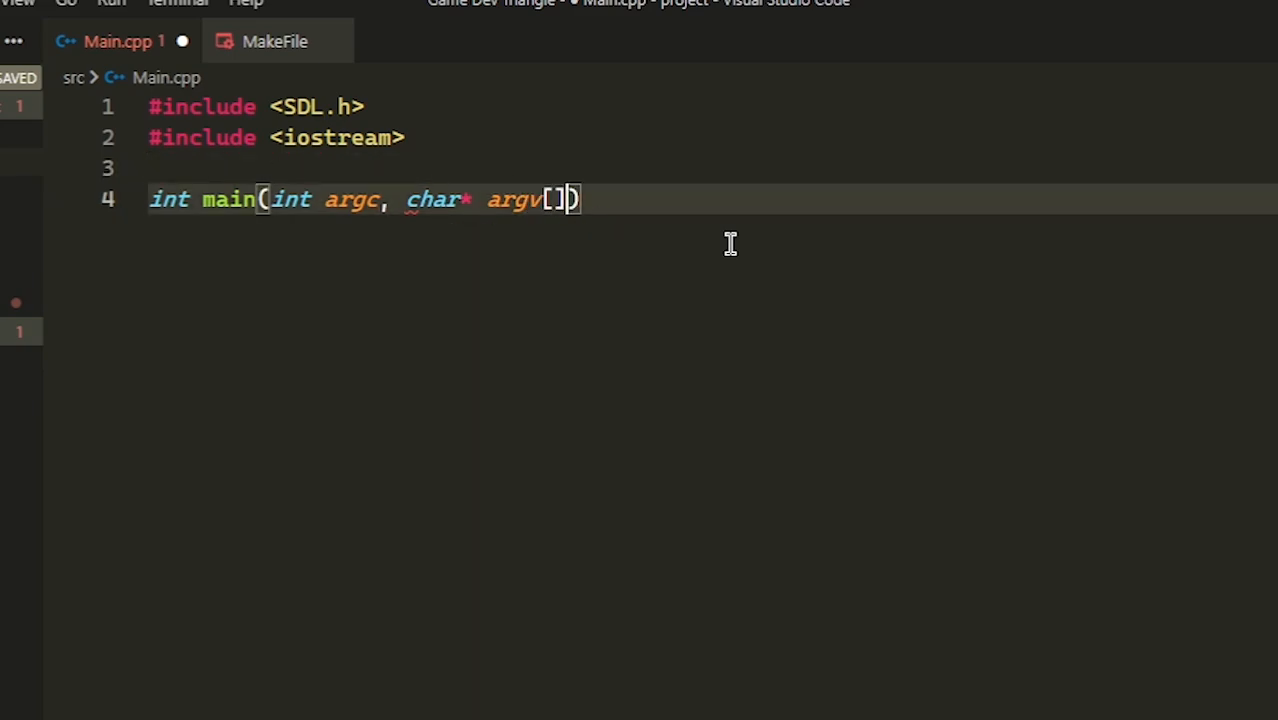
text({)
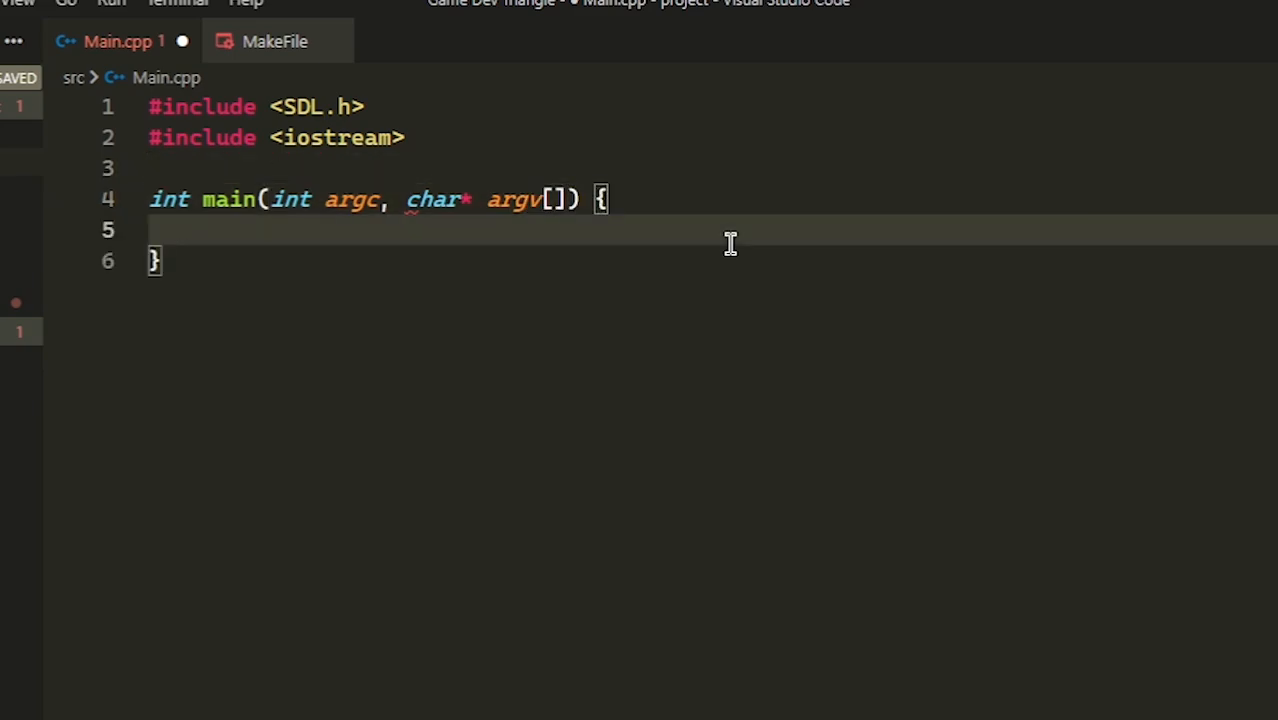
Step: Write std::cout << "SDL Works" << std::endl; inside main
text(std)
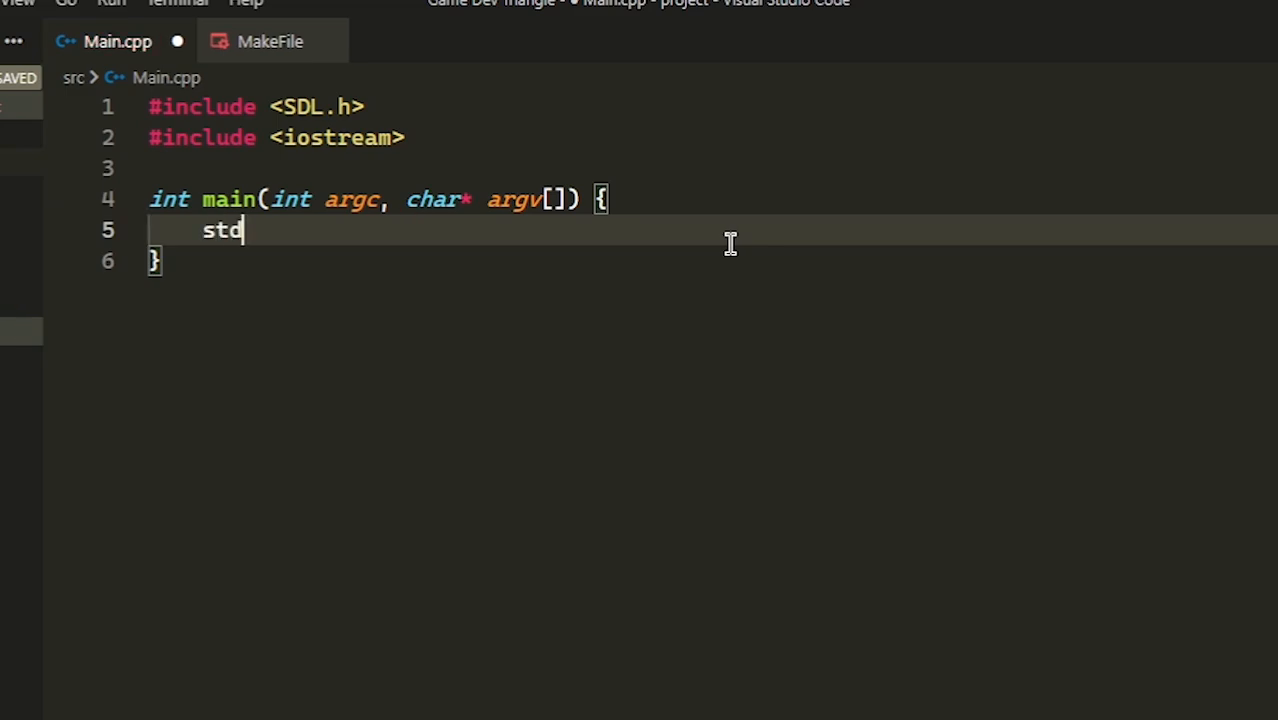
text(::co)
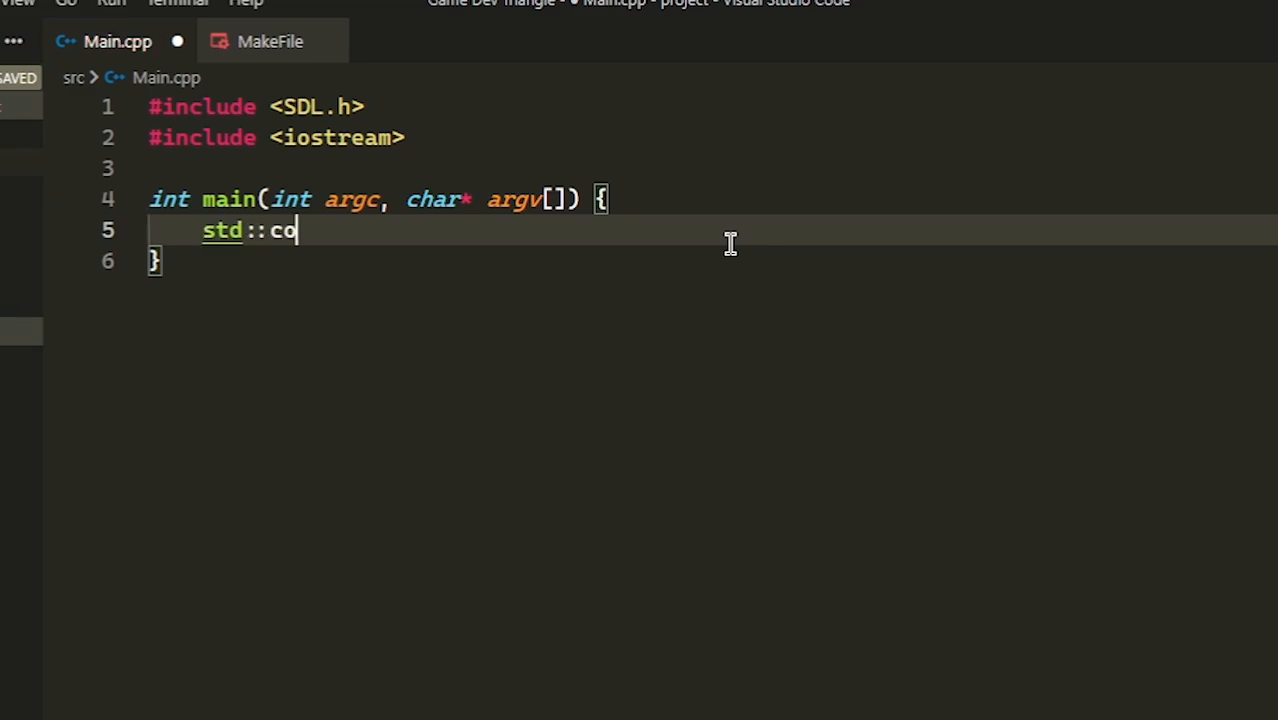
text(ut << ")
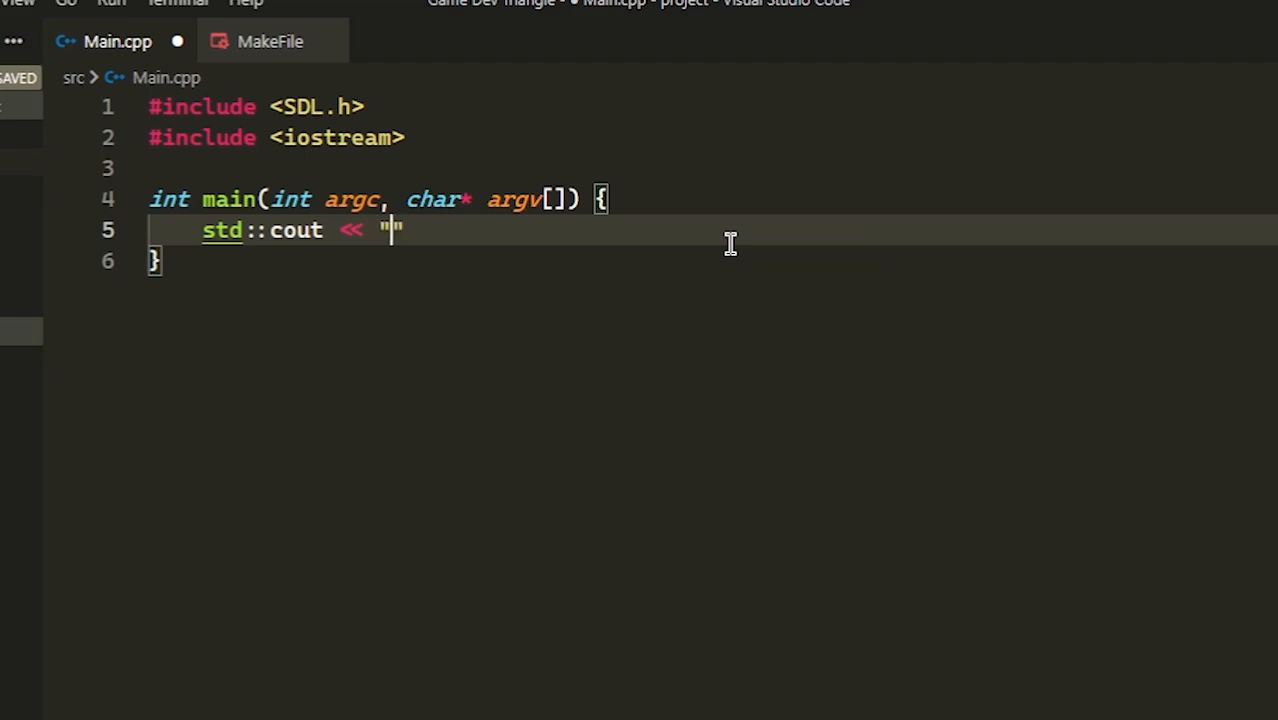
text(SDL Works)
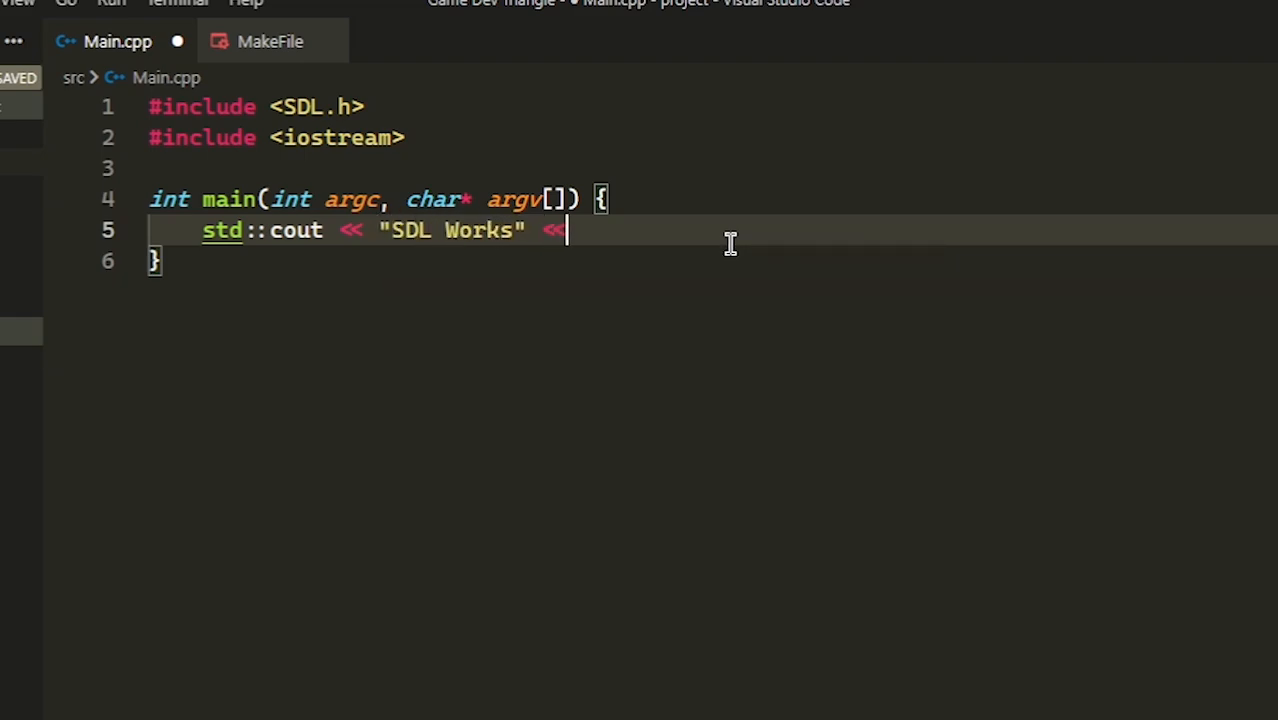
text(std)
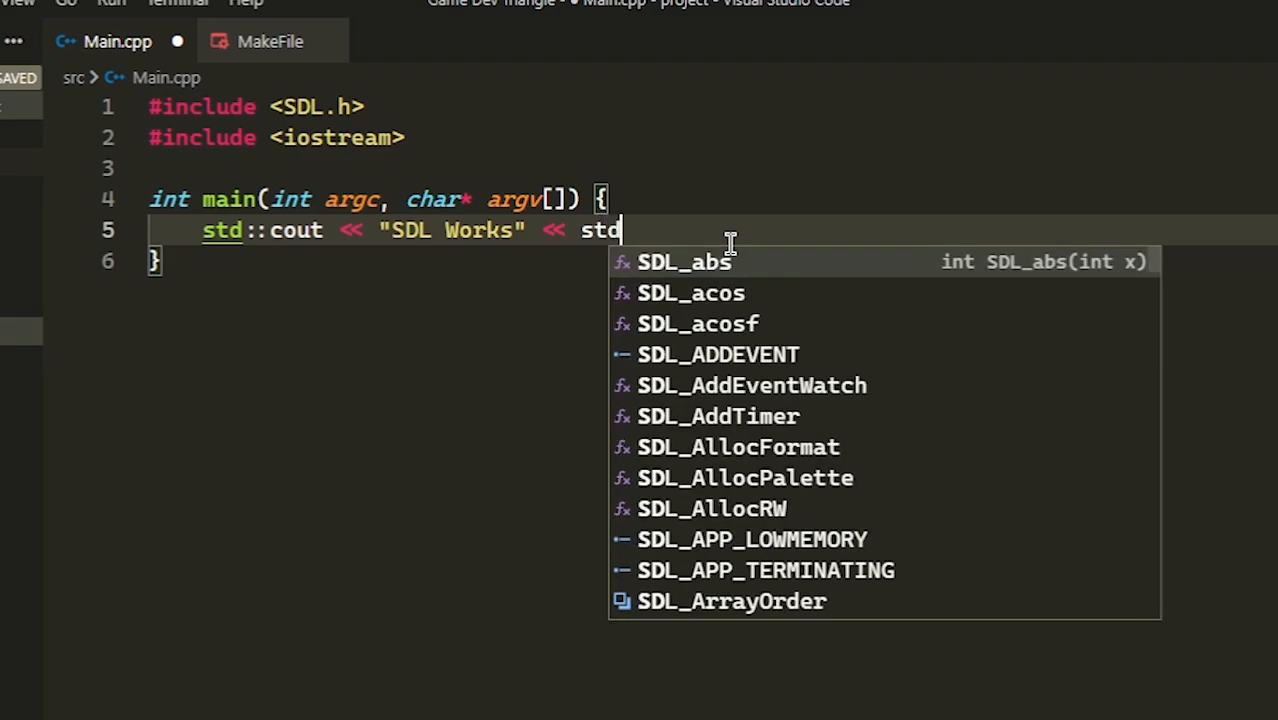
text(::endl)
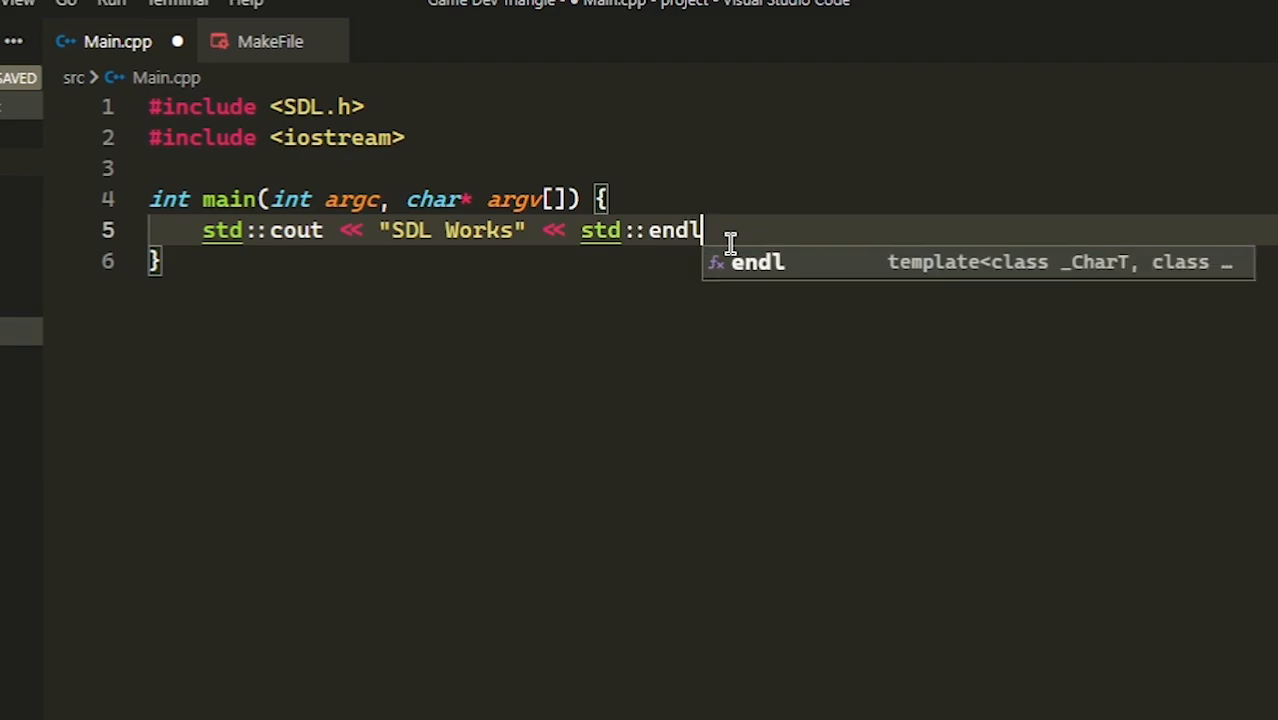
text(;)
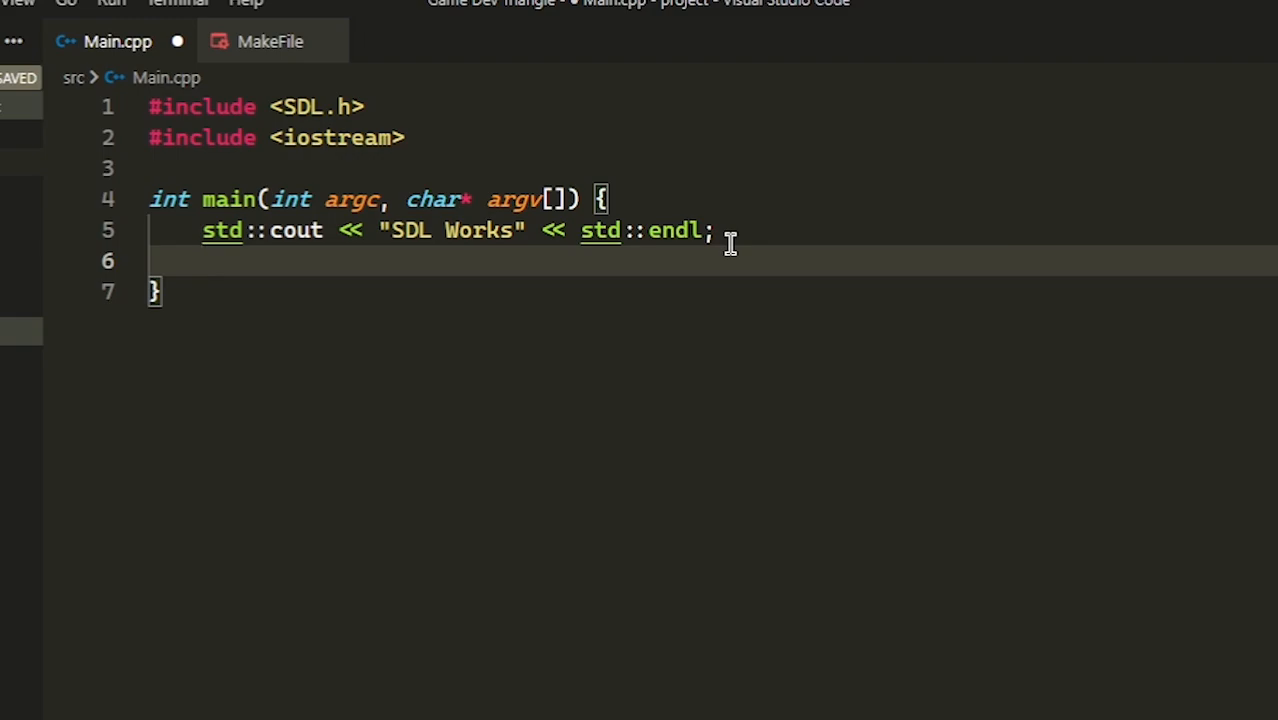
Step: Add std::cin.get(); and return 0; to finish main
text(std::)
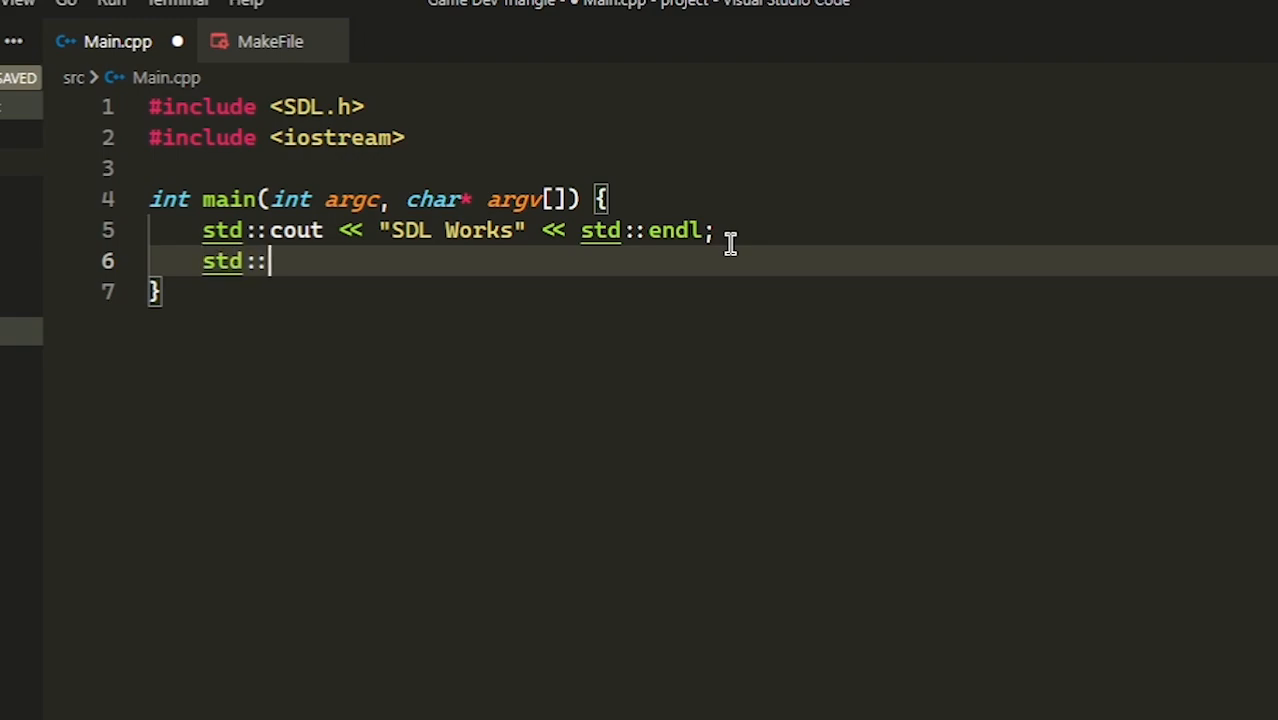
text(cin.get();)
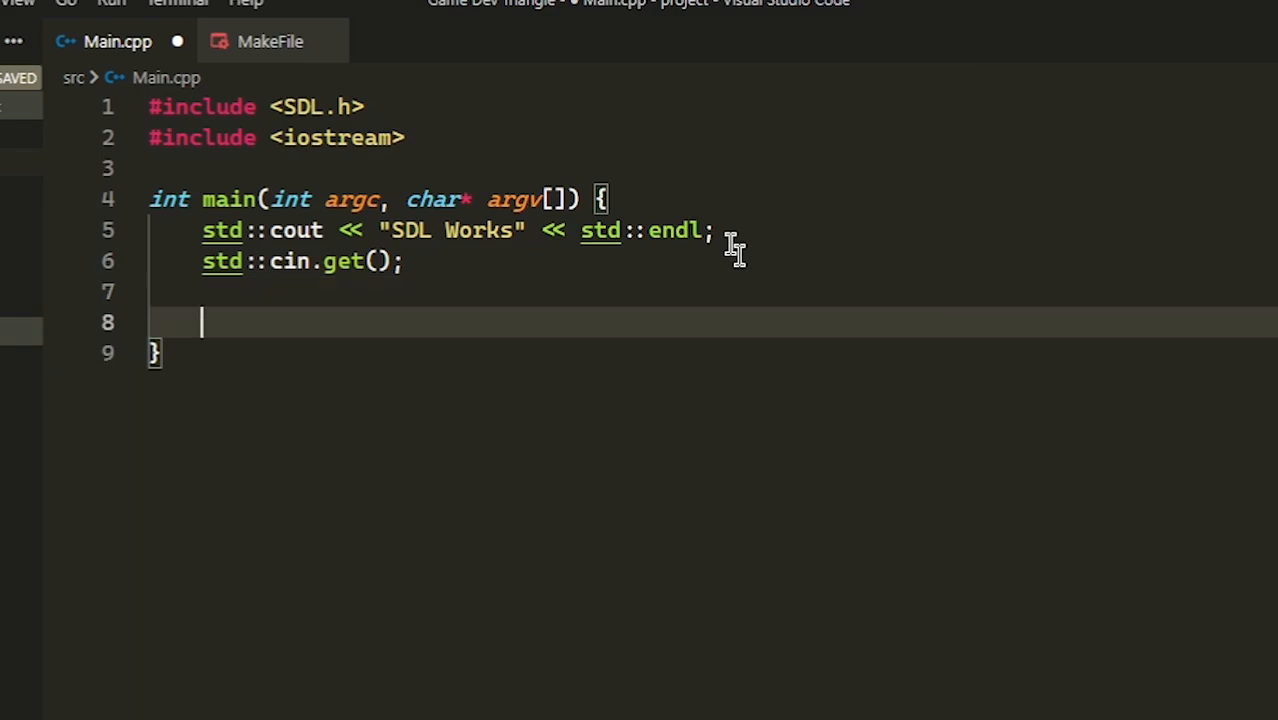
mouse_move(710, 392)
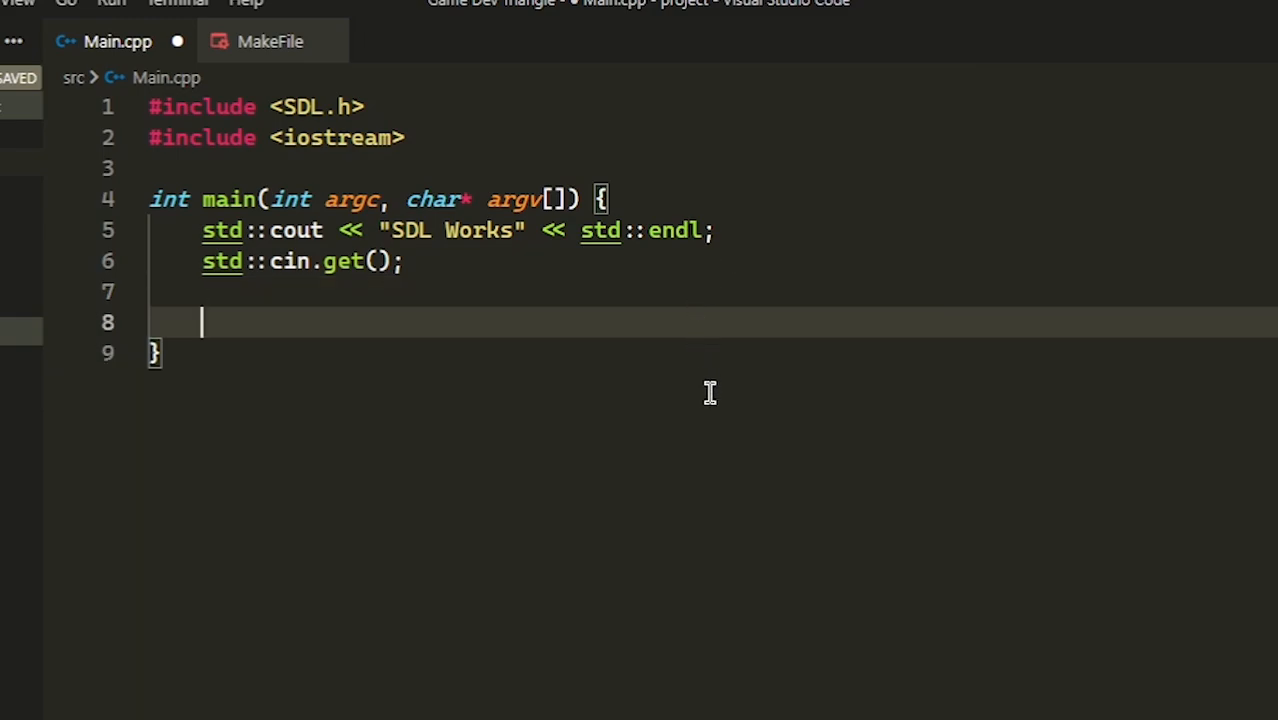
text(r)
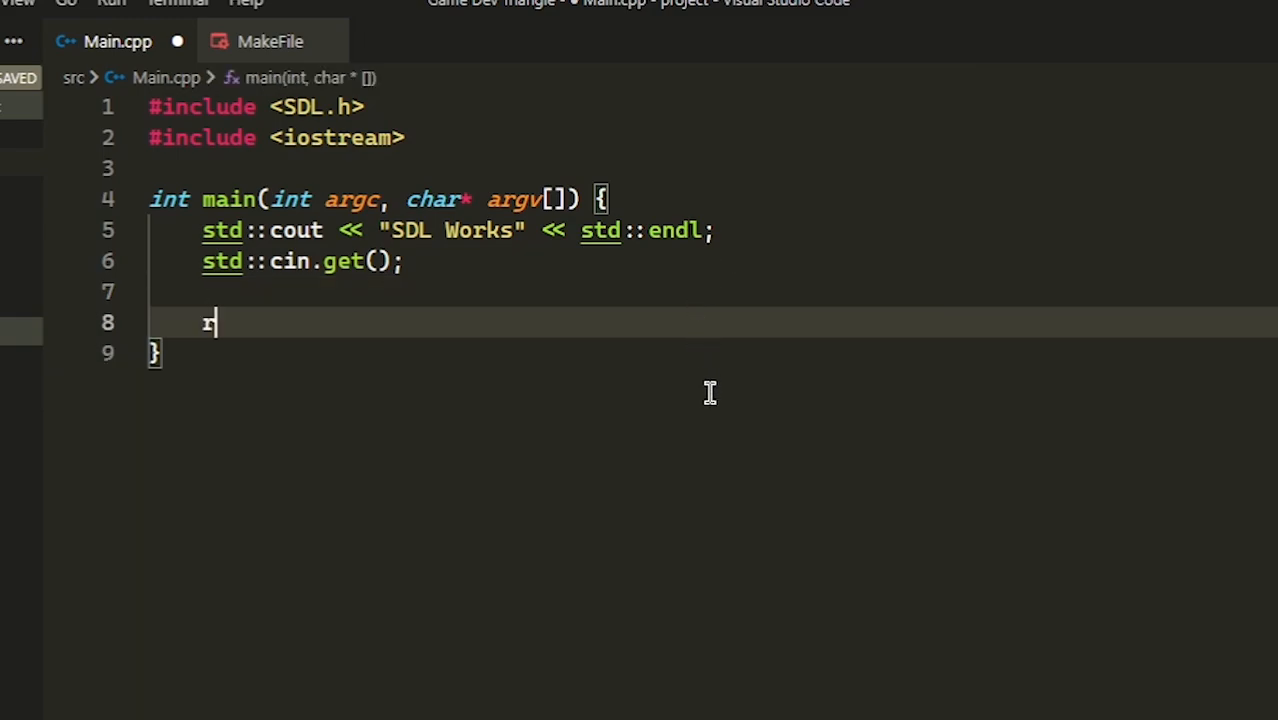
text(eturn)
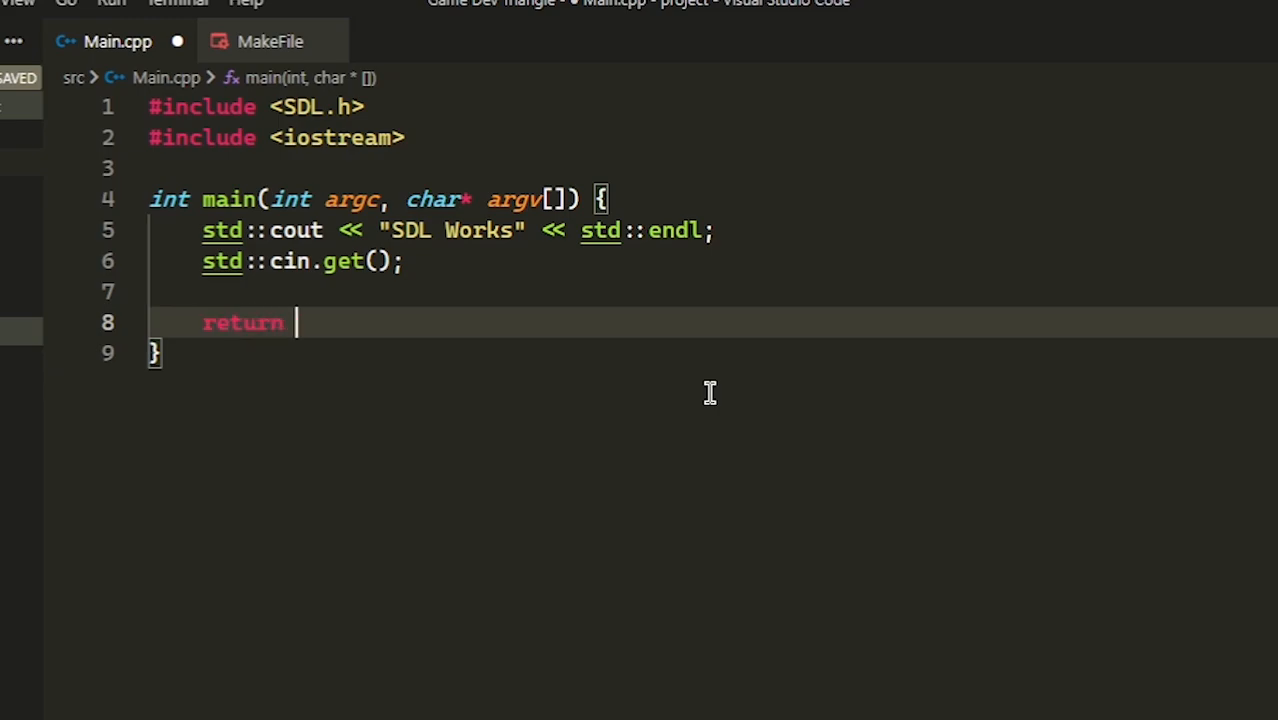
text(0;)
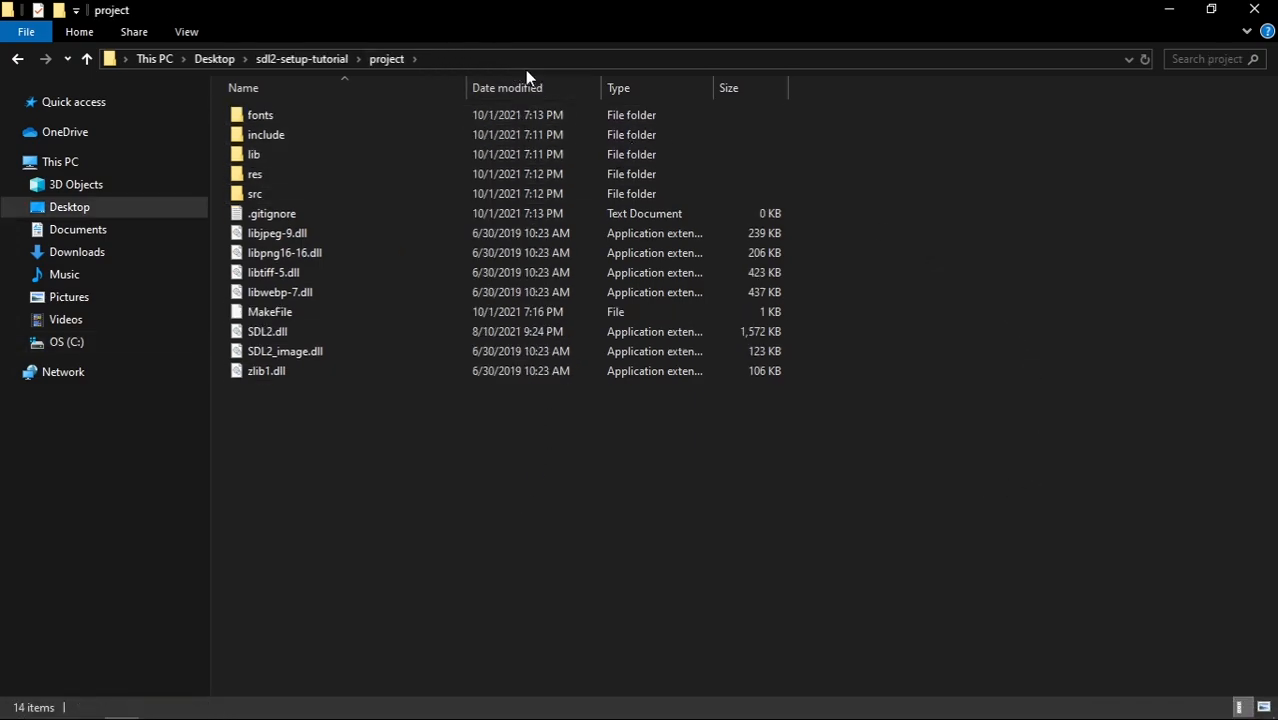
Step: Launch cmd from the project folder's address bar and run mingw32-make -f MakeFile
text(cmd)
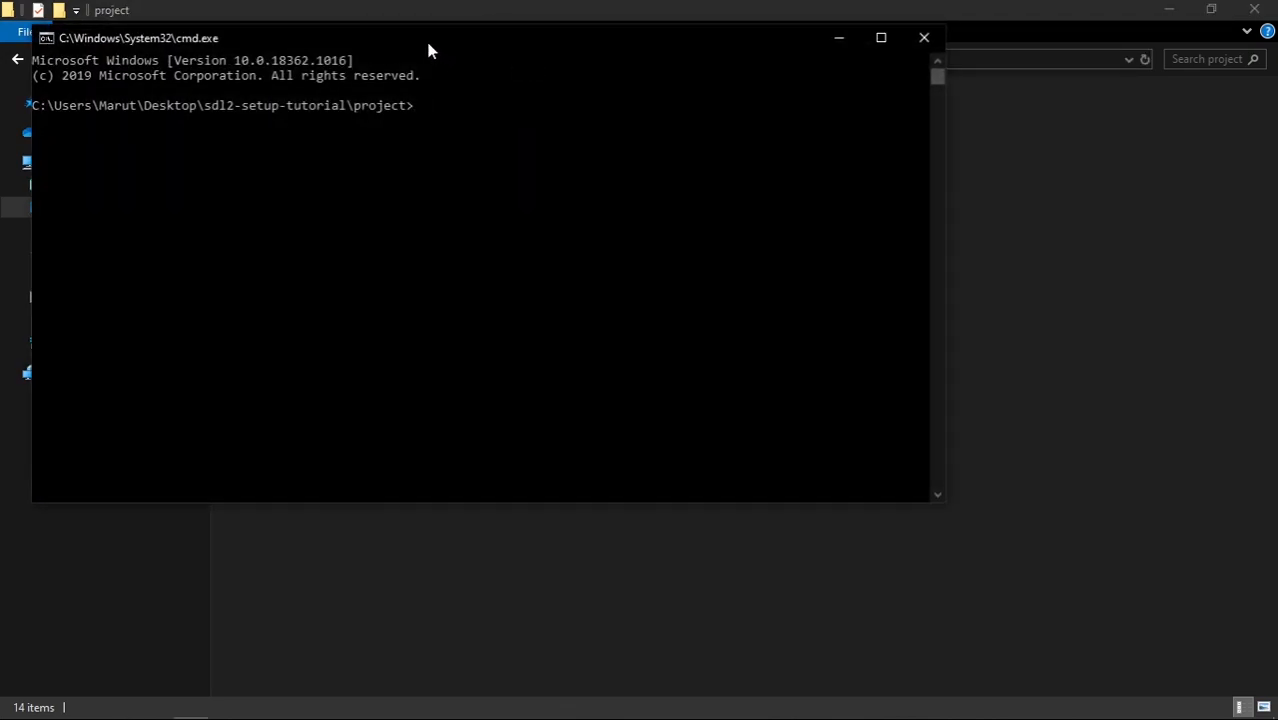
text(mingw)
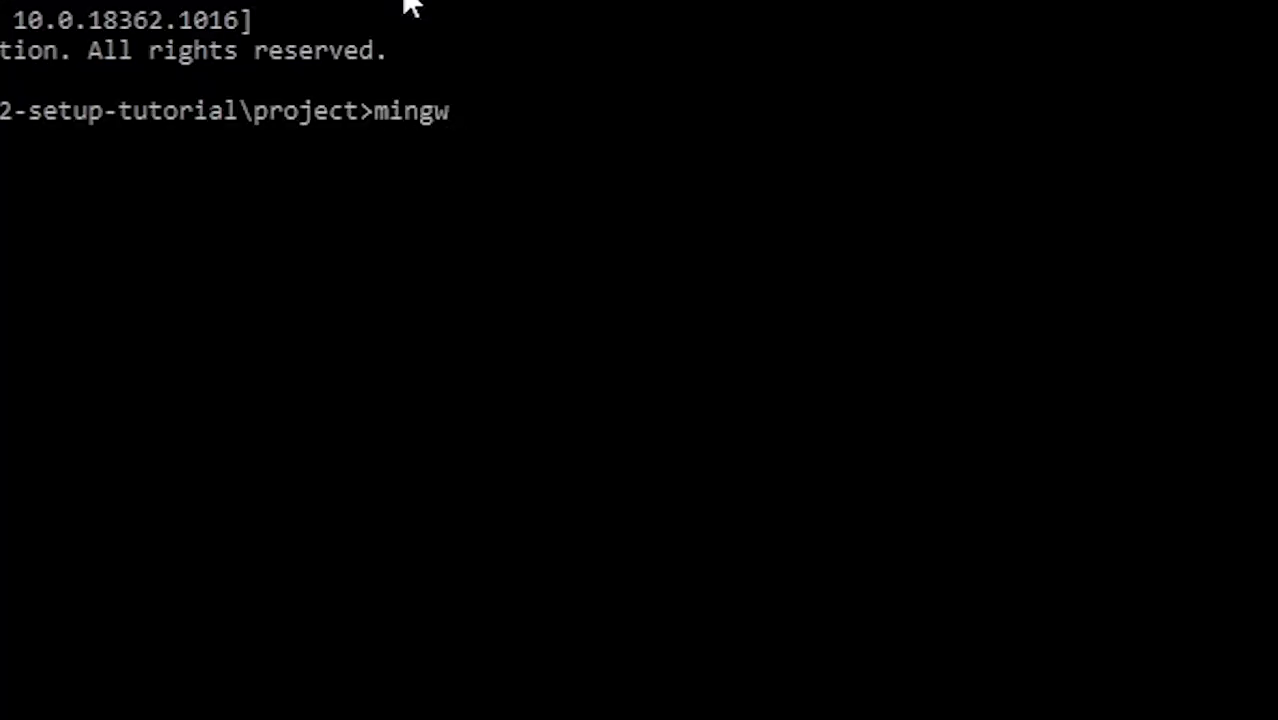
text(32-)
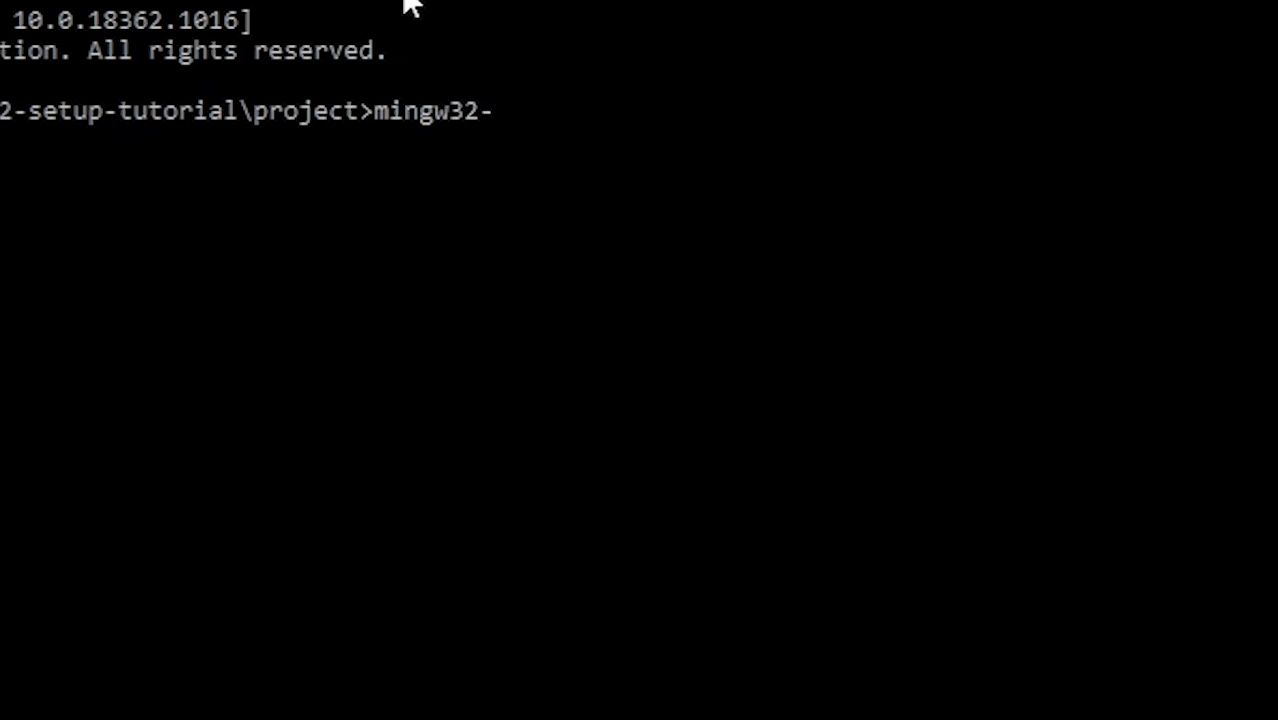
text(make)
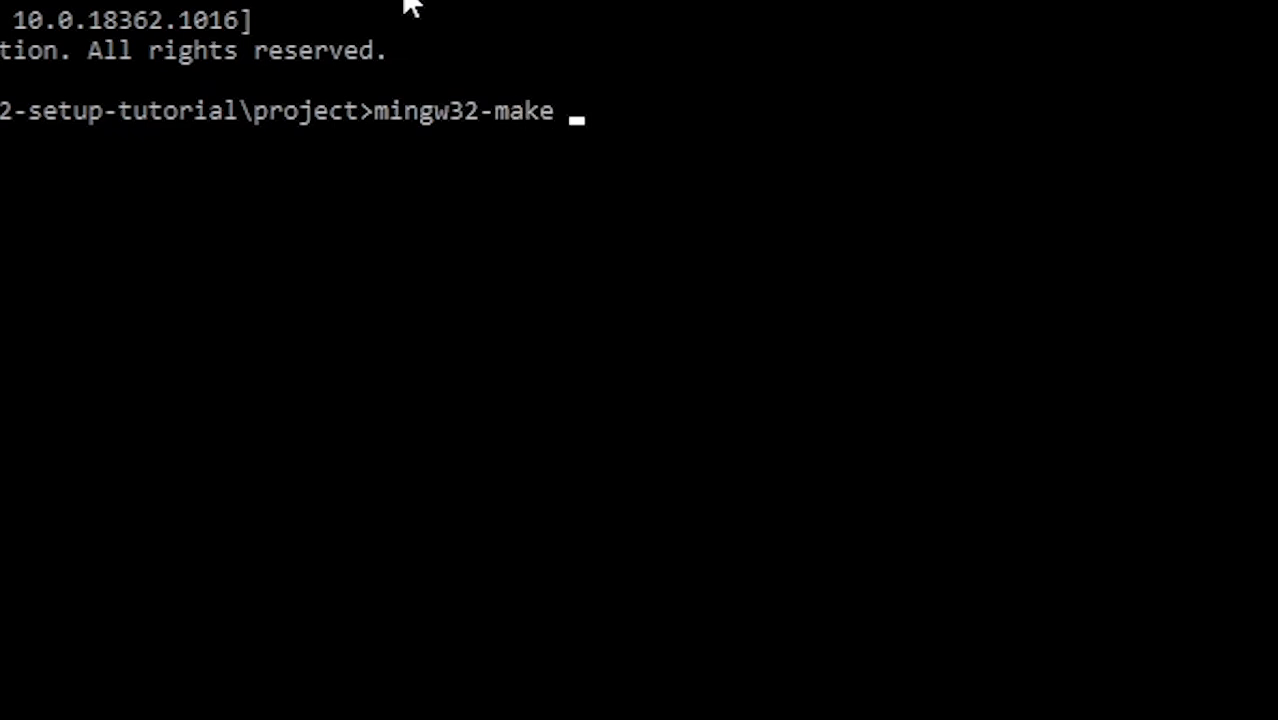
text(-f MakeFile)
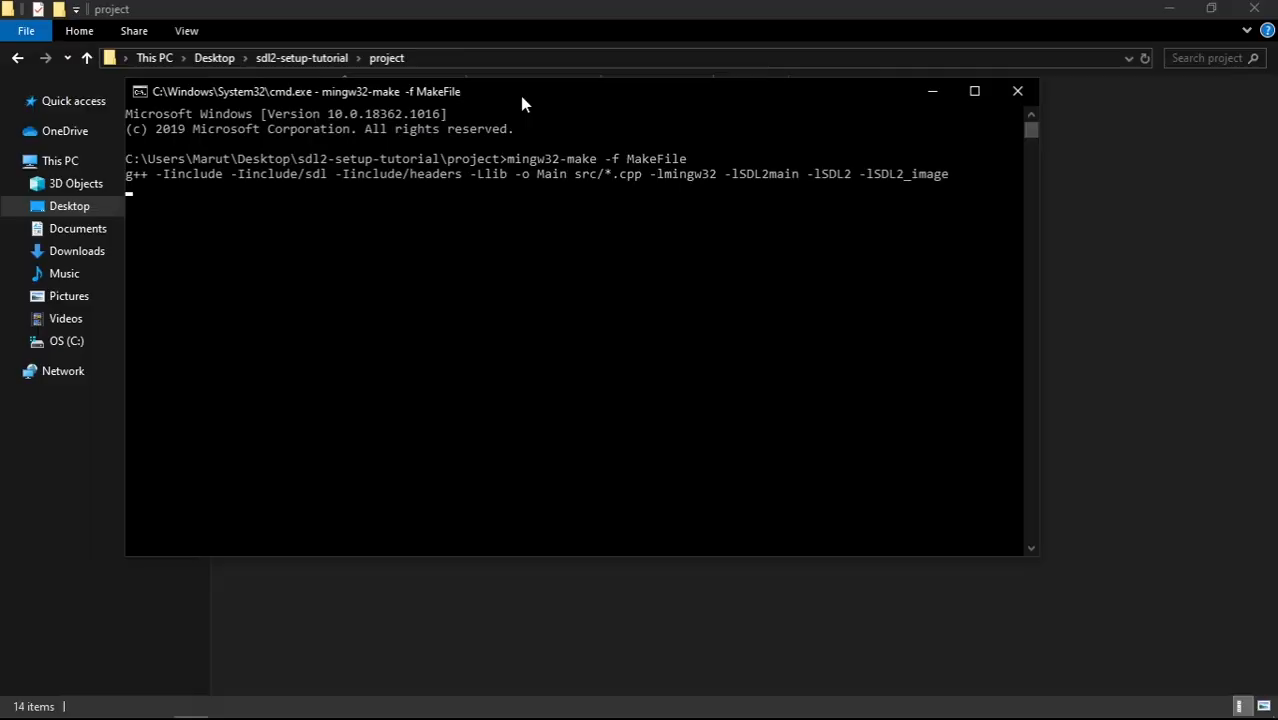
mouse_move(680, 316)
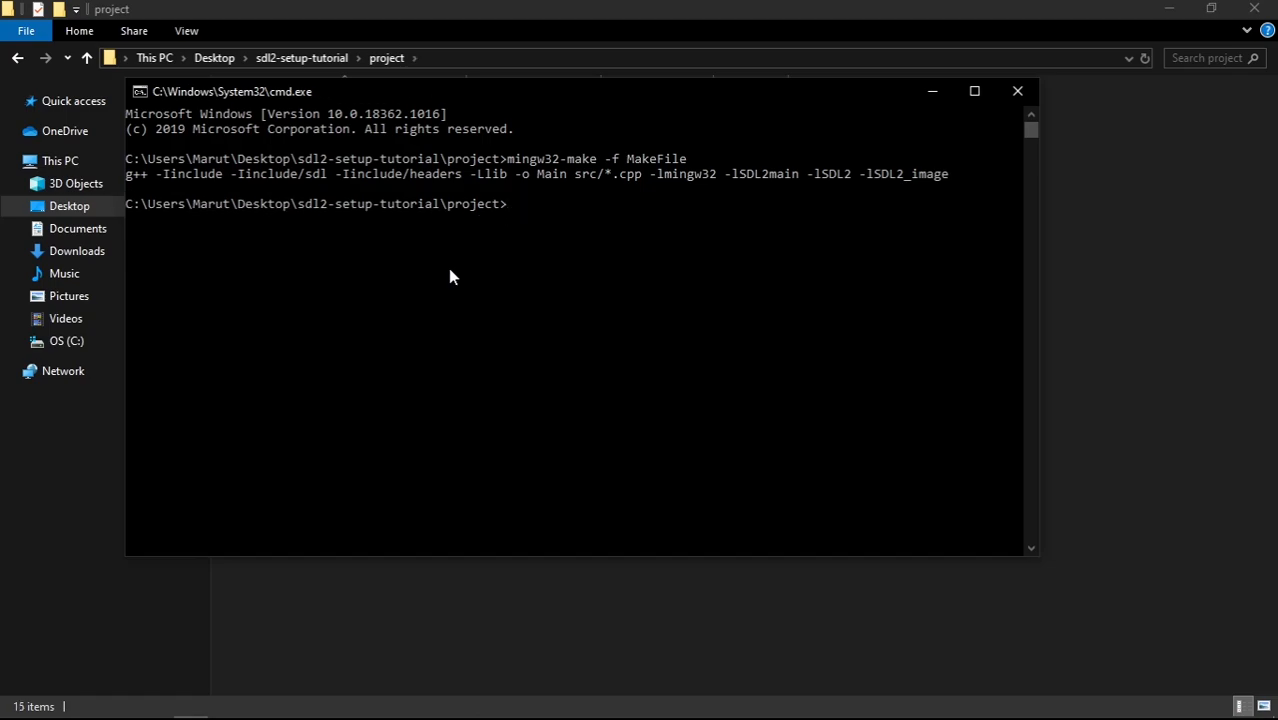
mouse_move(644, 250)
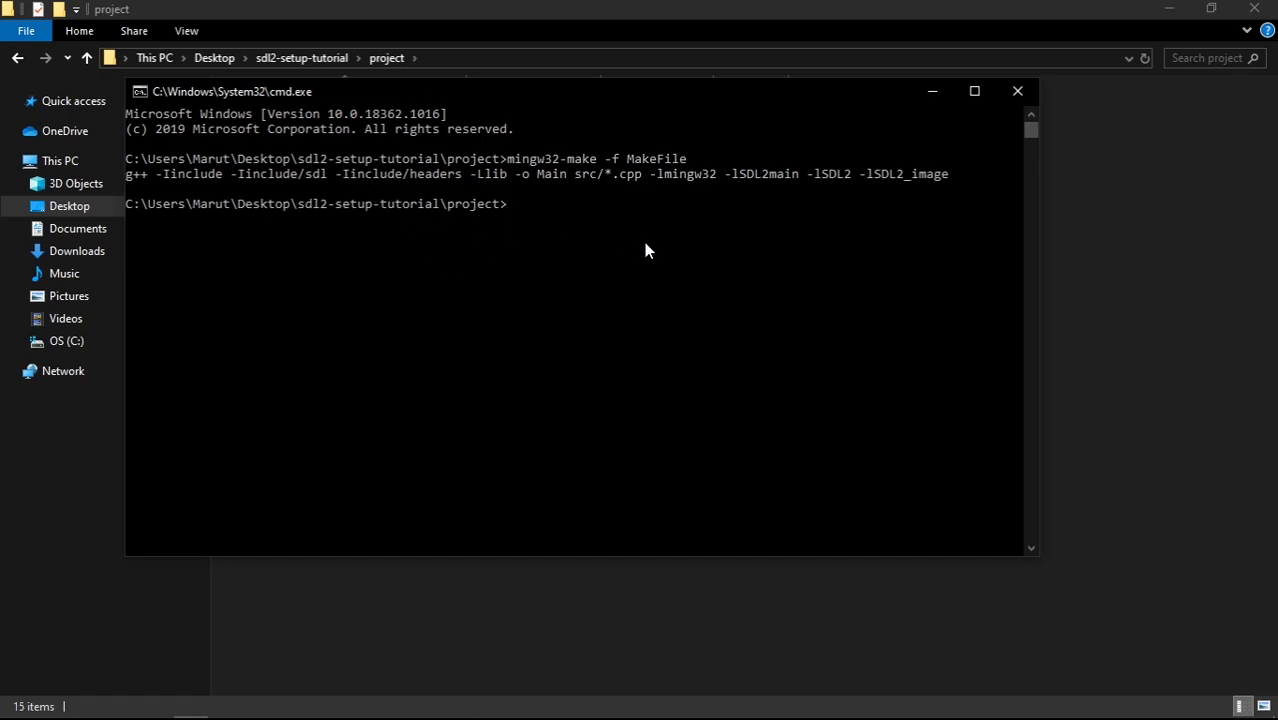
Step: Run the built Main.exe from the project folder, confirm it prints SDL Works, then close its console
click(1018, 92)
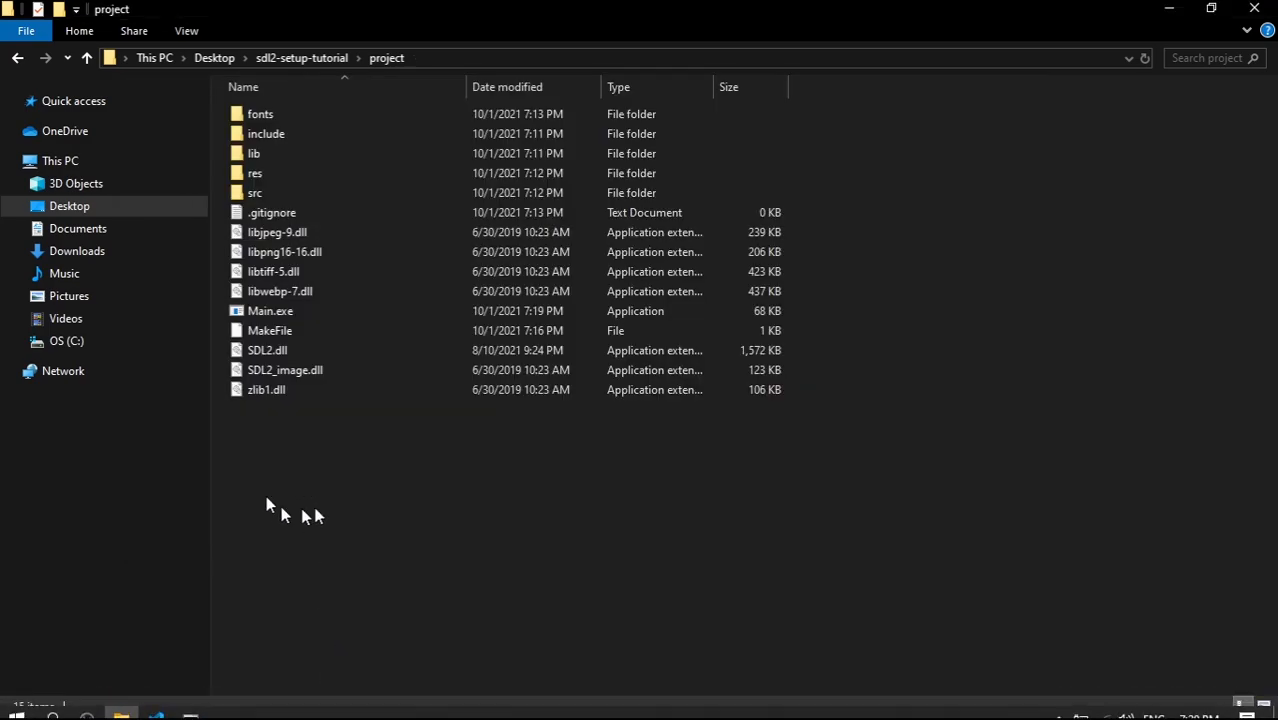
mouse_move(800, 312)
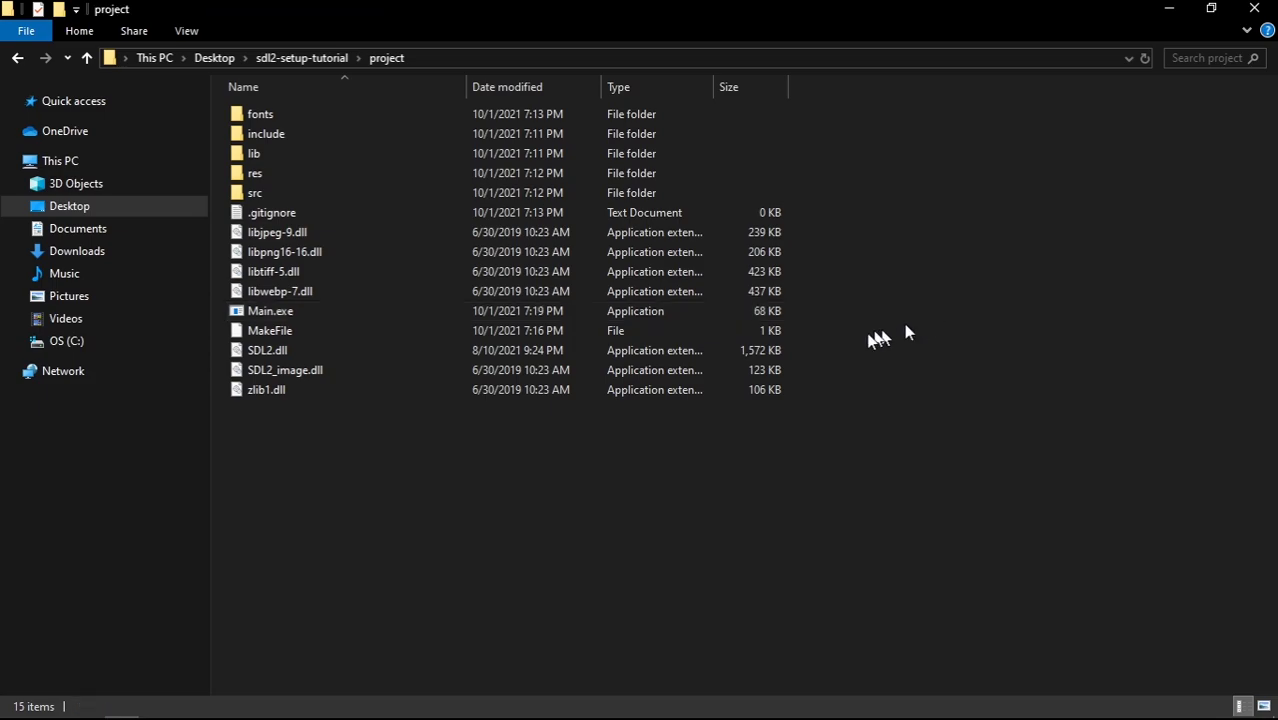
click(270, 310)
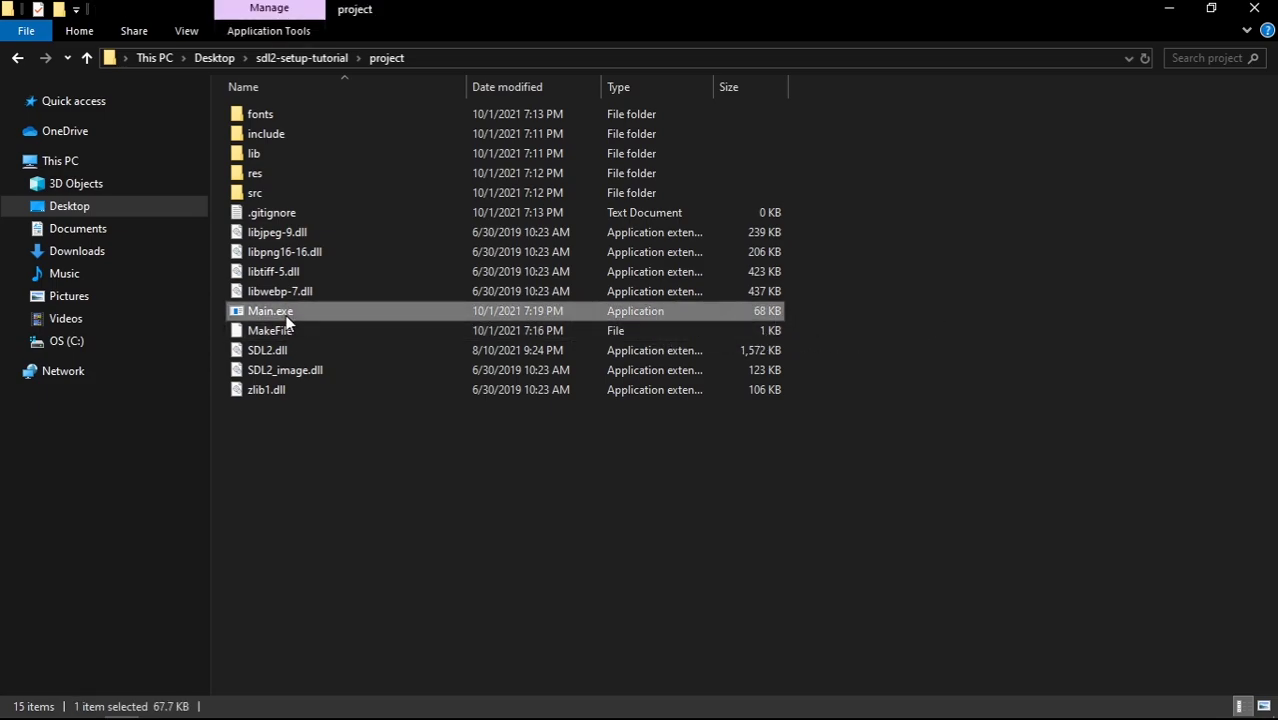
double_click(268, 310)
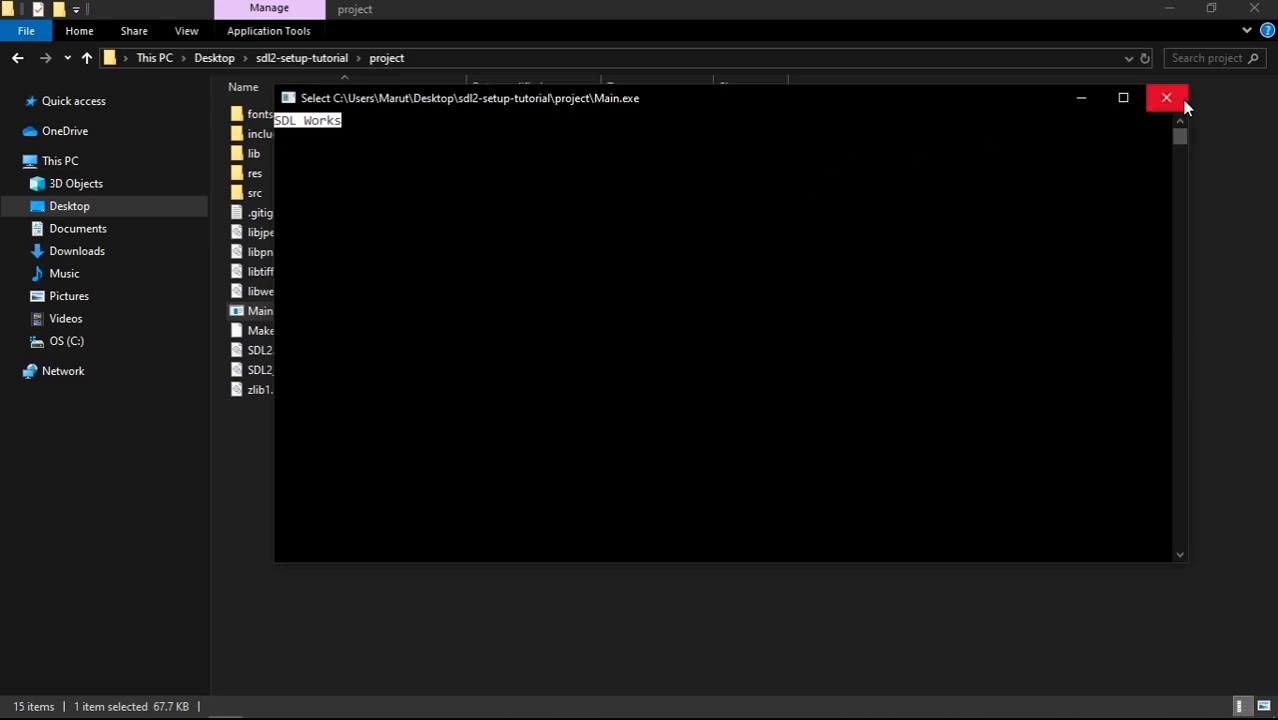
click(1166, 96)
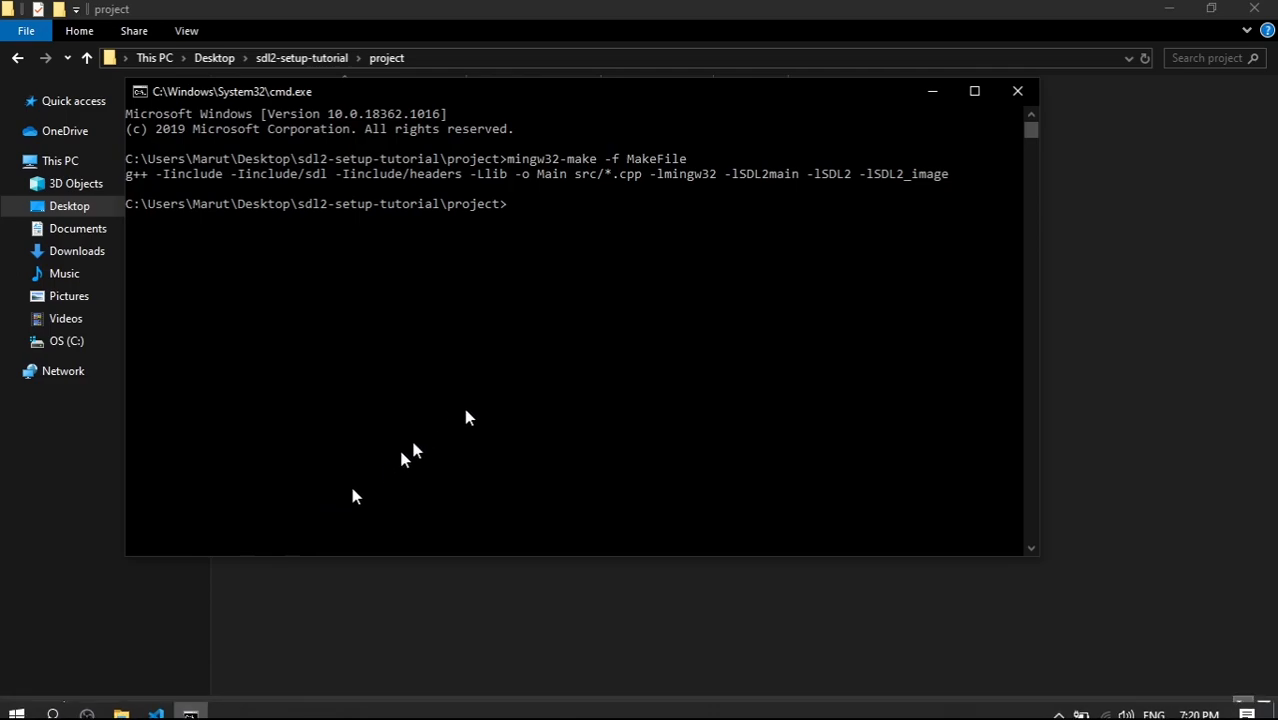
mouse_move(736, 228)
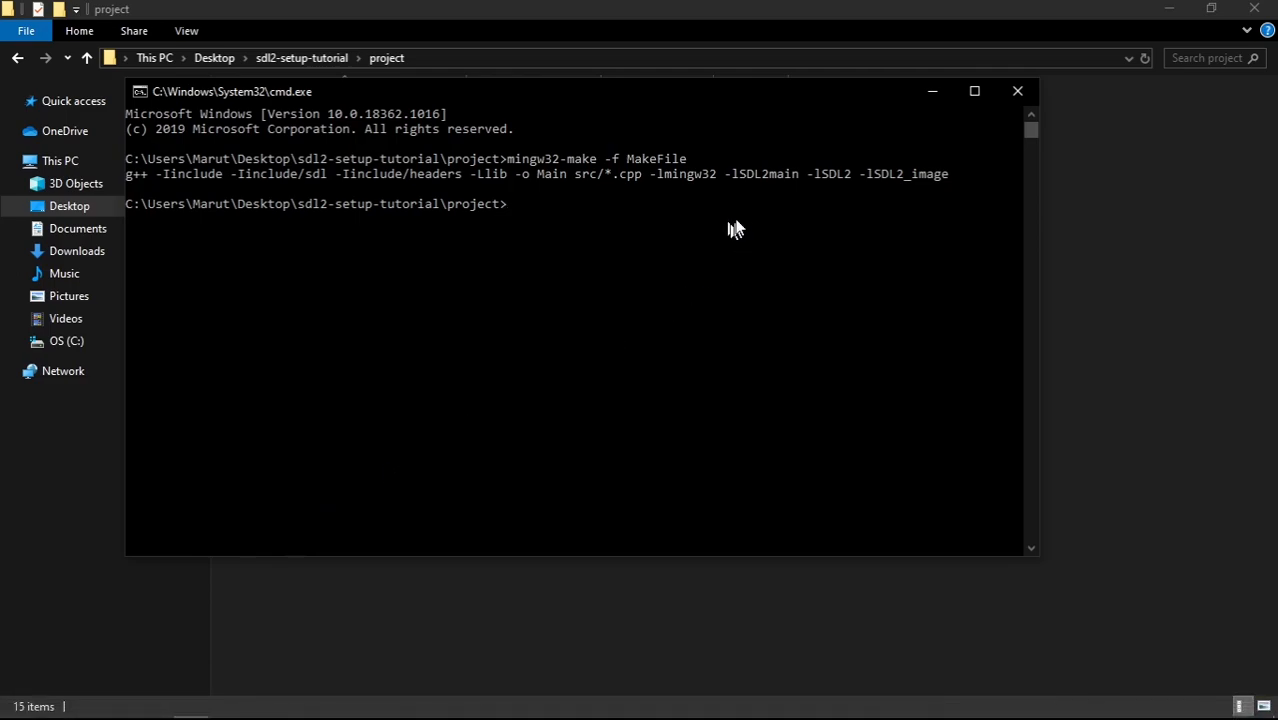
Step: Hide the Command Prompt and bring the project folder with Main.exe back into focus
click(1018, 92)
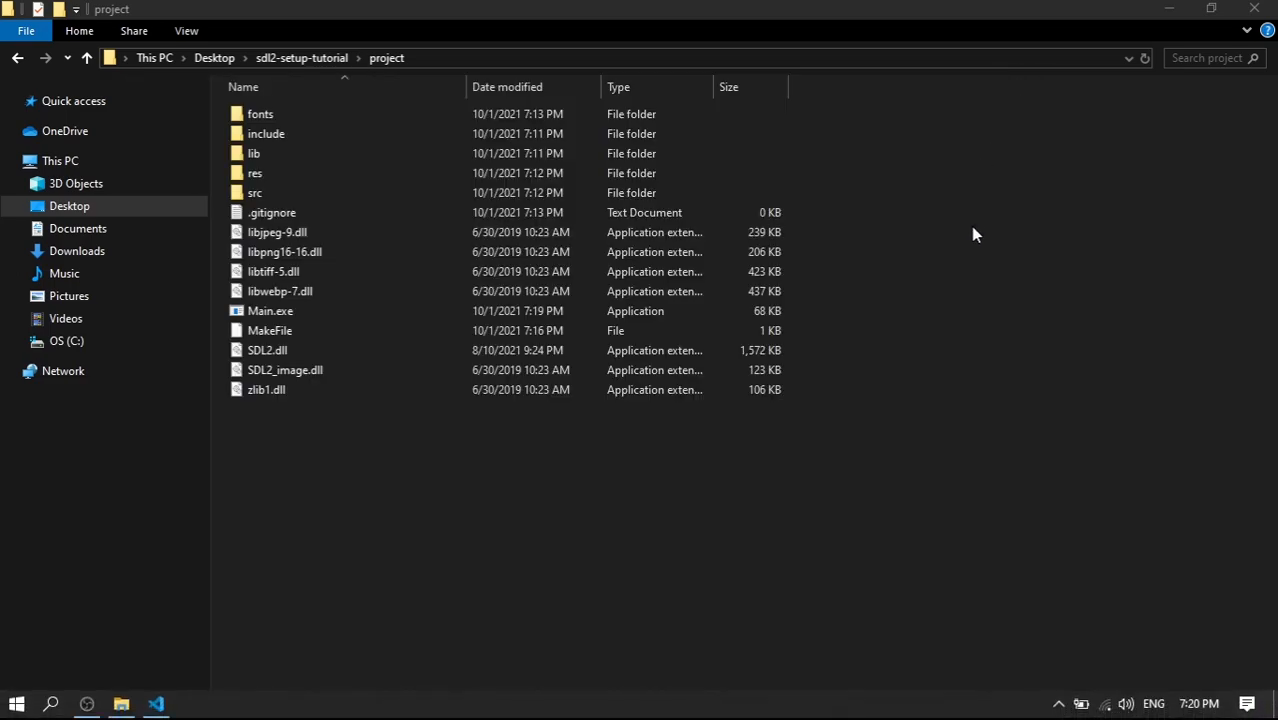
click(270, 310)
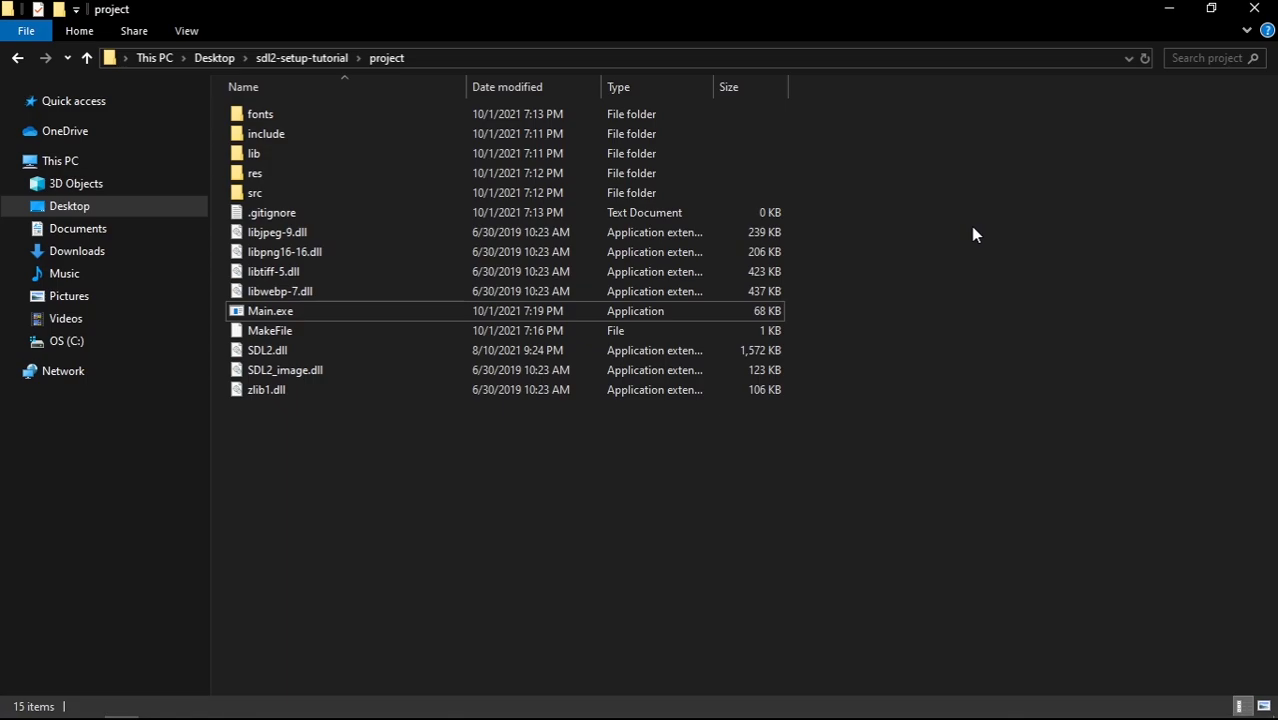
mouse_move(564, 654)
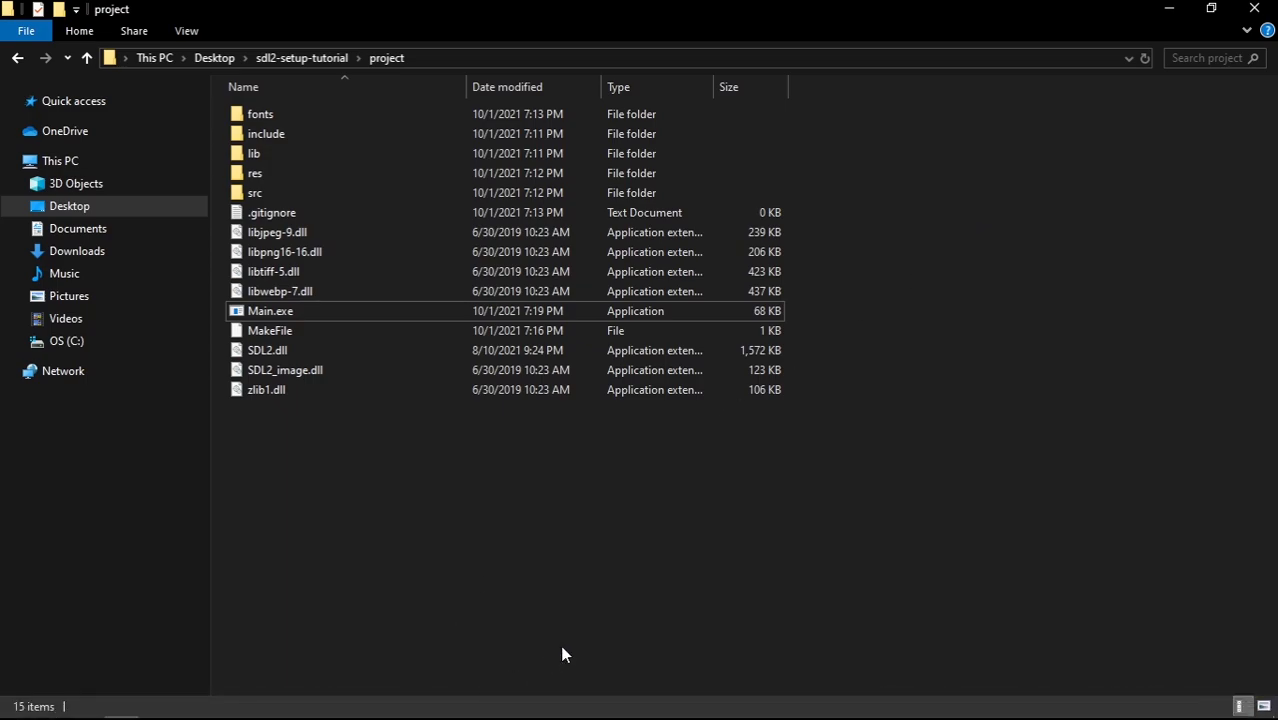